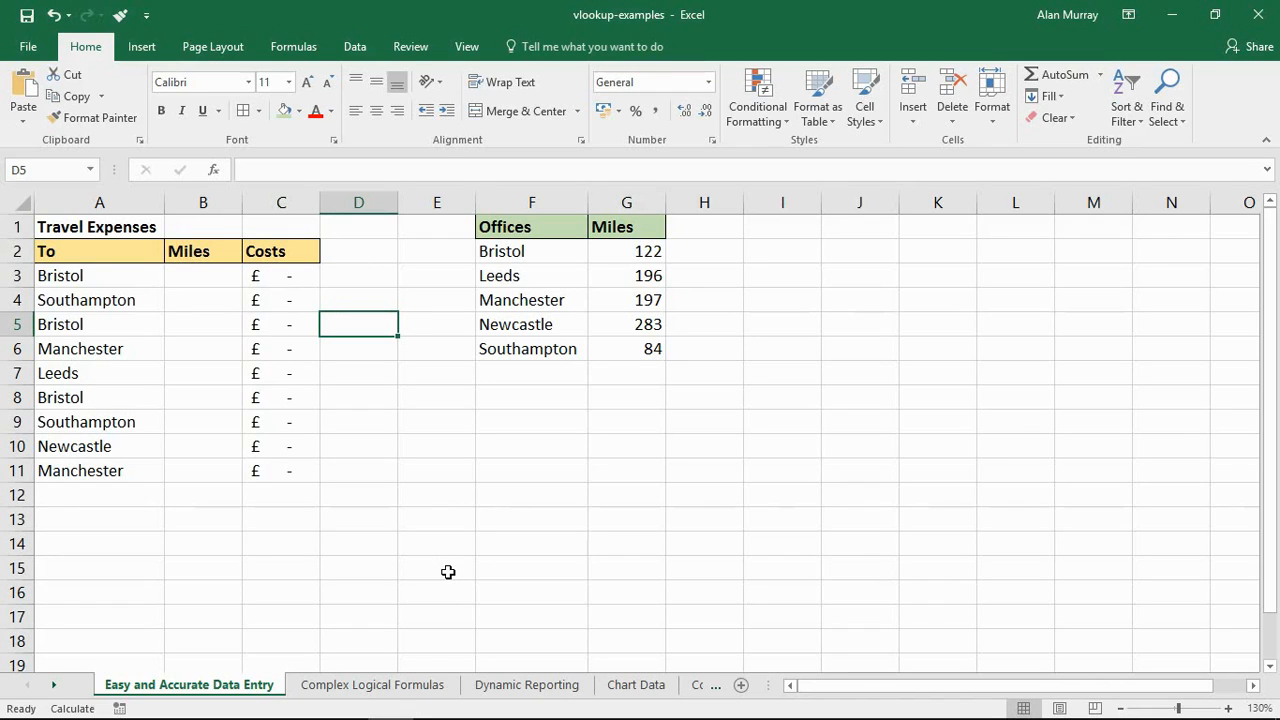
pyautogui.moveTo(253, 363)
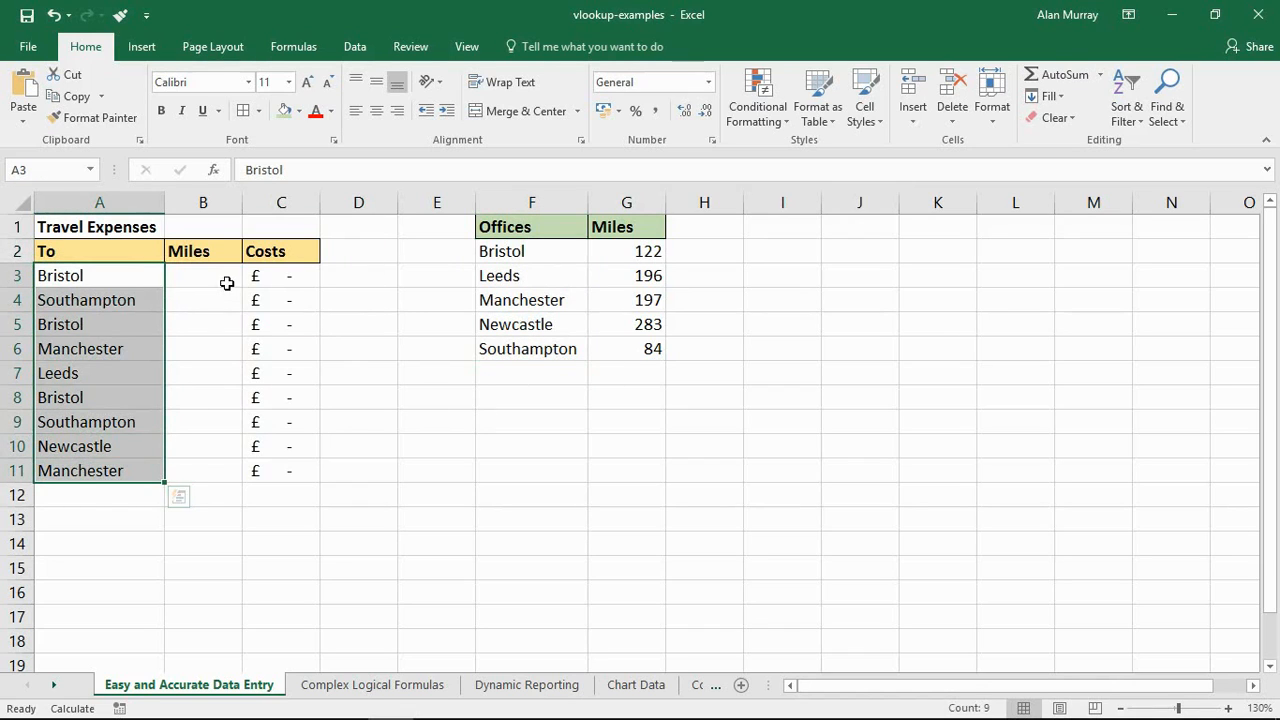
# - Select the destination names and the Offices table to review the lookup data
pyautogui.moveTo(203, 275); pyautogui.dragTo(203, 446)
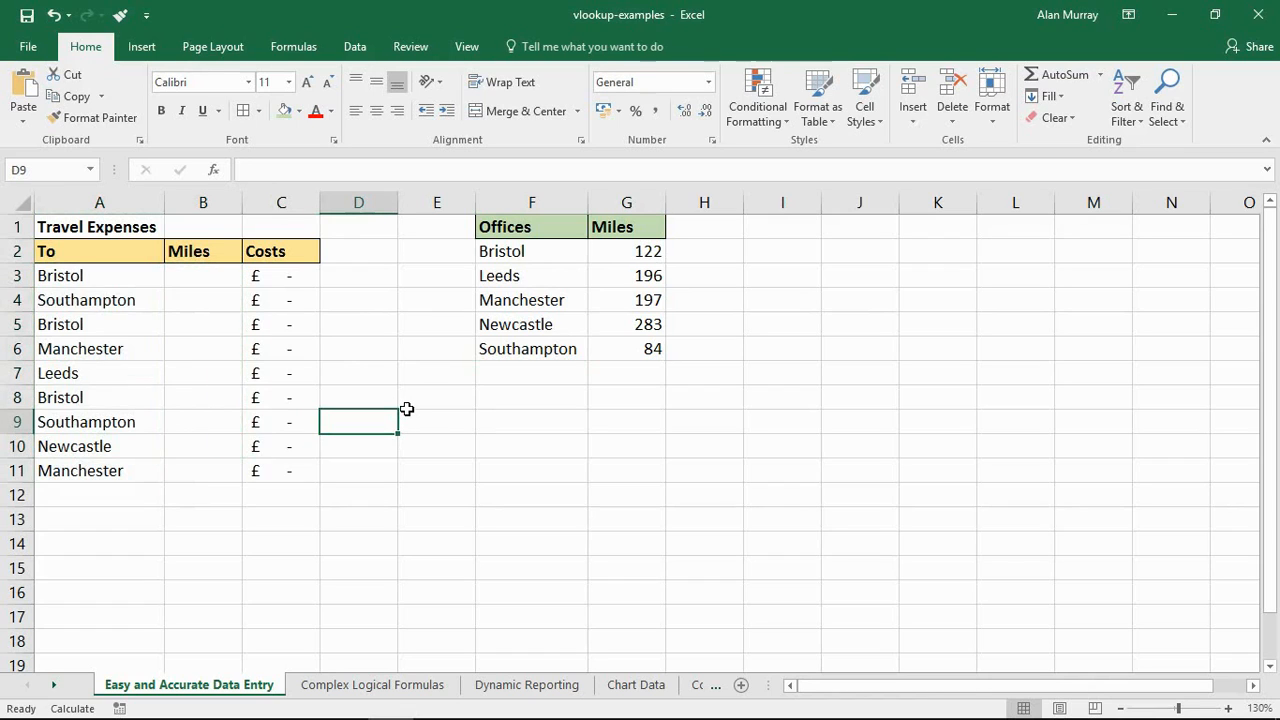
pyautogui.moveTo(505, 226); pyautogui.dragTo(627, 348)
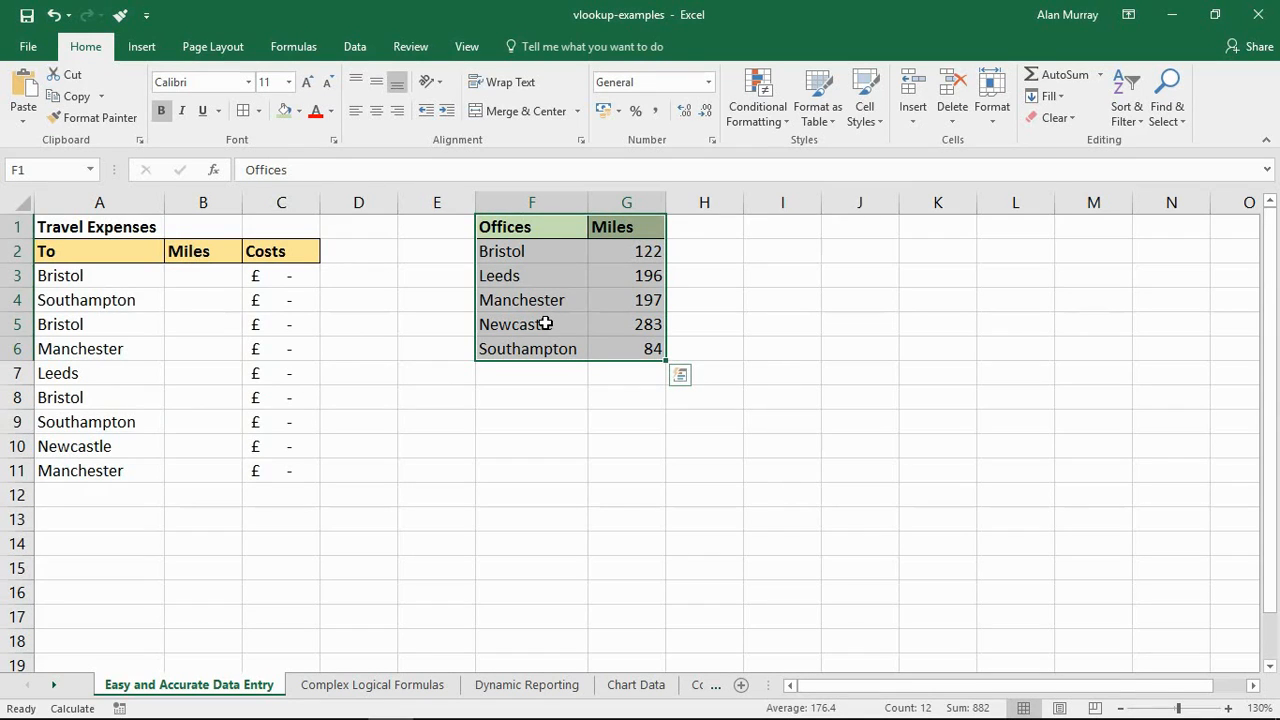
pyautogui.moveTo(522, 324)
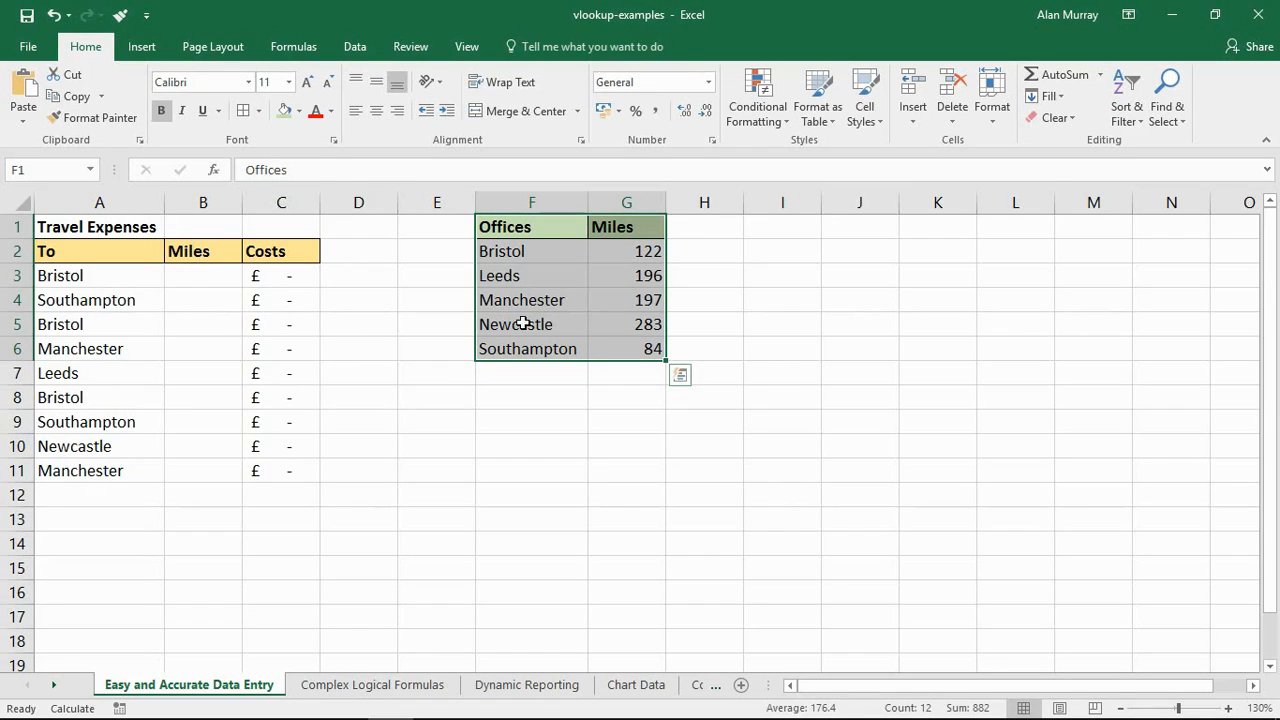
pyautogui.click(203, 275)
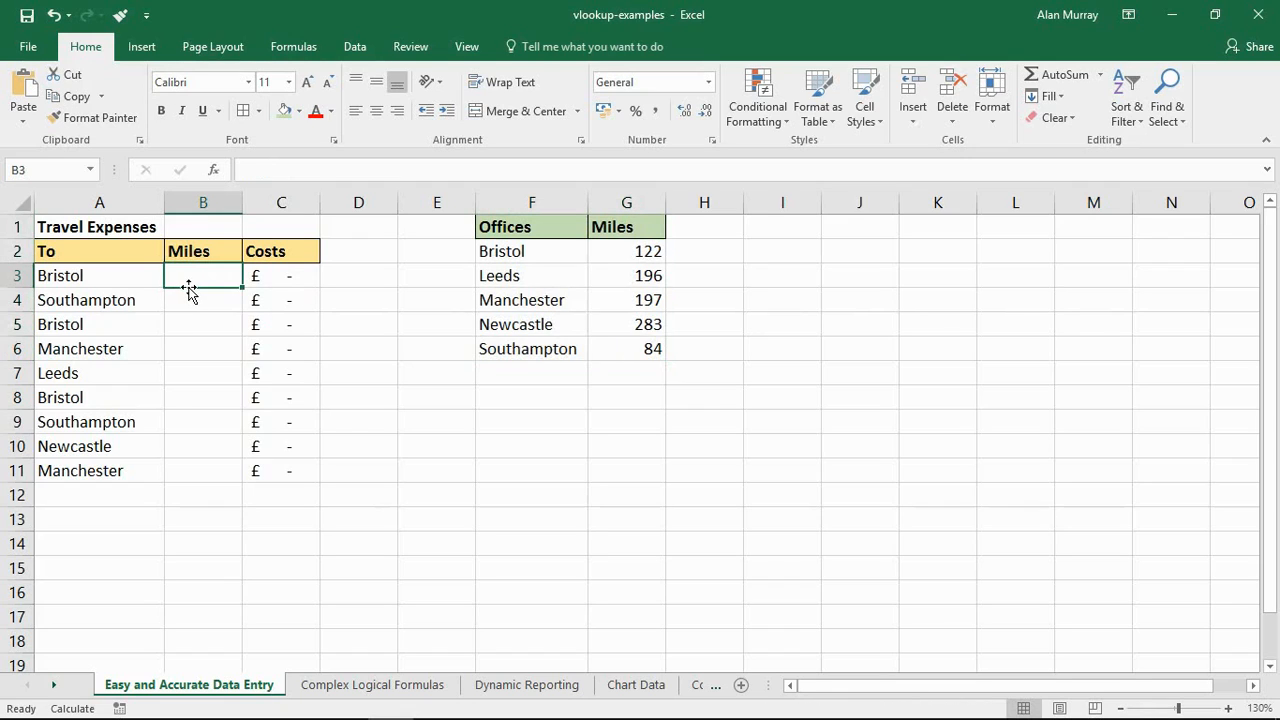
pyautogui.click(99, 275)
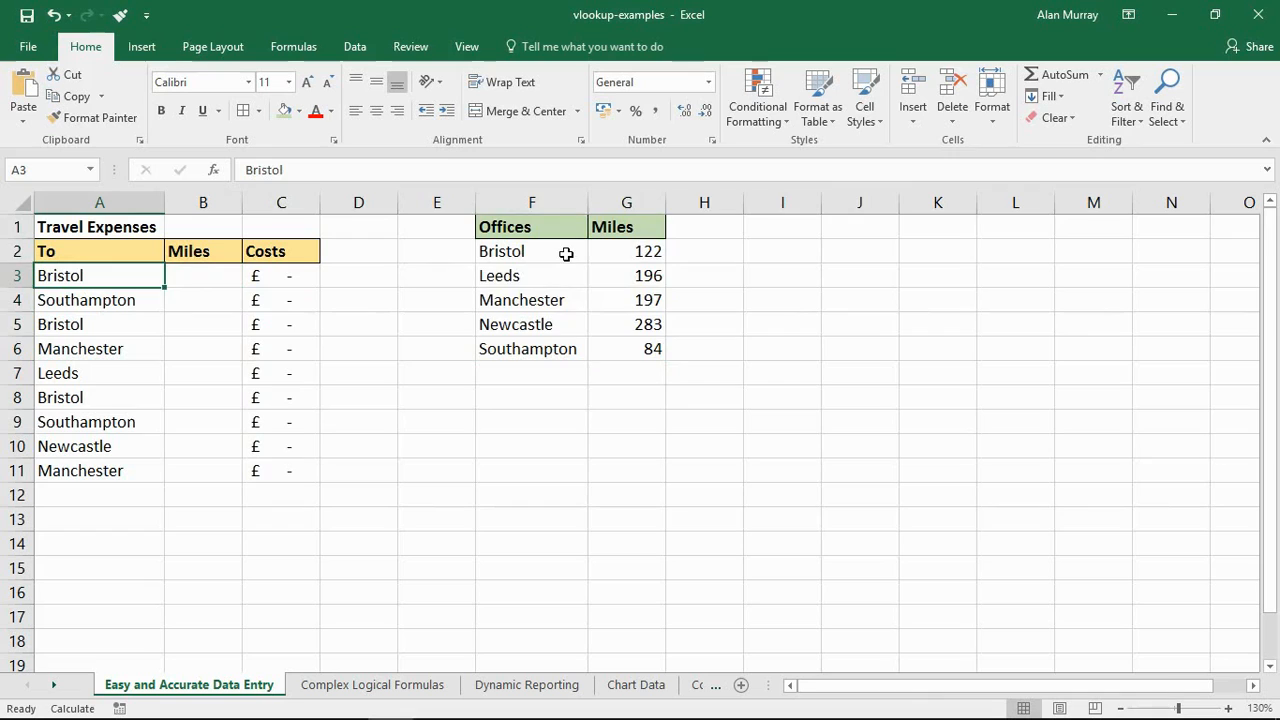
pyautogui.moveTo(626, 251); pyautogui.dragTo(626, 348)
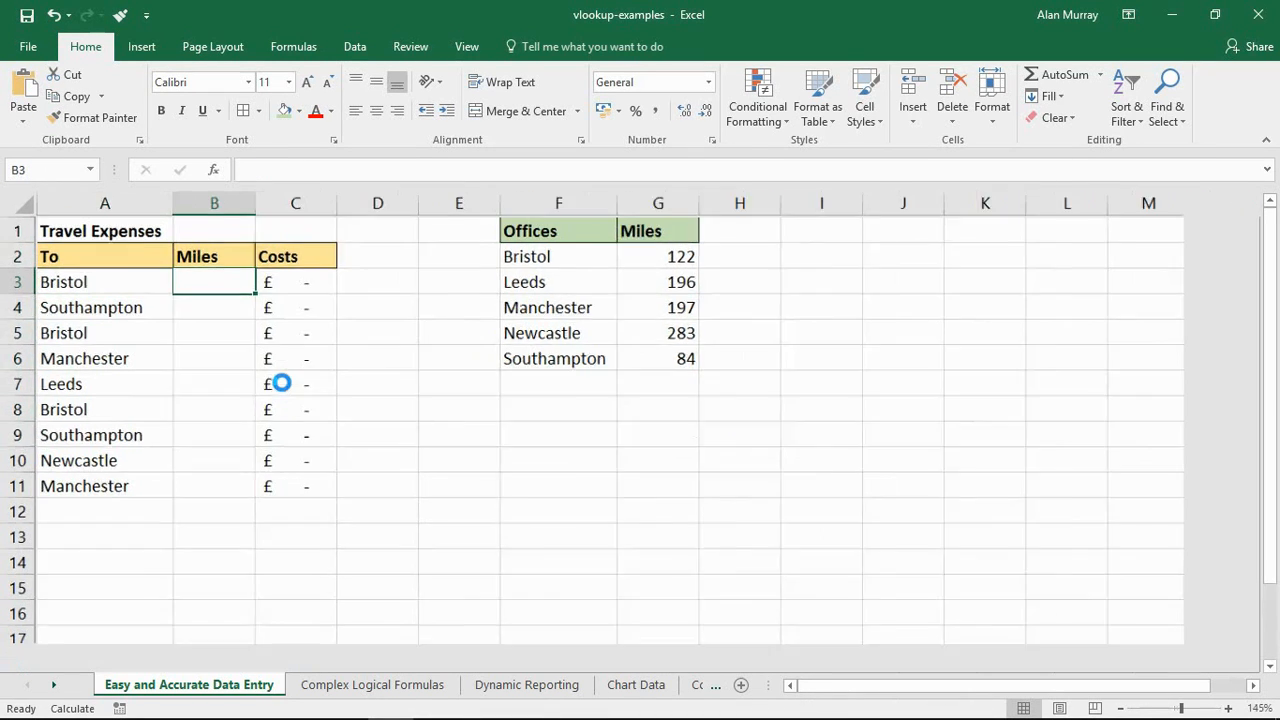
# - Type =VLOOKUP(A3,$F$2:$G$6,2,FALSE) in B3 to look up Bristol's miles
pyautogui.click(1226, 708)
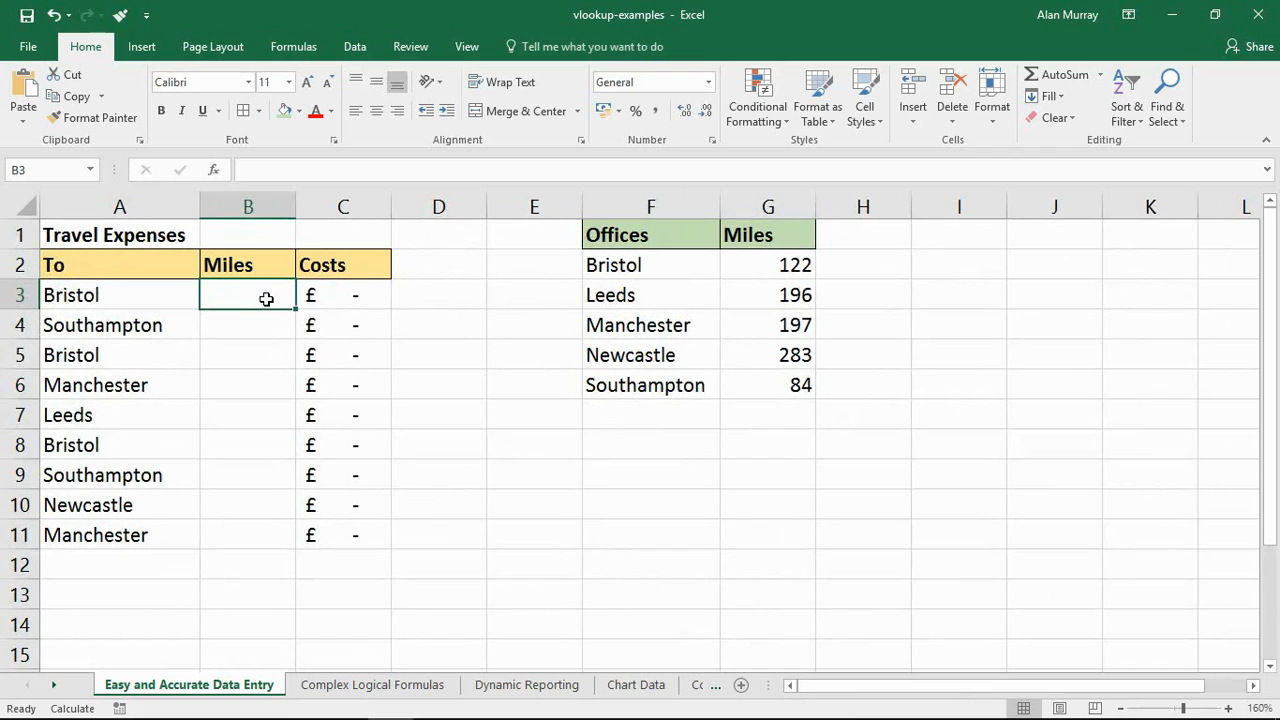
pyautogui.write('=vl')
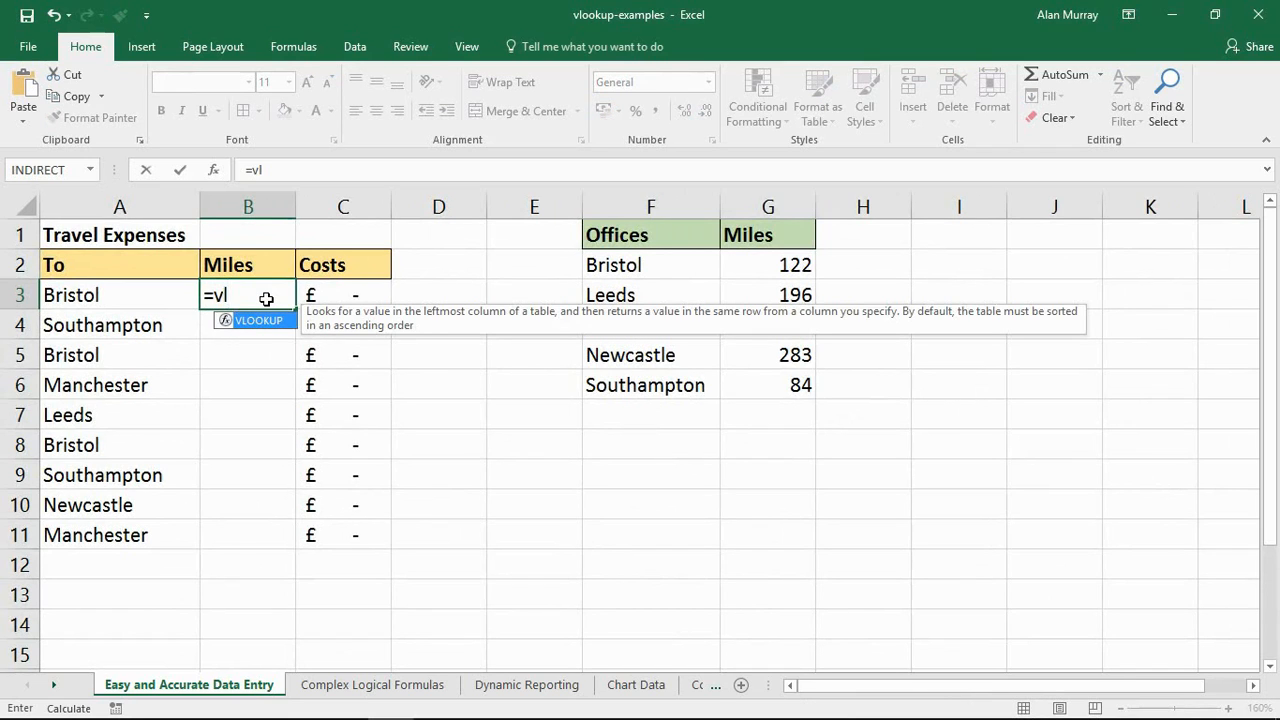
pyautogui.write('OOKUP(')
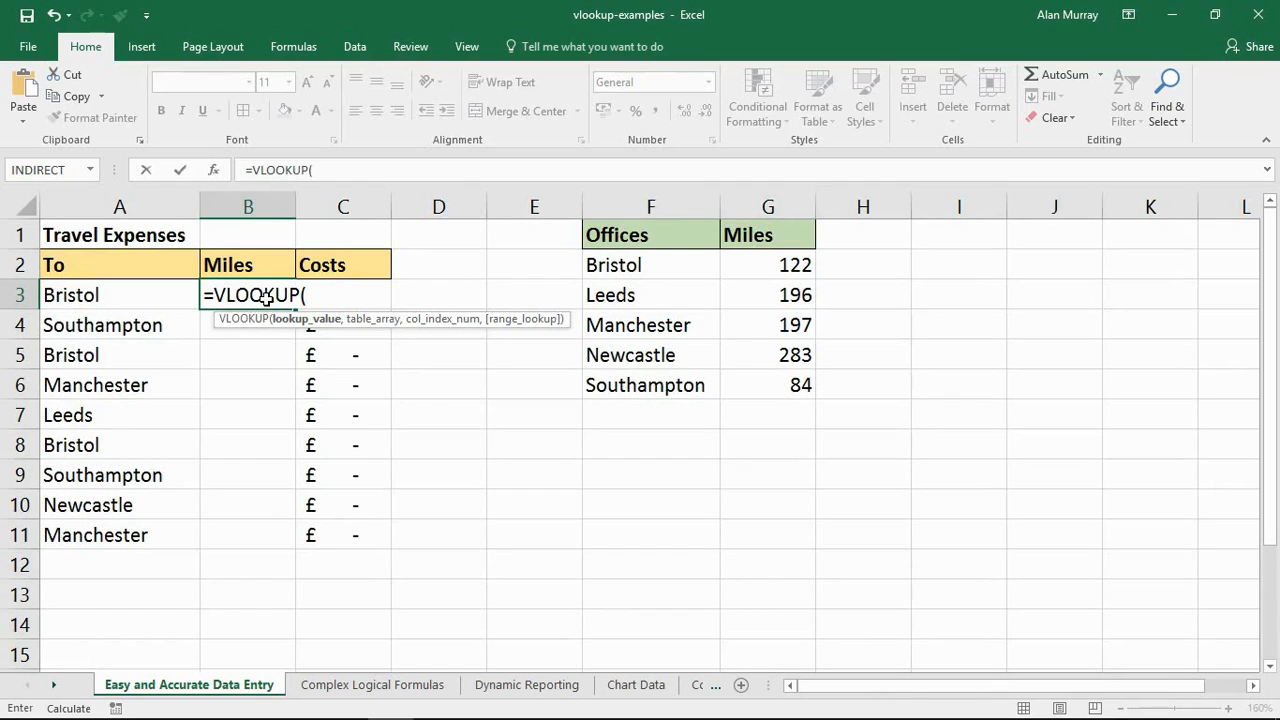
pyautogui.moveTo(283, 327)
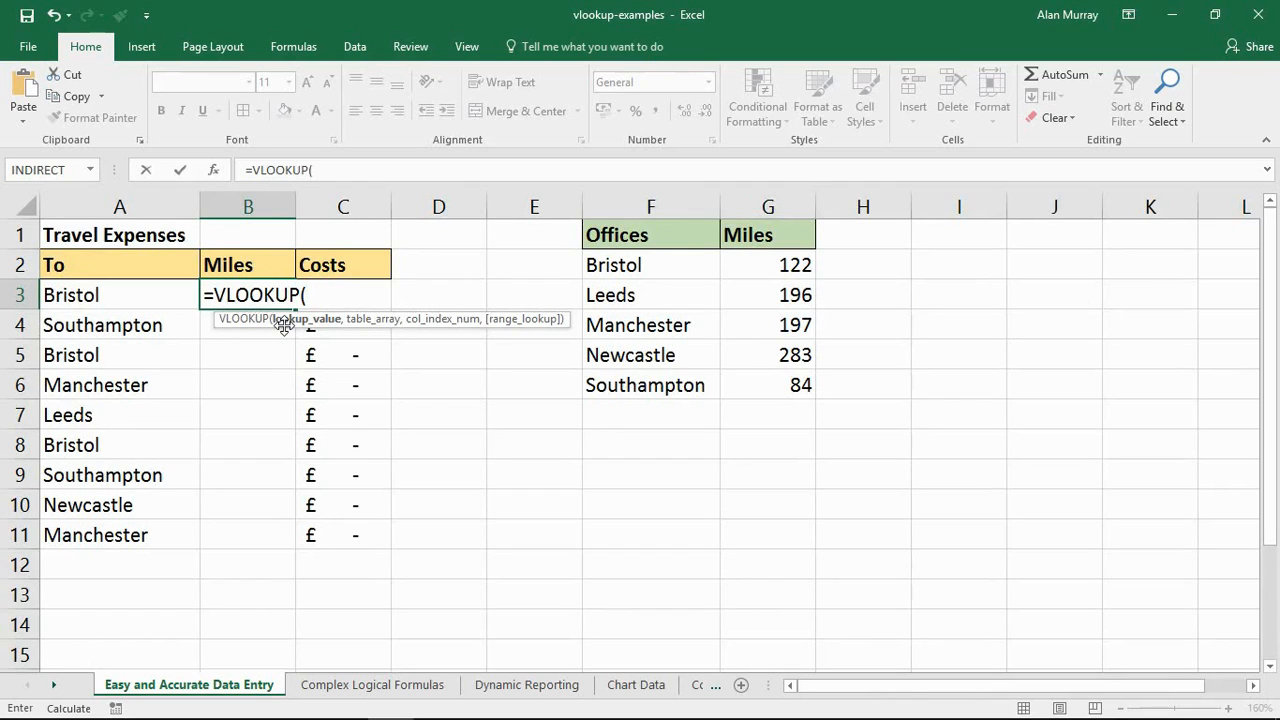
pyautogui.click(119, 294)
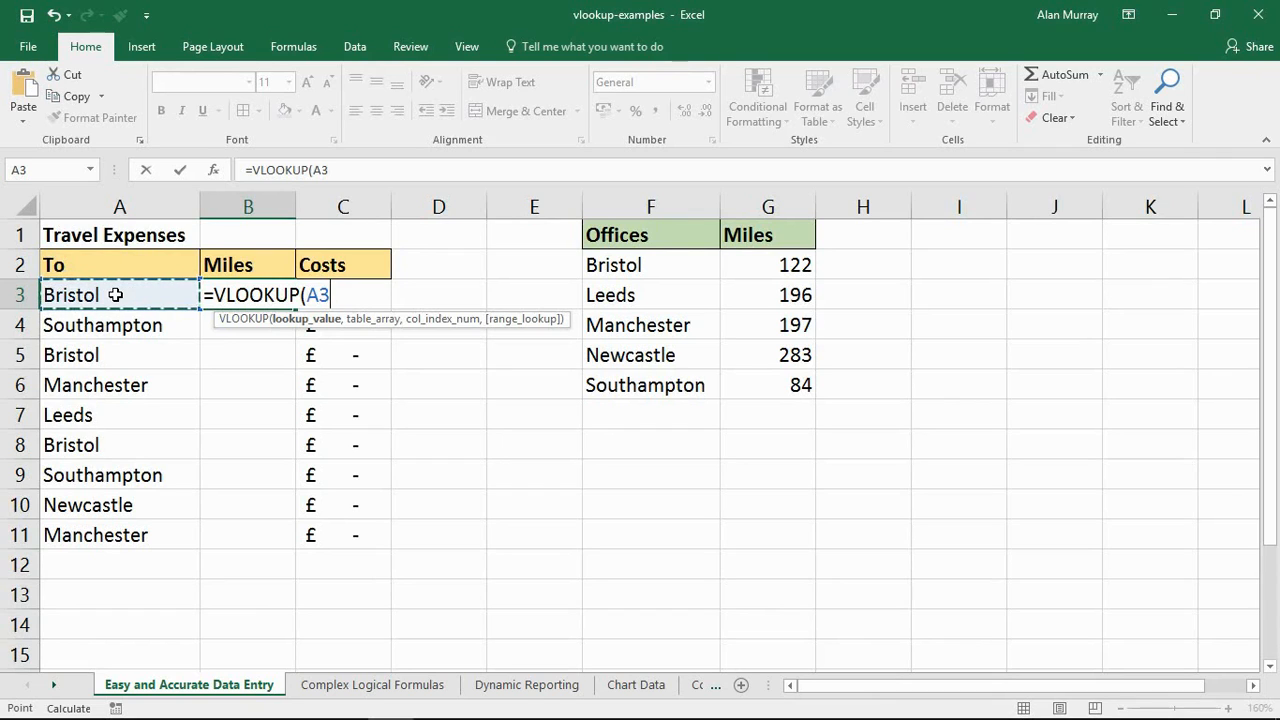
pyautogui.write(',')
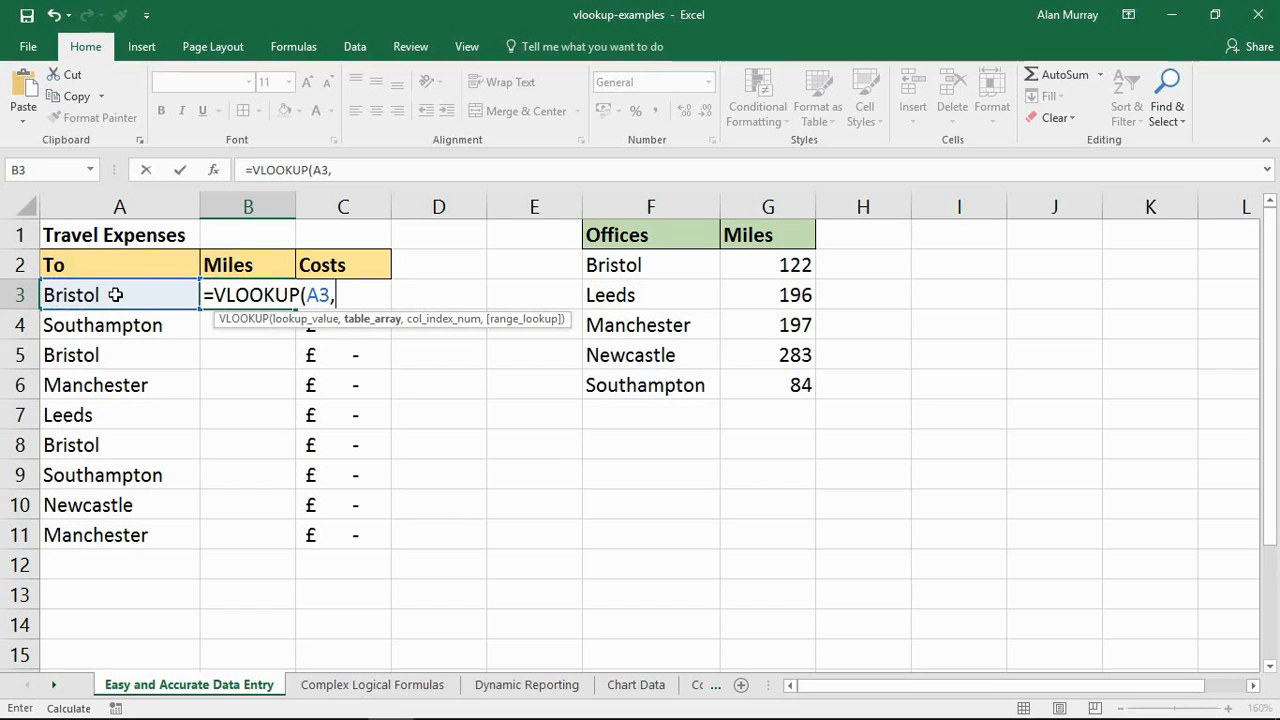
pyautogui.moveTo(600, 327)
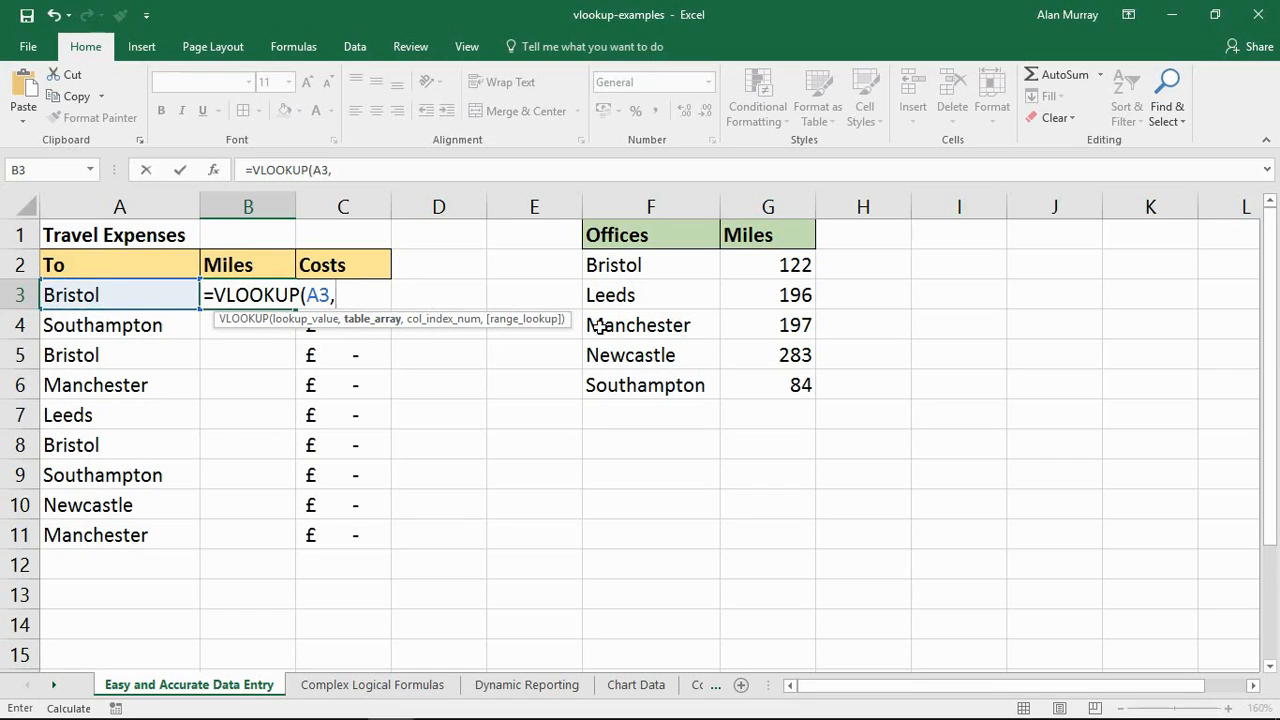
pyautogui.moveTo(613, 264); pyautogui.dragTo(764, 385)
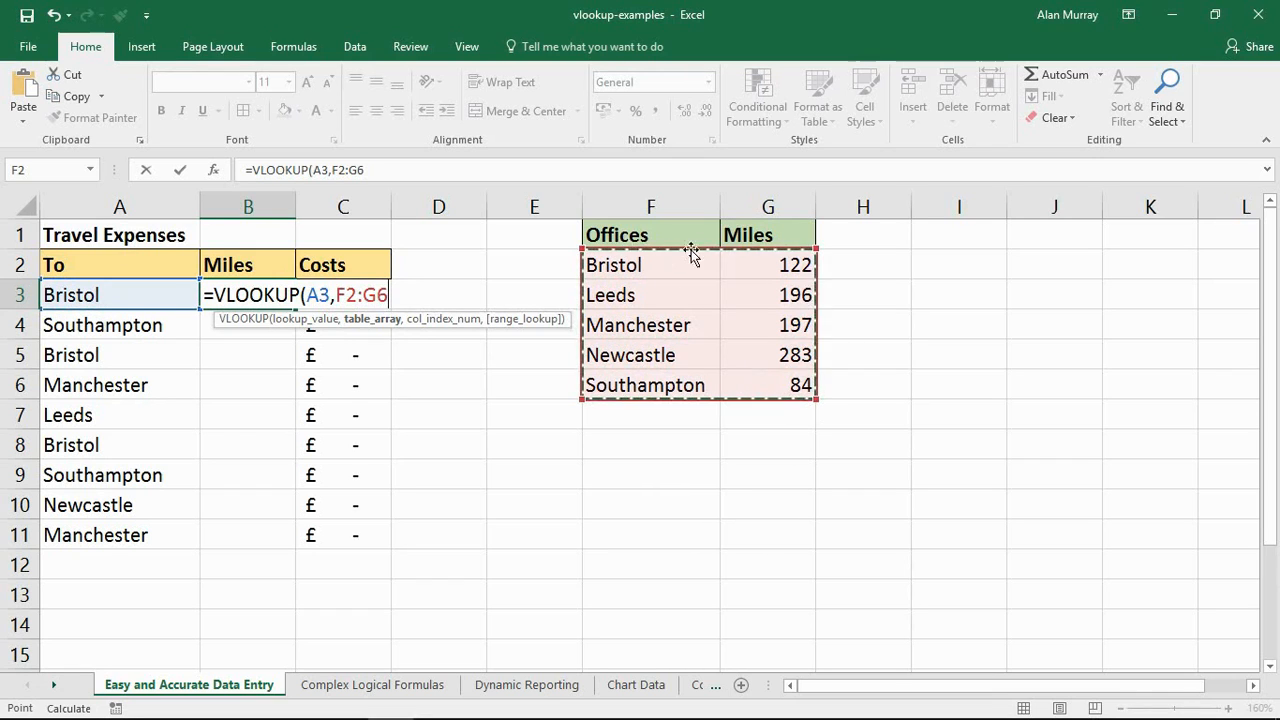
pyautogui.moveTo(627, 358)
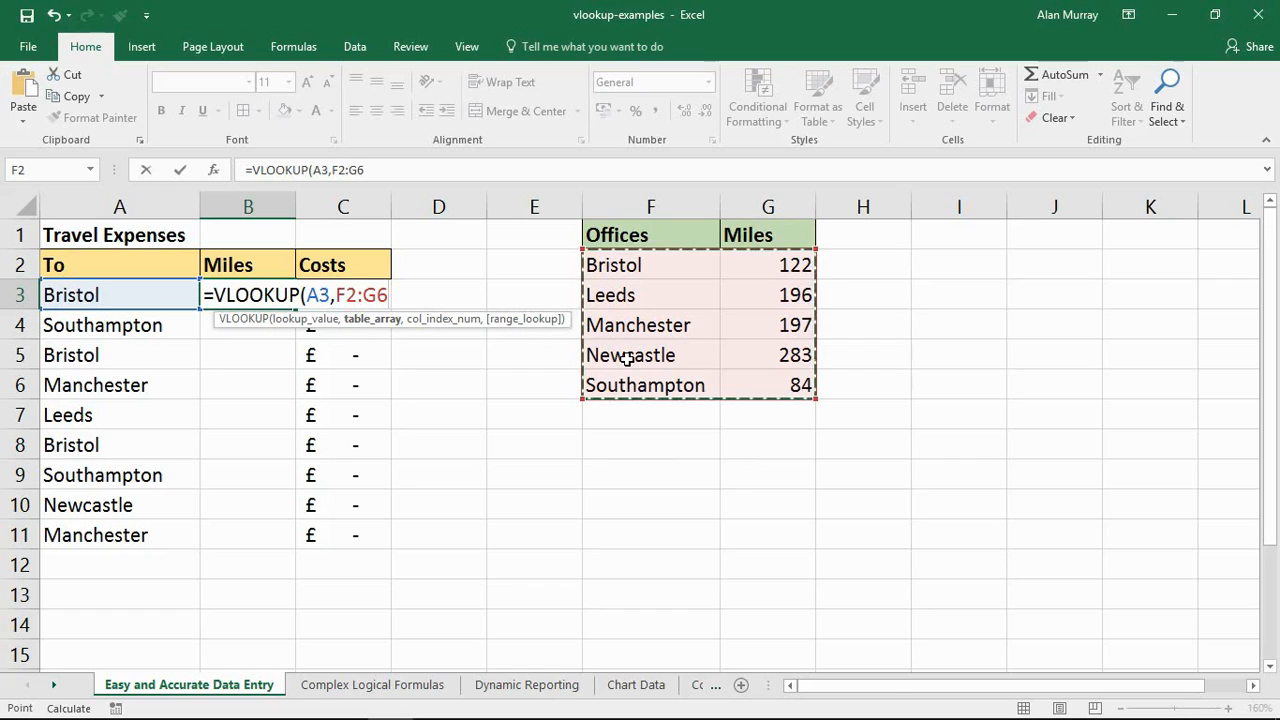
pyautogui.press('f4')
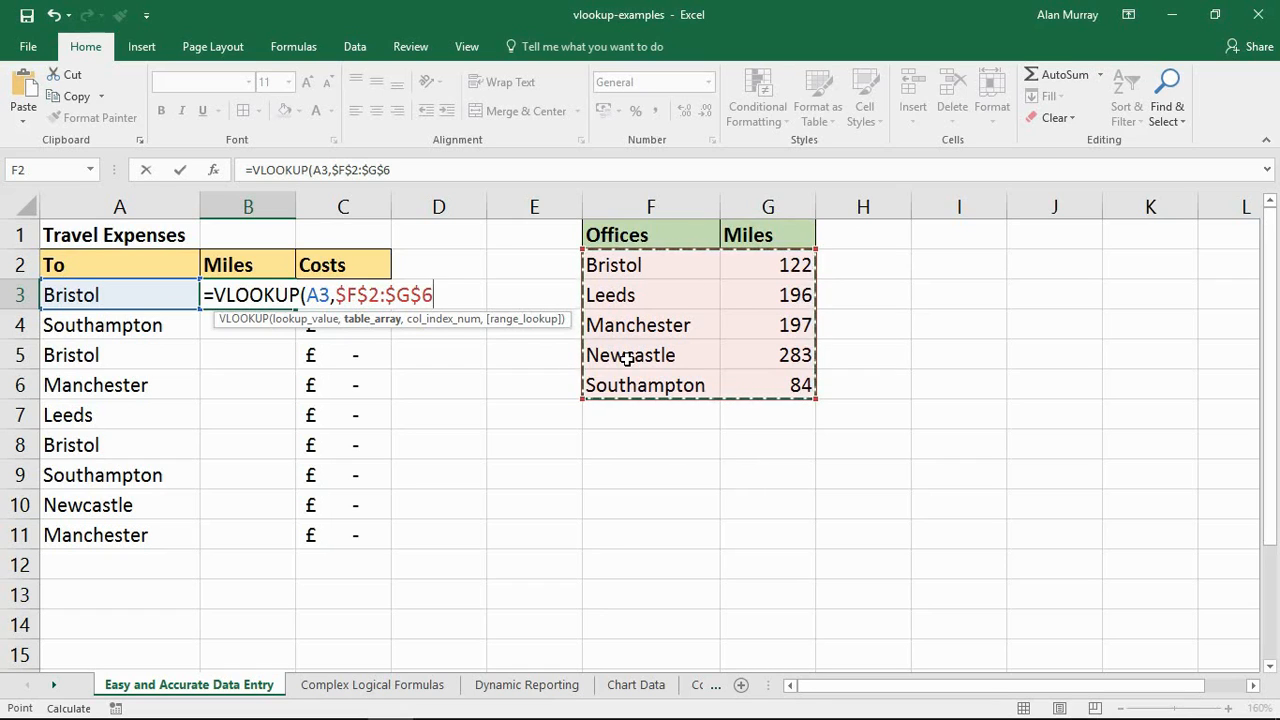
pyautogui.write(',')
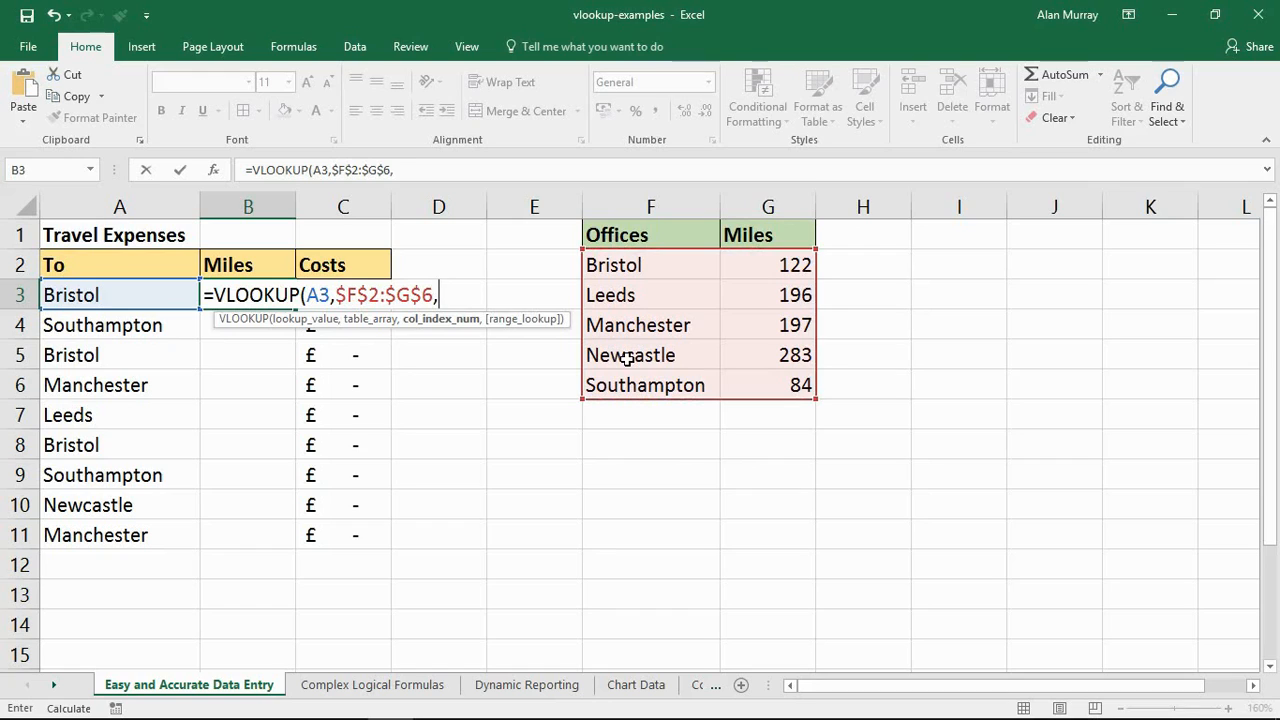
pyautogui.write('2')
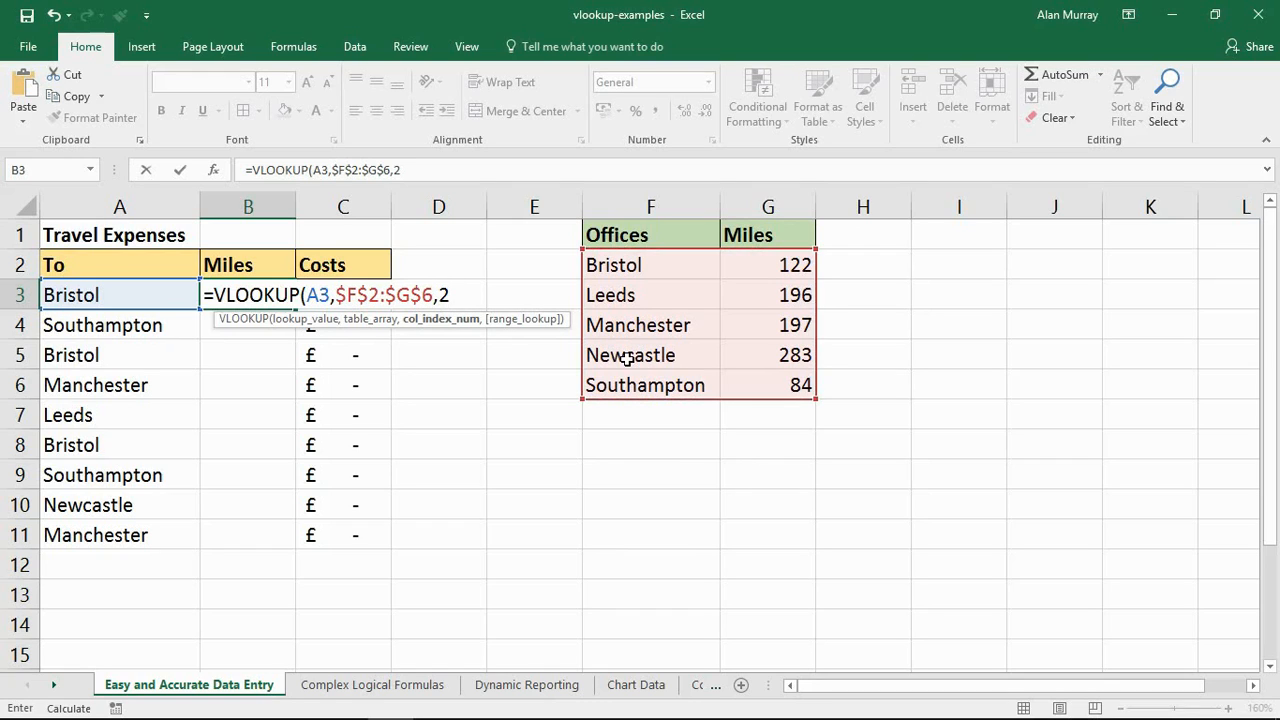
pyautogui.moveTo(766, 277)
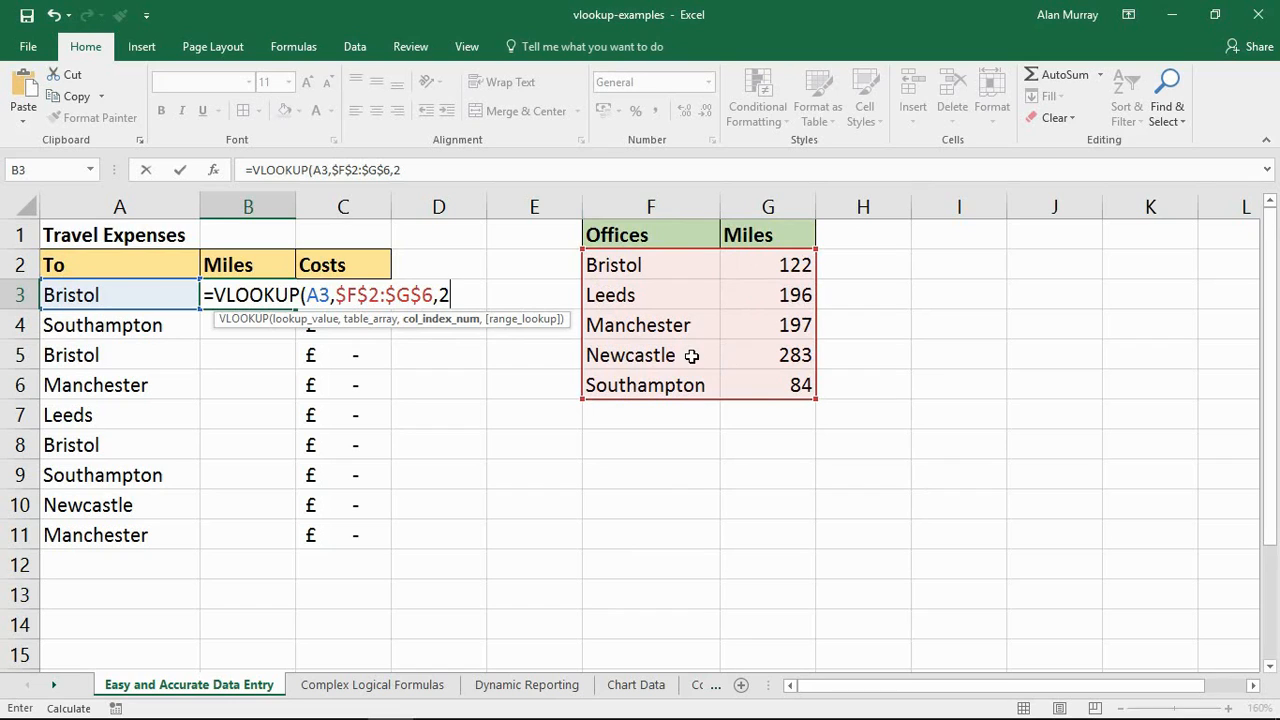
pyautogui.write(',false)')
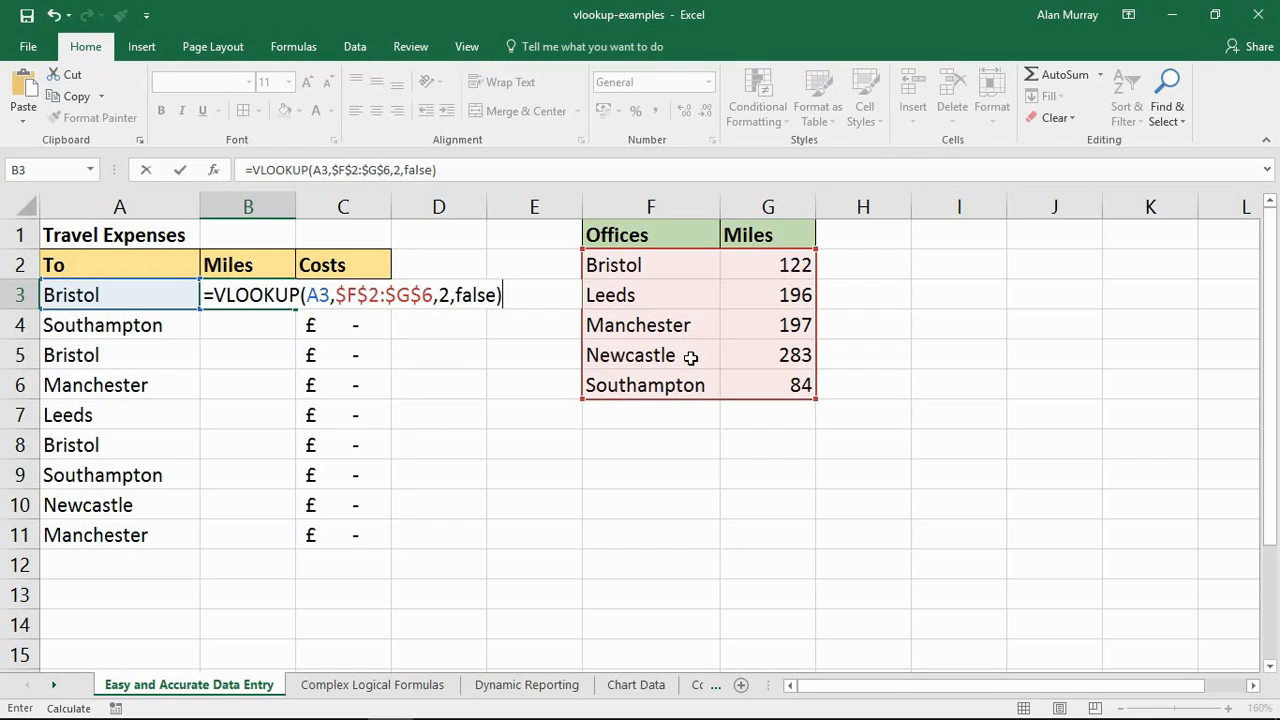
# - Enter the B3 lookup, fill it down to row 11, and add Leeds below
pyautogui.press('enter')
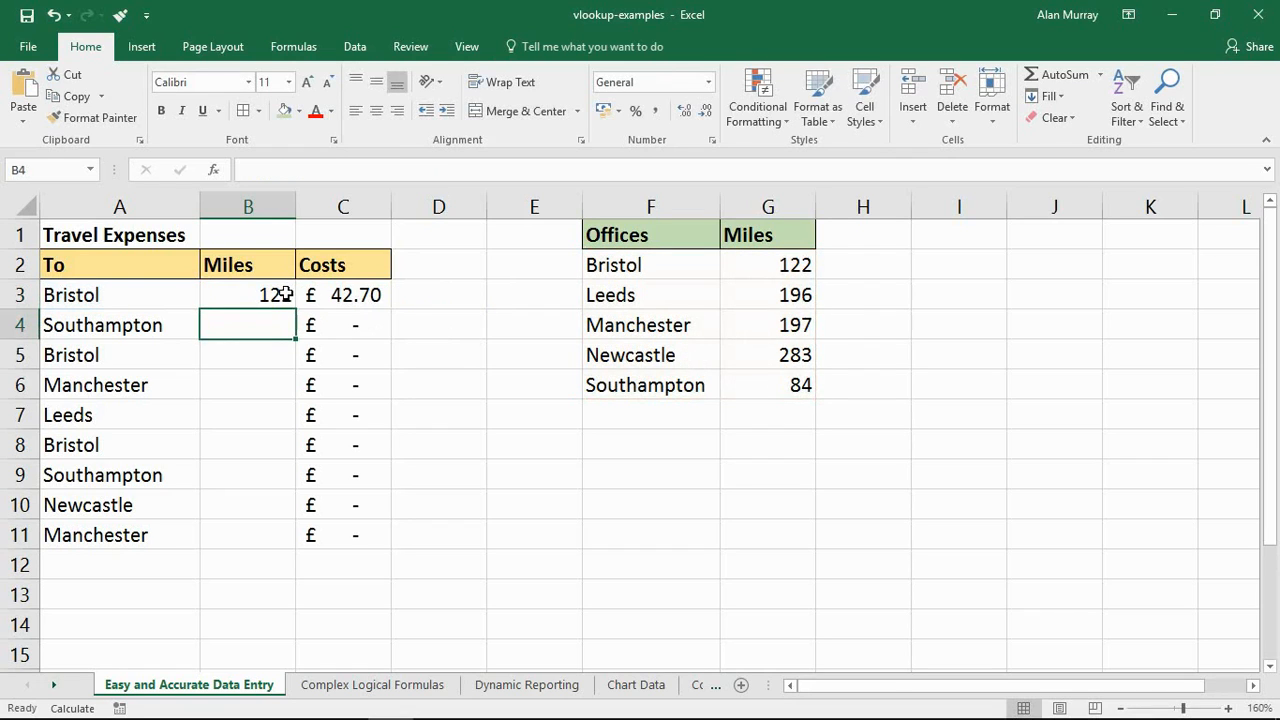
pyautogui.moveTo(293, 294); pyautogui.dragTo(293, 540)
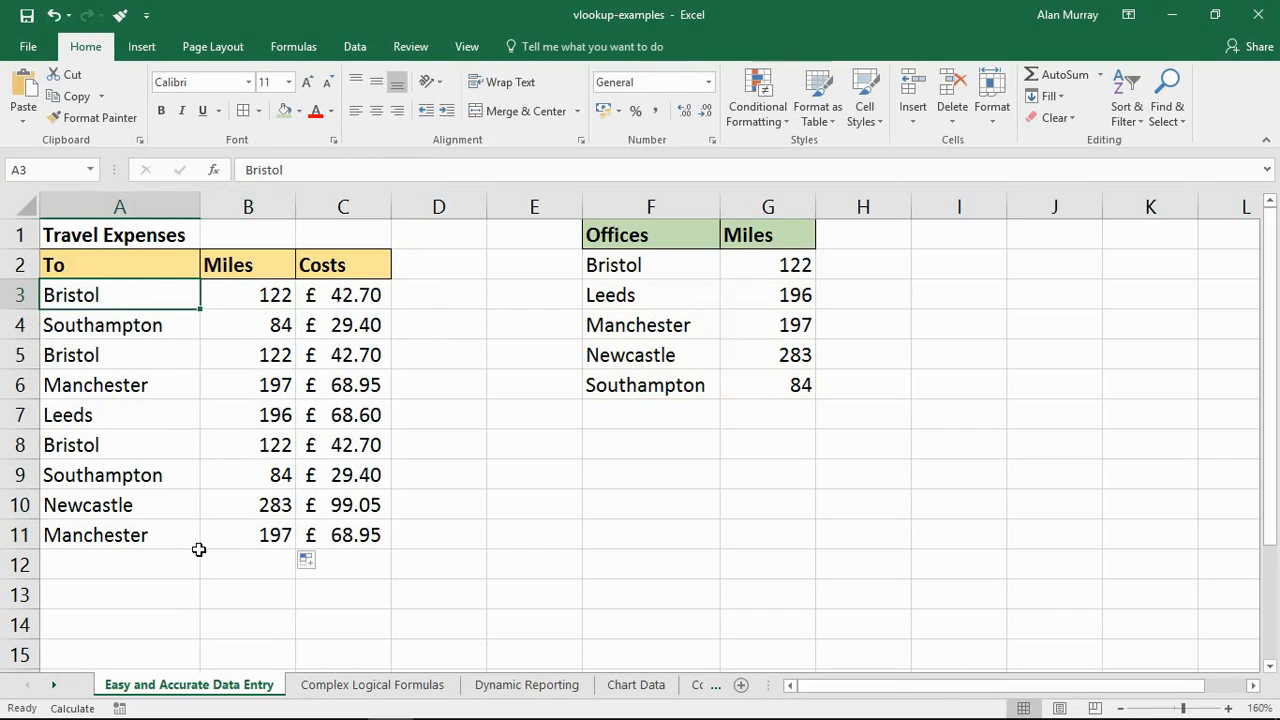
pyautogui.moveTo(112, 413)
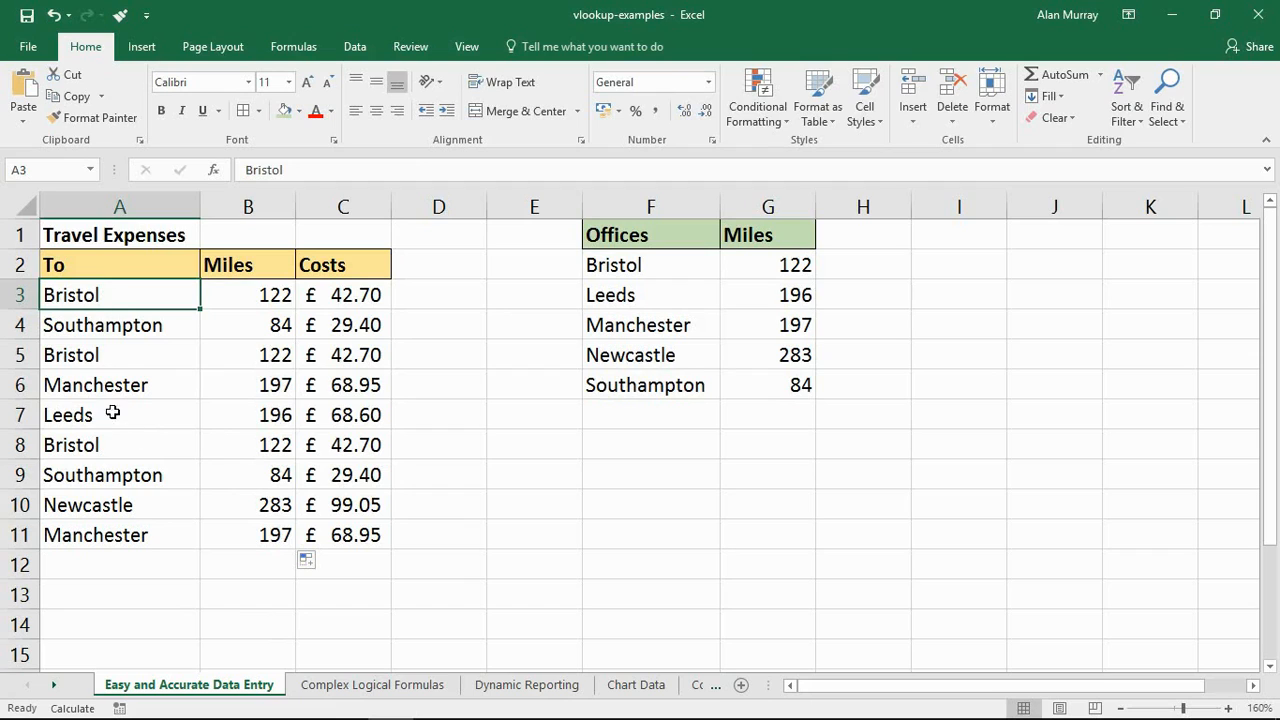
pyautogui.click(248, 294)
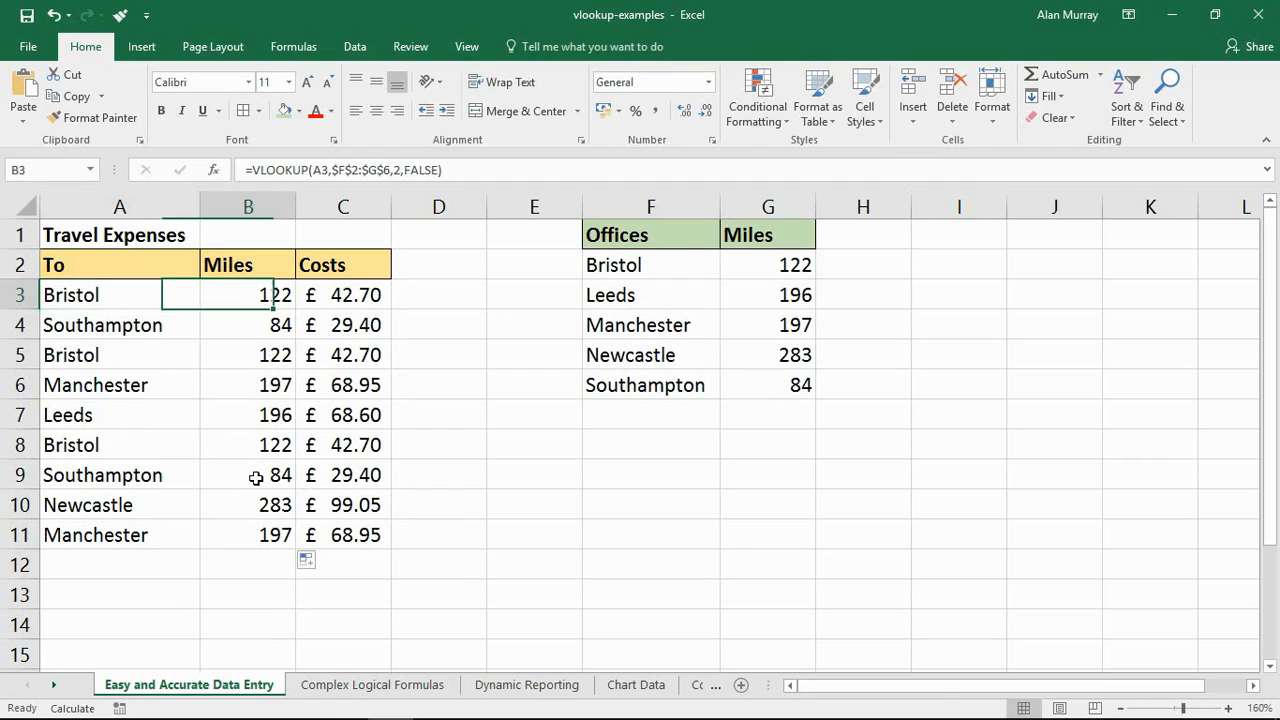
pyautogui.moveTo(248, 294); pyautogui.dragTo(248, 534)
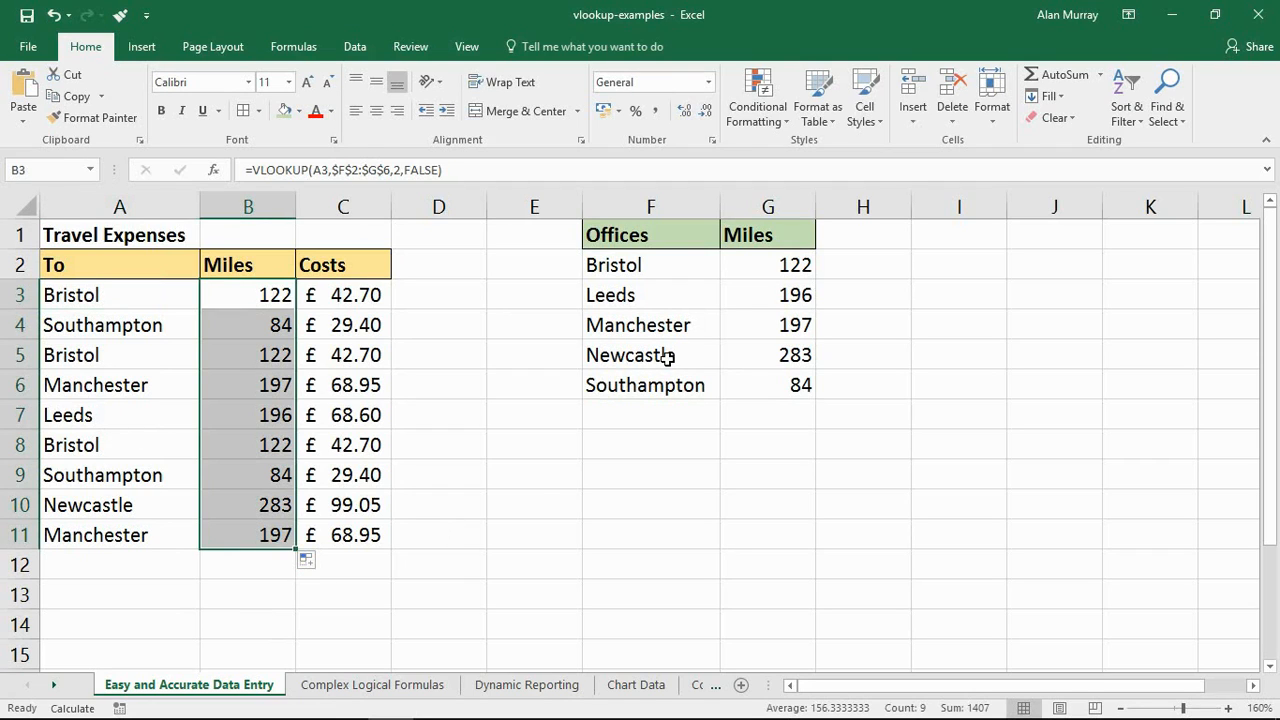
pyautogui.click(119, 563)
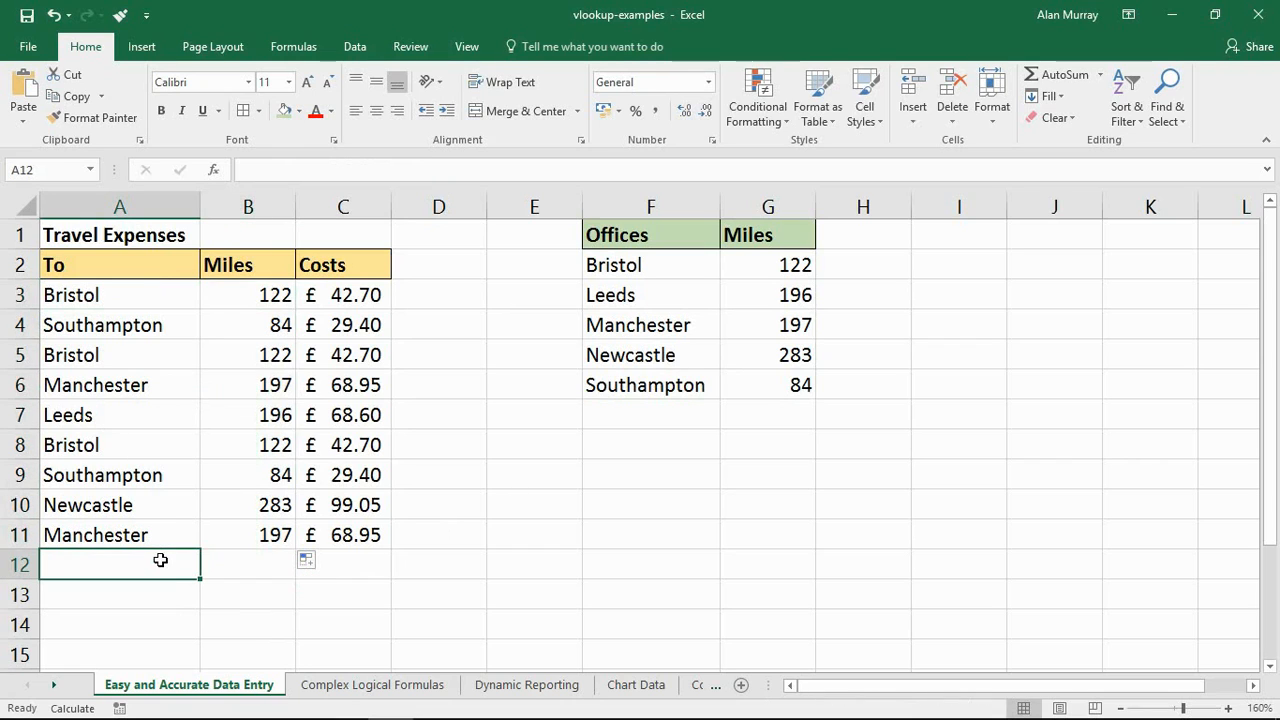
pyautogui.write('Leeds')
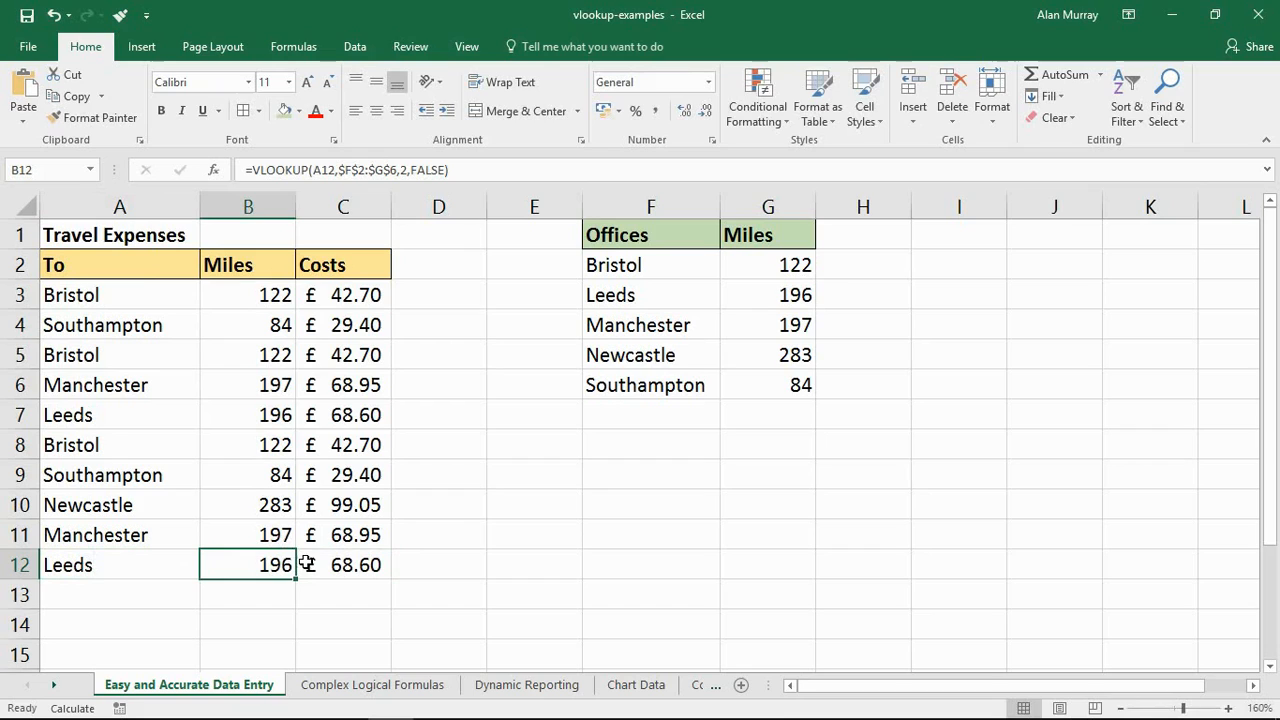
pyautogui.moveTo(300, 570)
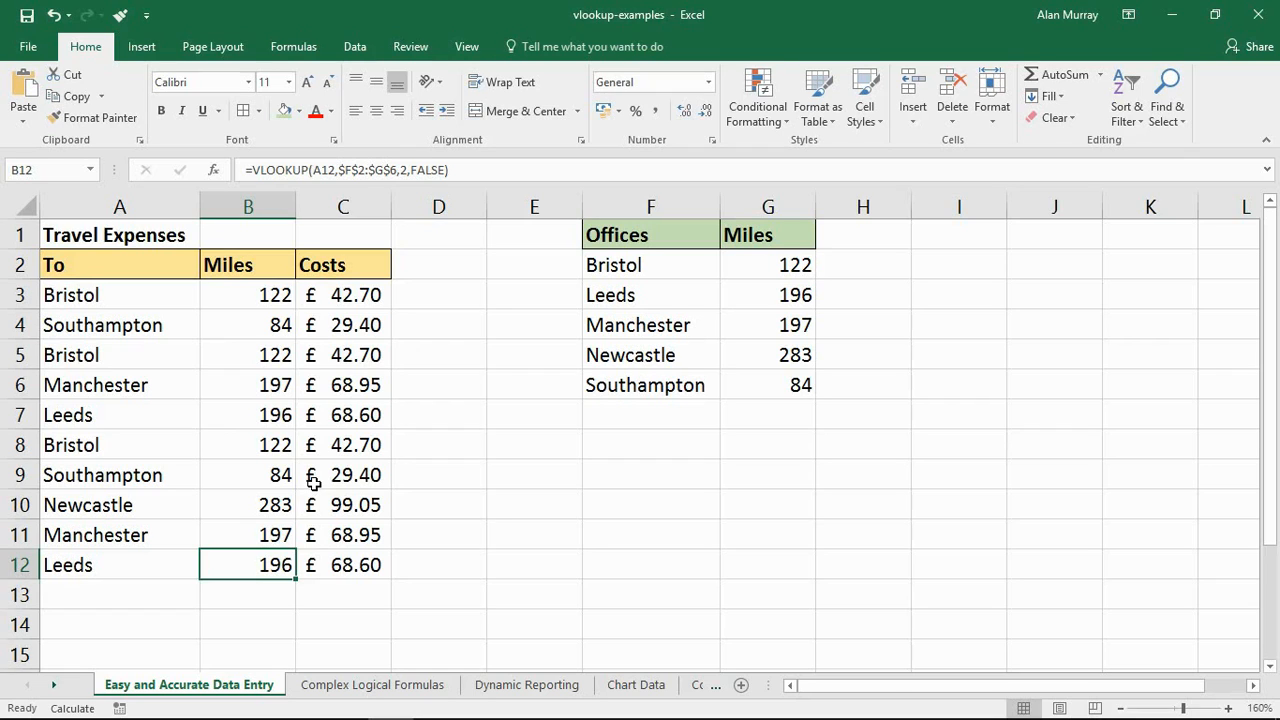
# - Open Complex Logical Formulas and select the quantity thresholds and discount percentages
pyautogui.click(372, 685)
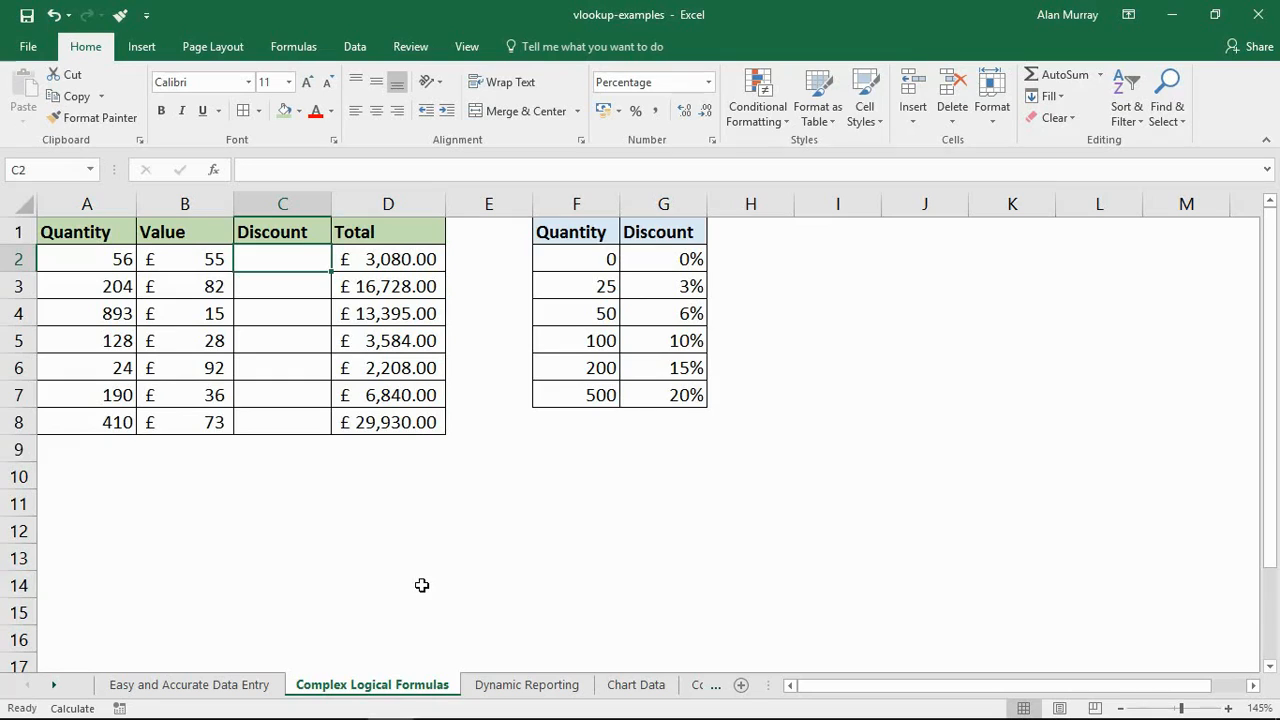
pyautogui.moveTo(101, 279)
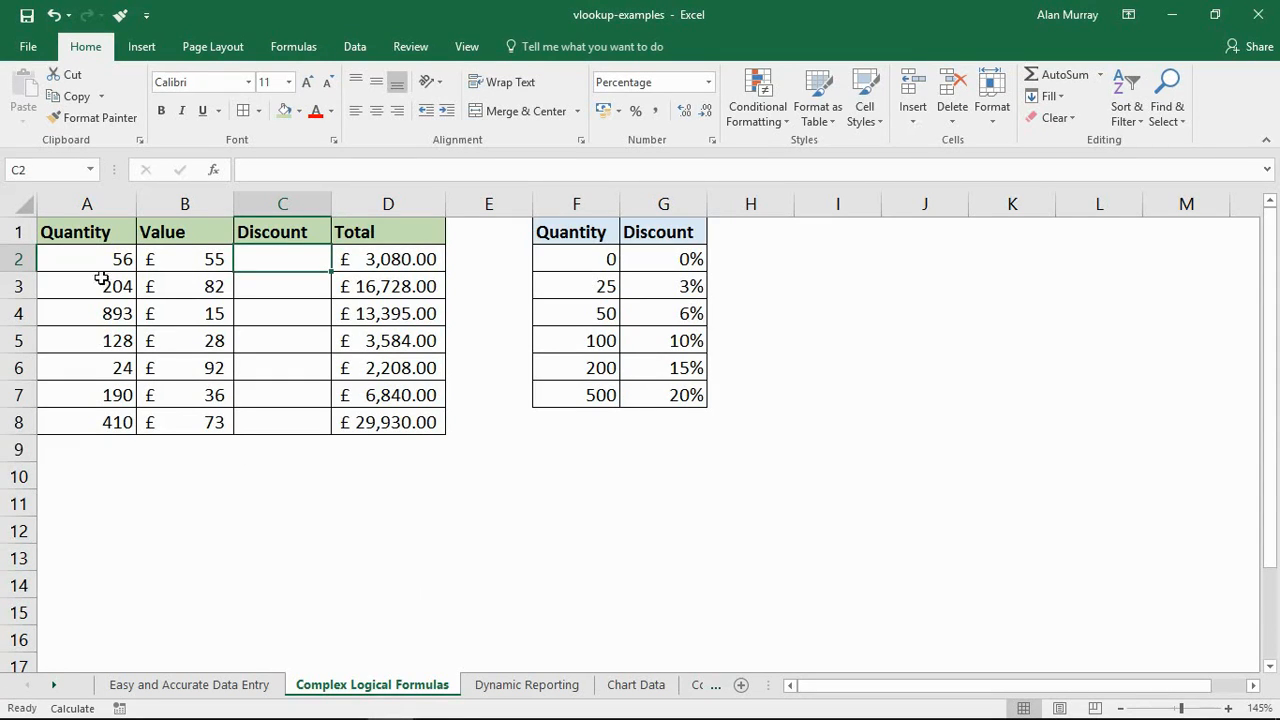
pyautogui.moveTo(86, 258); pyautogui.dragTo(86, 394)
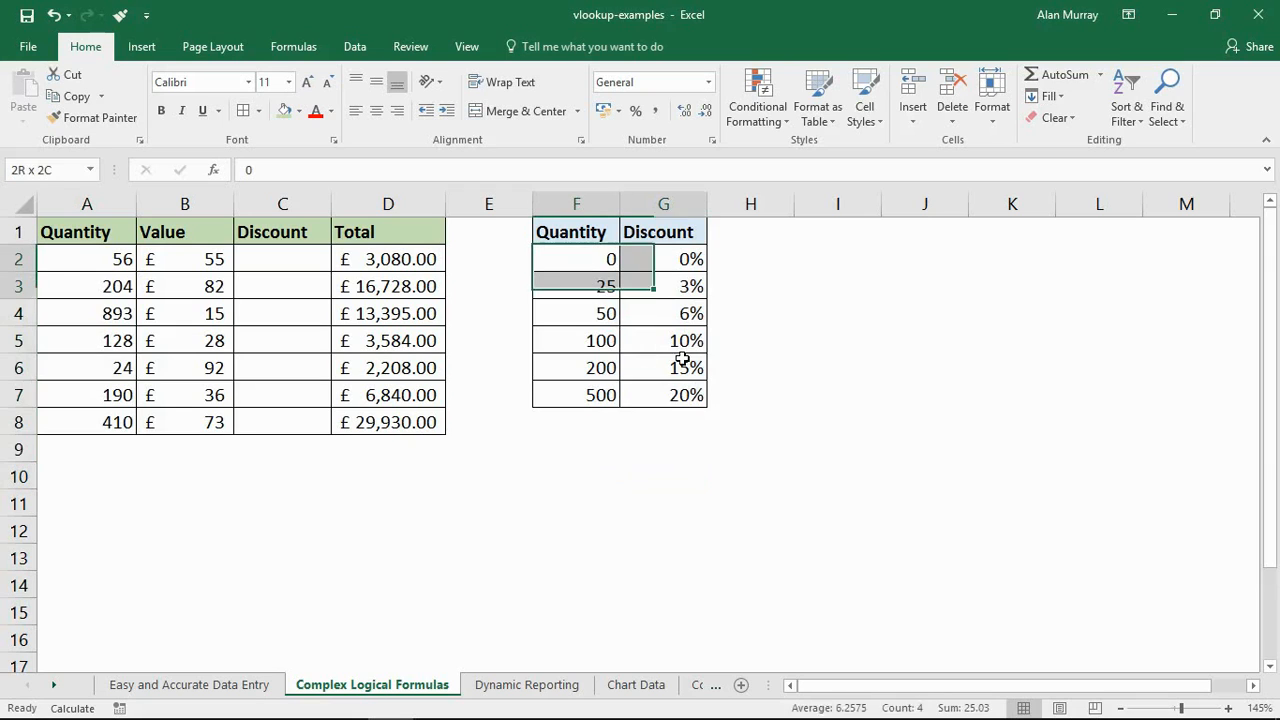
pyautogui.click(576, 313)
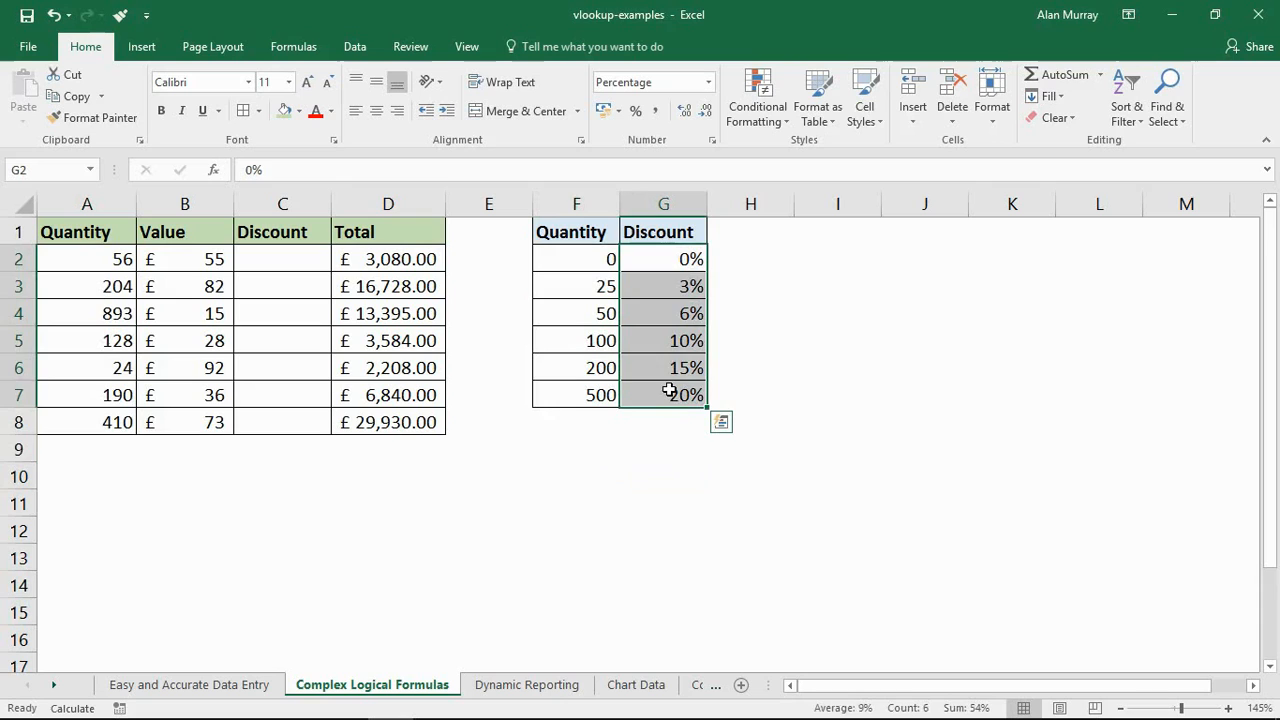
pyautogui.moveTo(691, 447)
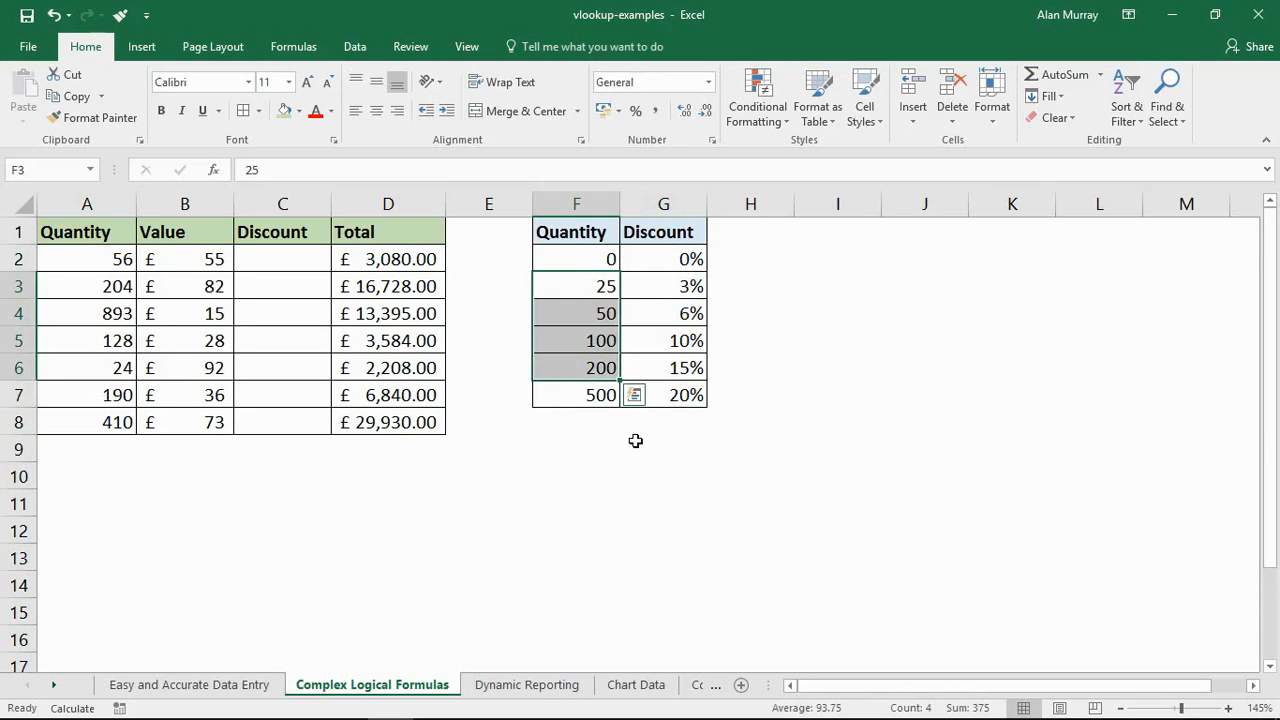
pyautogui.click(663, 448)
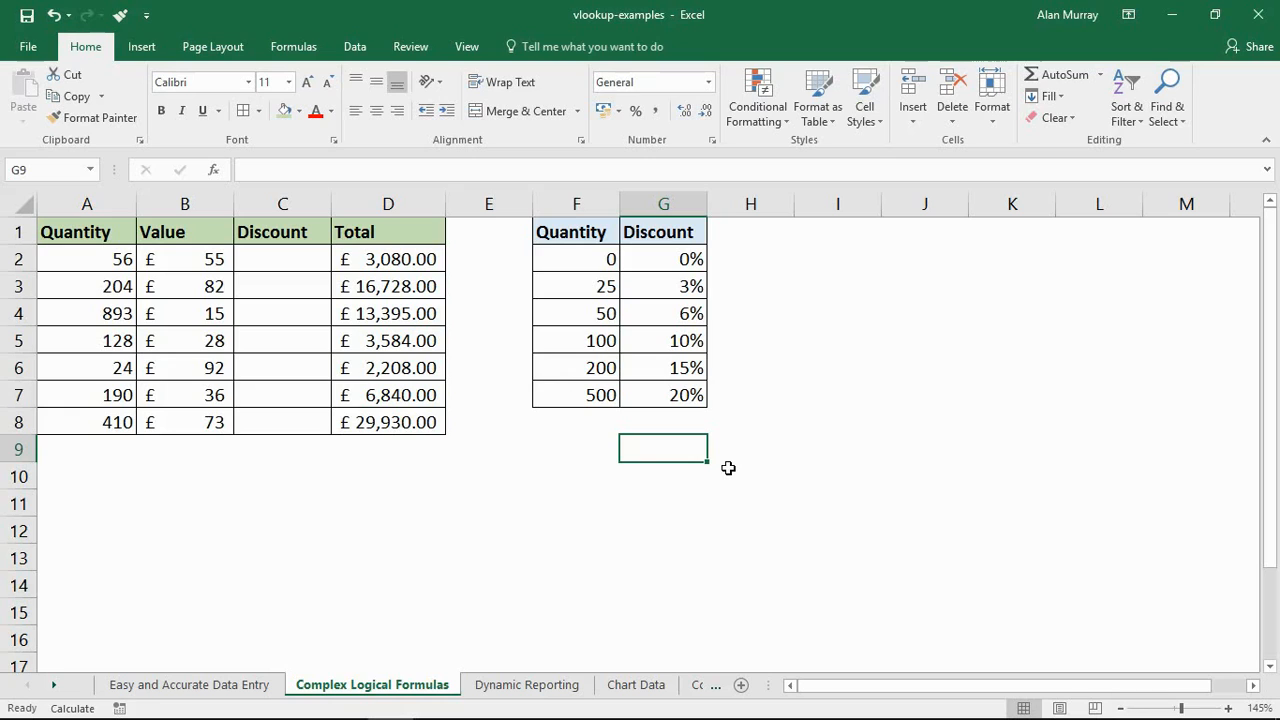
pyautogui.moveTo(613, 285)
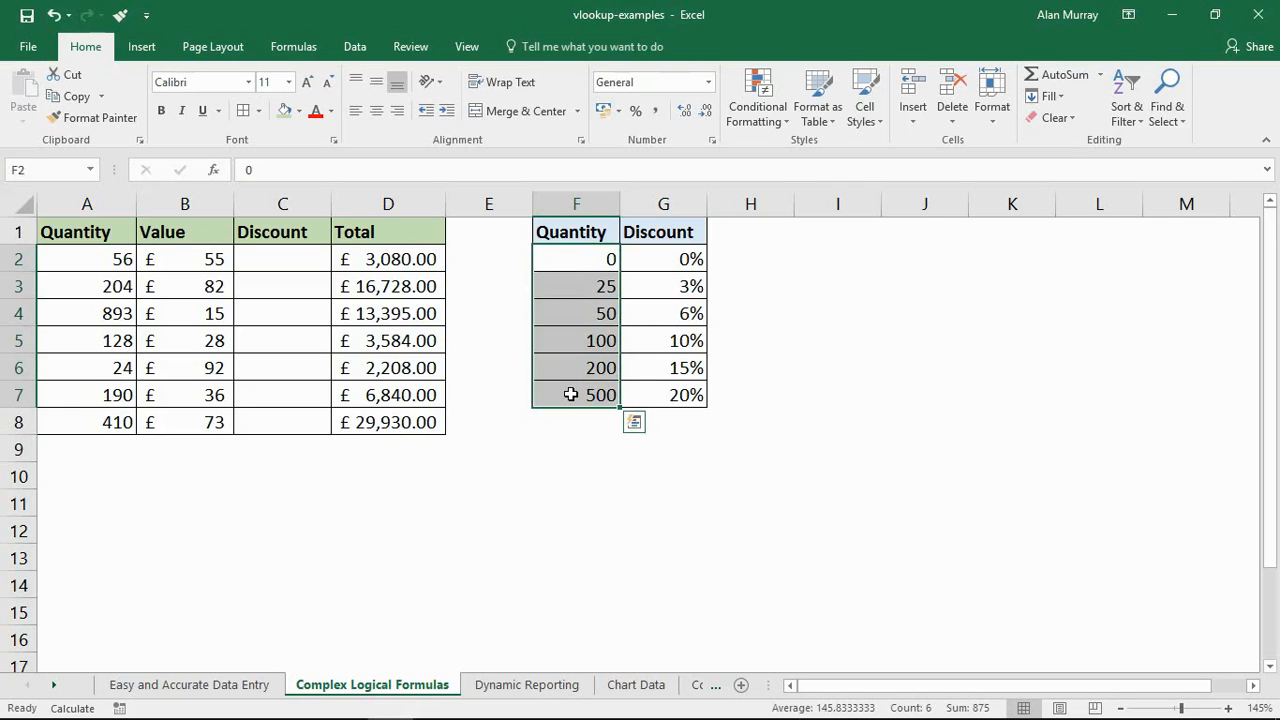
pyautogui.moveTo(619, 462)
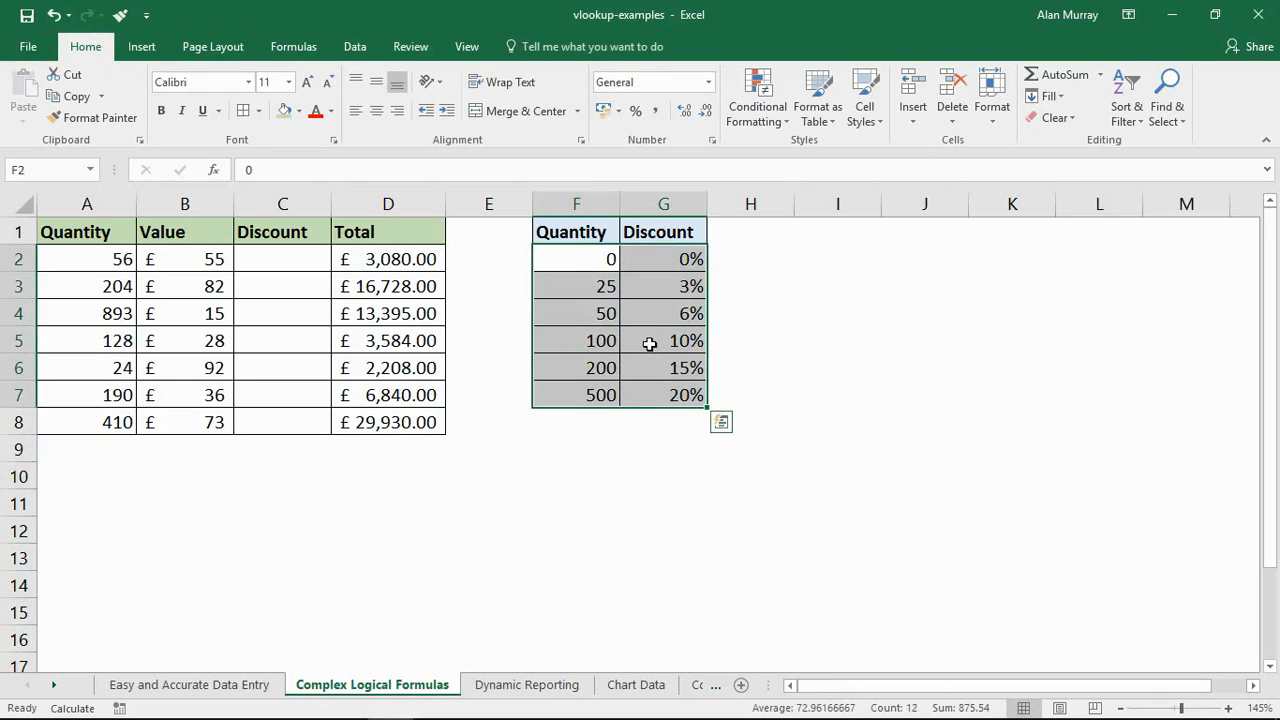
pyautogui.moveTo(575, 259); pyautogui.dragTo(575, 313)
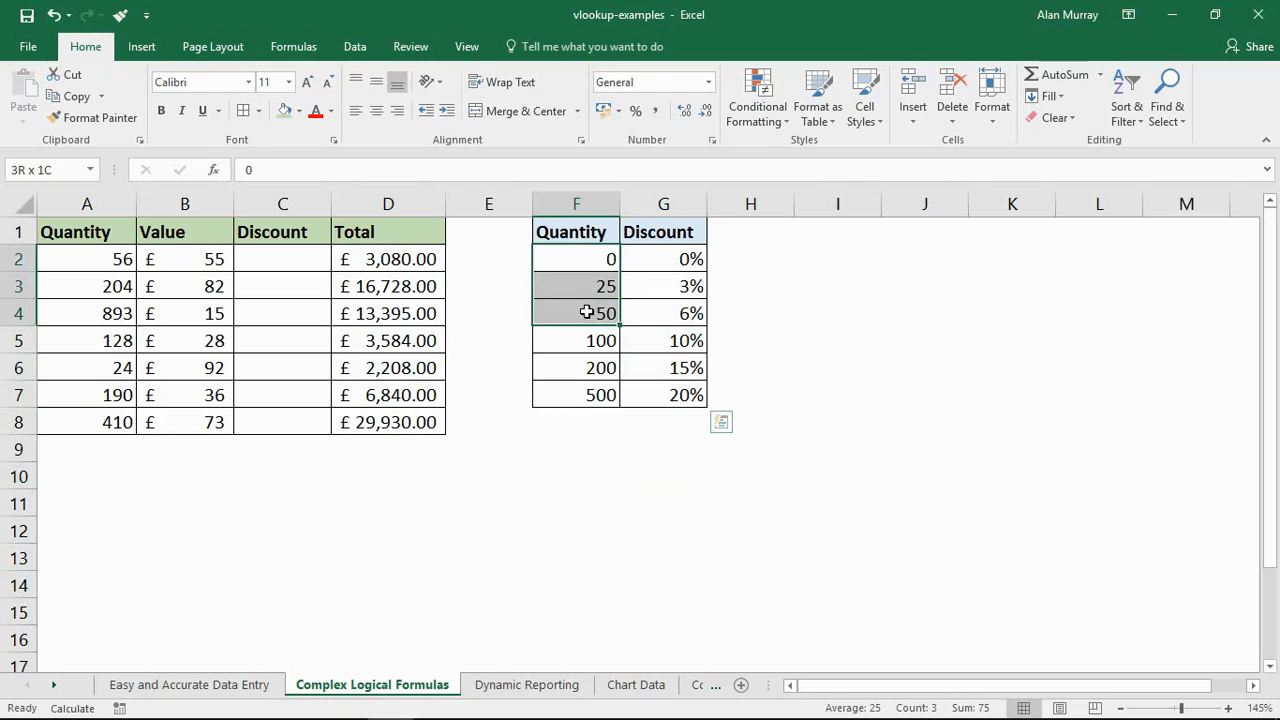
pyautogui.moveTo(576, 313); pyautogui.dragTo(576, 421)
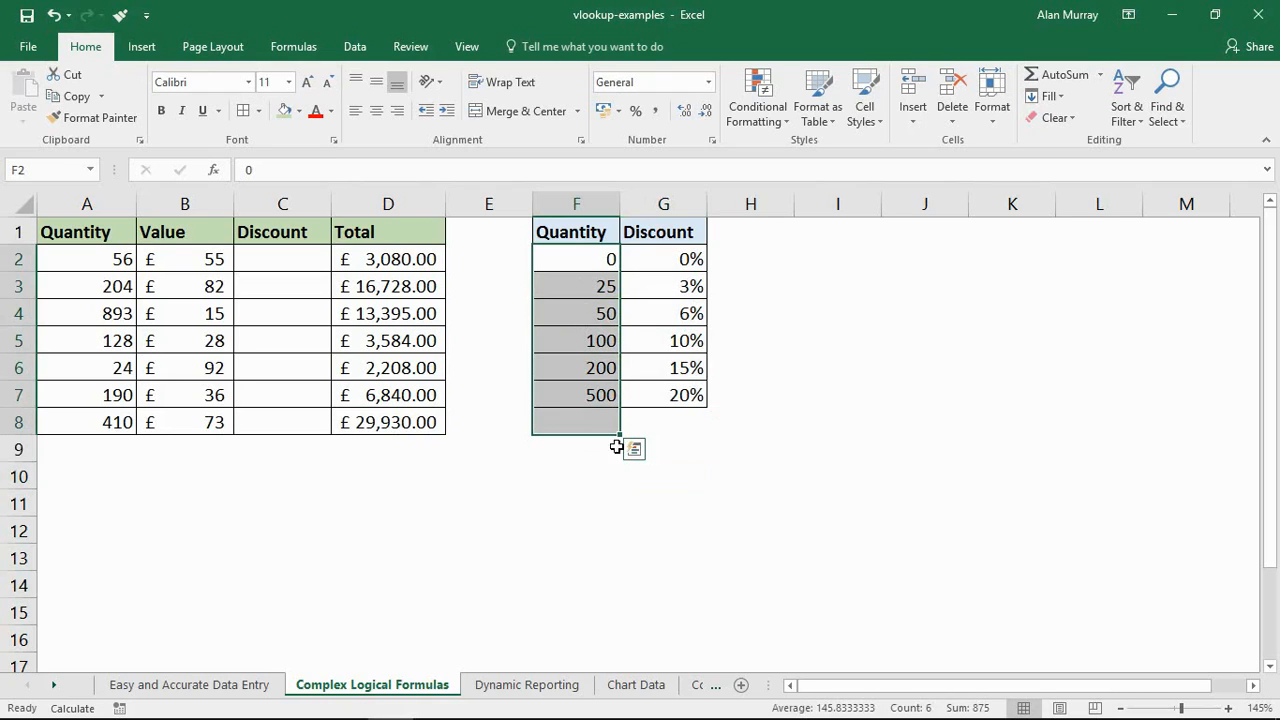
pyautogui.moveTo(779, 531)
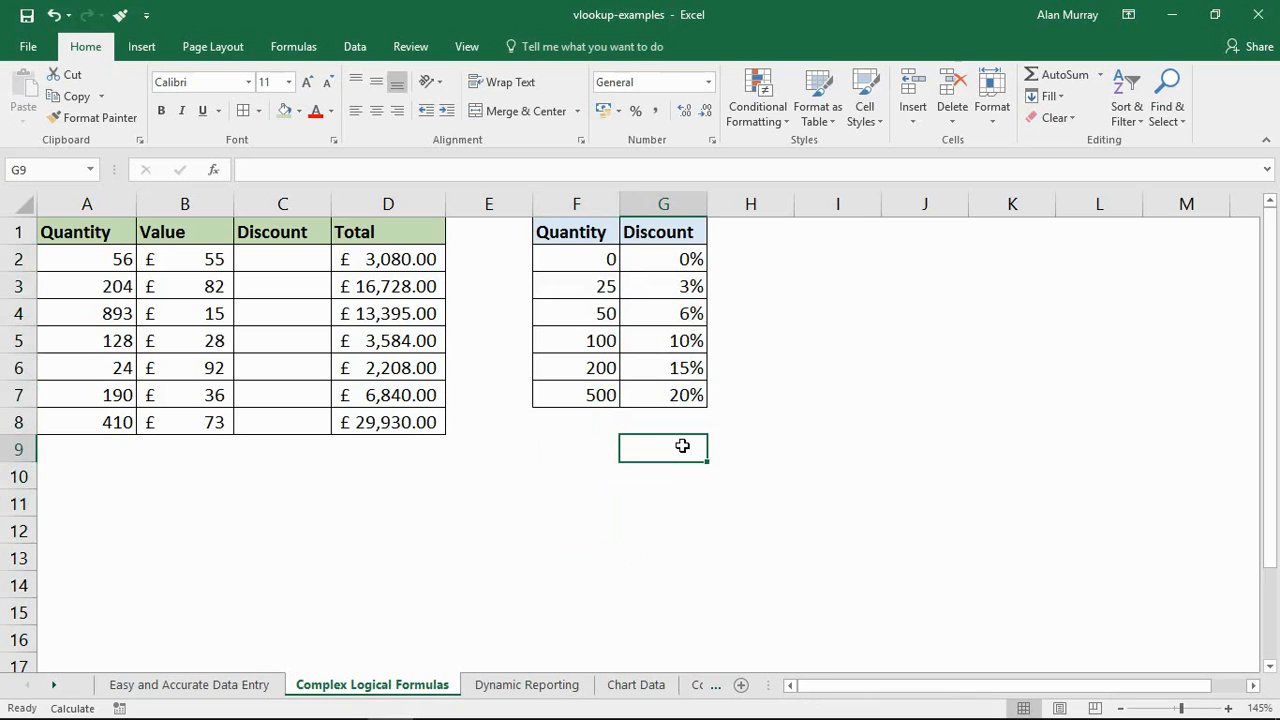
# - Type =VLOOKUP(A2,$F$2:$G$7,2,TRUE) in C2 for an approximate-match discount
pyautogui.click(283, 259)
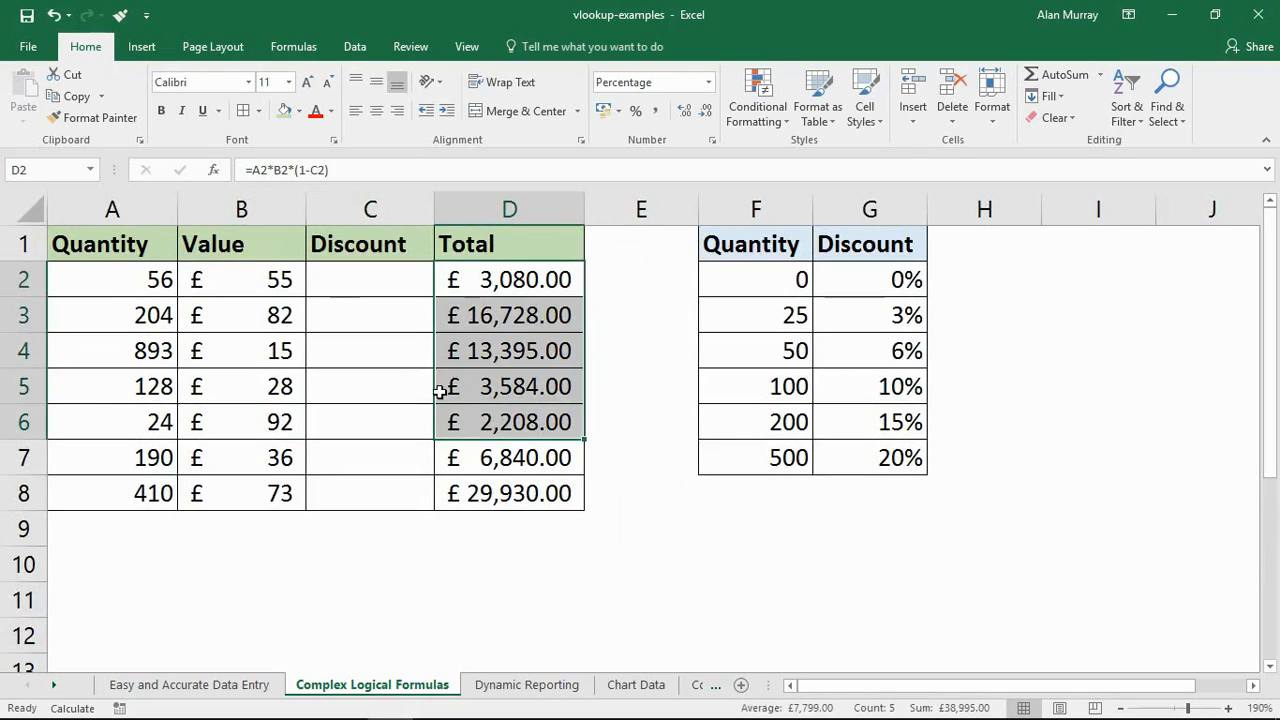
pyautogui.click(370, 279)
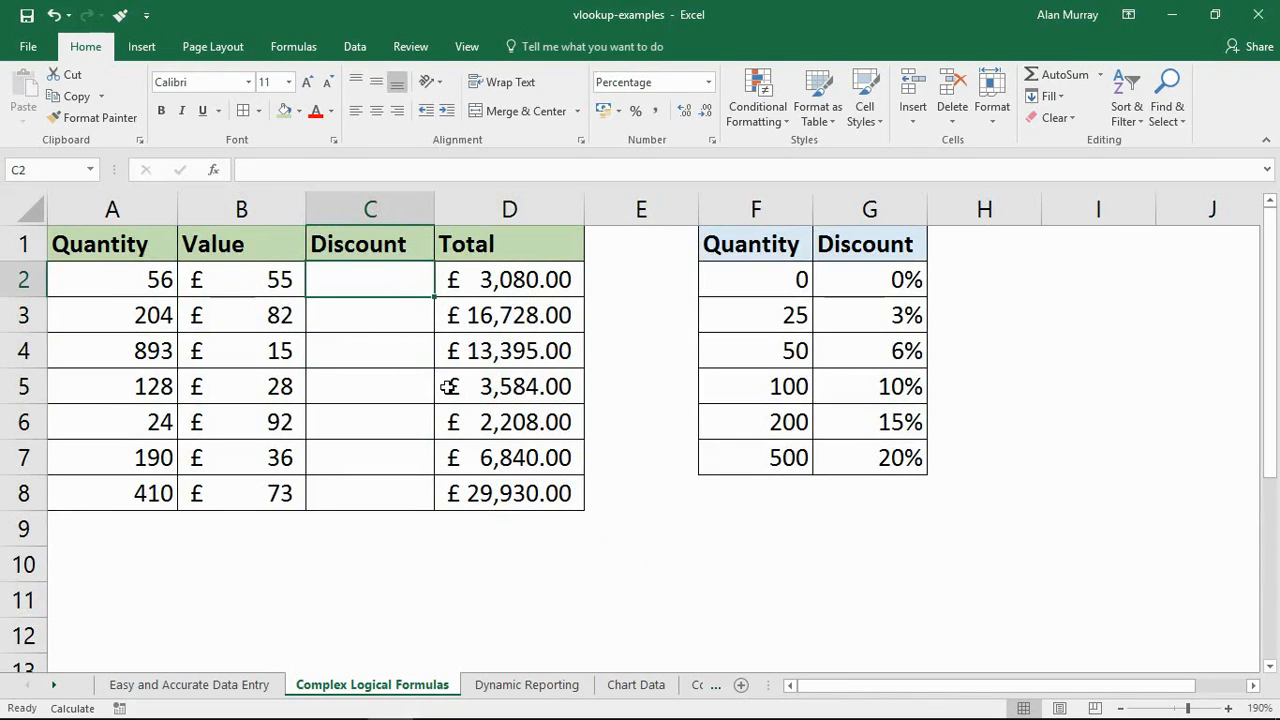
pyautogui.write('=vl')
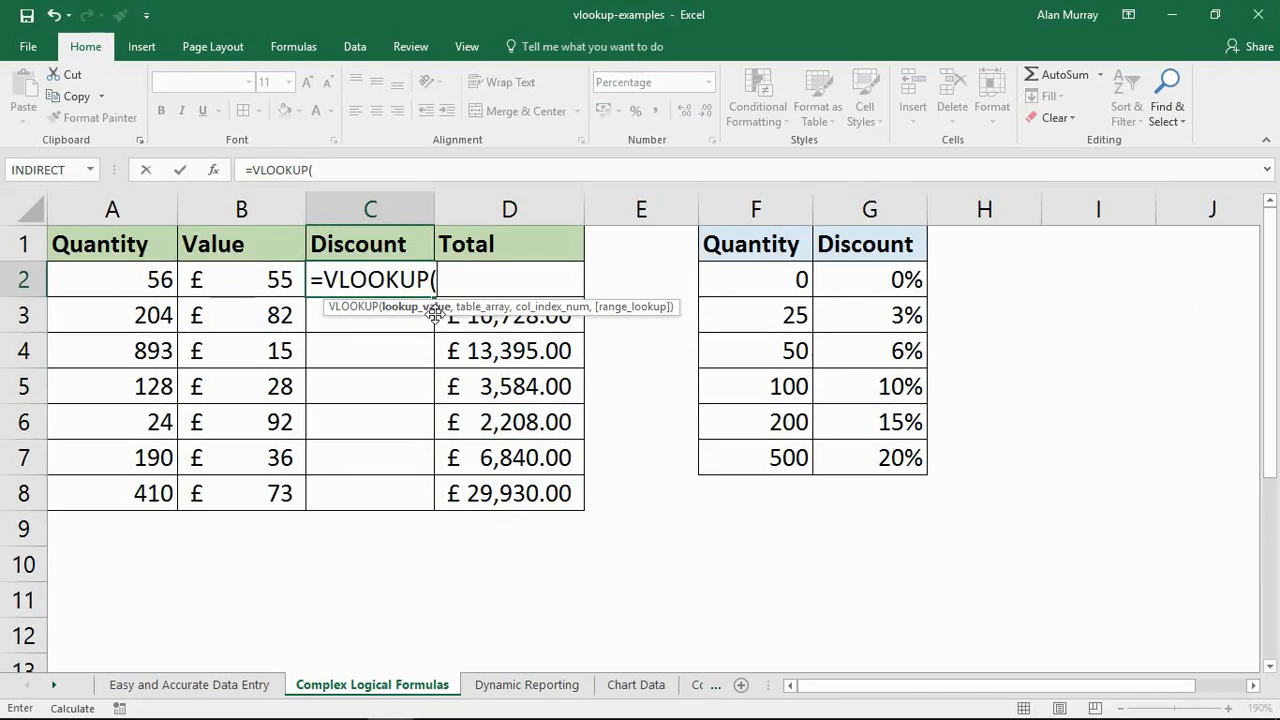
pyautogui.click(112, 279)
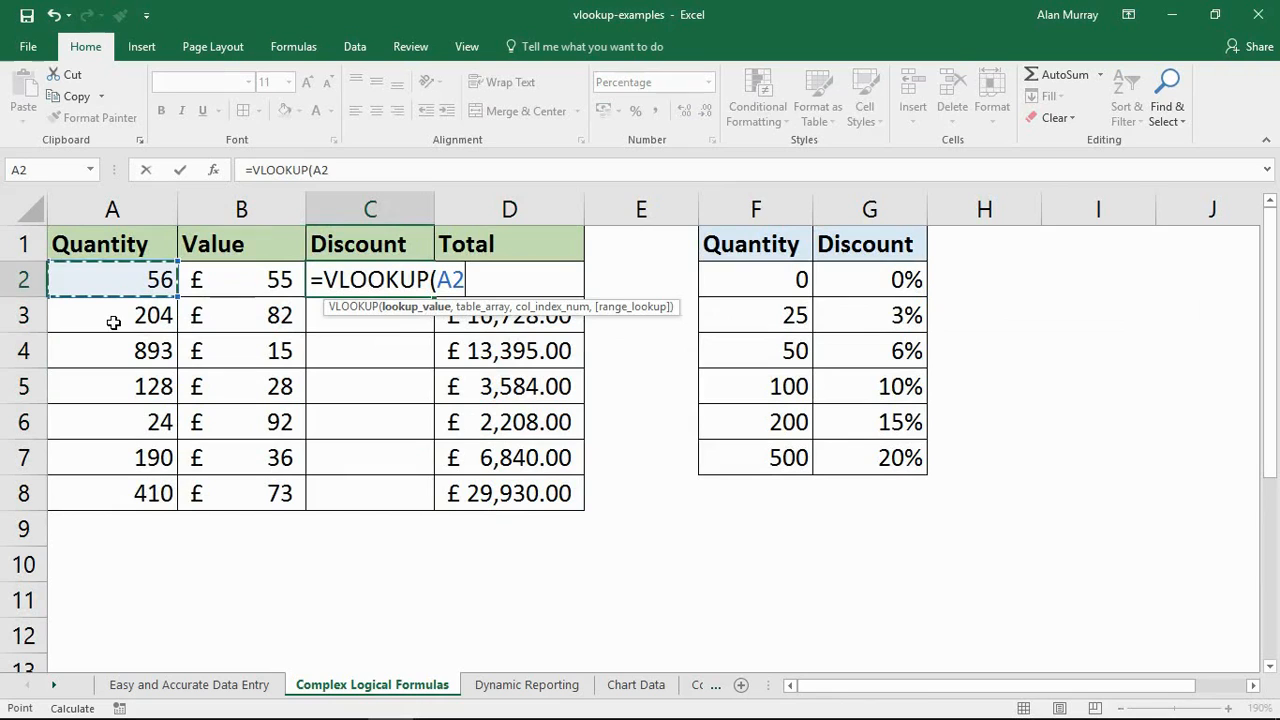
pyautogui.write(',F2:G7')
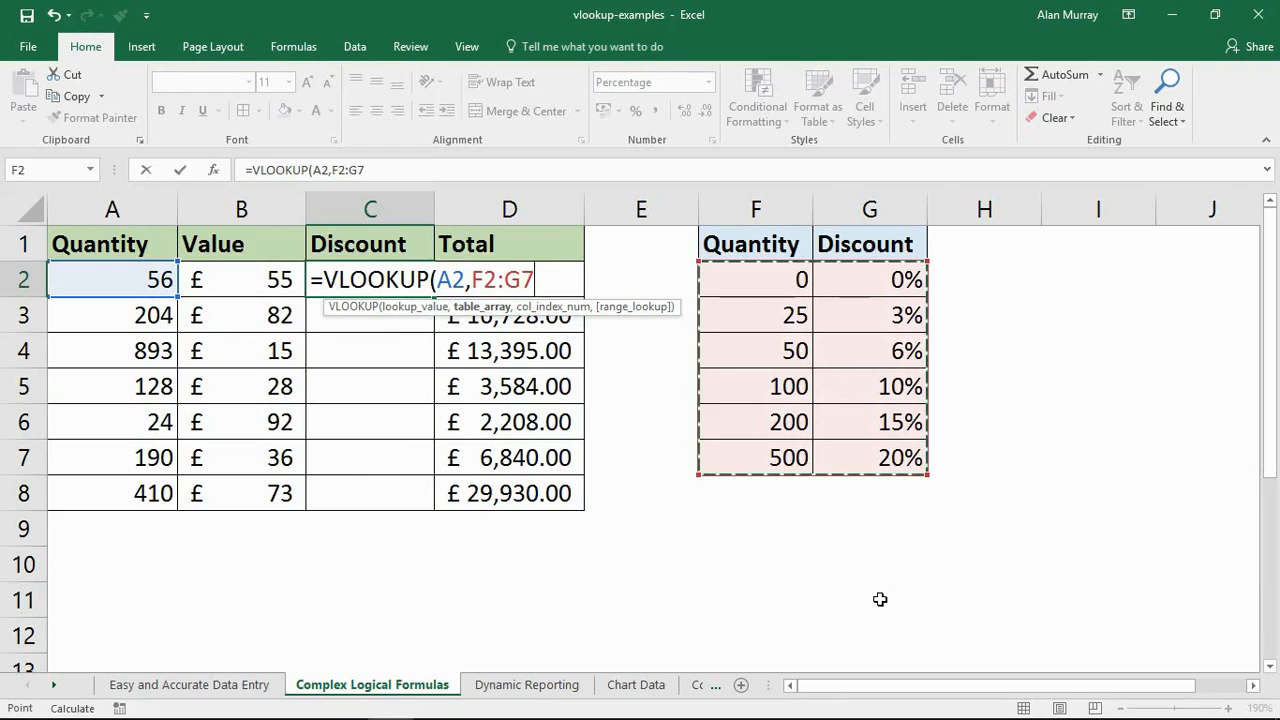
pyautogui.press('f4')
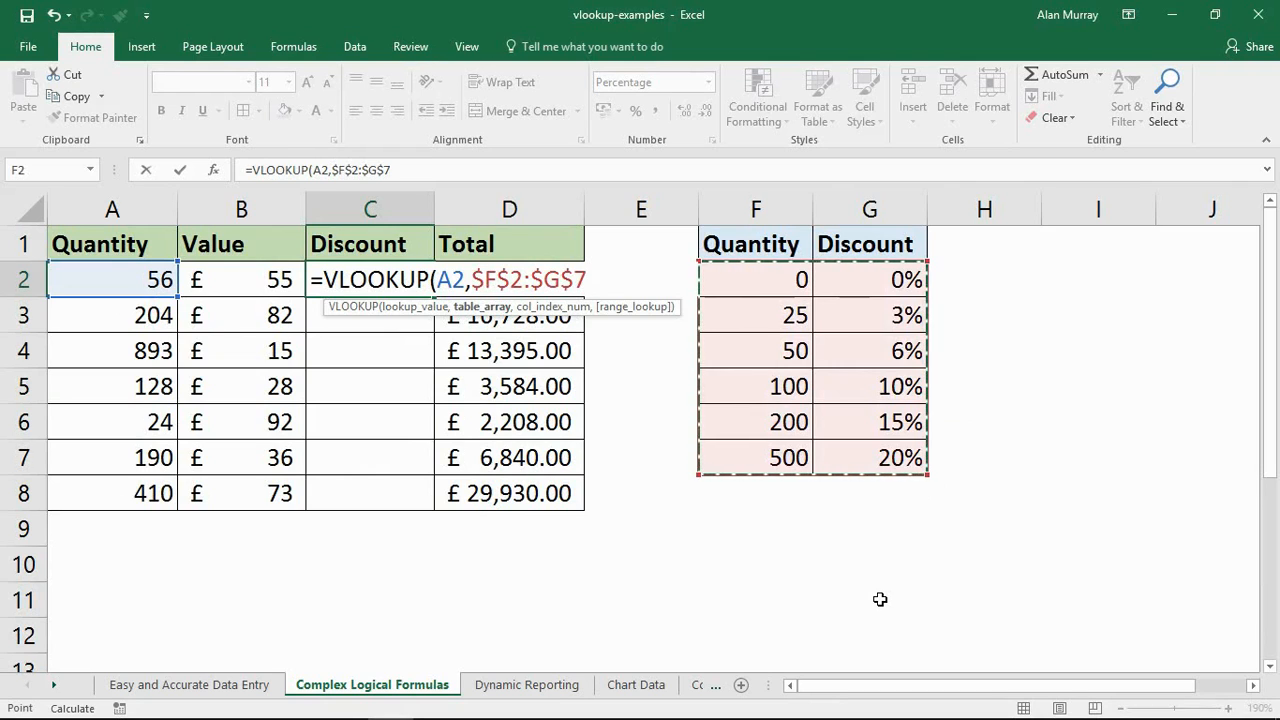
pyautogui.write(',2')
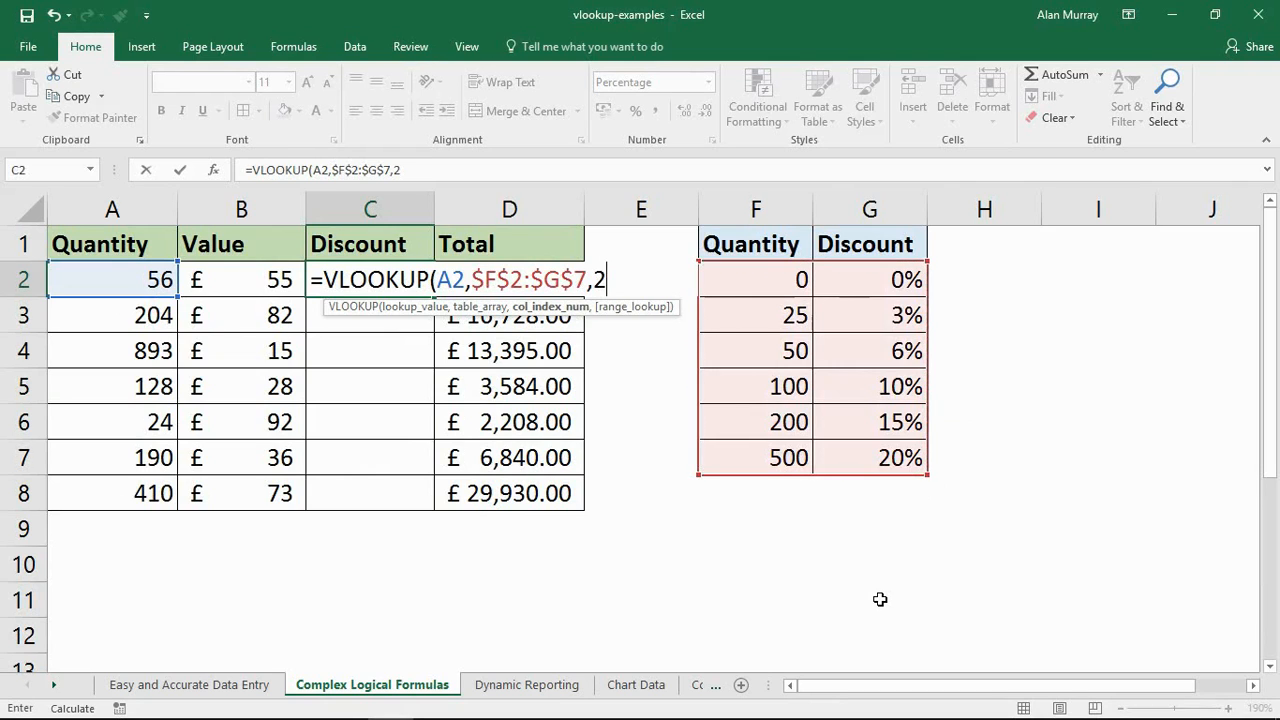
pyautogui.click(869, 209)
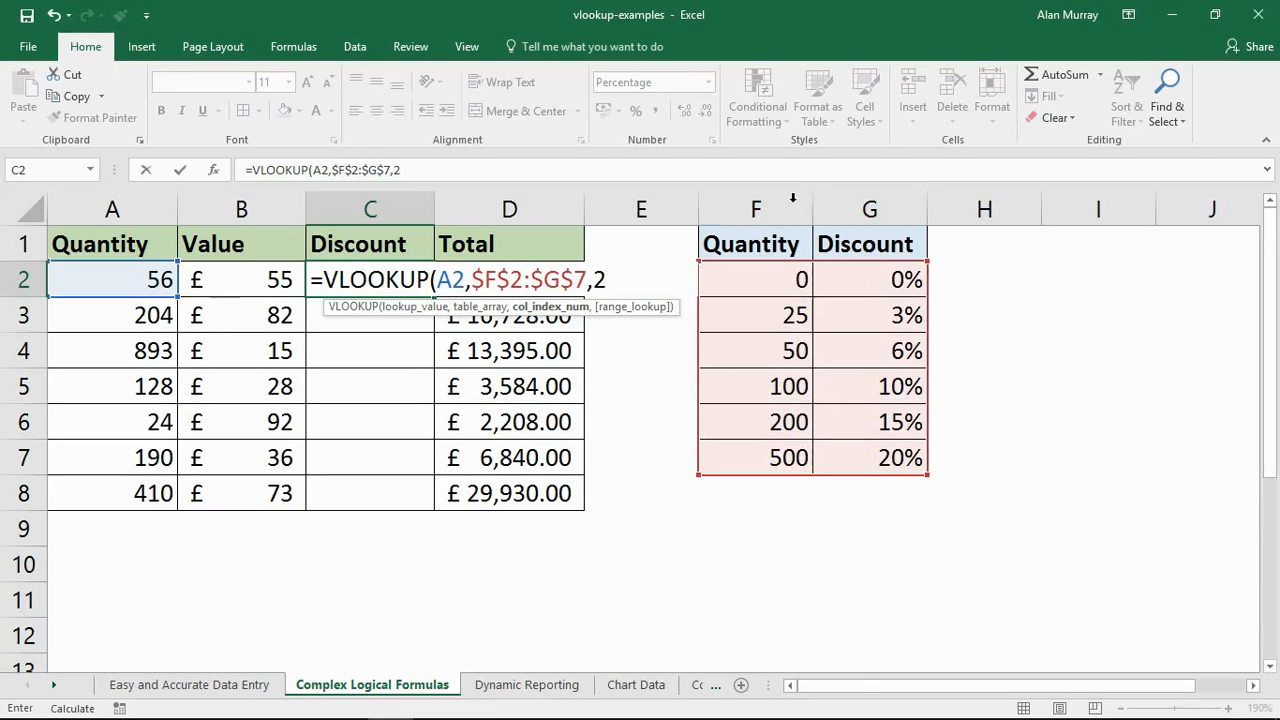
pyautogui.moveTo(833, 302)
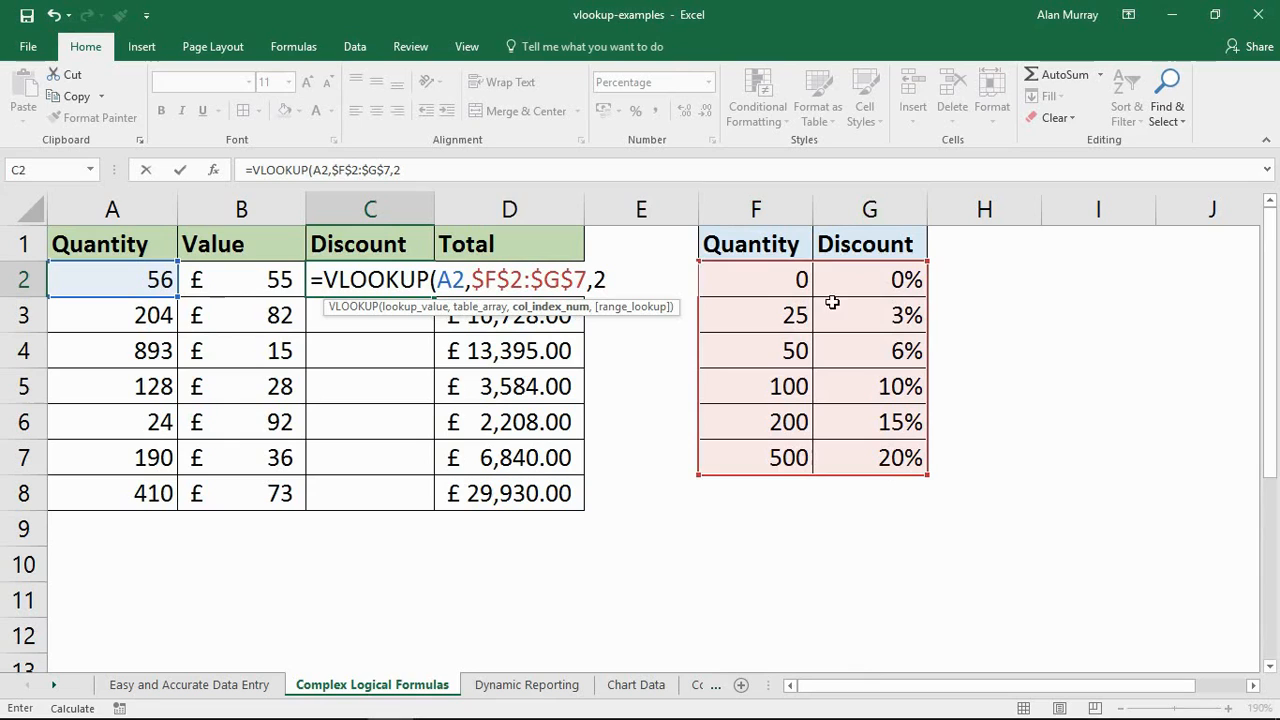
pyautogui.moveTo(795, 337)
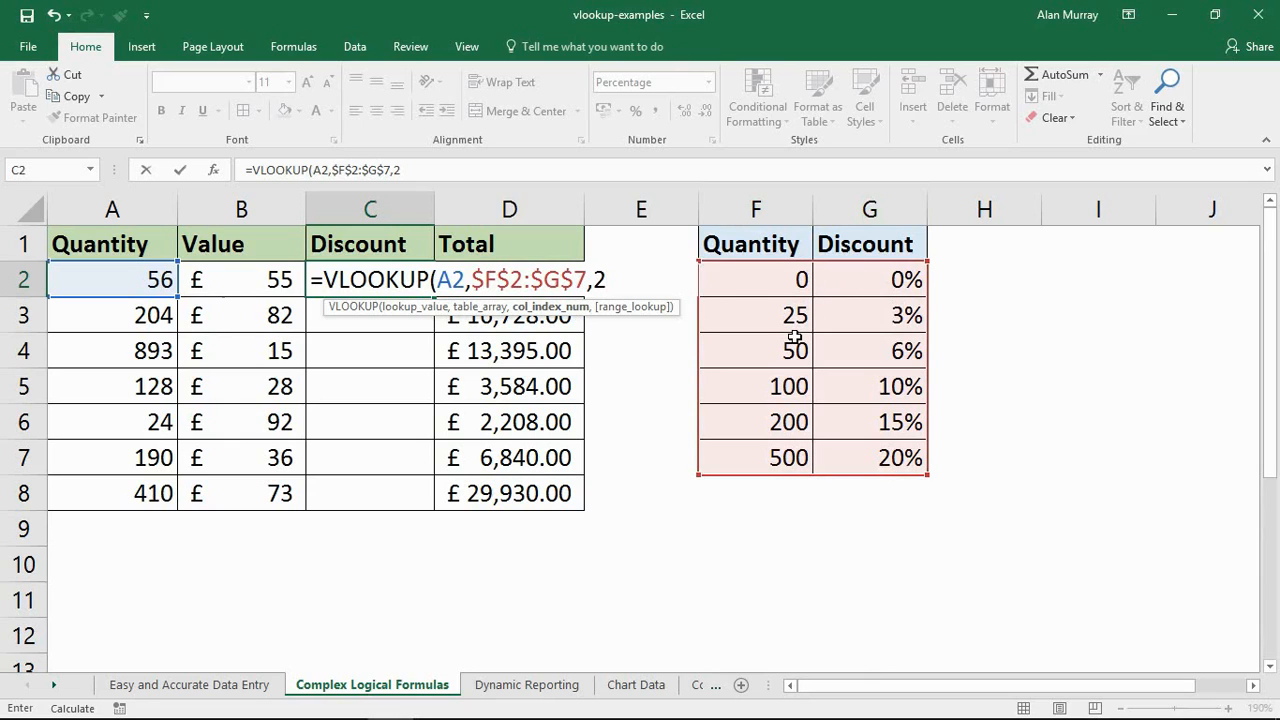
pyautogui.write(',t')
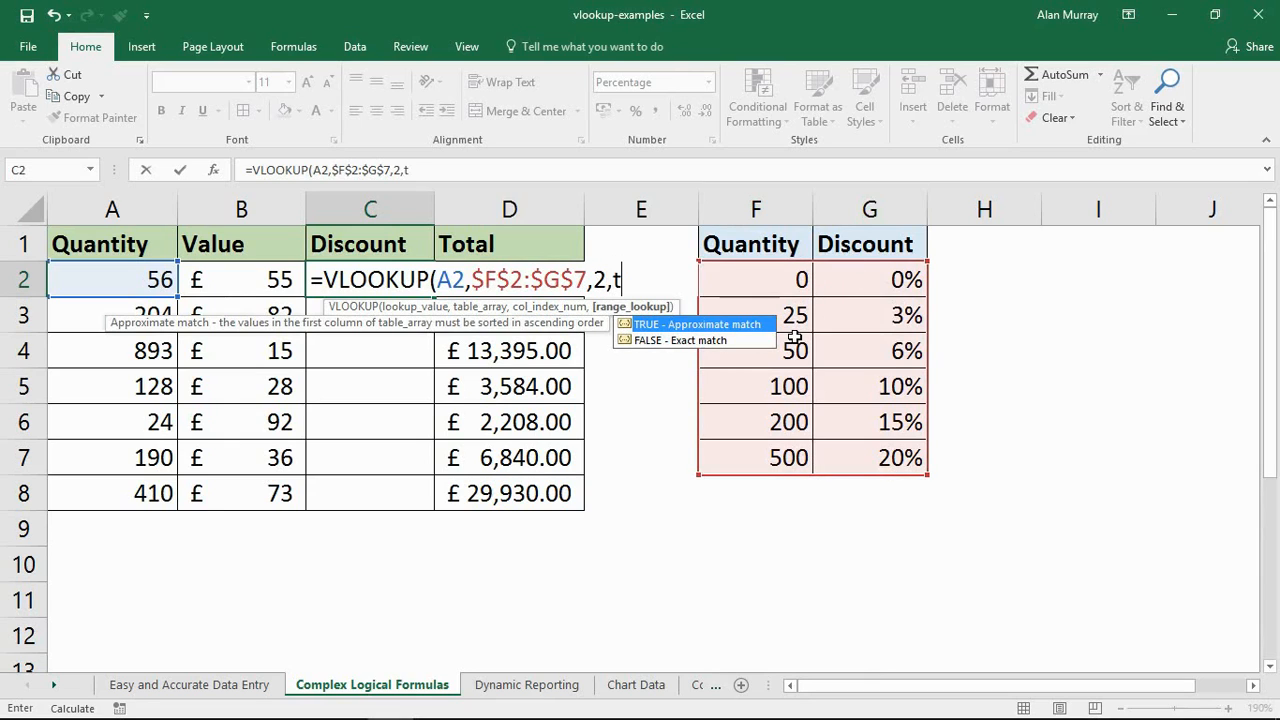
pyautogui.write('rue')
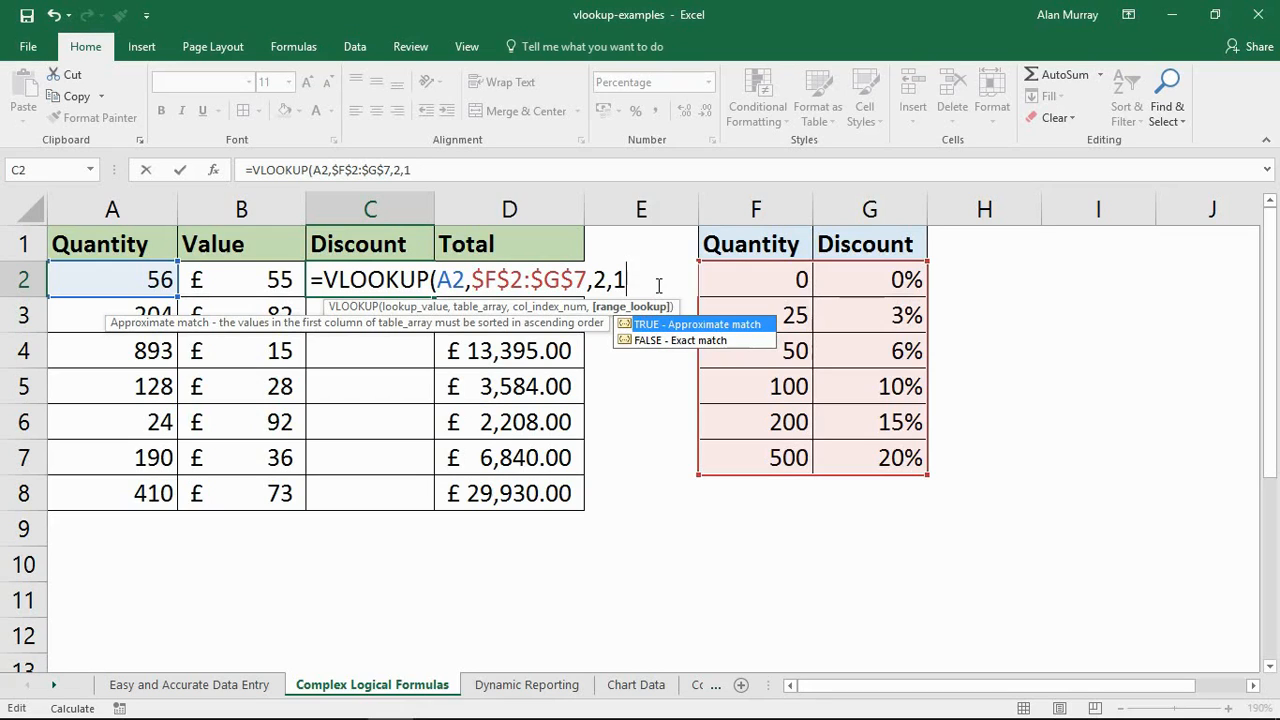
pyautogui.press('backspace')
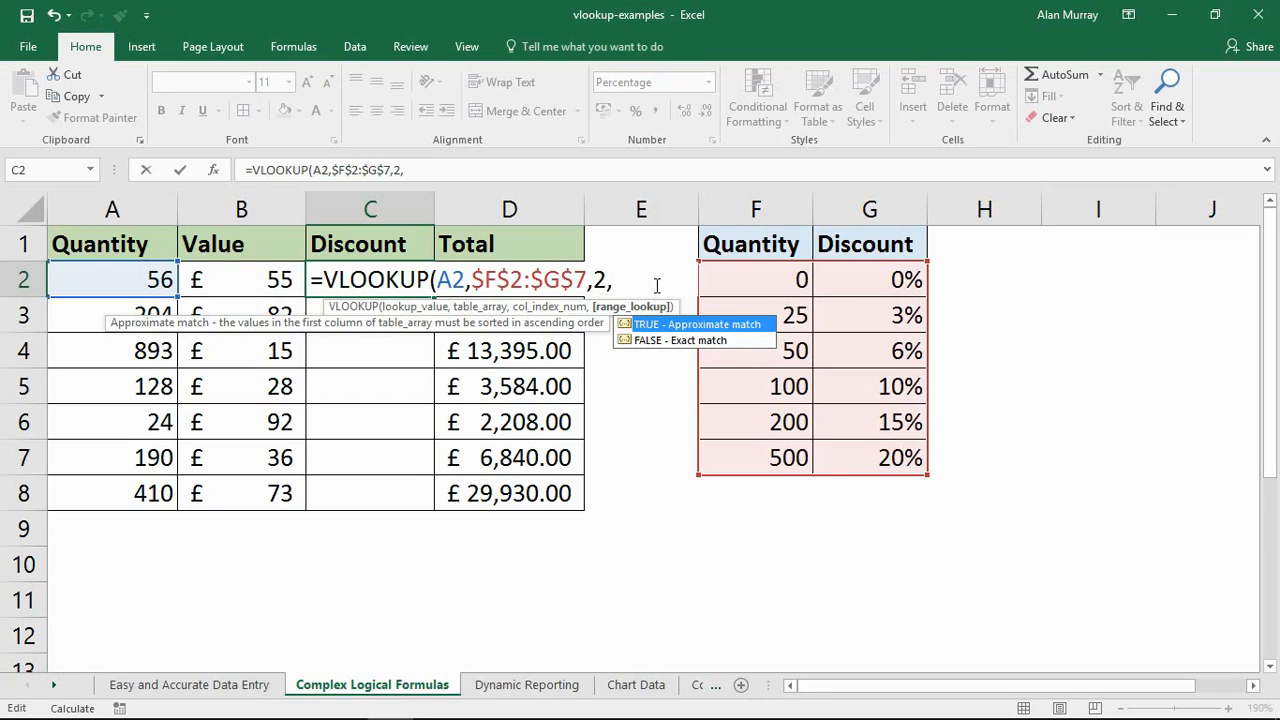
pyautogui.write('TRUE')
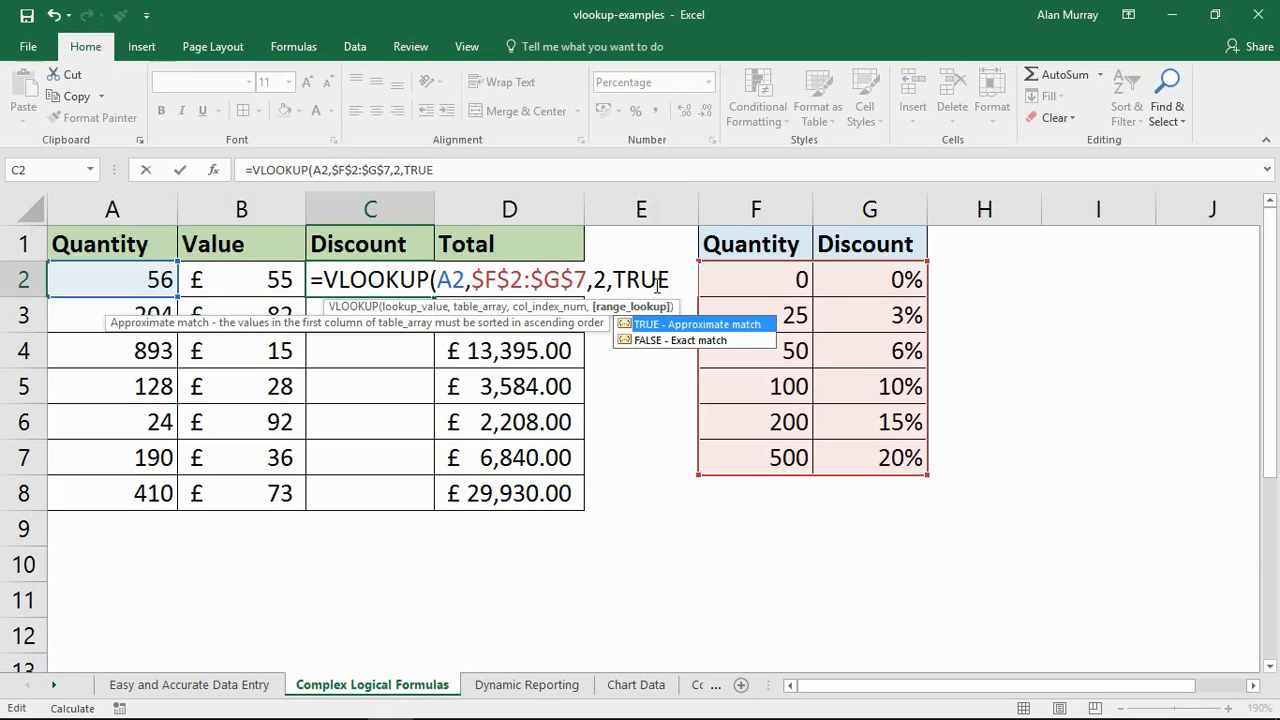
pyautogui.moveTo(612, 320)
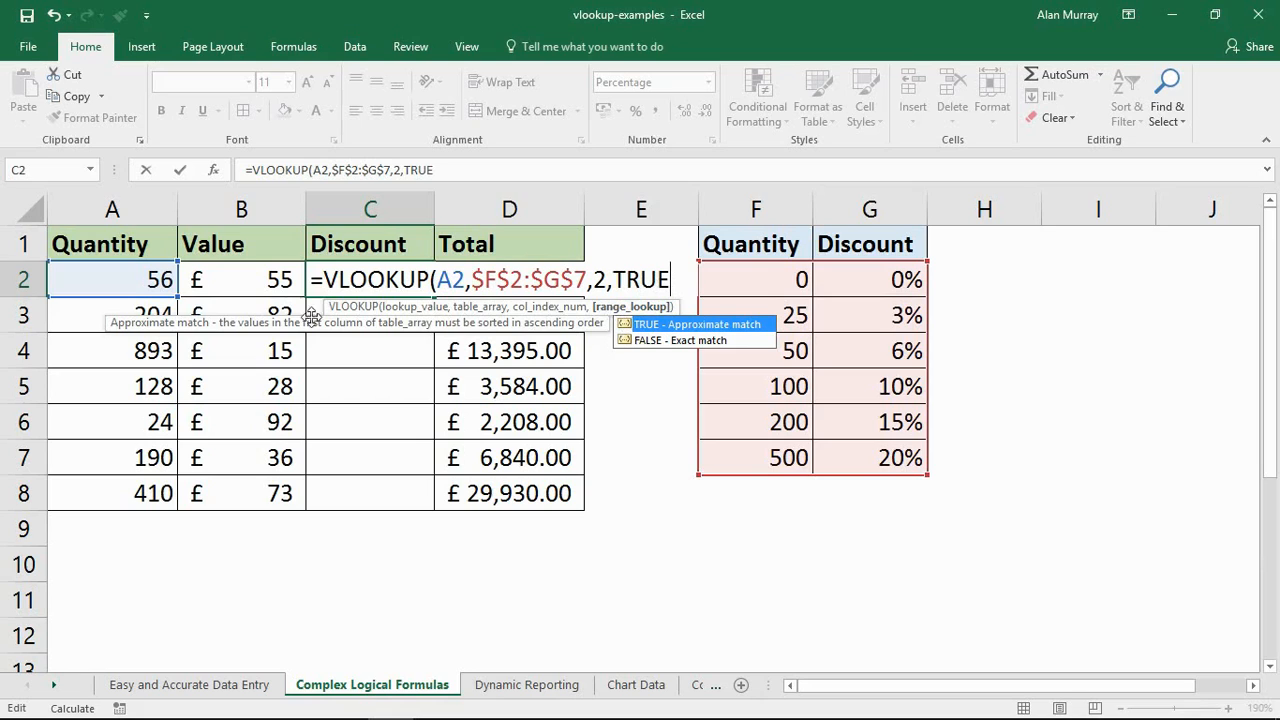
pyautogui.moveTo(232, 330)
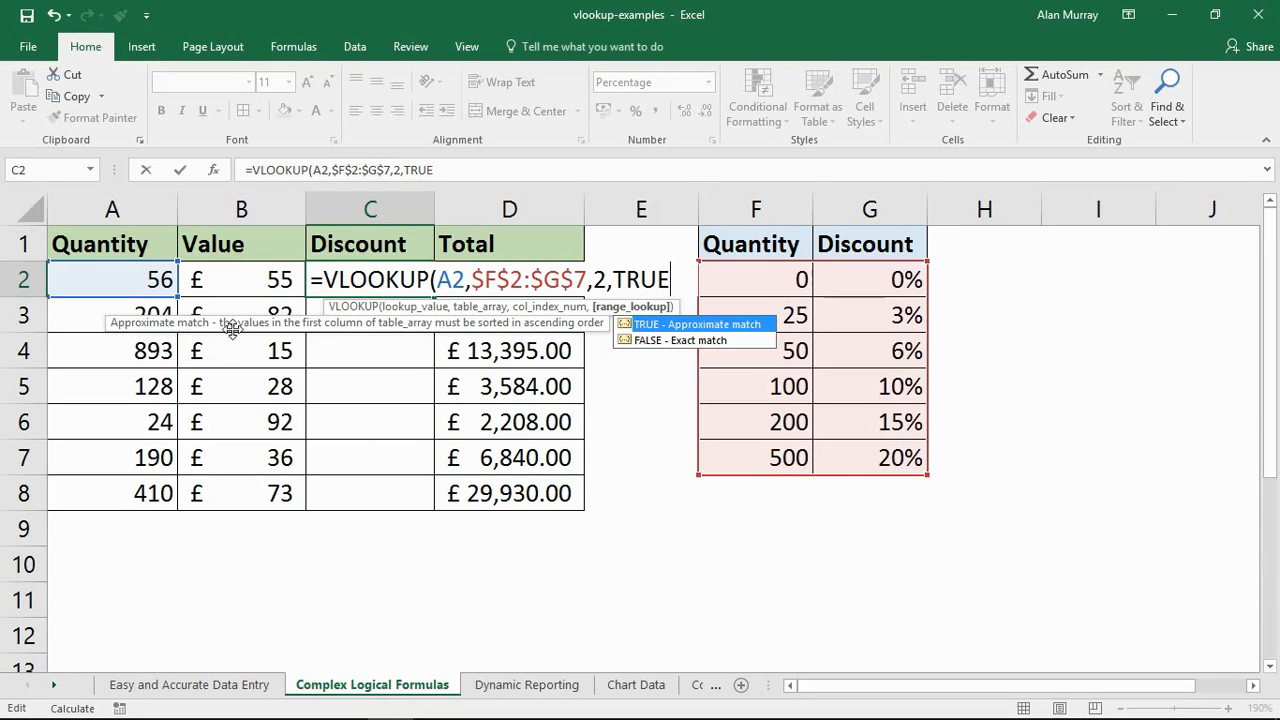
pyautogui.moveTo(407, 339)
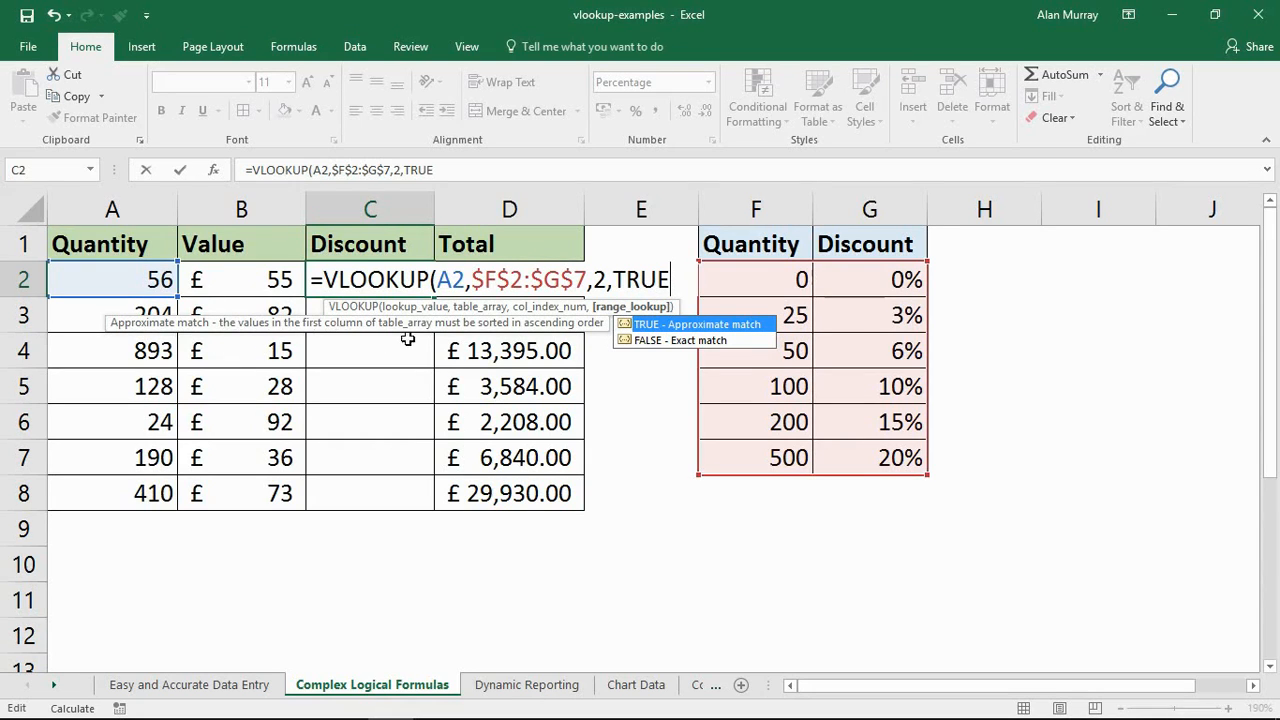
pyautogui.moveTo(790, 287)
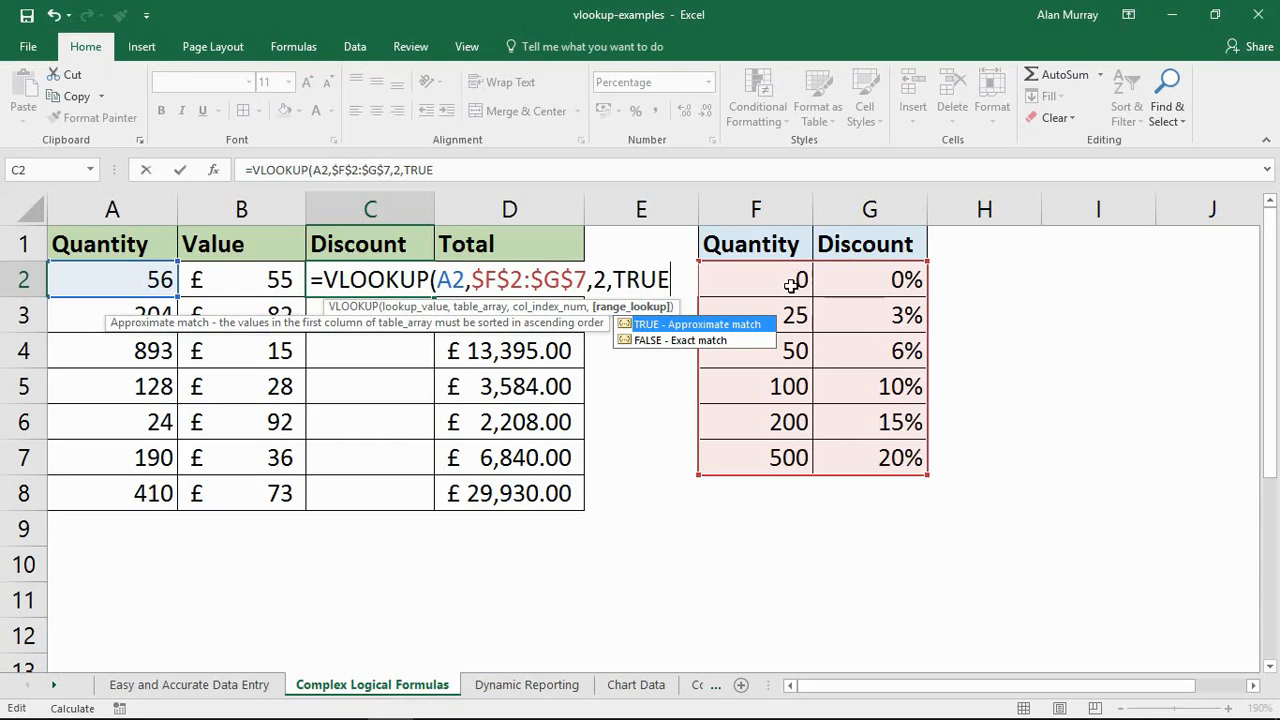
pyautogui.moveTo(800, 518)
pyautogui.write(')')
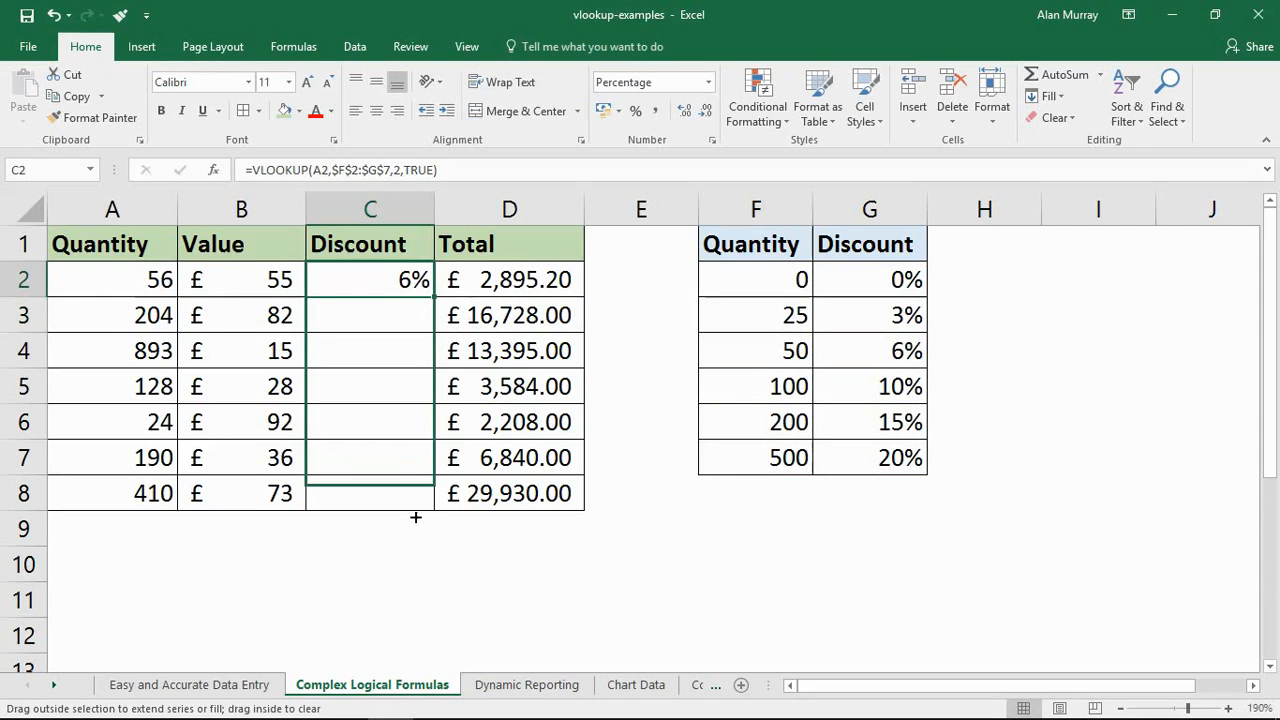
# - Fill C2's discount lookup down to C8 and check the recalculated totals in D2:D8
pyautogui.moveTo(415, 279); pyautogui.dragTo(415, 505)
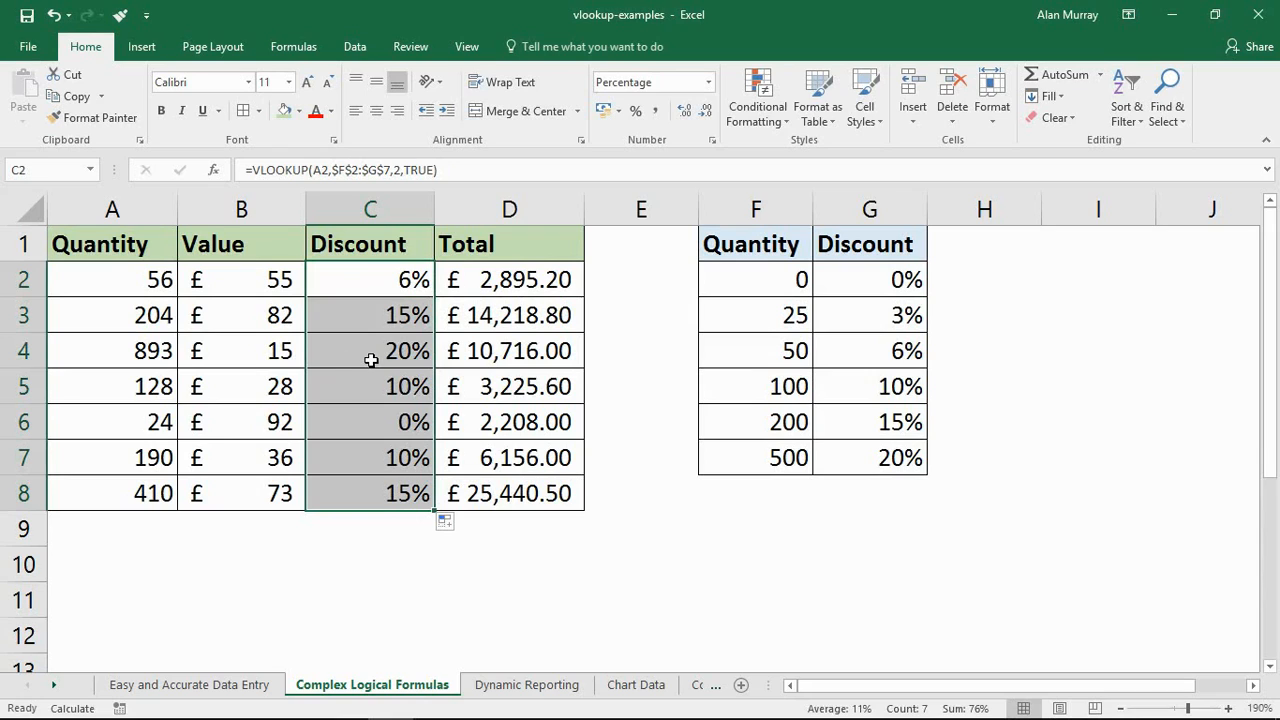
pyautogui.click(112, 350)
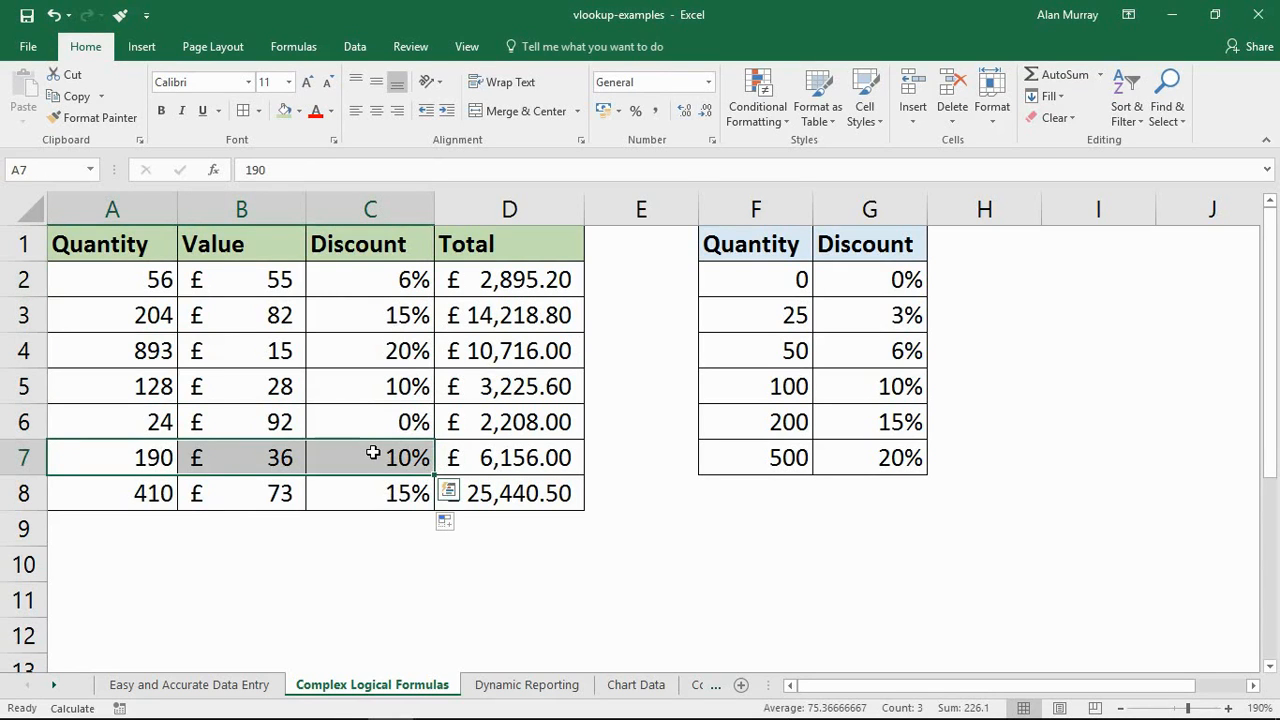
pyautogui.moveTo(509, 279); pyautogui.dragTo(509, 493)
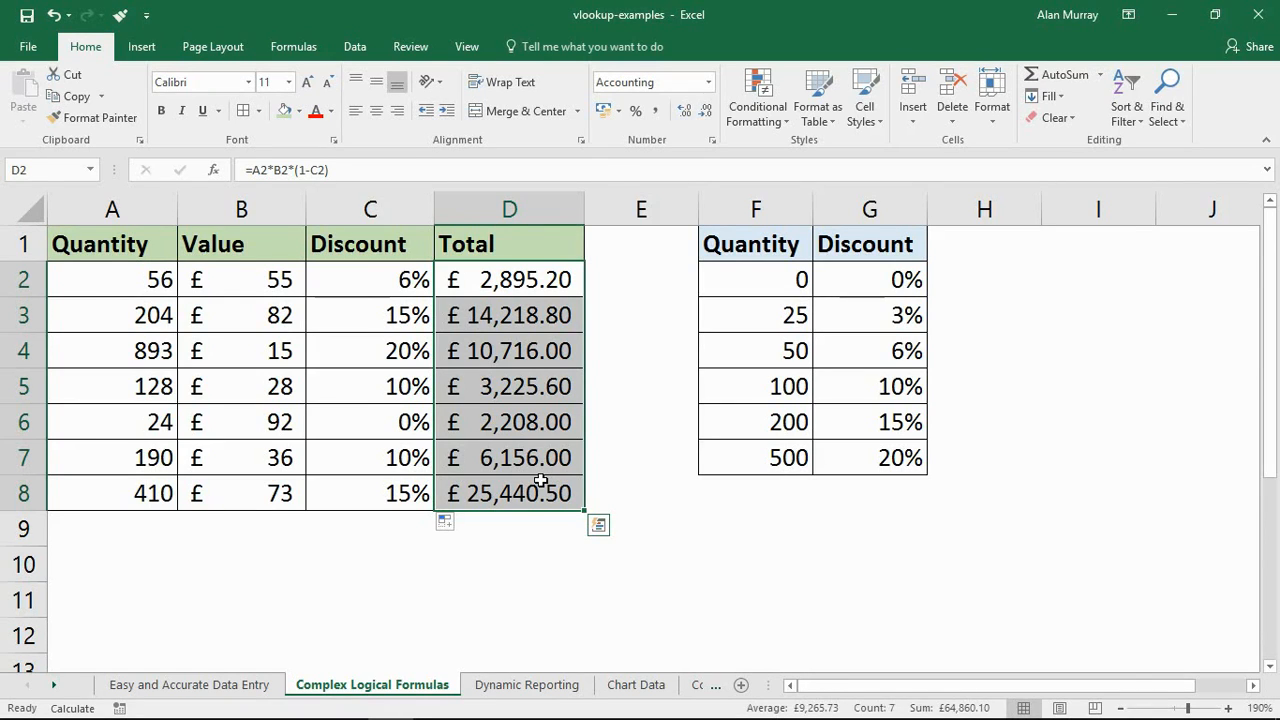
# - Open Dynamic Reporting and browse the D2 country list, keeping Denmark
pyautogui.click(526, 684)
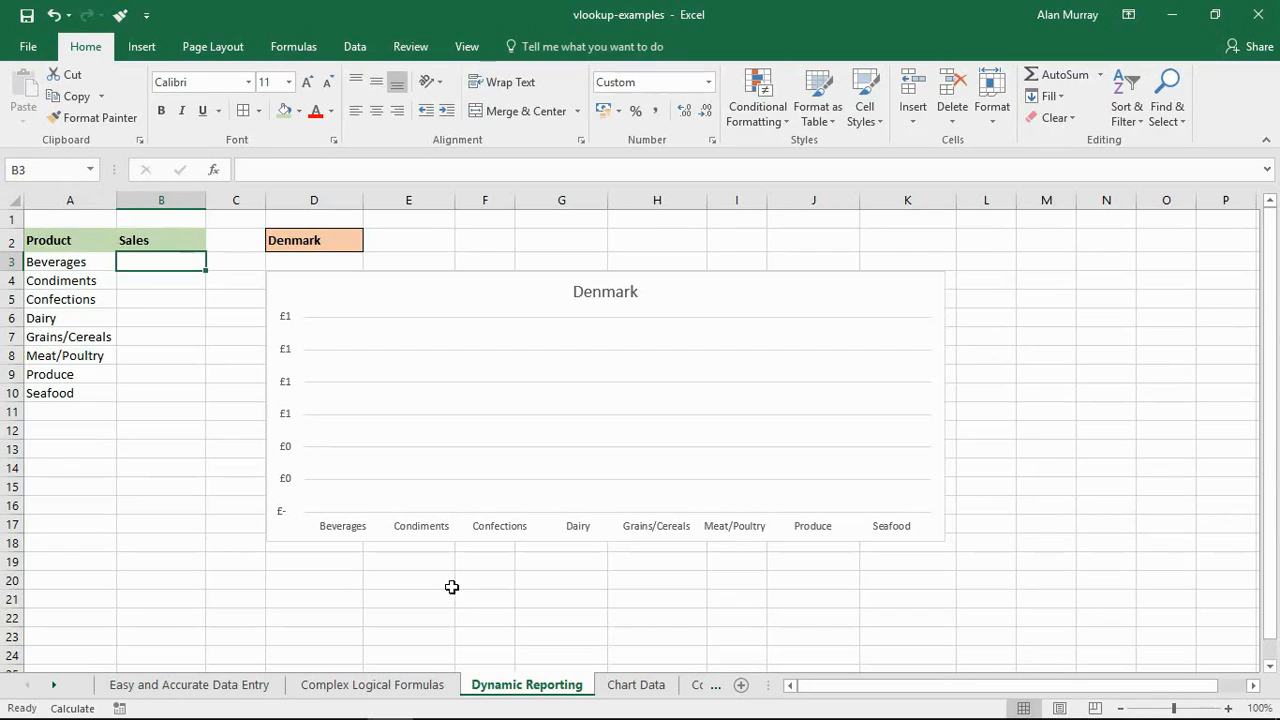
pyautogui.moveTo(448, 601)
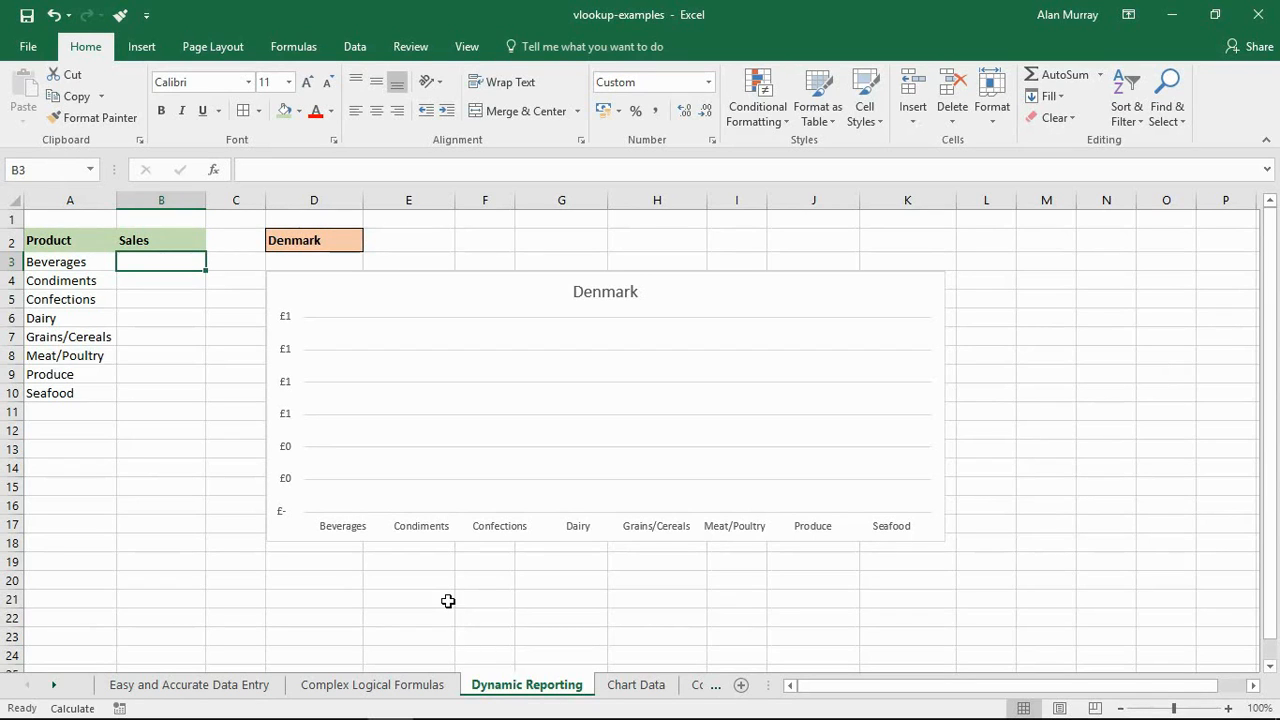
pyautogui.moveTo(596, 362)
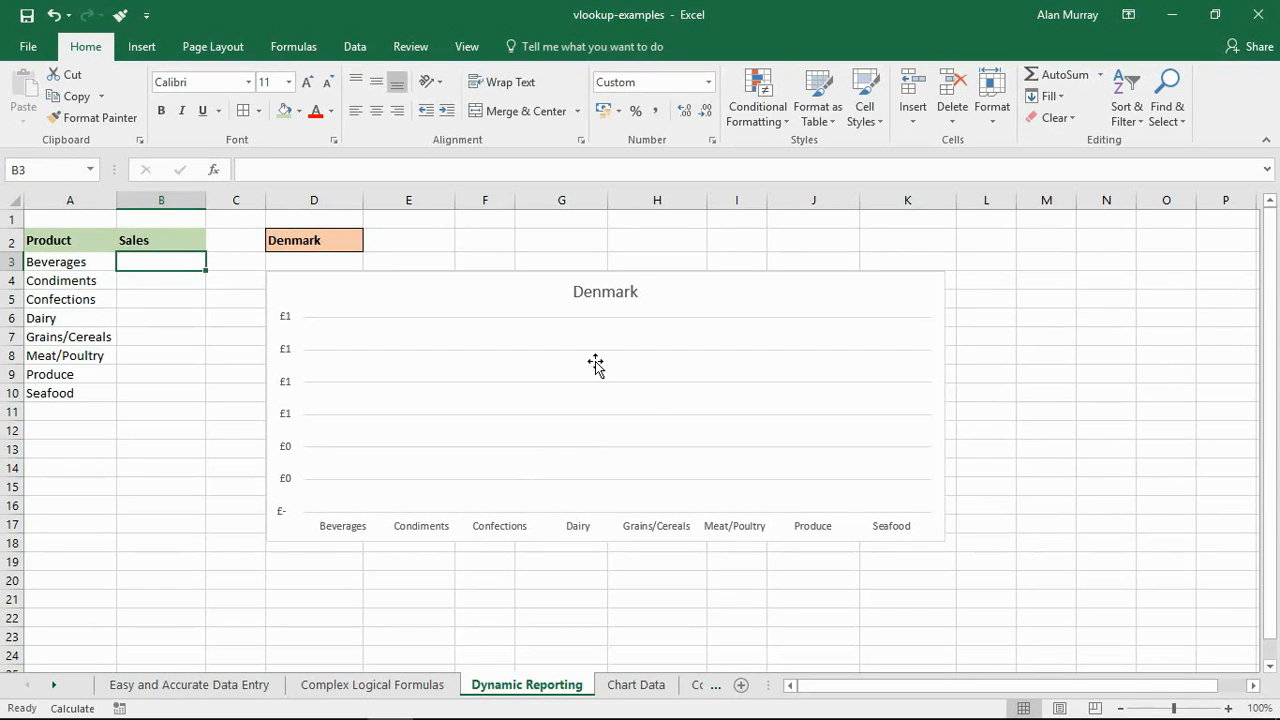
pyautogui.moveTo(524, 432)
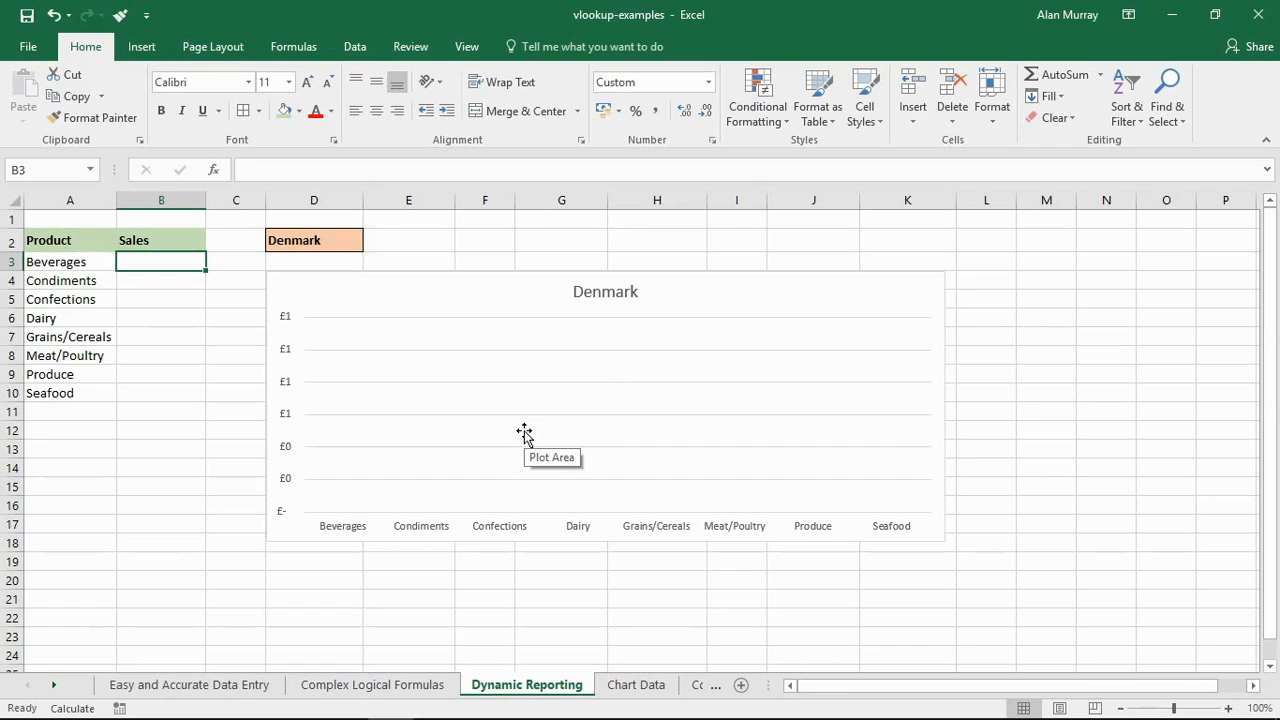
pyautogui.moveTo(94, 250)
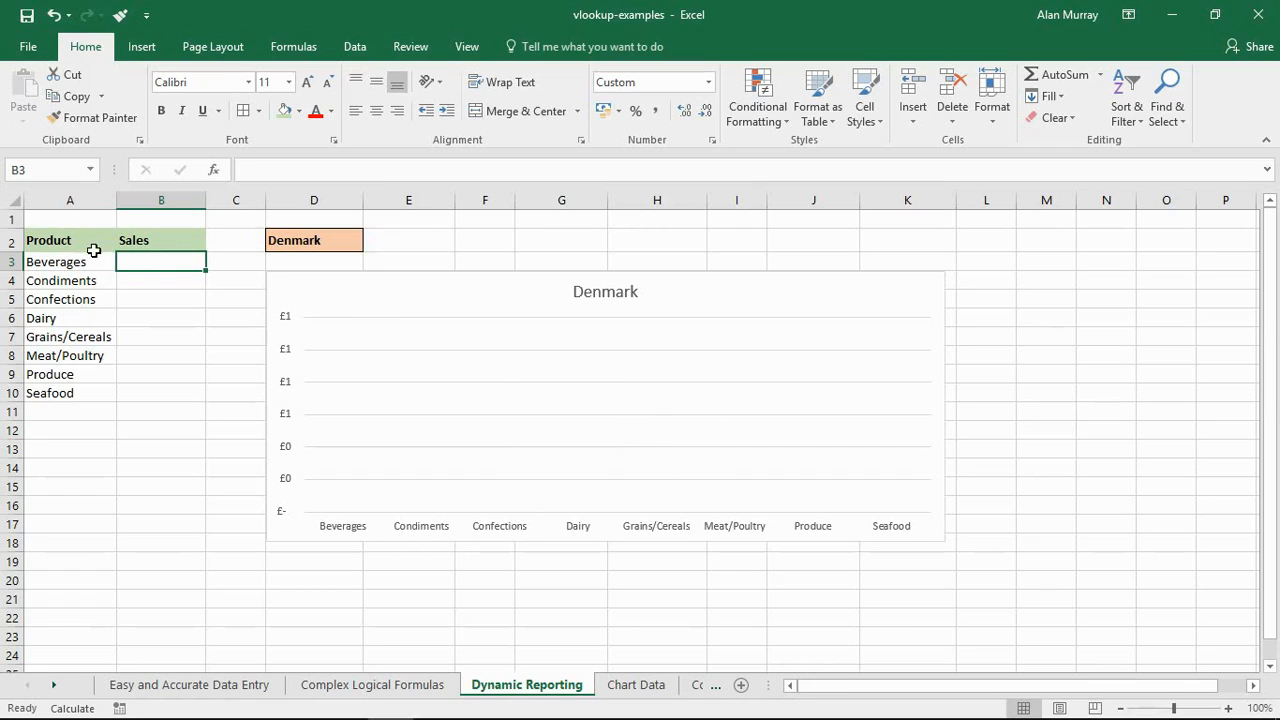
pyautogui.moveTo(48, 240); pyautogui.dragTo(161, 392)
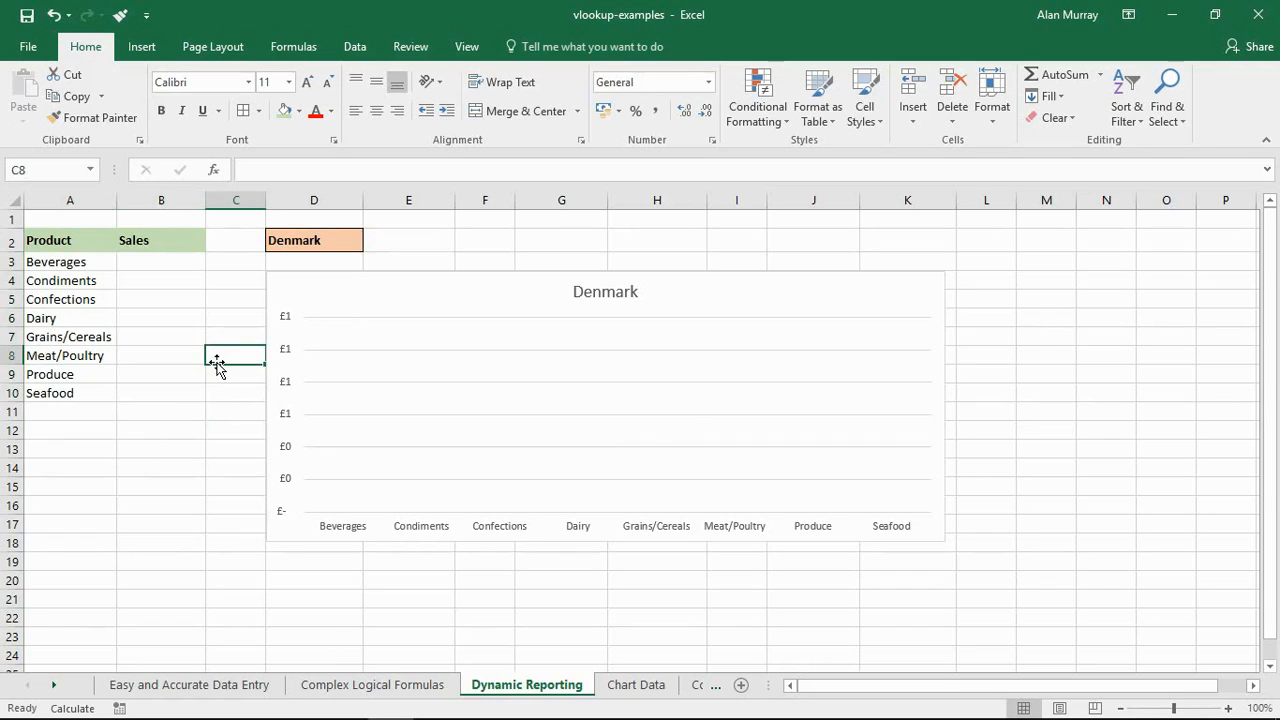
pyautogui.moveTo(349, 327)
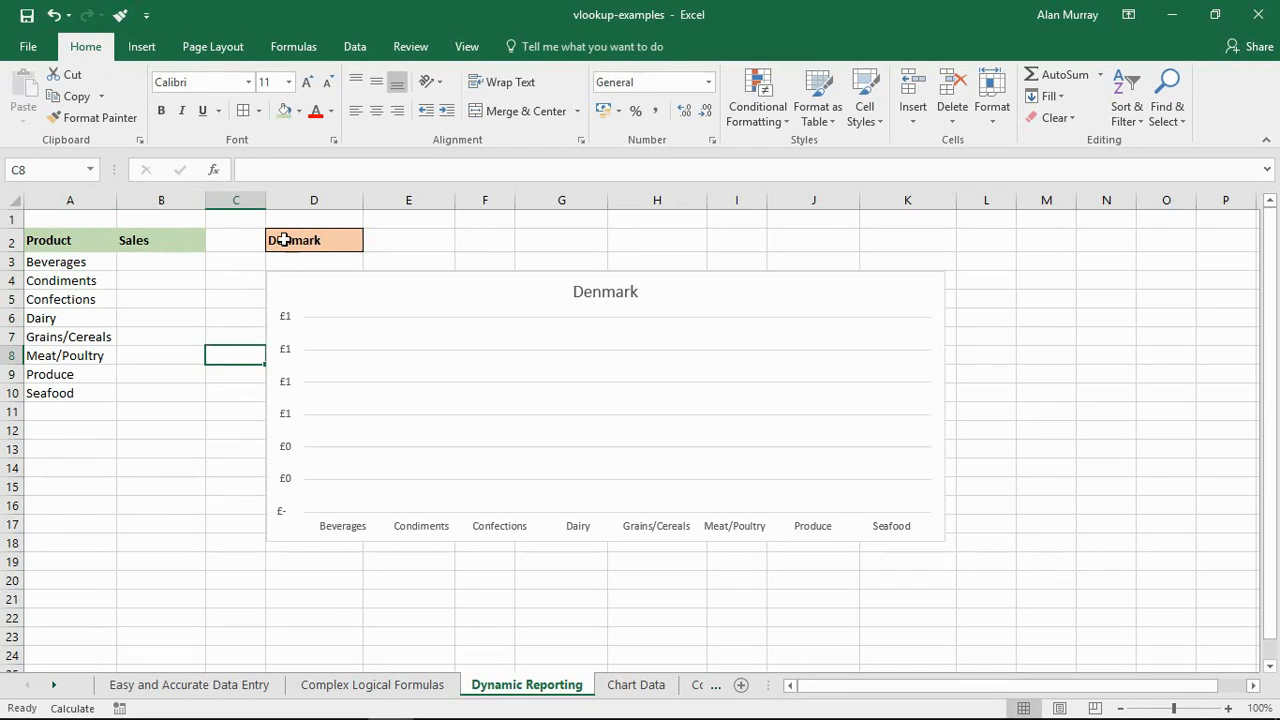
pyautogui.click(314, 240)
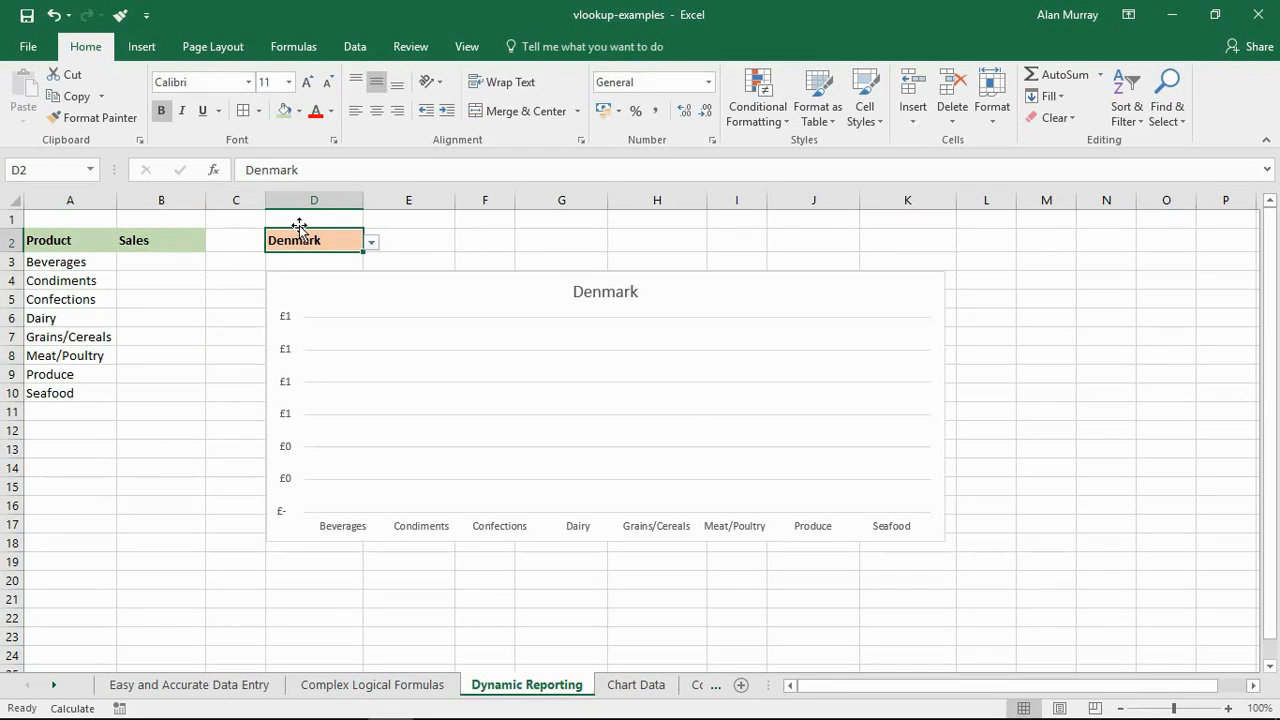
pyautogui.click(371, 241)
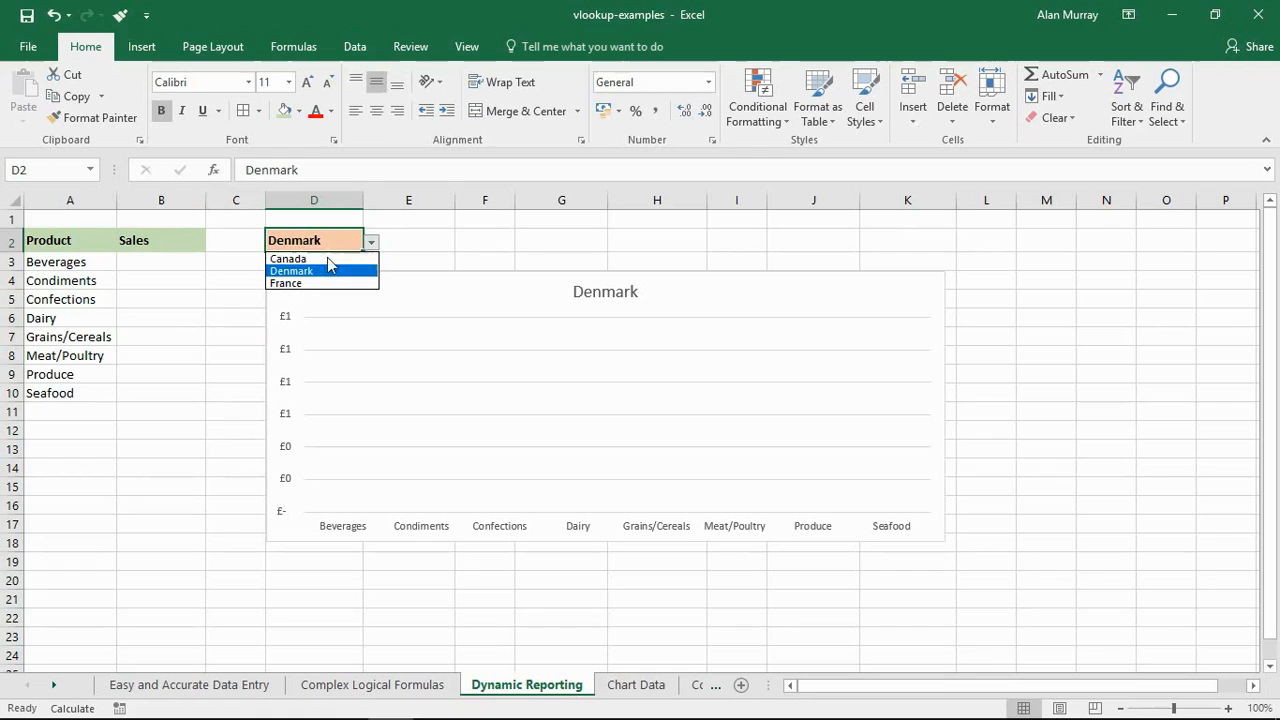
pyautogui.moveTo(317, 289)
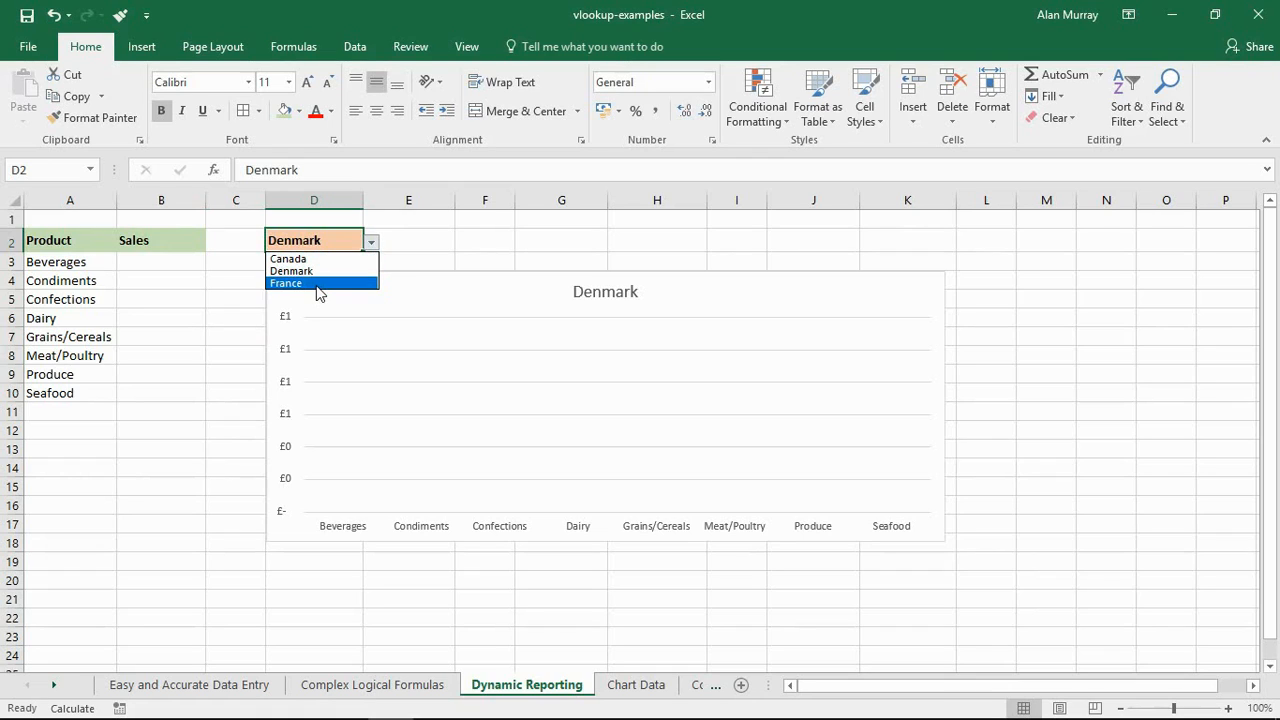
pyautogui.click(245, 315)
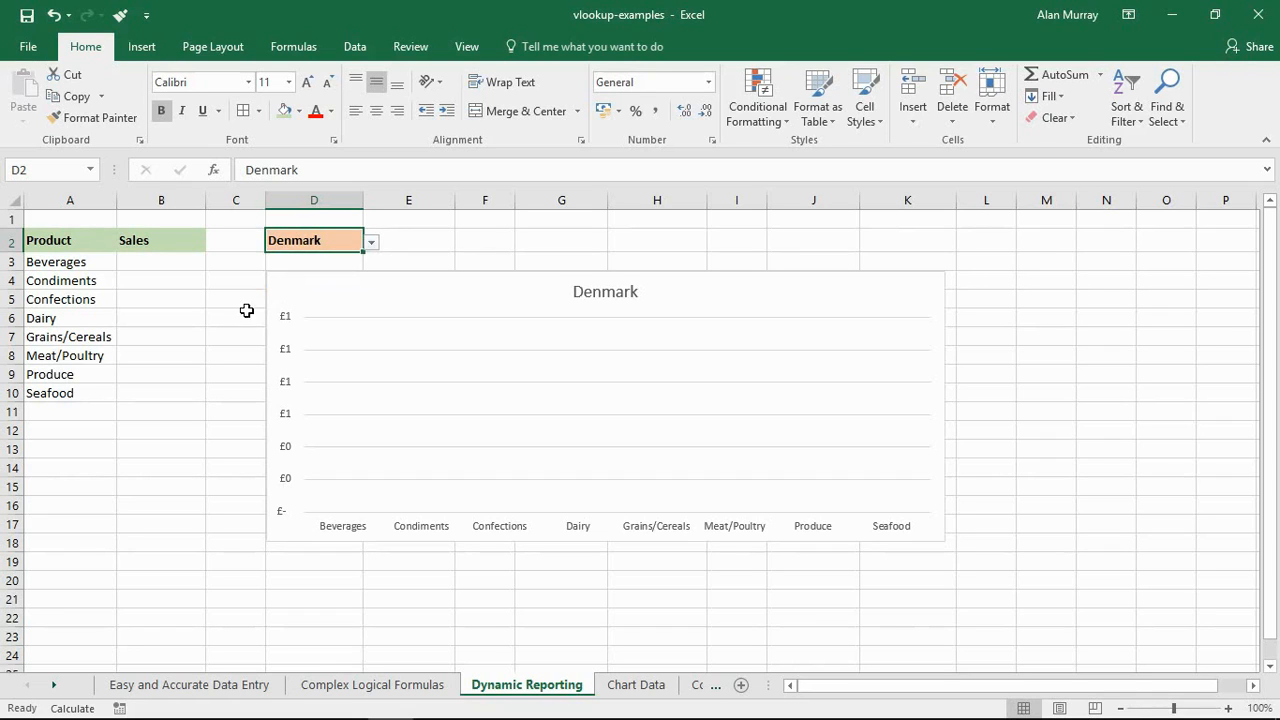
pyautogui.moveTo(595, 611)
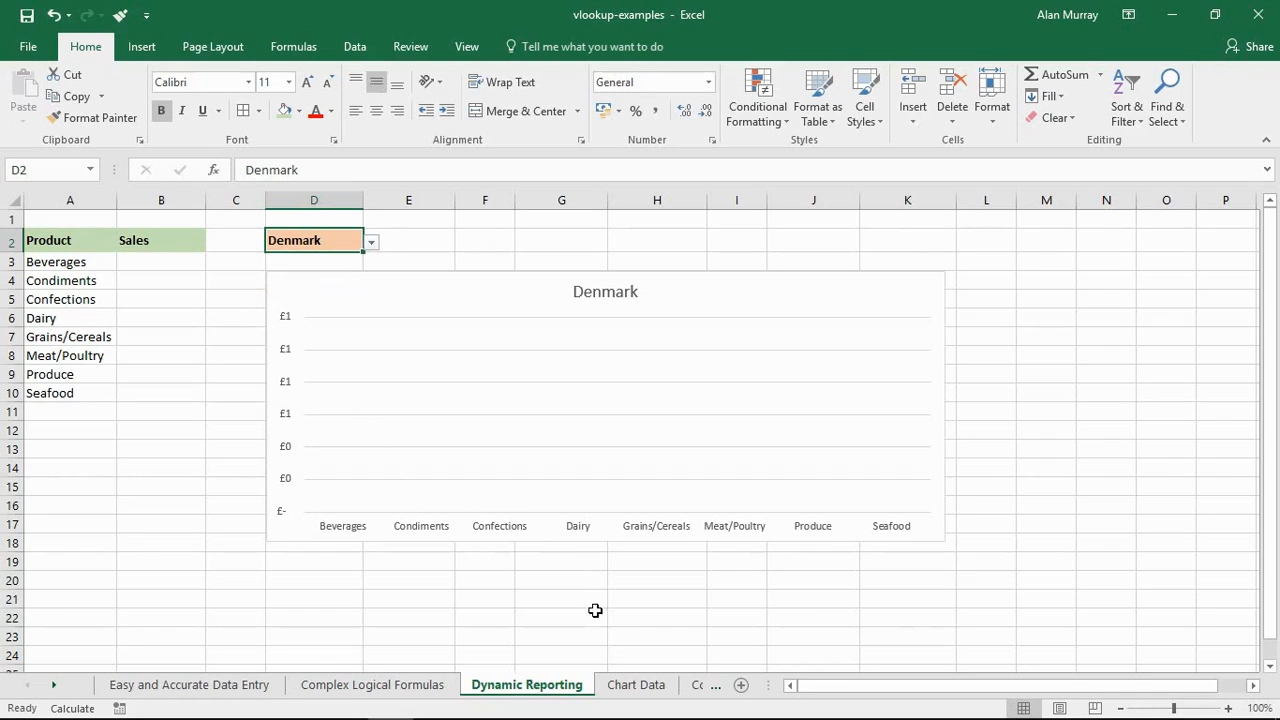
pyautogui.moveTo(636, 684)
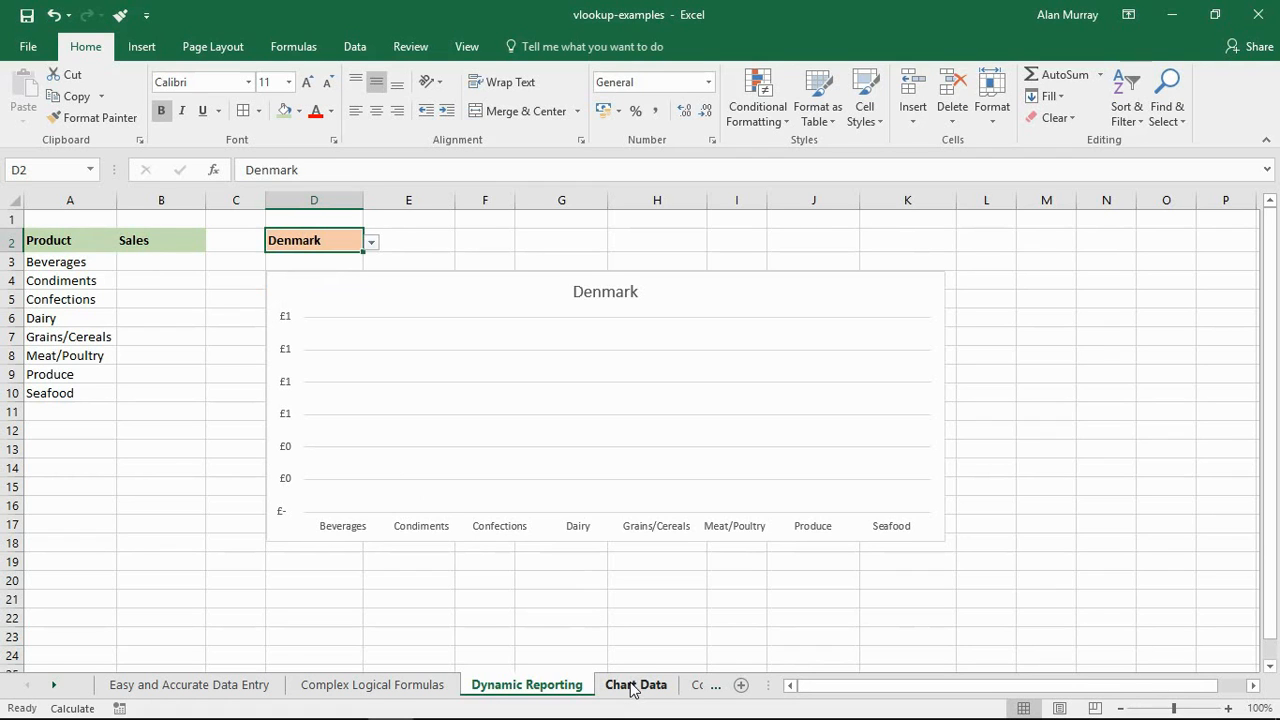
# - Open the Chart Data sheet and deselect the Denmark table
pyautogui.click(636, 684)
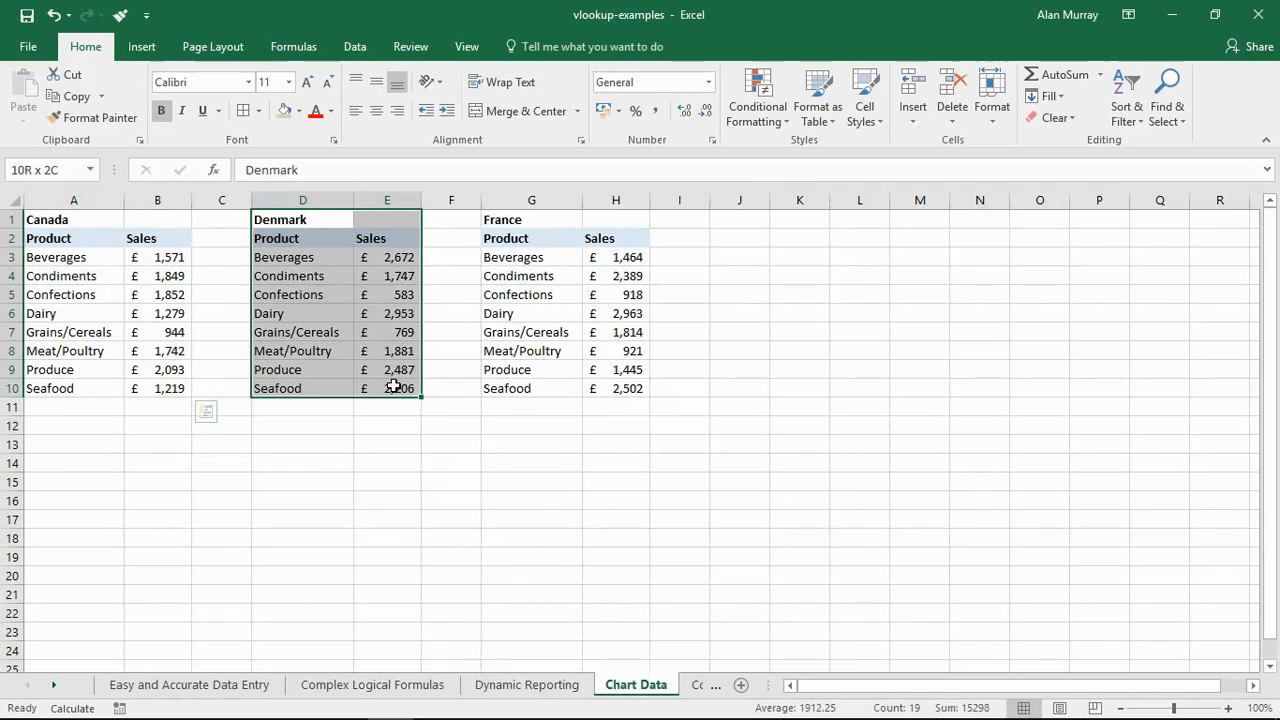
pyautogui.click(531, 219)
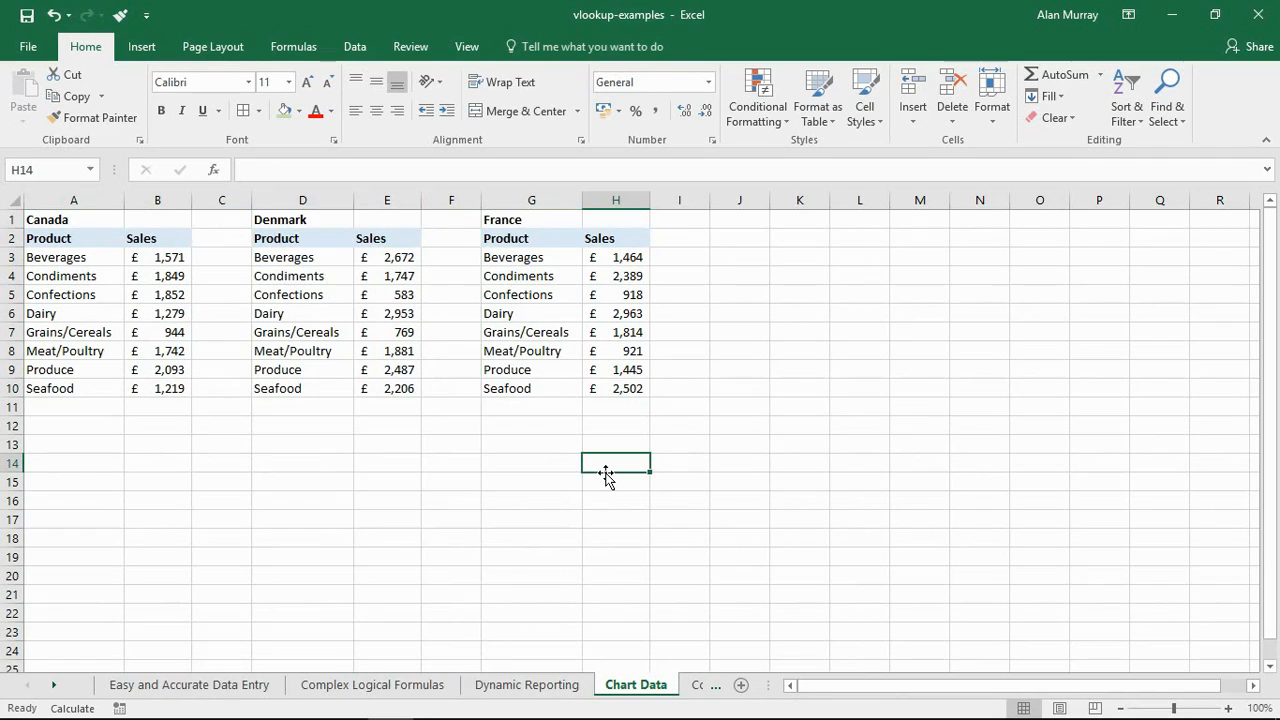
pyautogui.moveTo(624, 479)
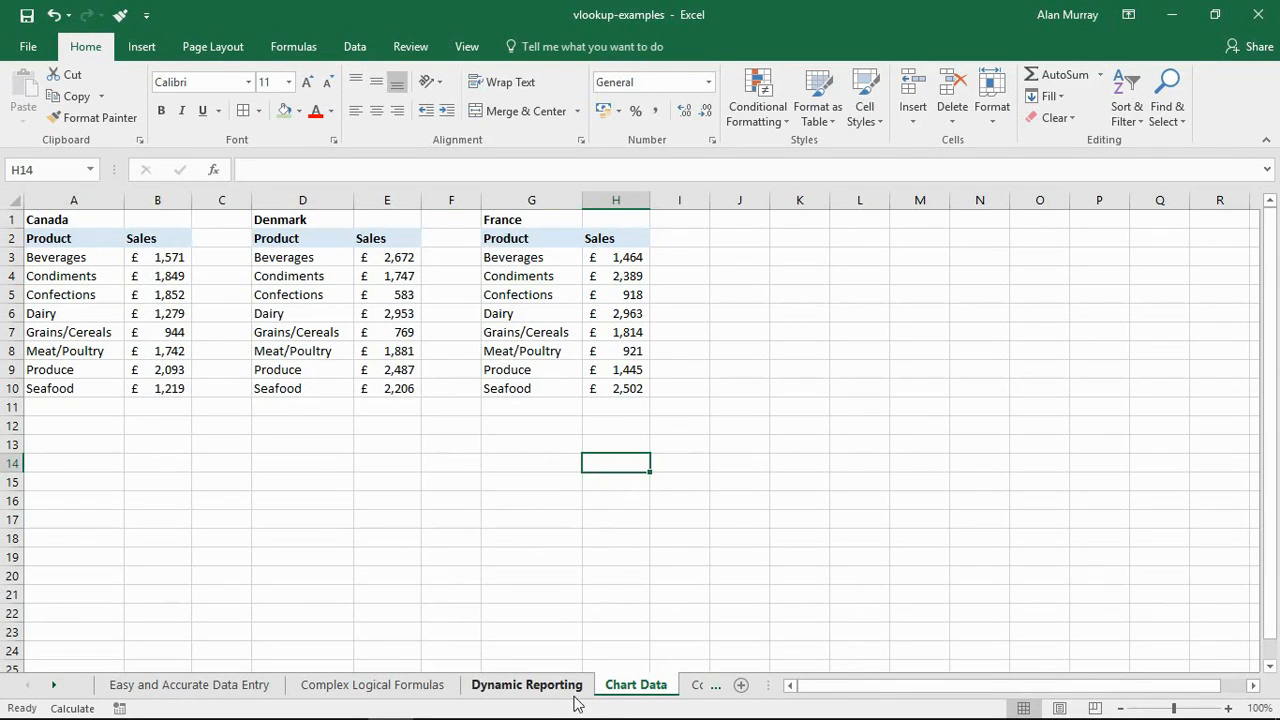
# - Return to Dynamic Reporting and choose Canada as the D2 country
pyautogui.click(527, 684)
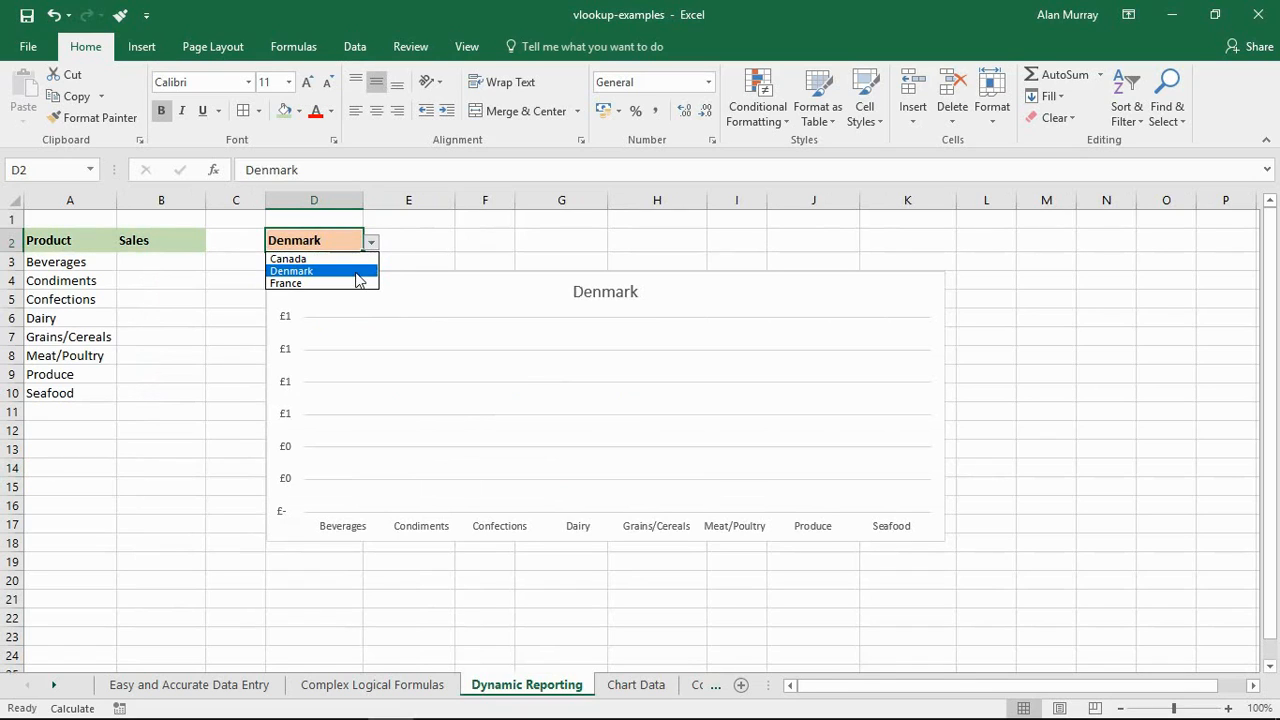
pyautogui.click(288, 258)
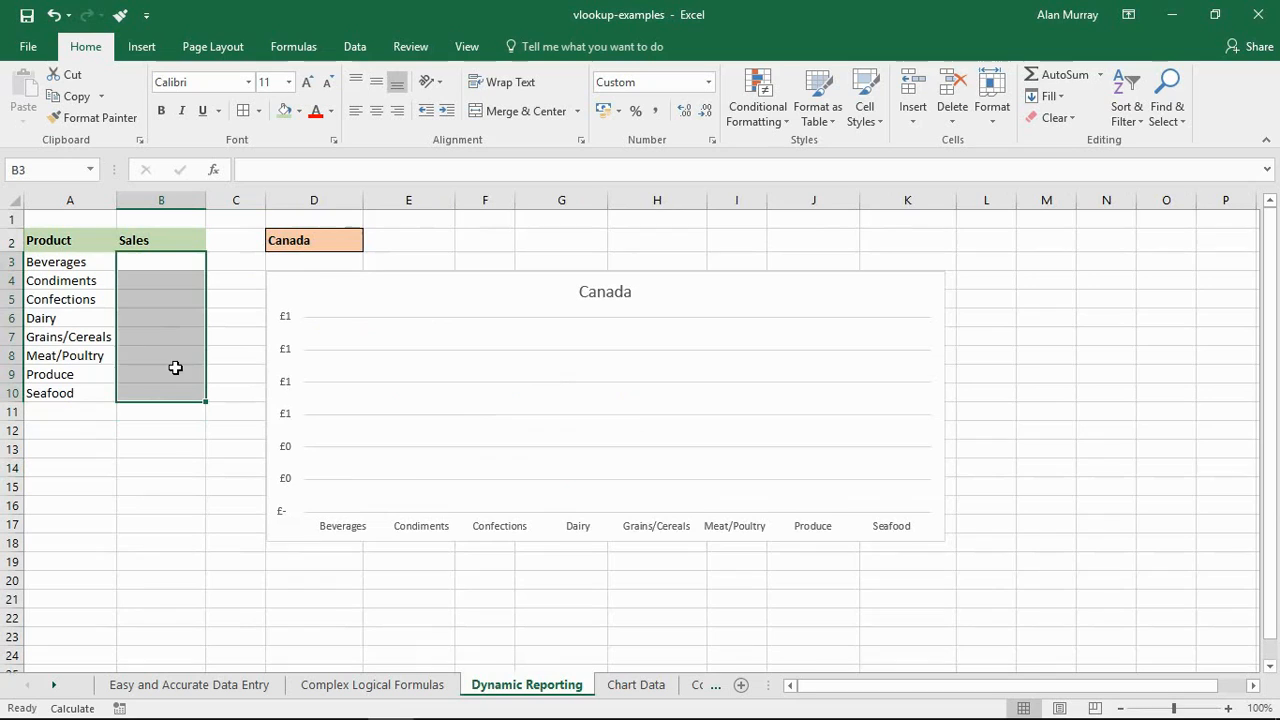
pyautogui.moveTo(640, 420)
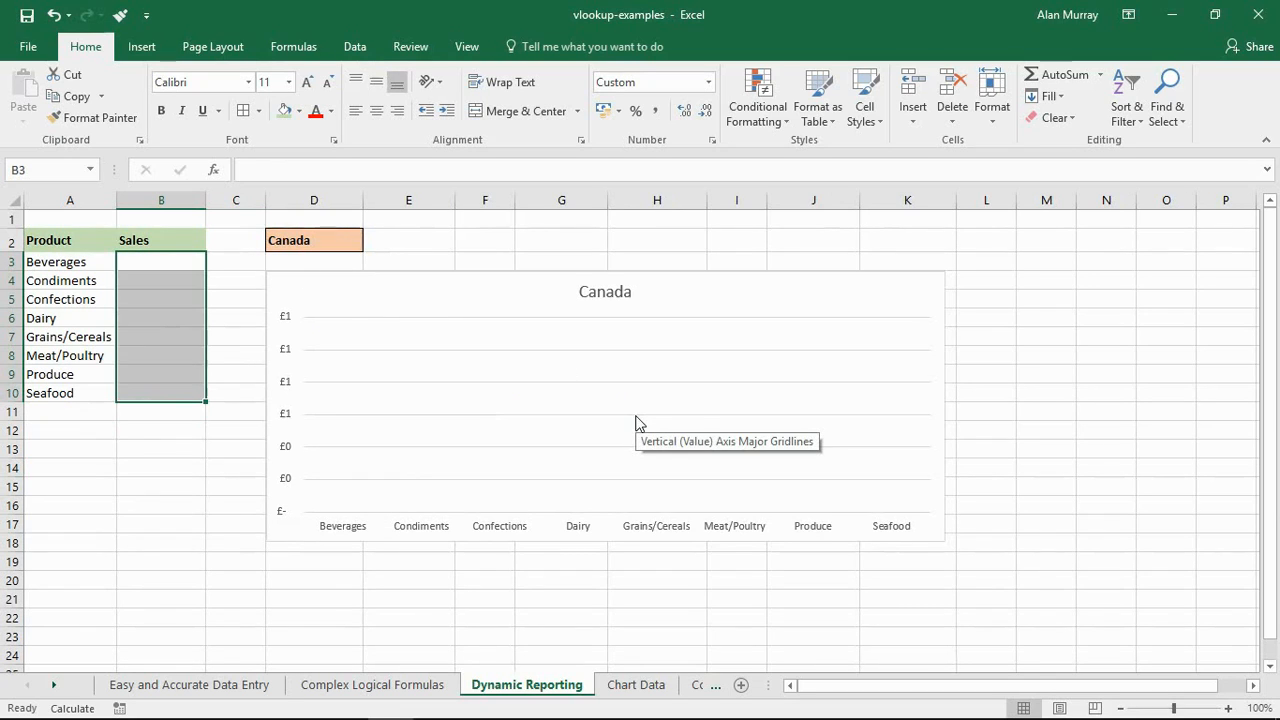
pyautogui.moveTo(667, 599)
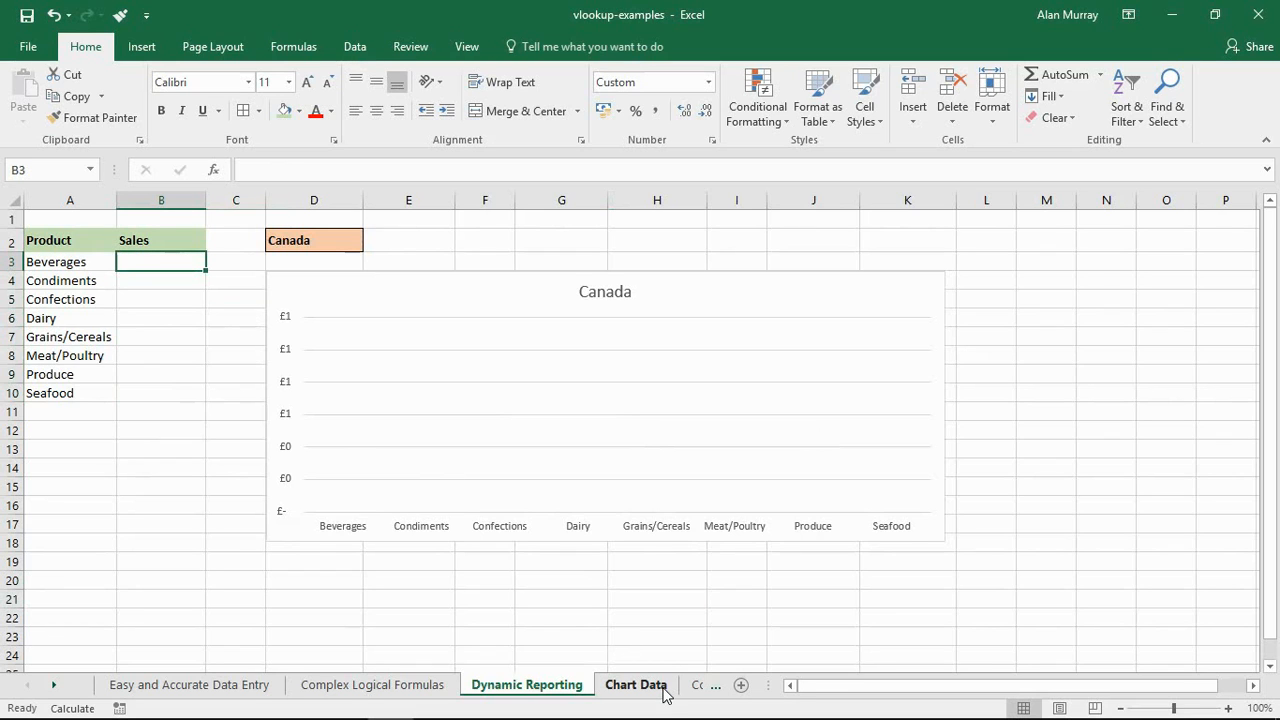
pyautogui.click(635, 685)
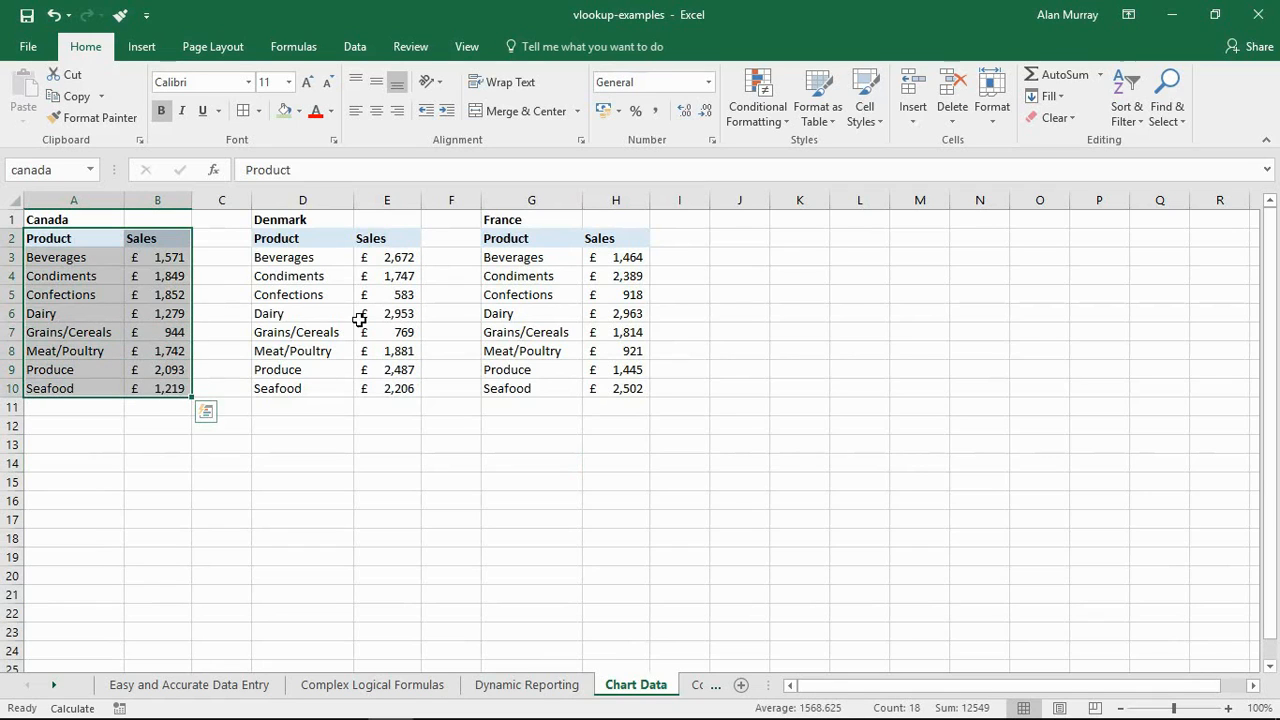
pyautogui.click(302, 238)
pyautogui.write('france')
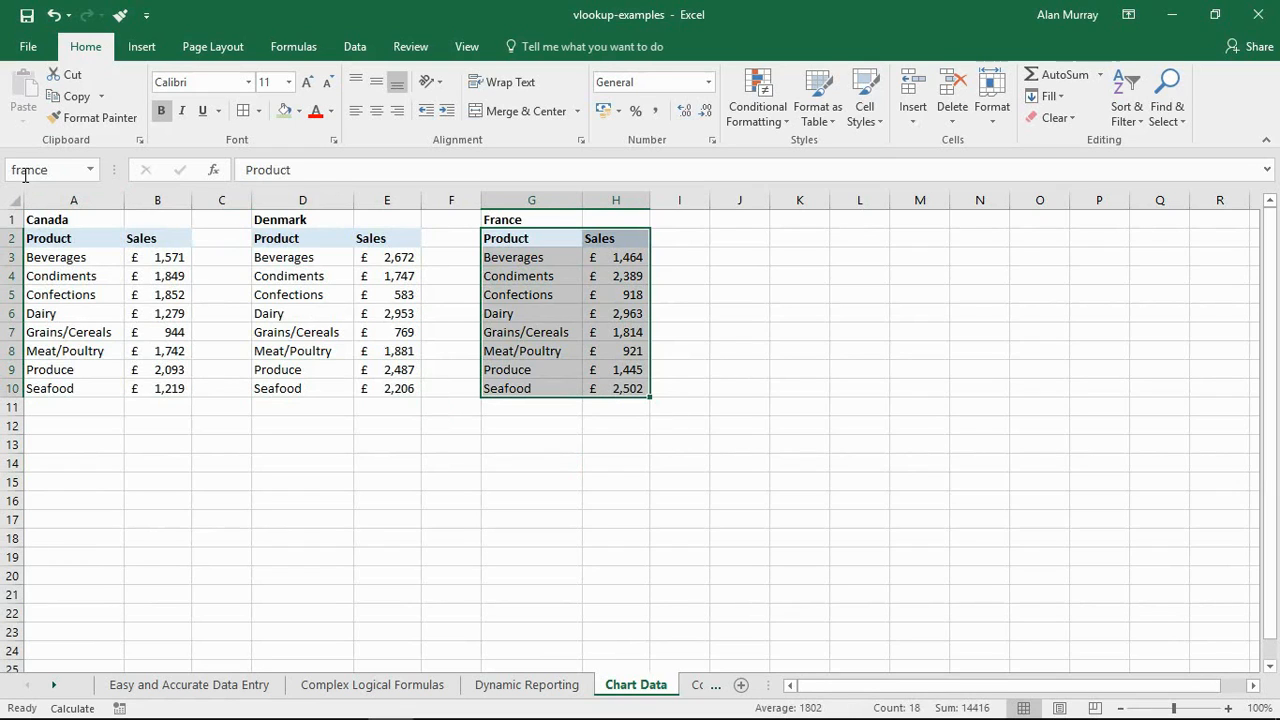
pyautogui.click(90, 169)
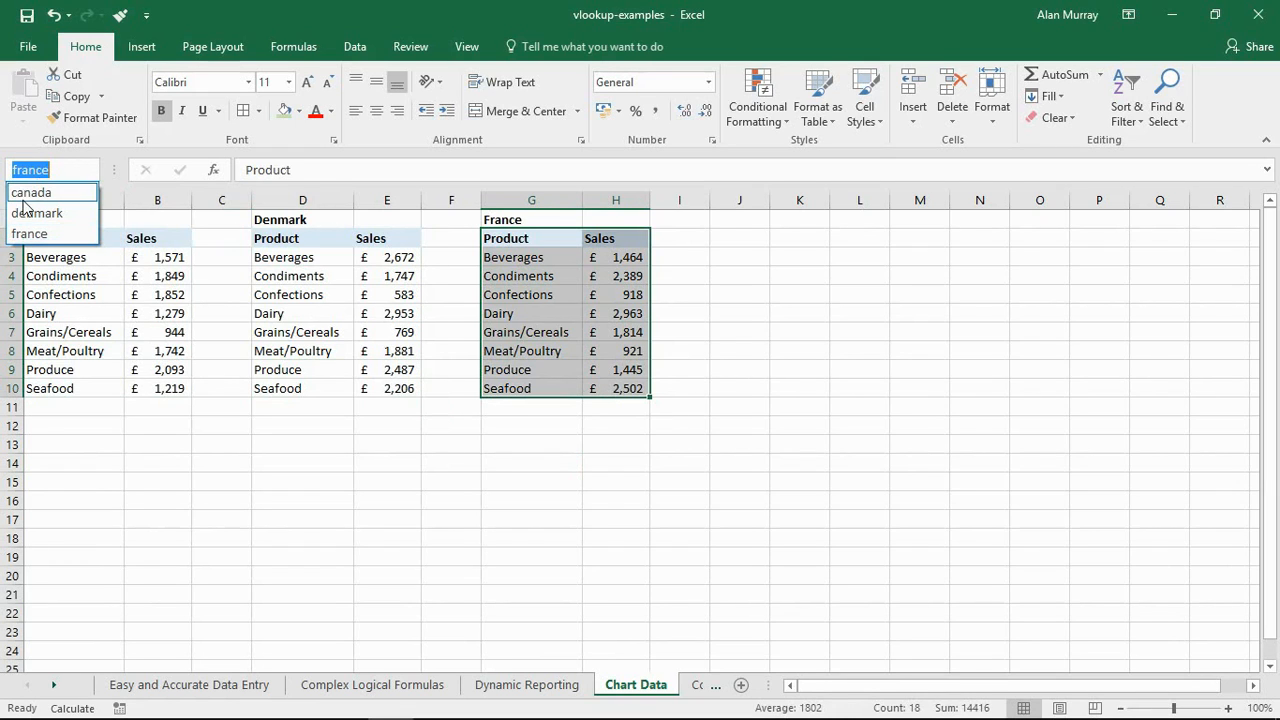
pyautogui.click(32, 192)
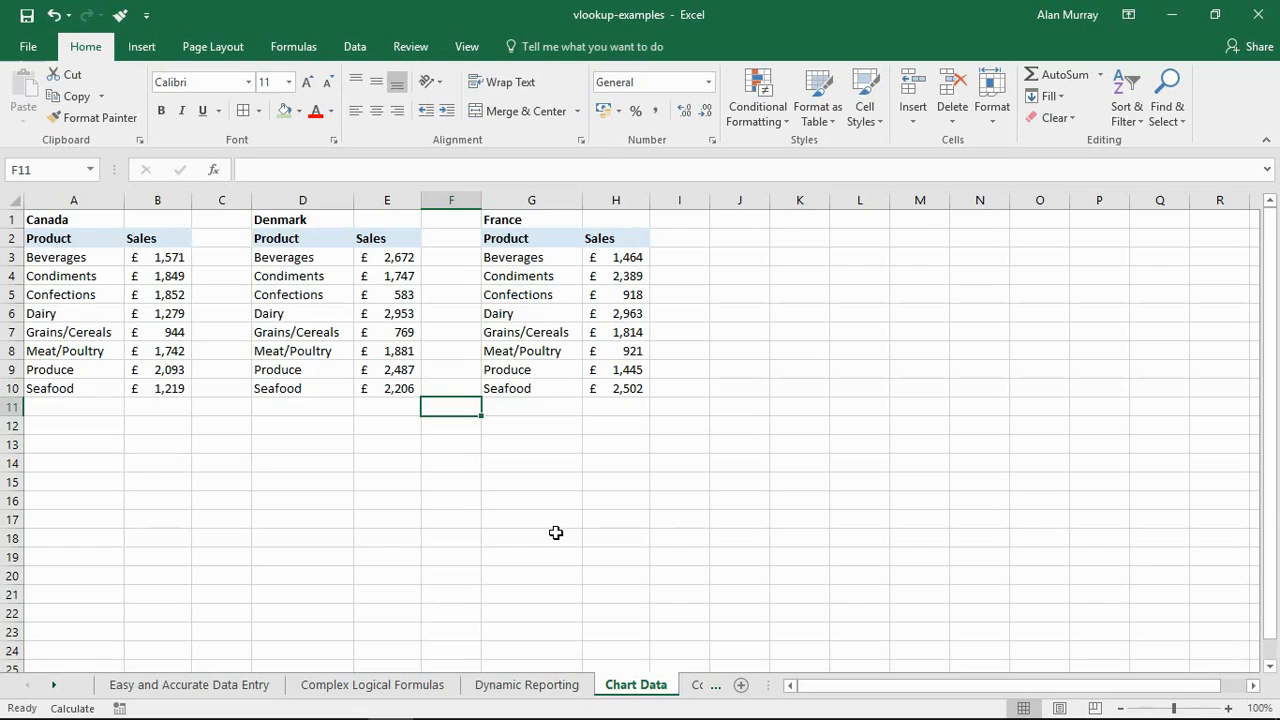
pyautogui.moveTo(739, 378)
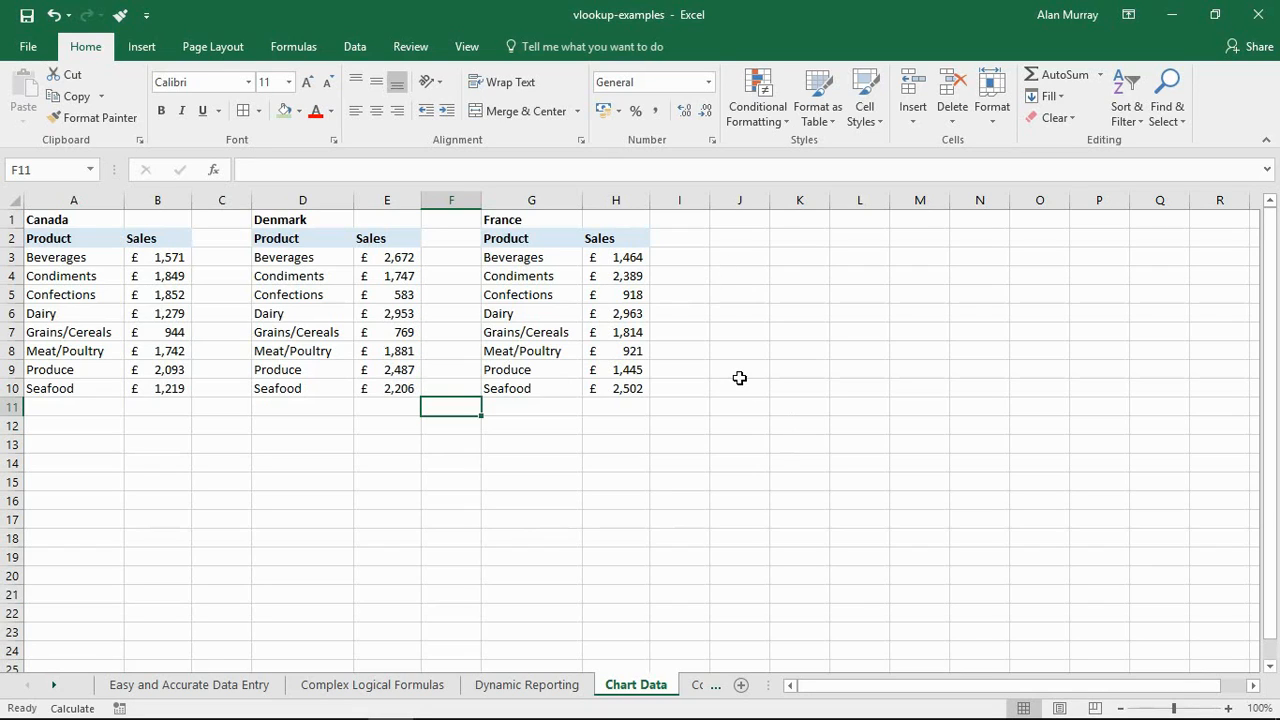
pyautogui.moveTo(679, 457)
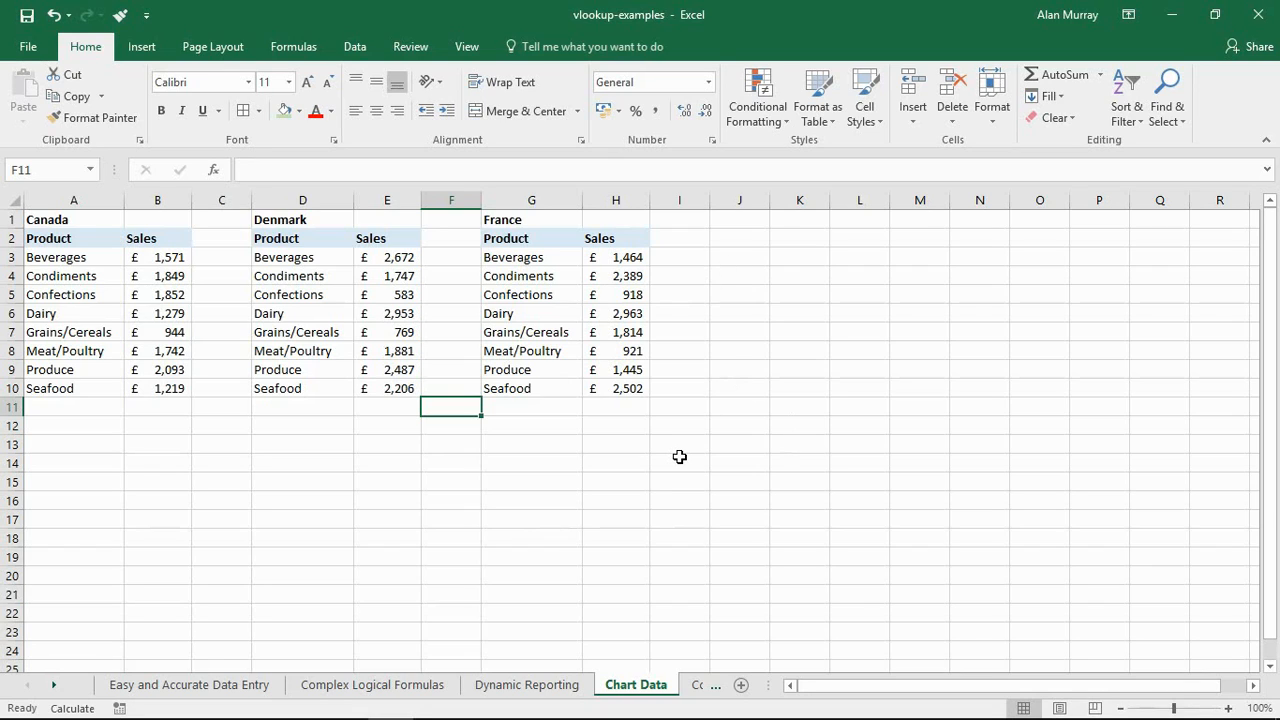
pyautogui.click(531, 425)
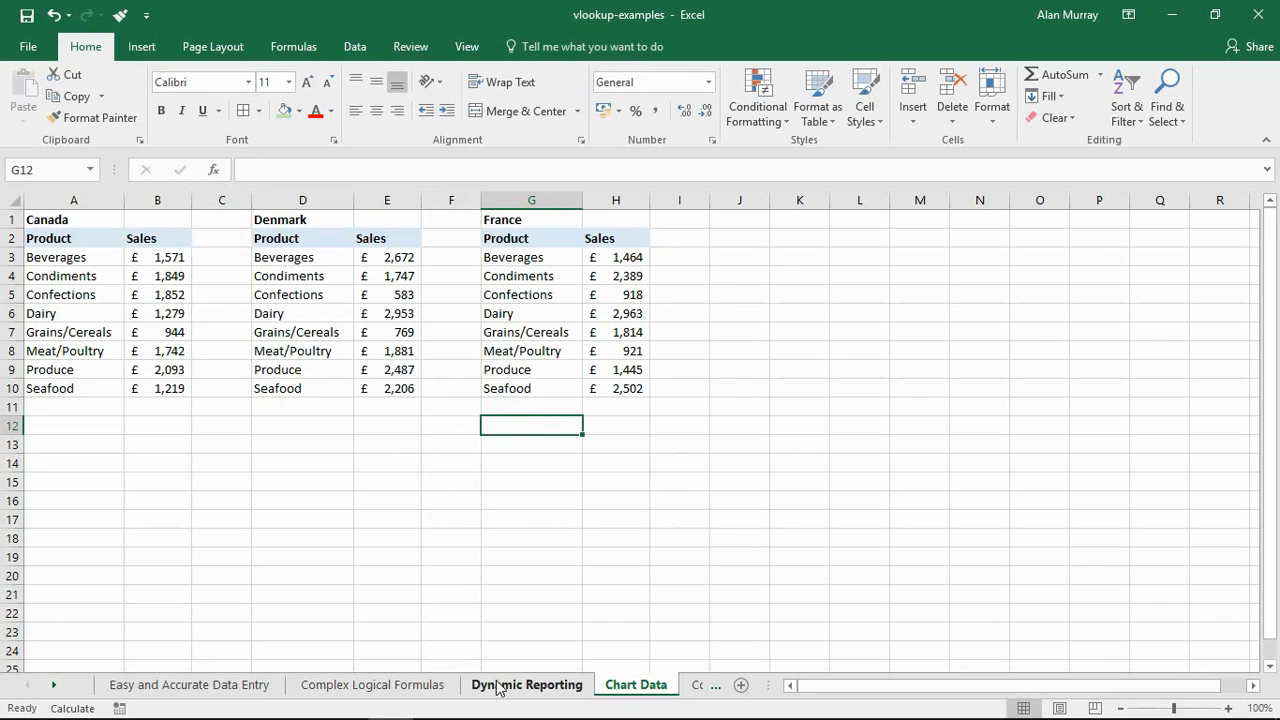
# - Return to Dynamic Reporting, check the D2 country, and select B3 for Beverages
pyautogui.click(527, 684)
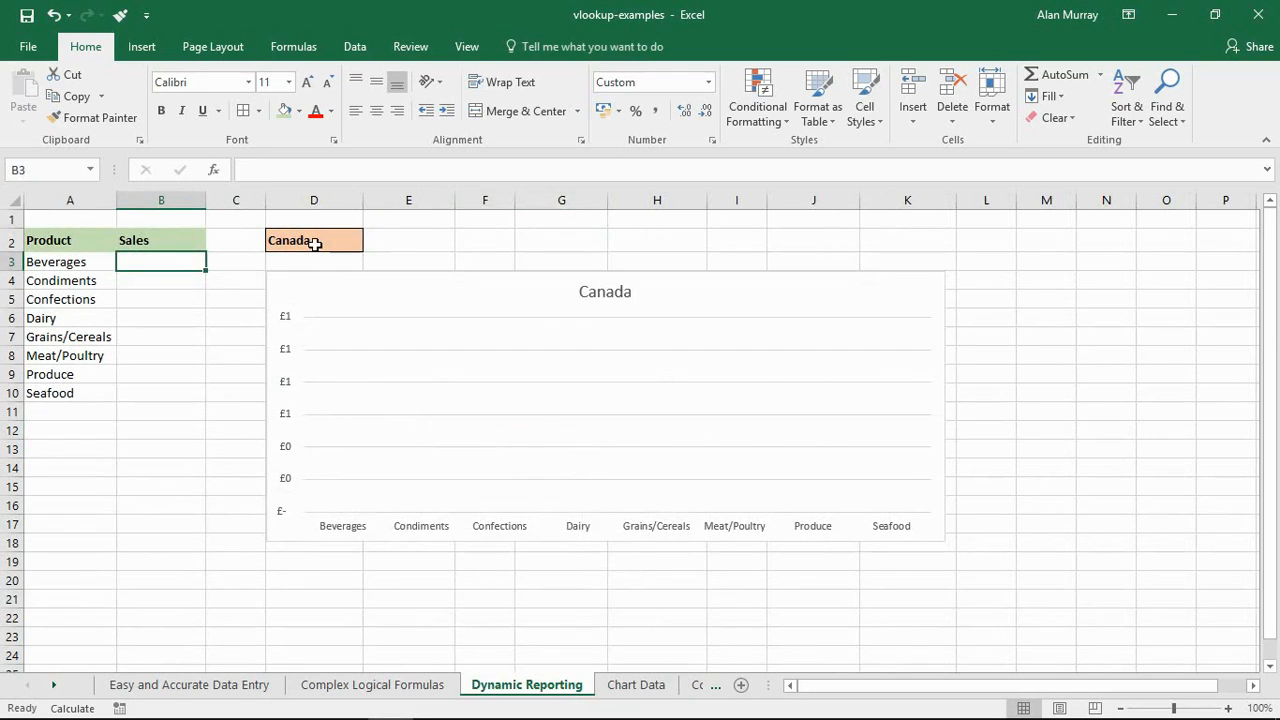
pyautogui.click(313, 240)
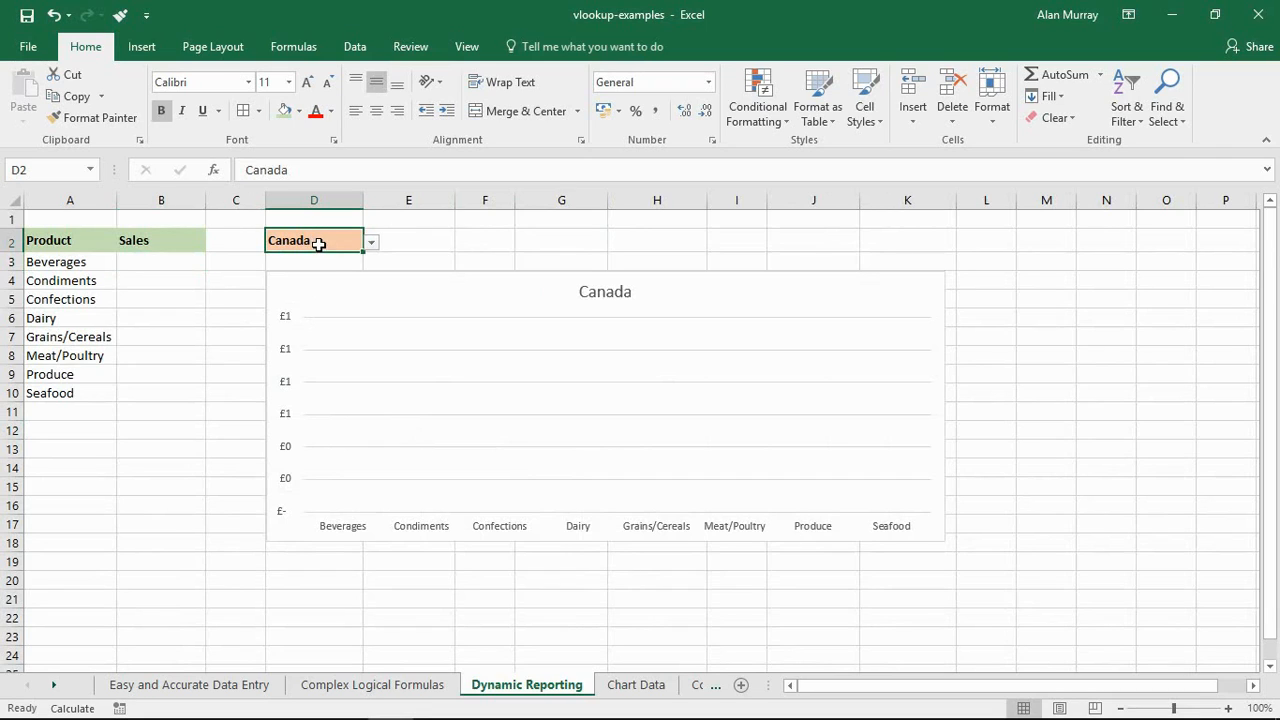
pyautogui.moveTo(576, 580)
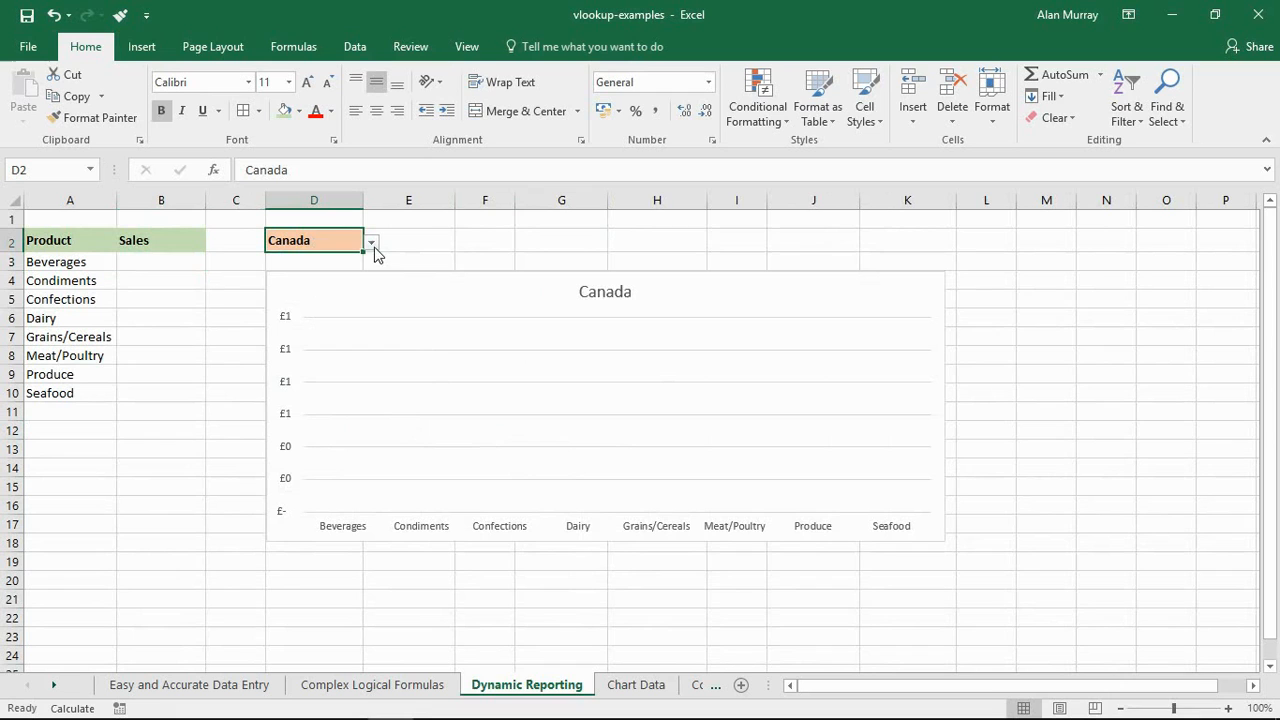
pyautogui.click(161, 261)
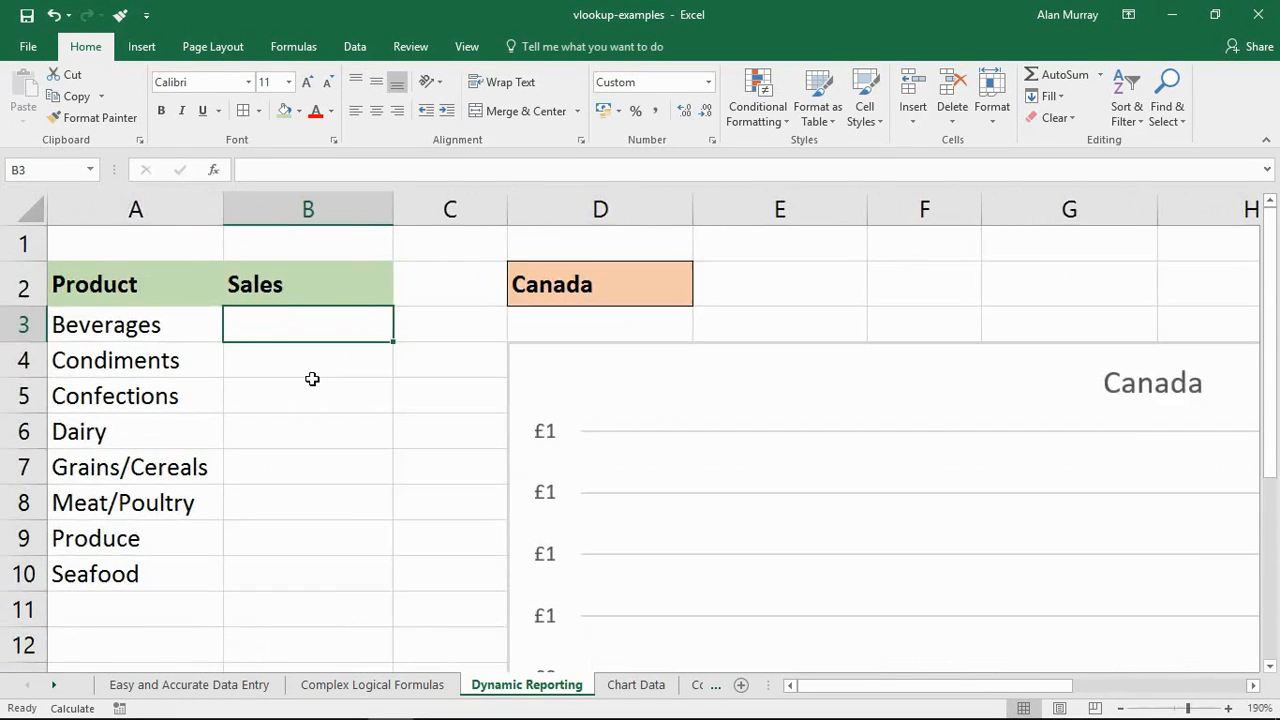
# - Start B3's formula as =VLOOKUP(A3, using Beverages as the lookup value
pyautogui.write('=vl')
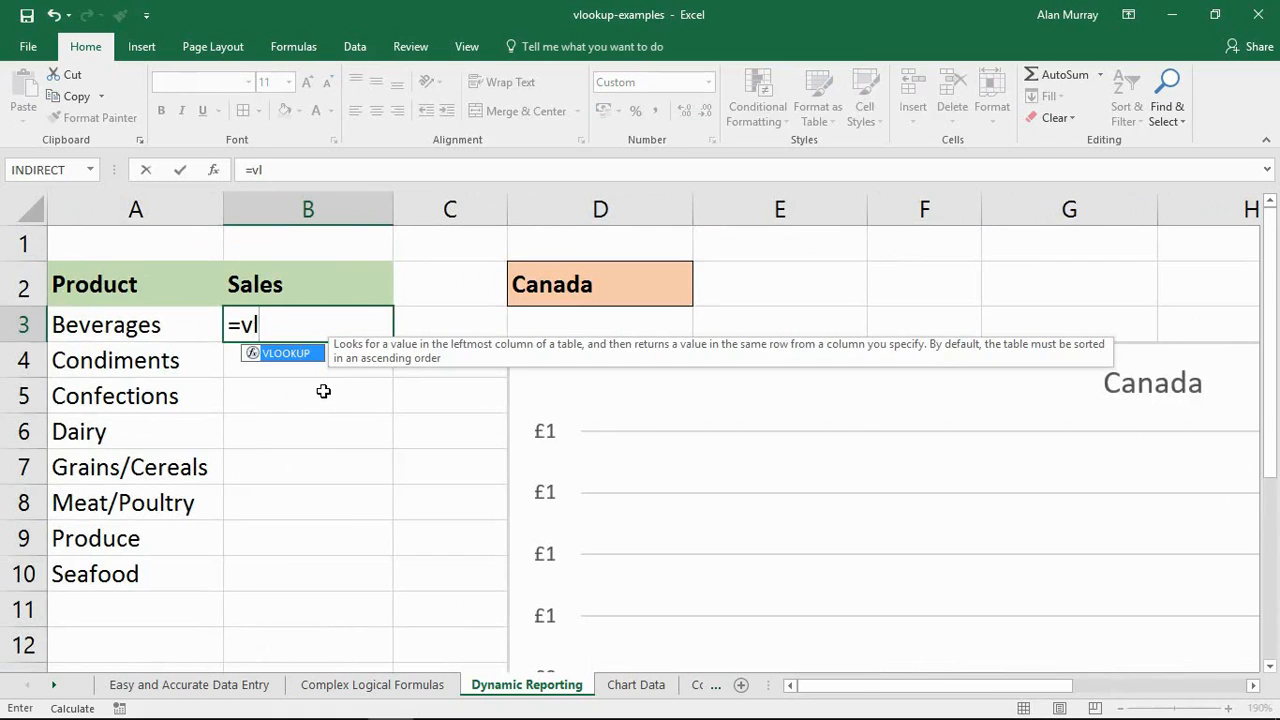
pyautogui.write('VLOOKUP(')
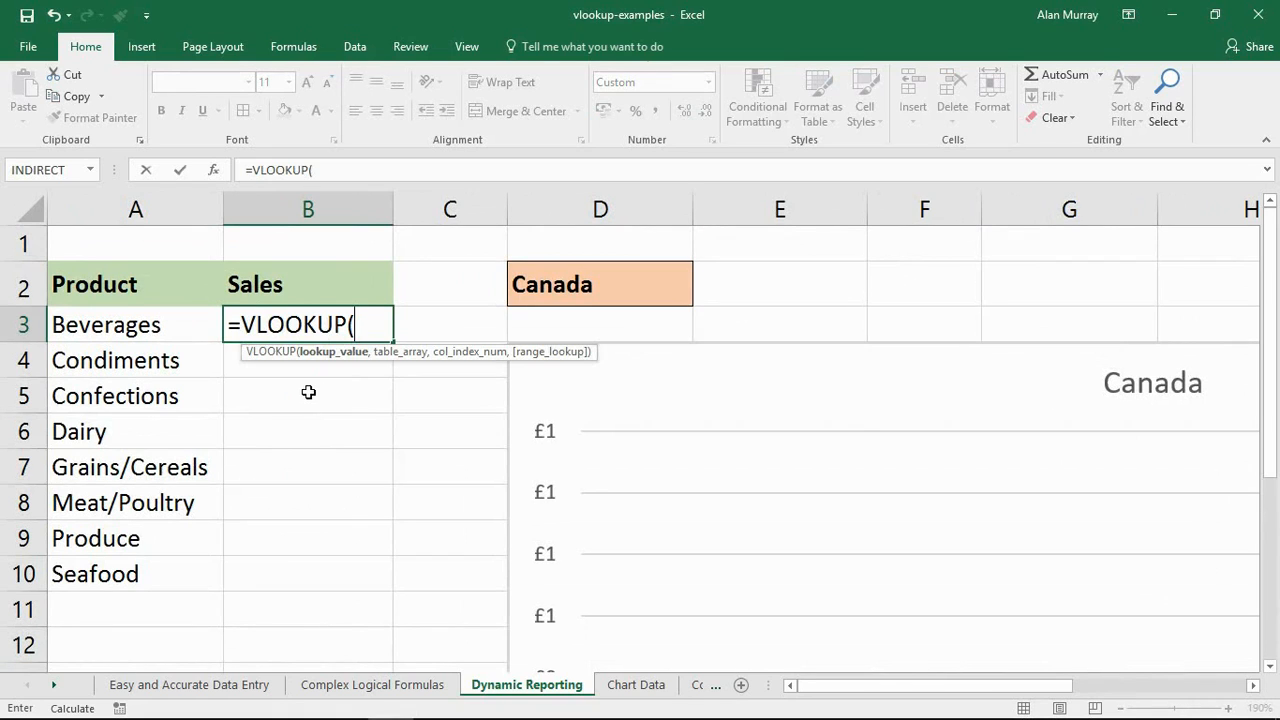
pyautogui.click(105, 324)
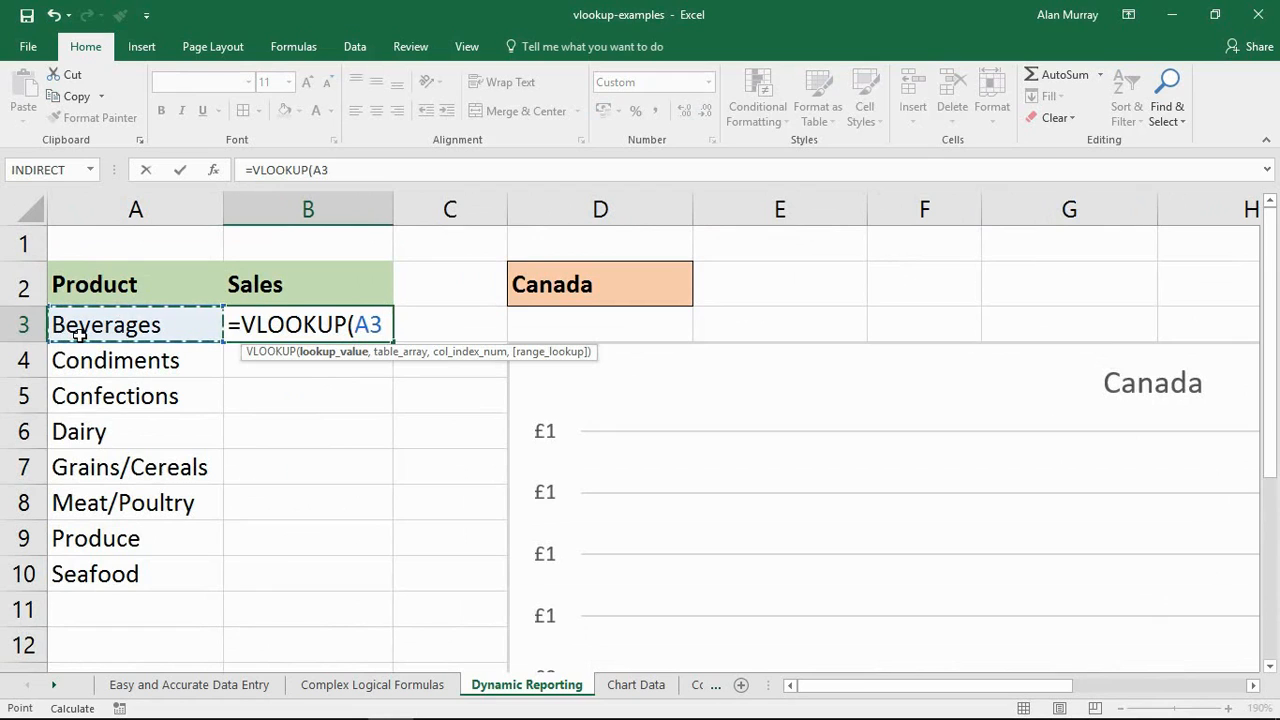
pyautogui.write(',')
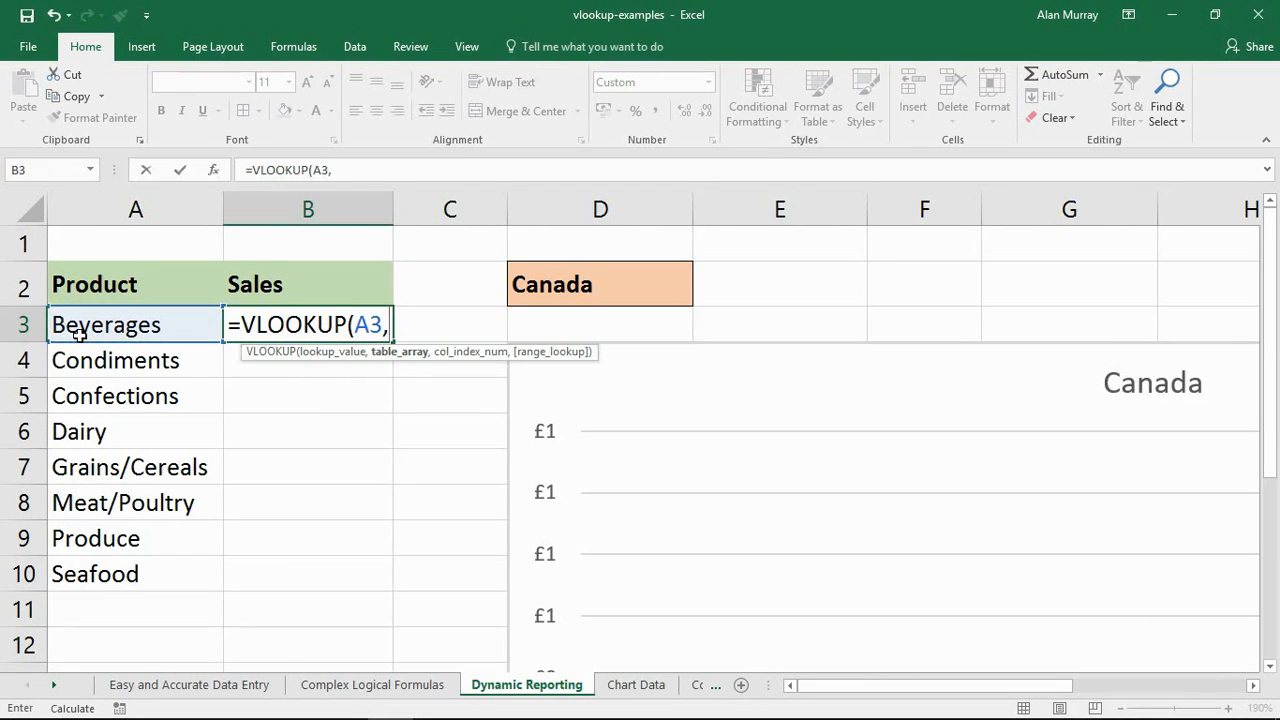
pyautogui.moveTo(399, 351)
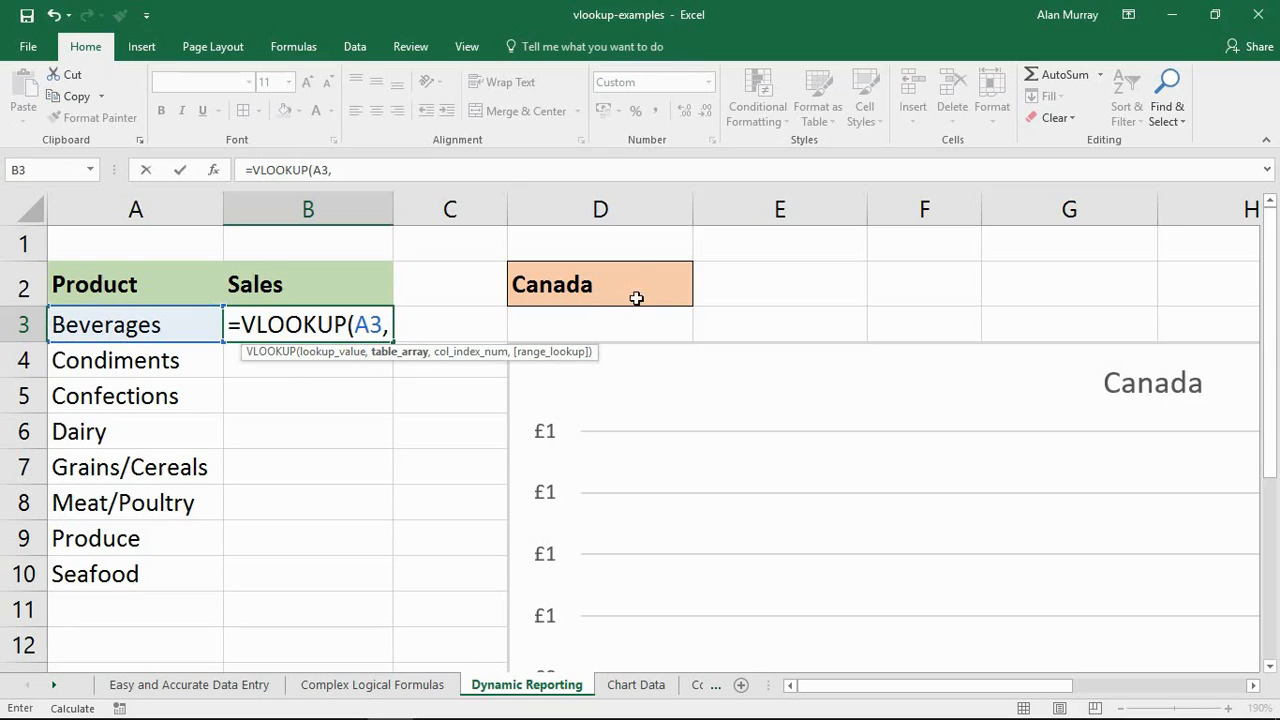
pyautogui.moveTo(633, 305)
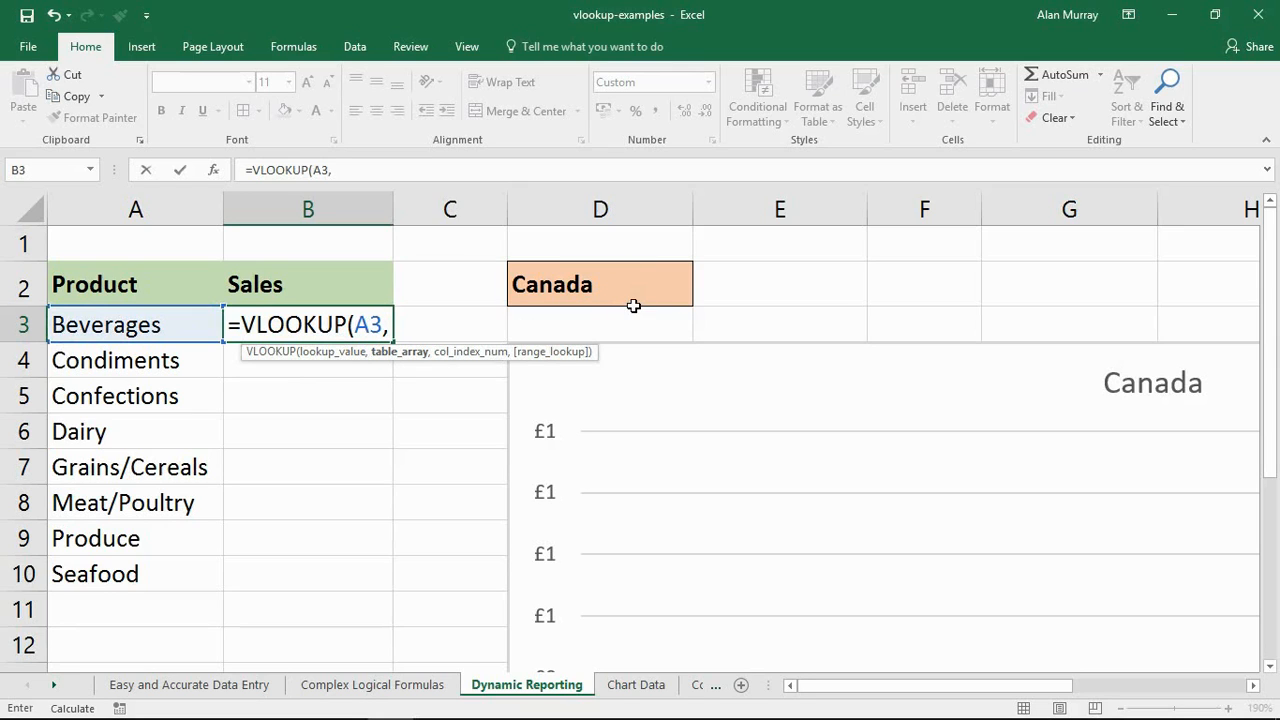
pyautogui.moveTo(613, 296)
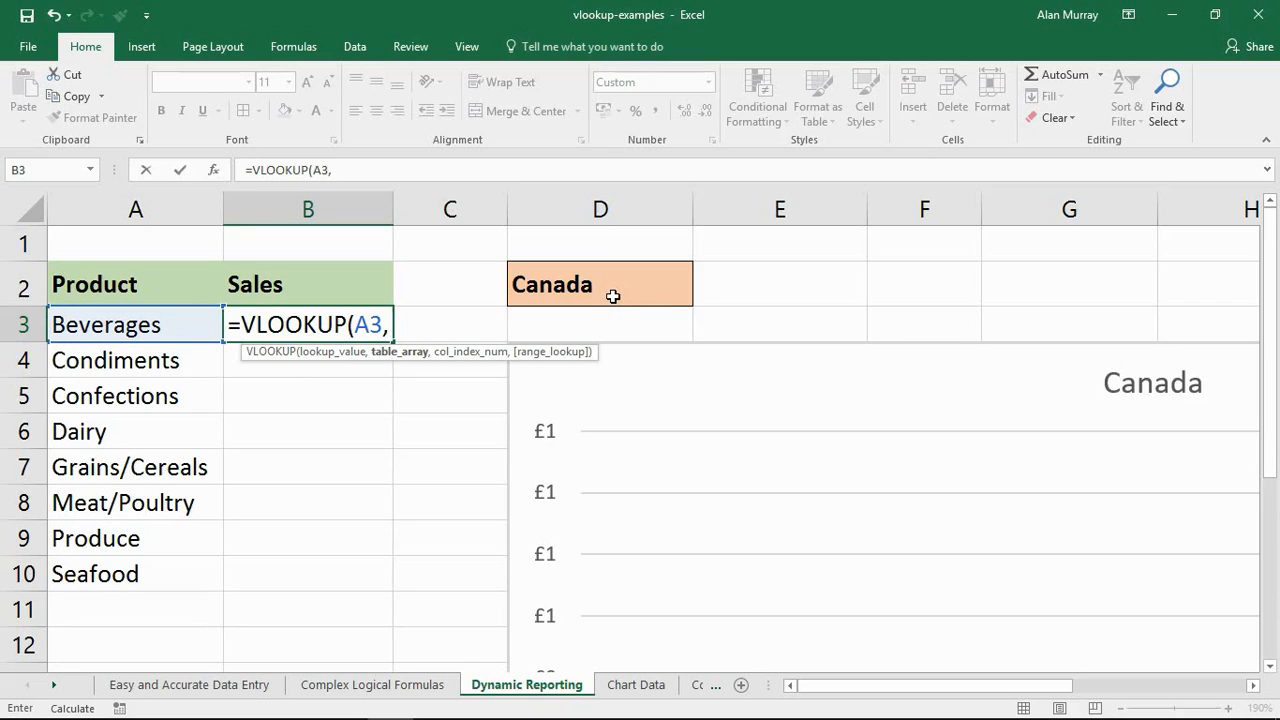
# - Complete the lookup with INDIRECT(D2), column 2 and FALSE for an exact match
pyautogui.write('in')
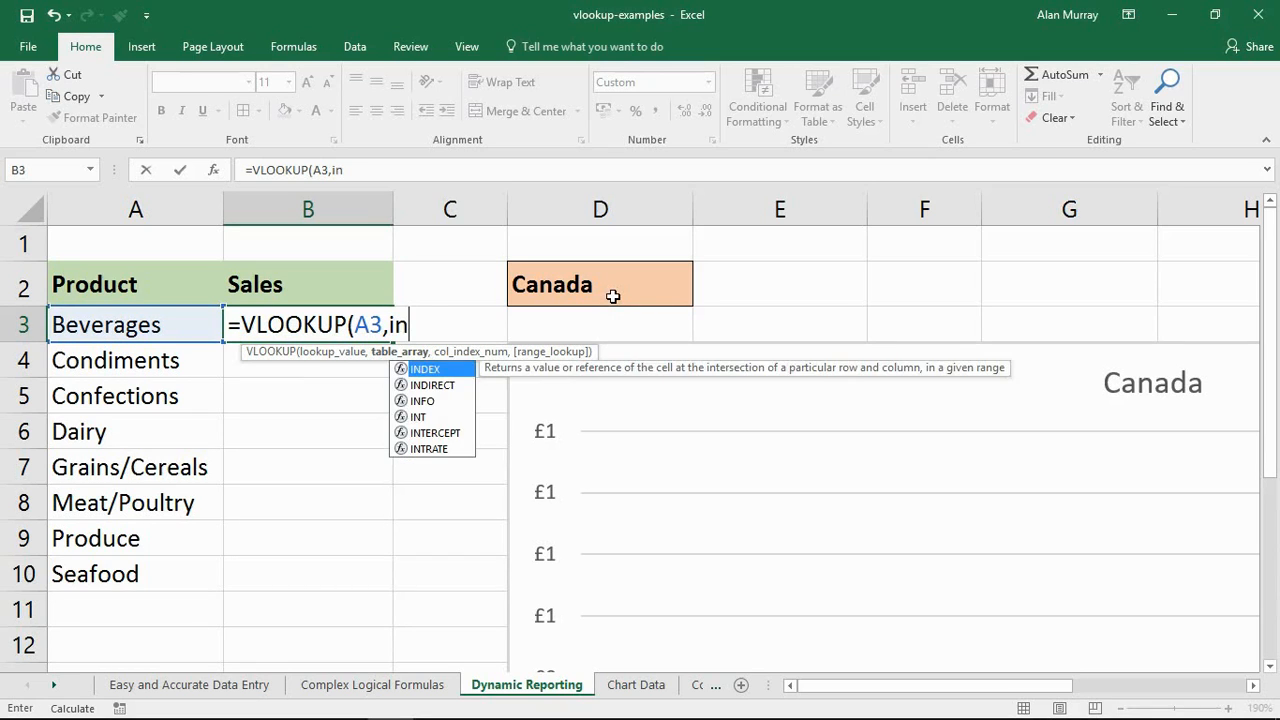
pyautogui.write('dire')
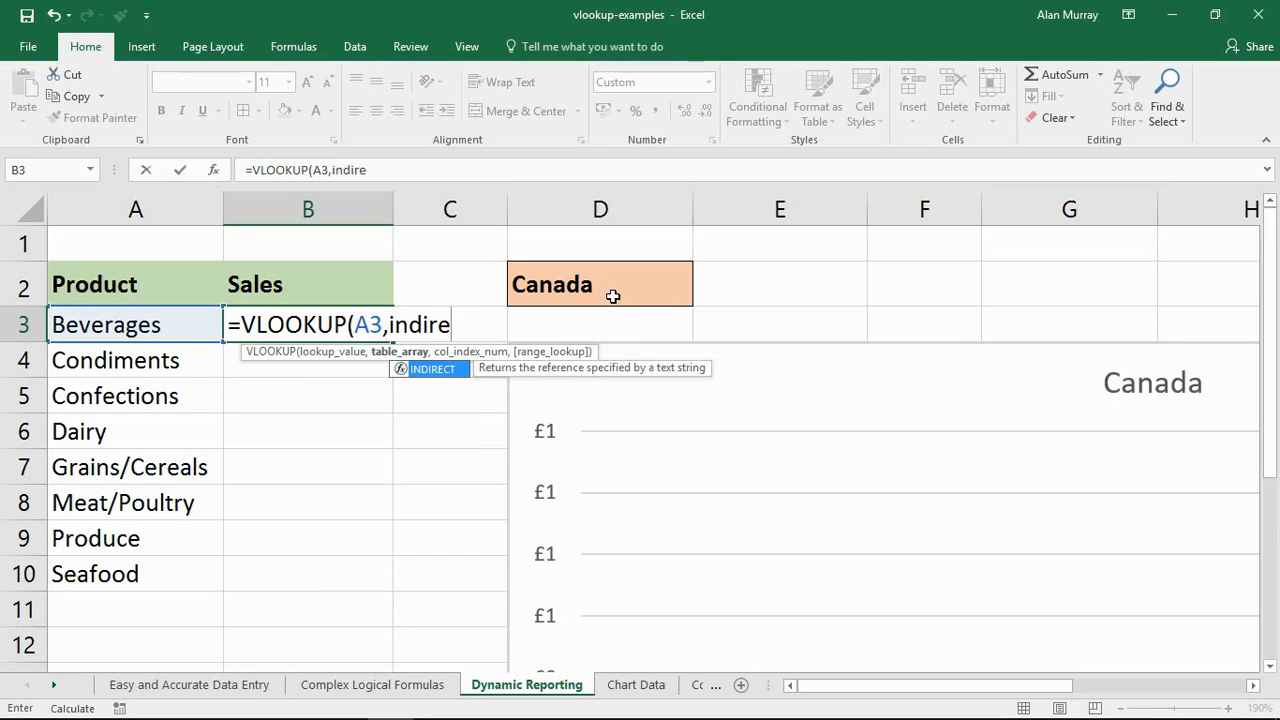
pyautogui.write('ct')
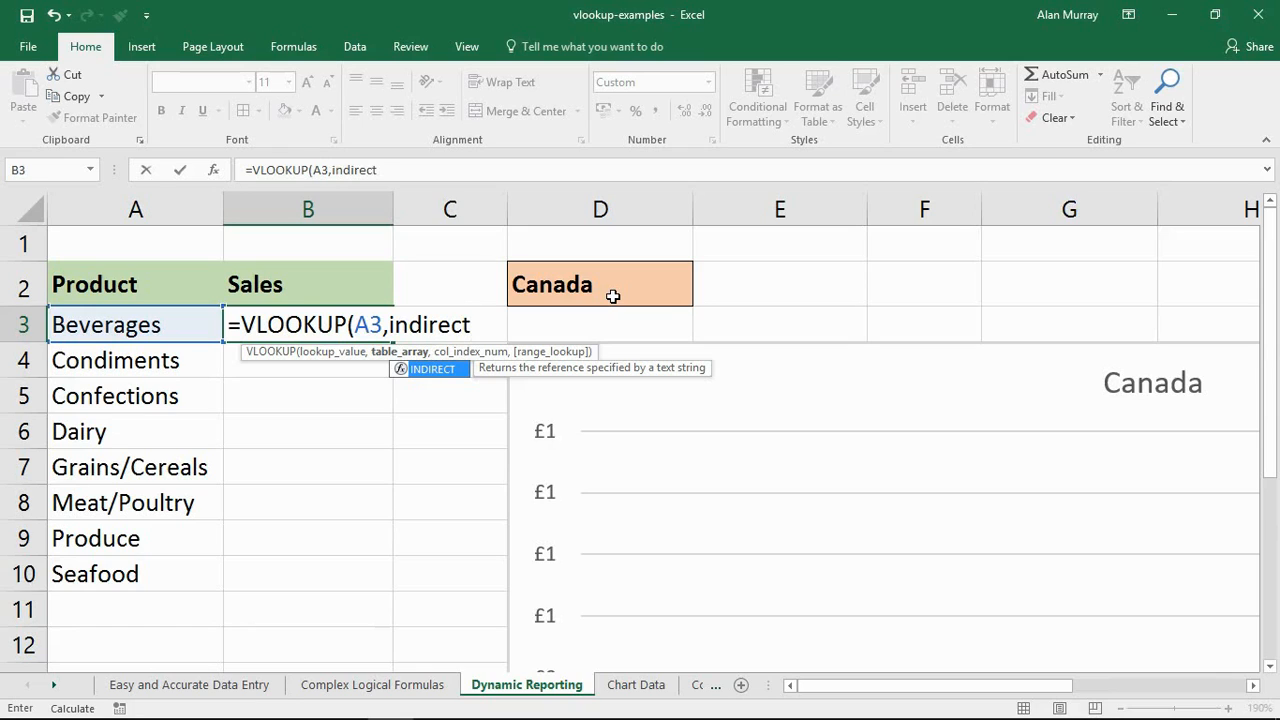
pyautogui.write('(')
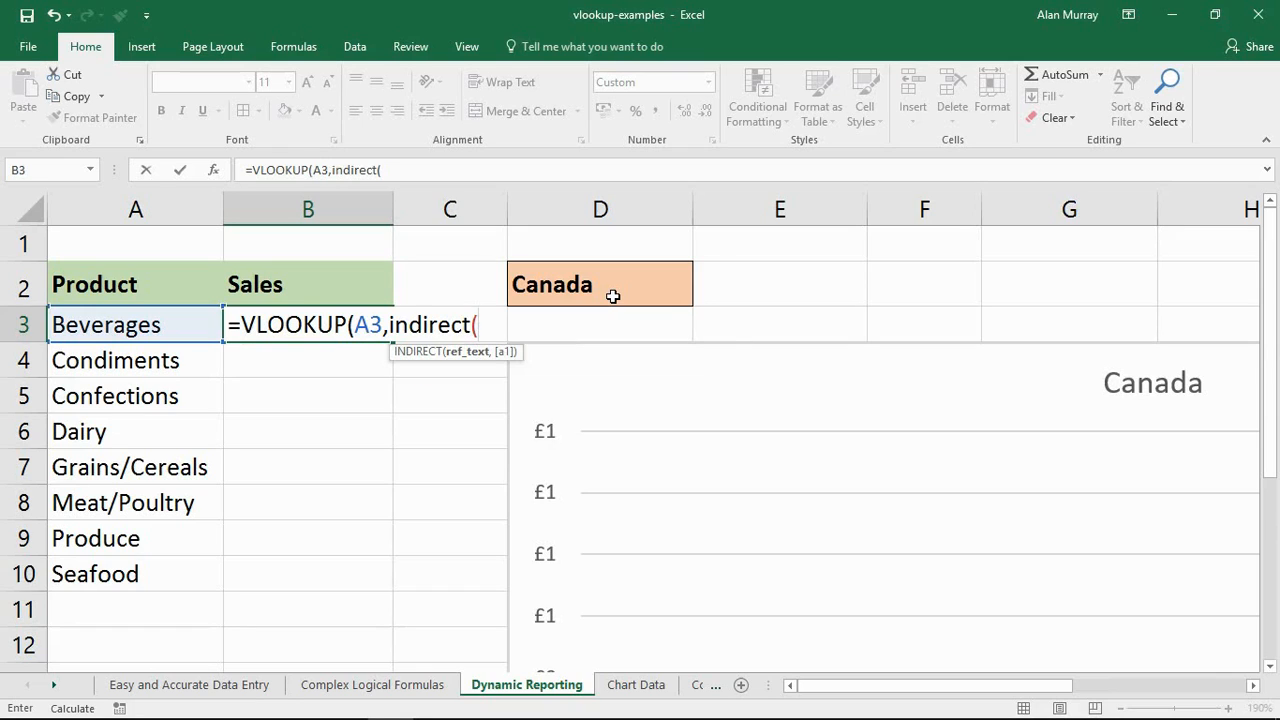
pyautogui.click(600, 284)
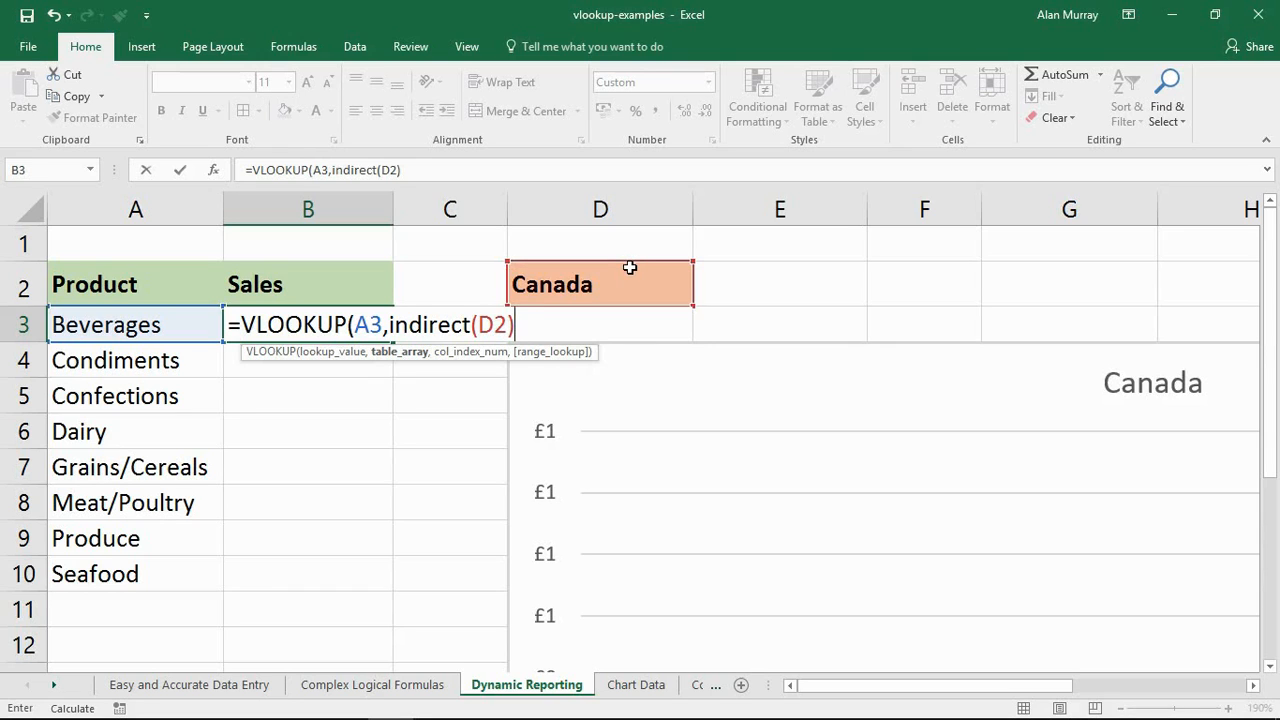
pyautogui.write(',')
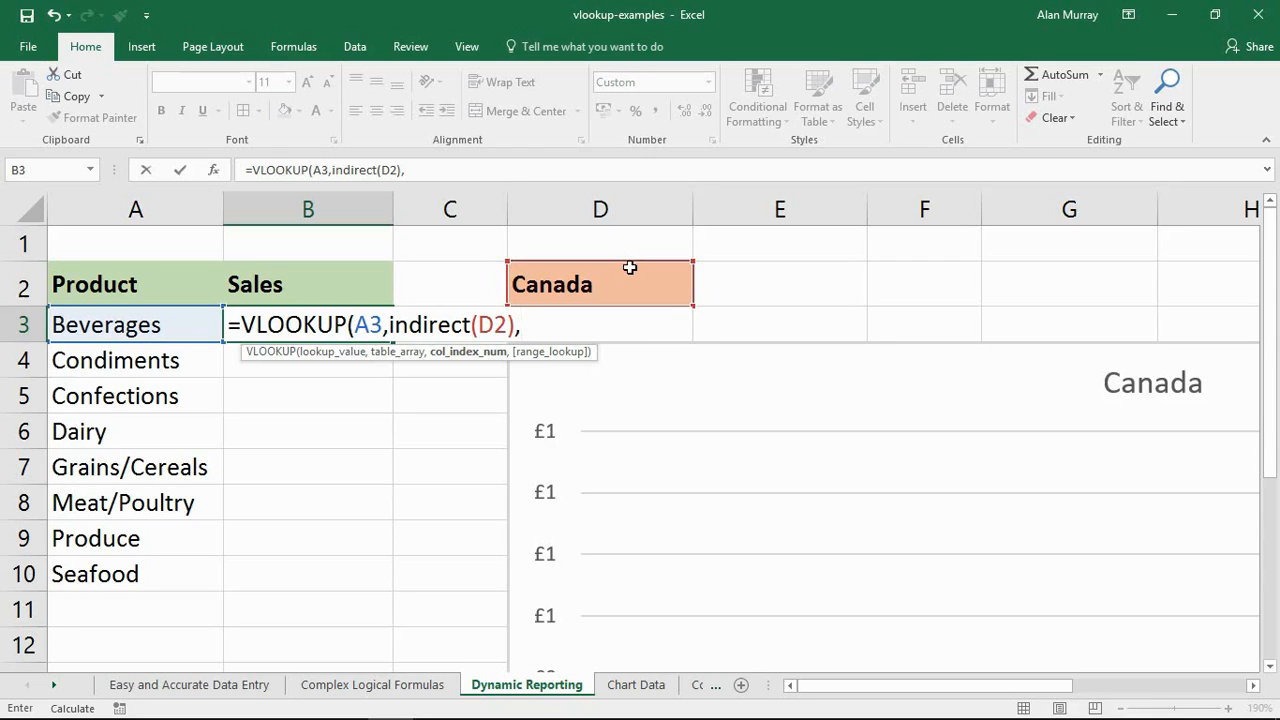
pyautogui.write('2')
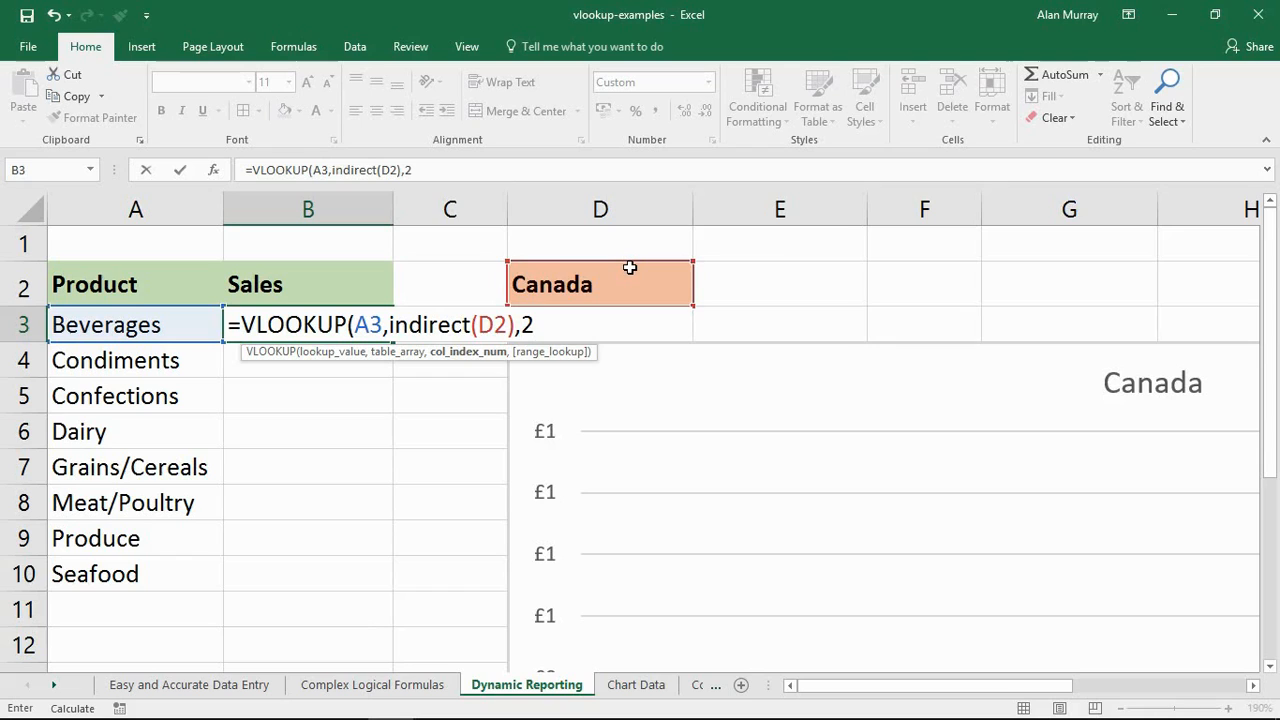
pyautogui.write(',fa')
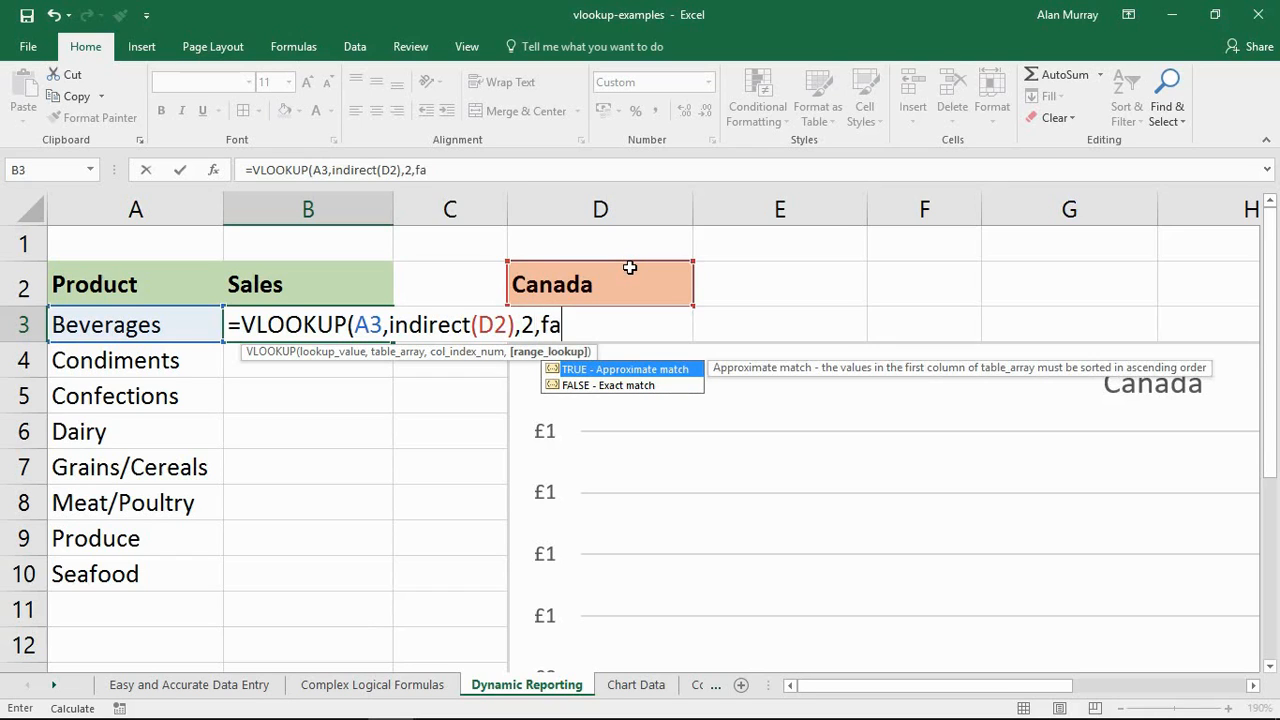
pyautogui.write('lse')
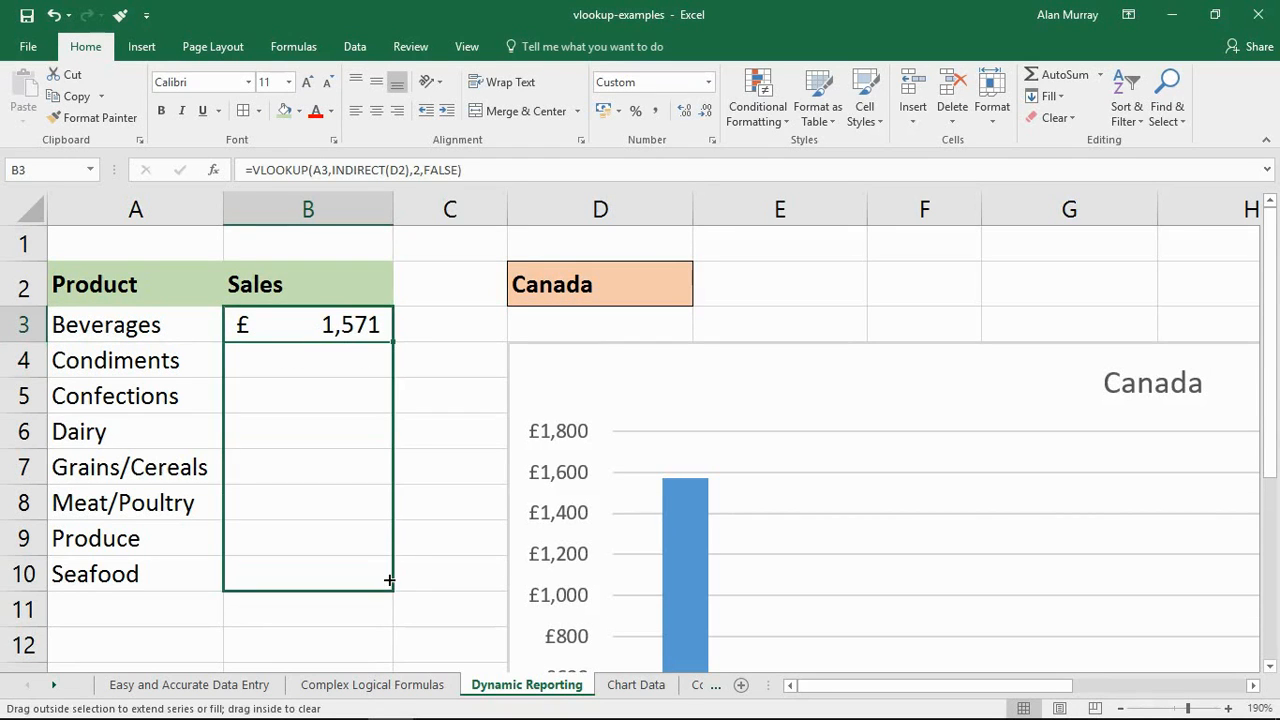
# - Fill the sales lookup from B3 down to B10 and lock the D2 country reference as absolute
pyautogui.moveTo(389, 324); pyautogui.dragTo(389, 580)
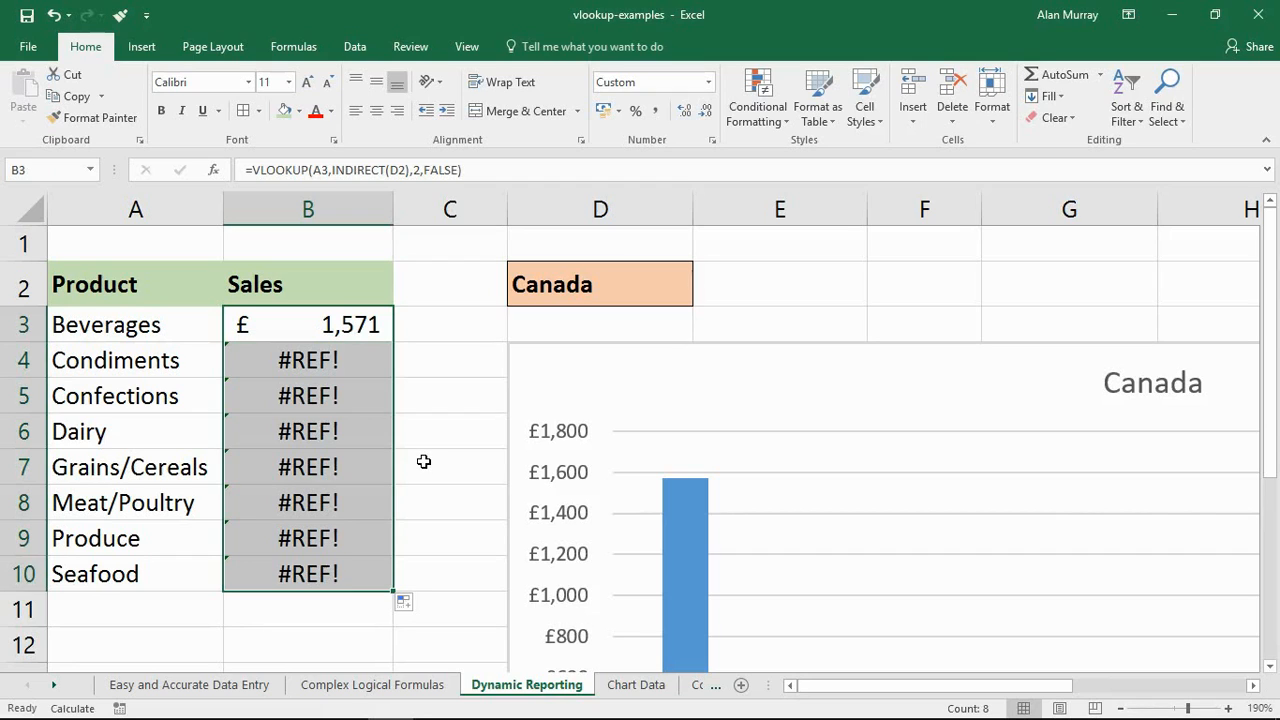
pyautogui.moveTo(348, 335)
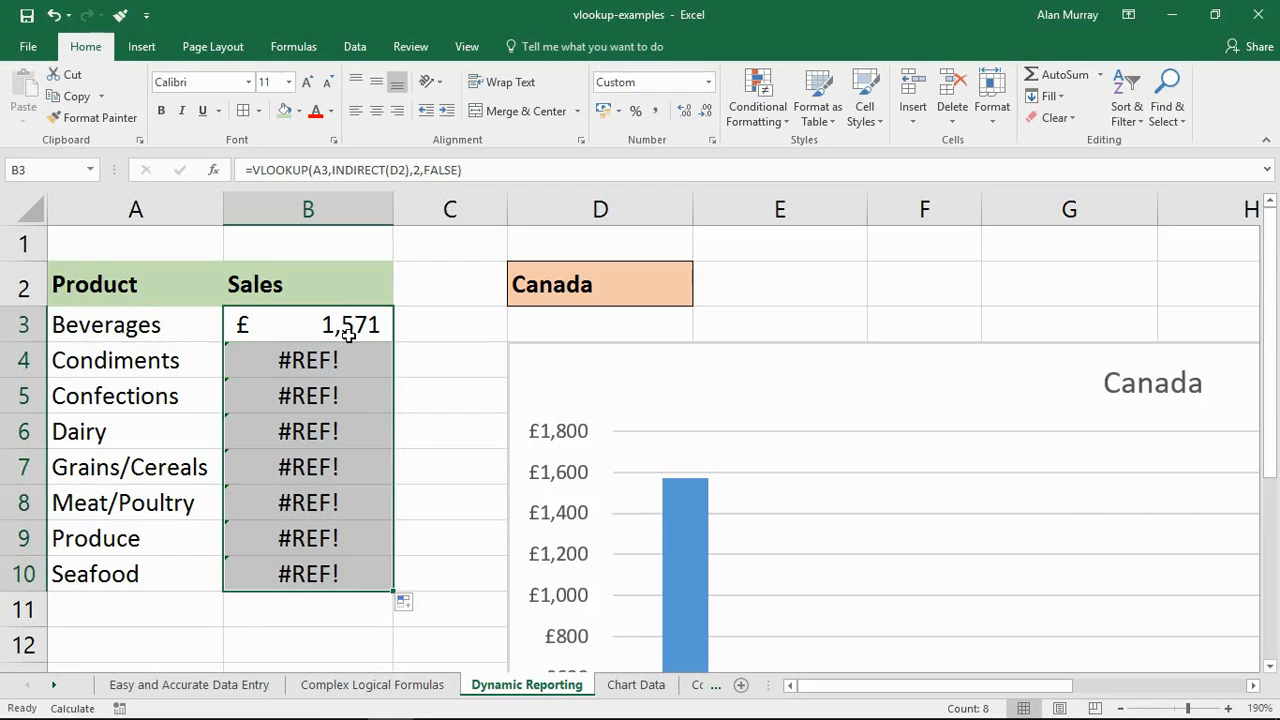
pyautogui.doubleClick(307, 324)
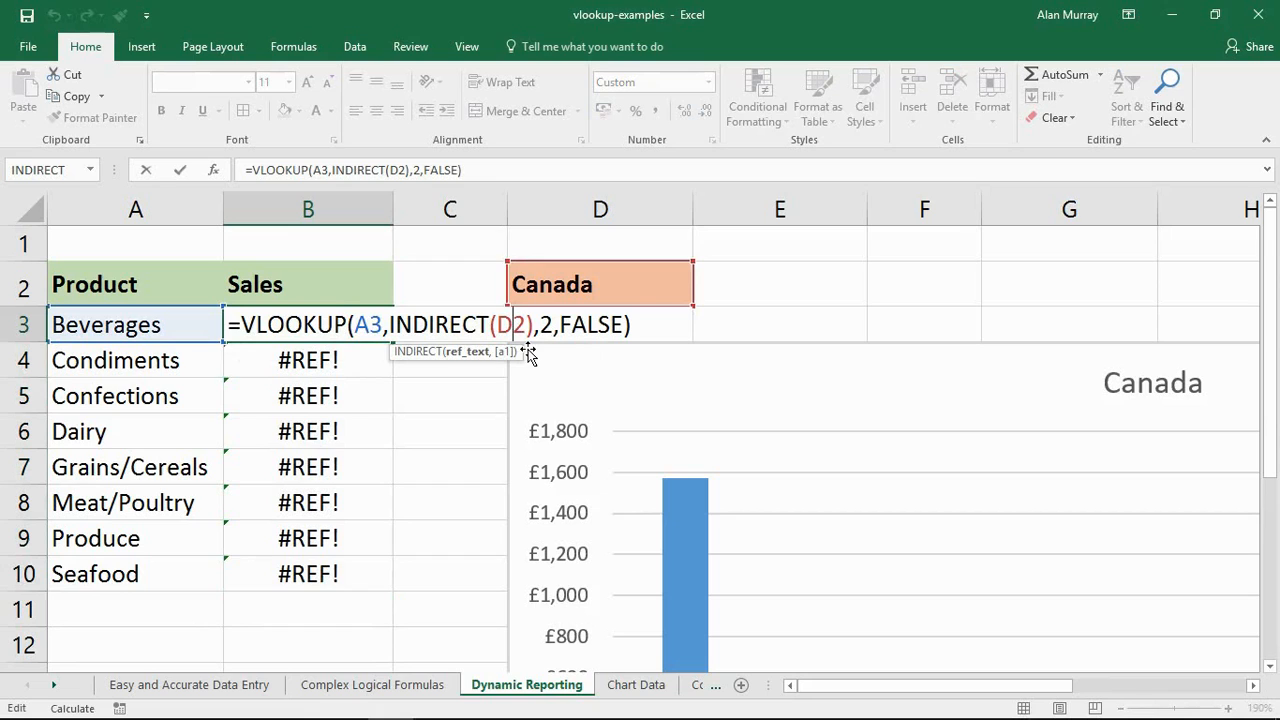
pyautogui.press('f4')
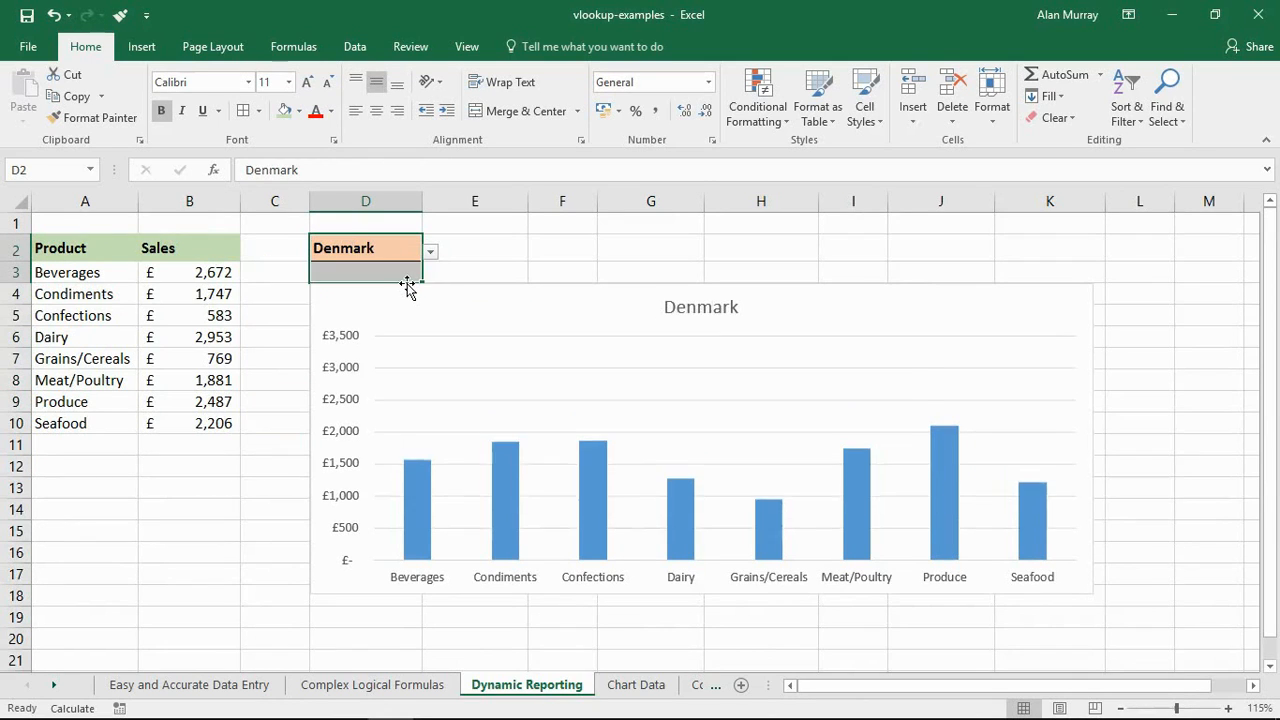
# - Set the D2 country dropdown to France so the sales table and chart show France
pyautogui.click(429, 251)
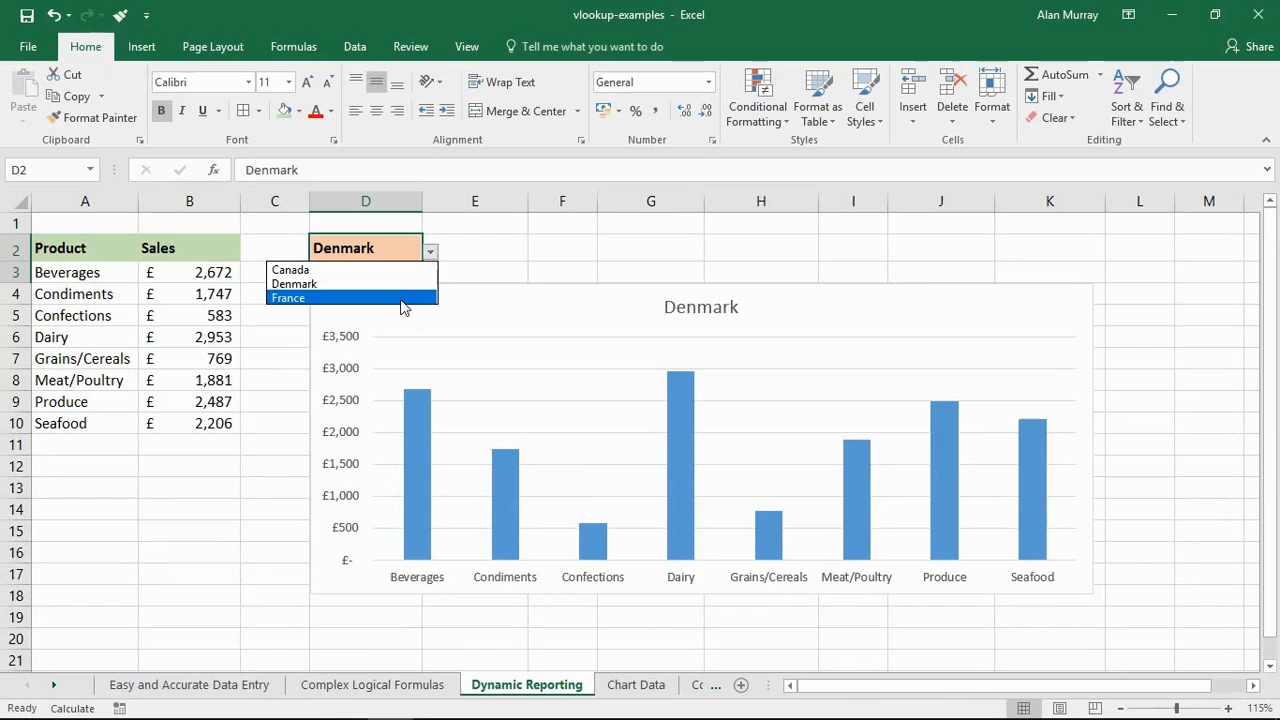
pyautogui.click(288, 297)
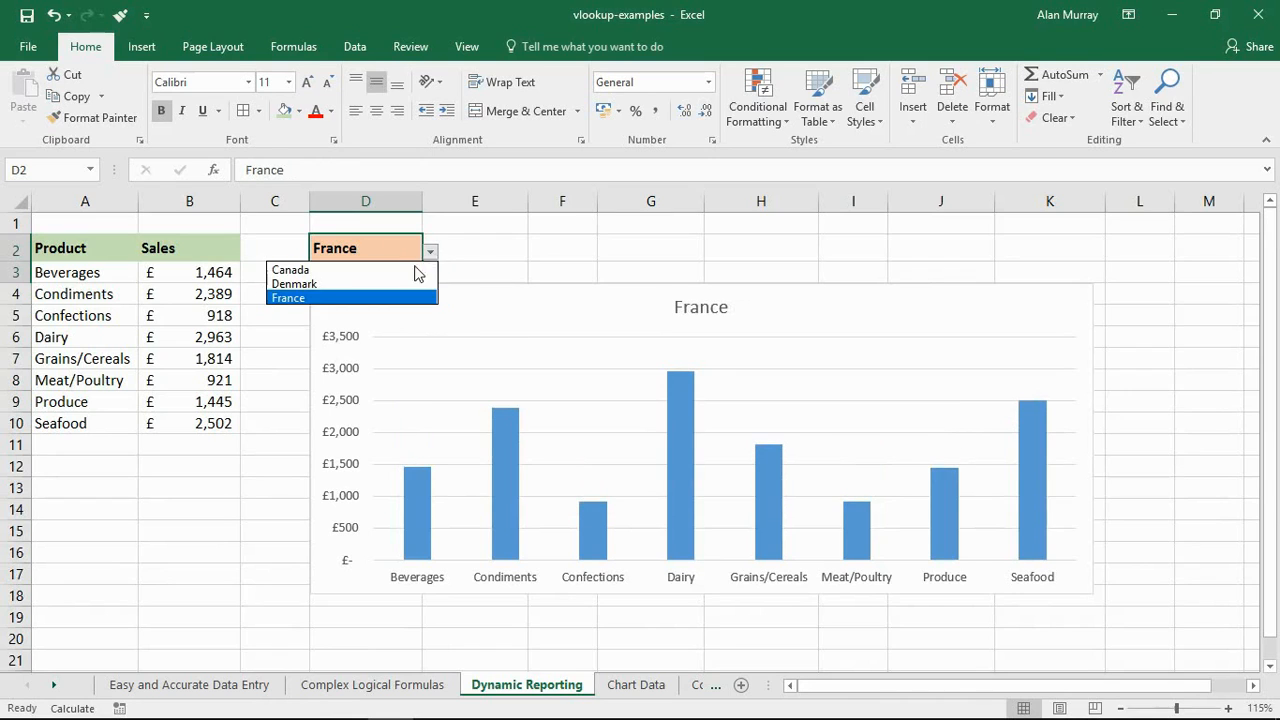
pyautogui.click(294, 284)
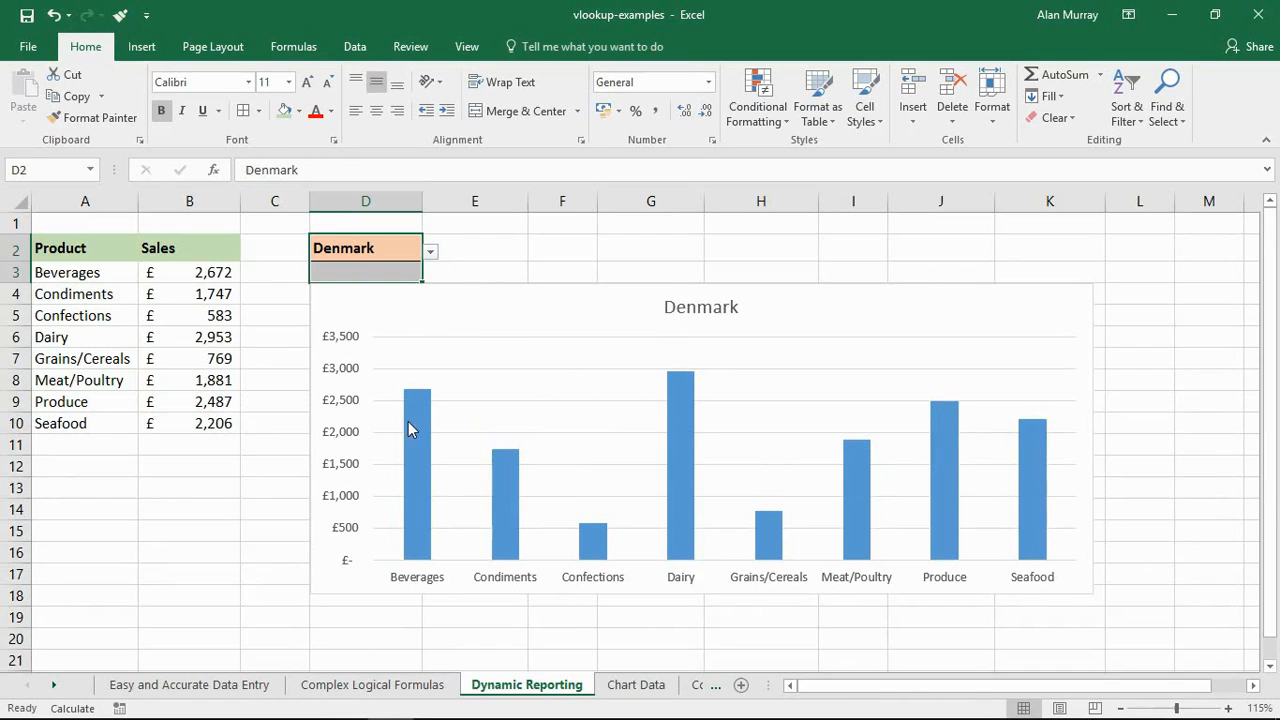
pyautogui.click(274, 337)
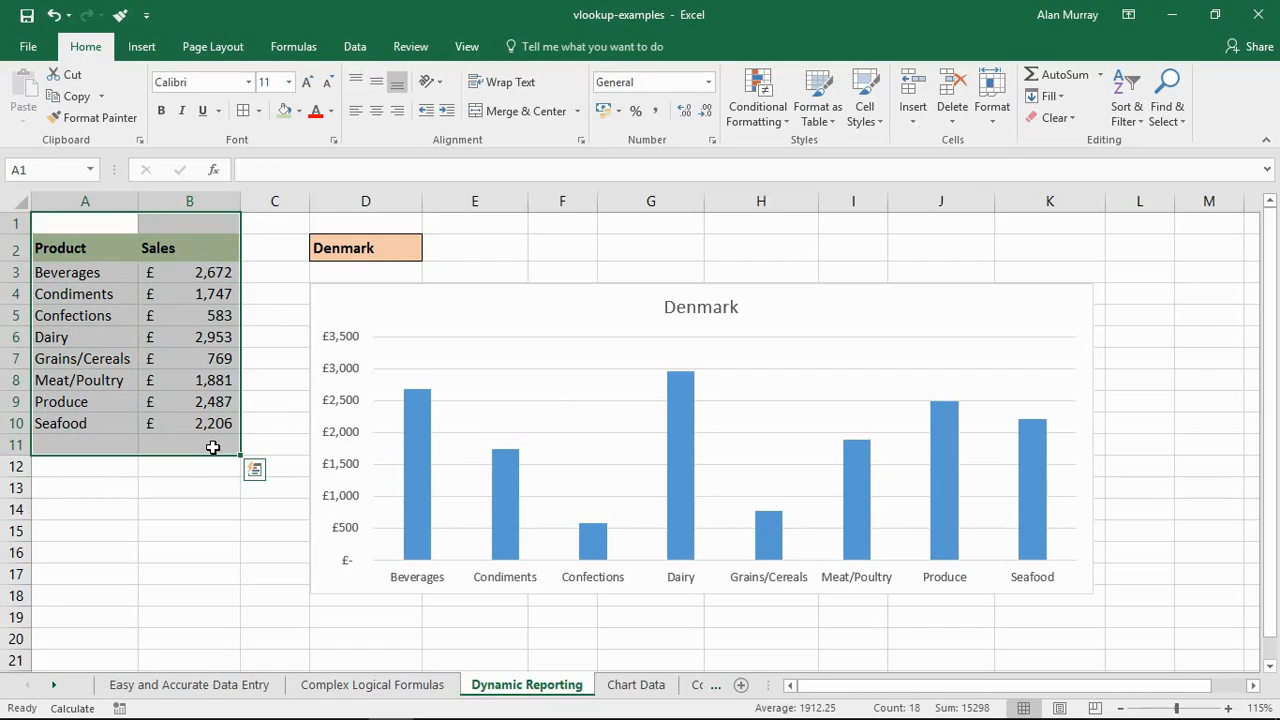
pyautogui.moveTo(291, 280)
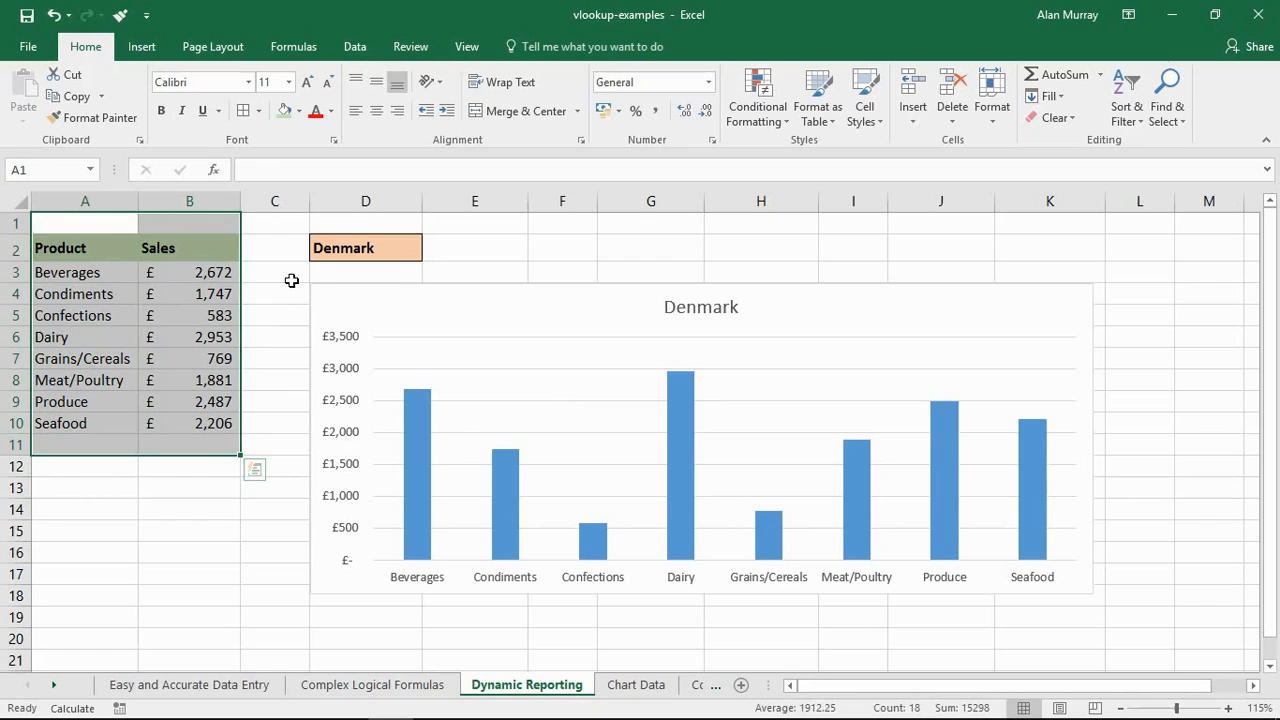
pyautogui.click(189, 487)
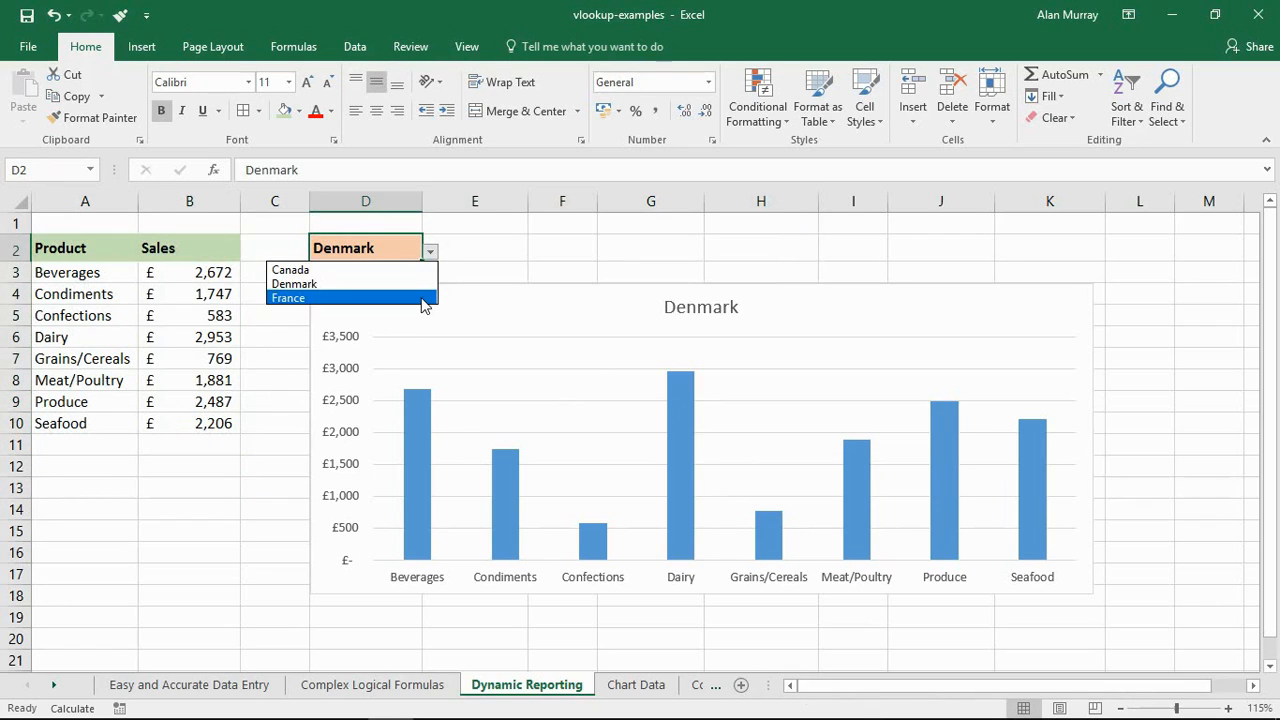
pyautogui.click(288, 298)
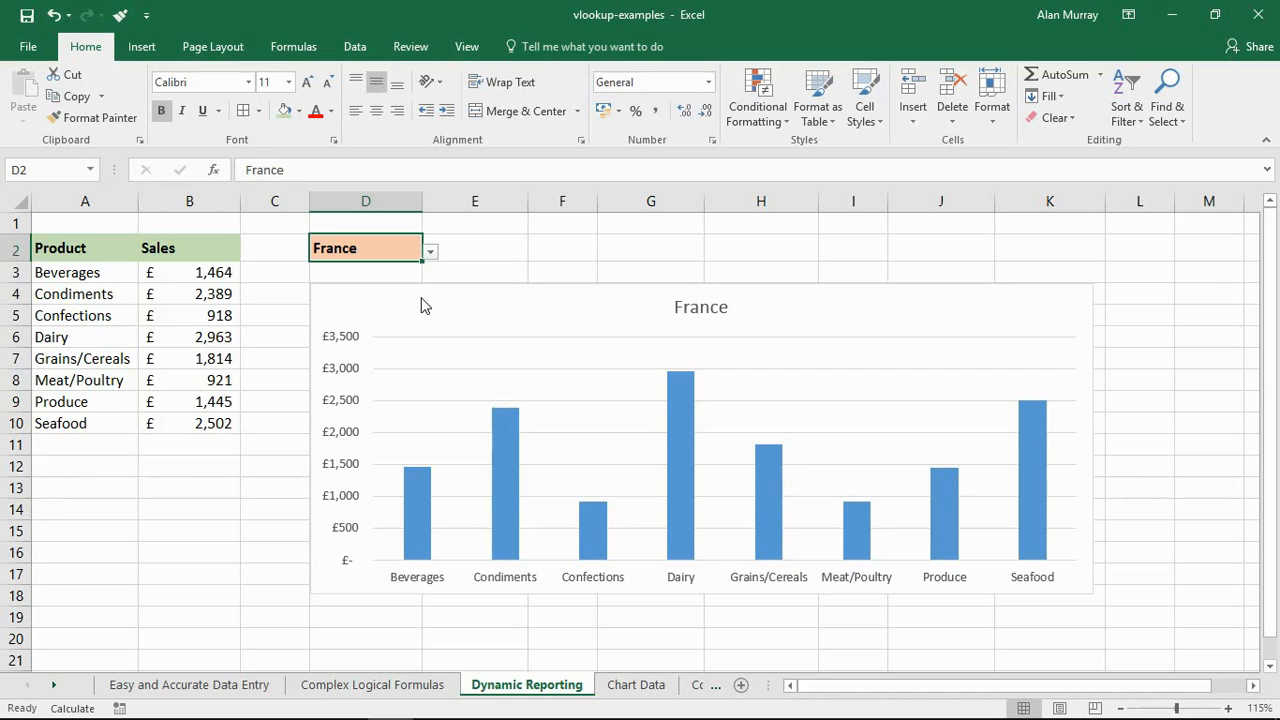
pyautogui.click(538, 685)
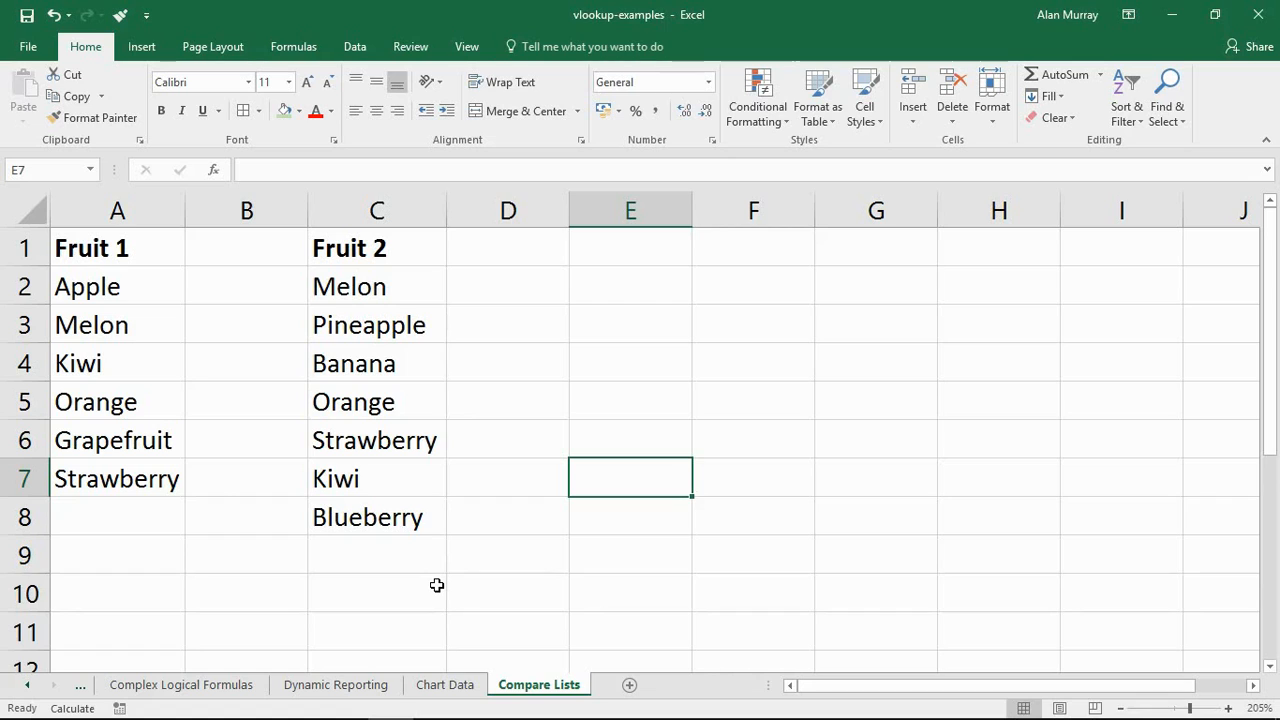
pyautogui.moveTo(196, 346)
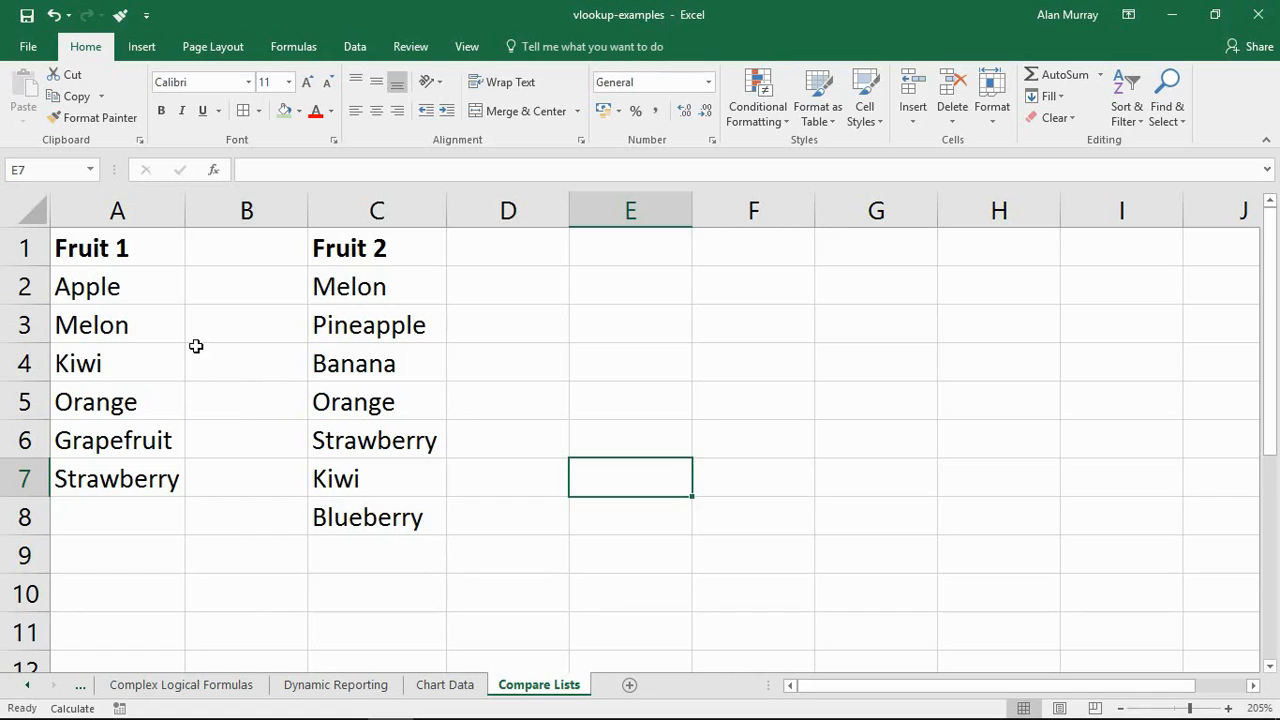
# - Select and review the Fruit 1 and Fruit 2 ranges, then select B2 beside Apple
pyautogui.moveTo(117, 286); pyautogui.dragTo(117, 478)
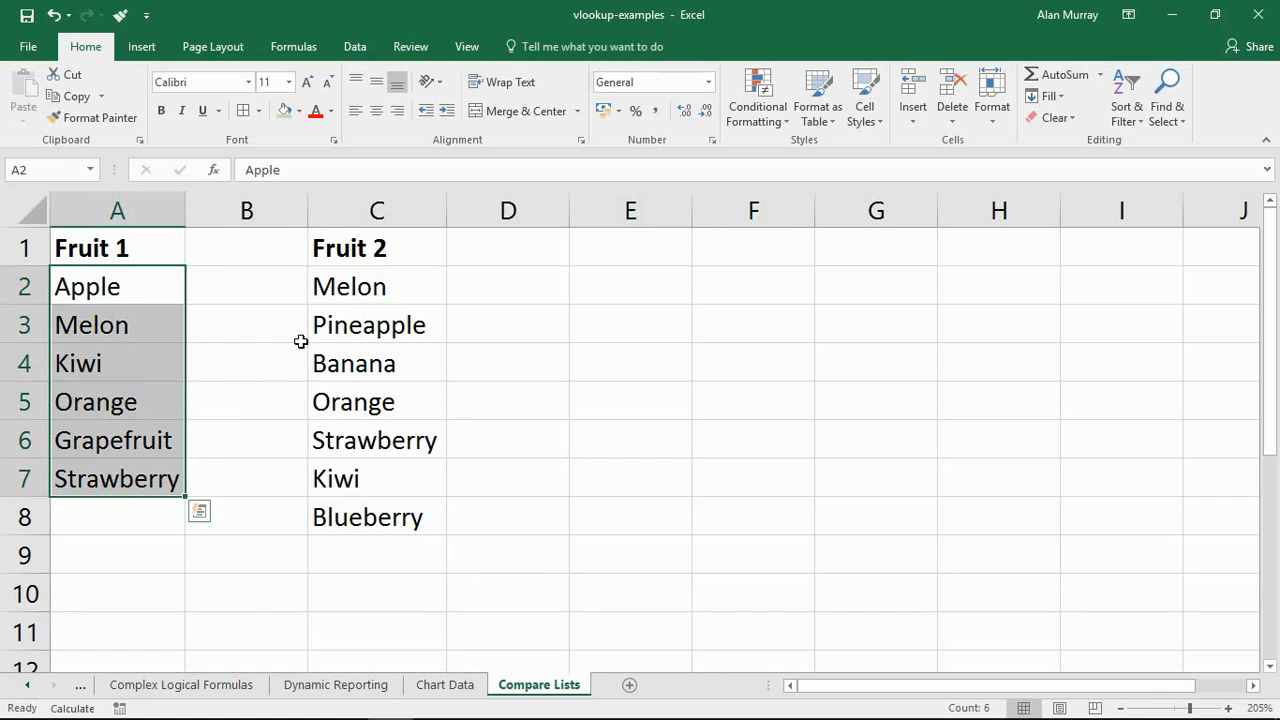
pyautogui.click(508, 516)
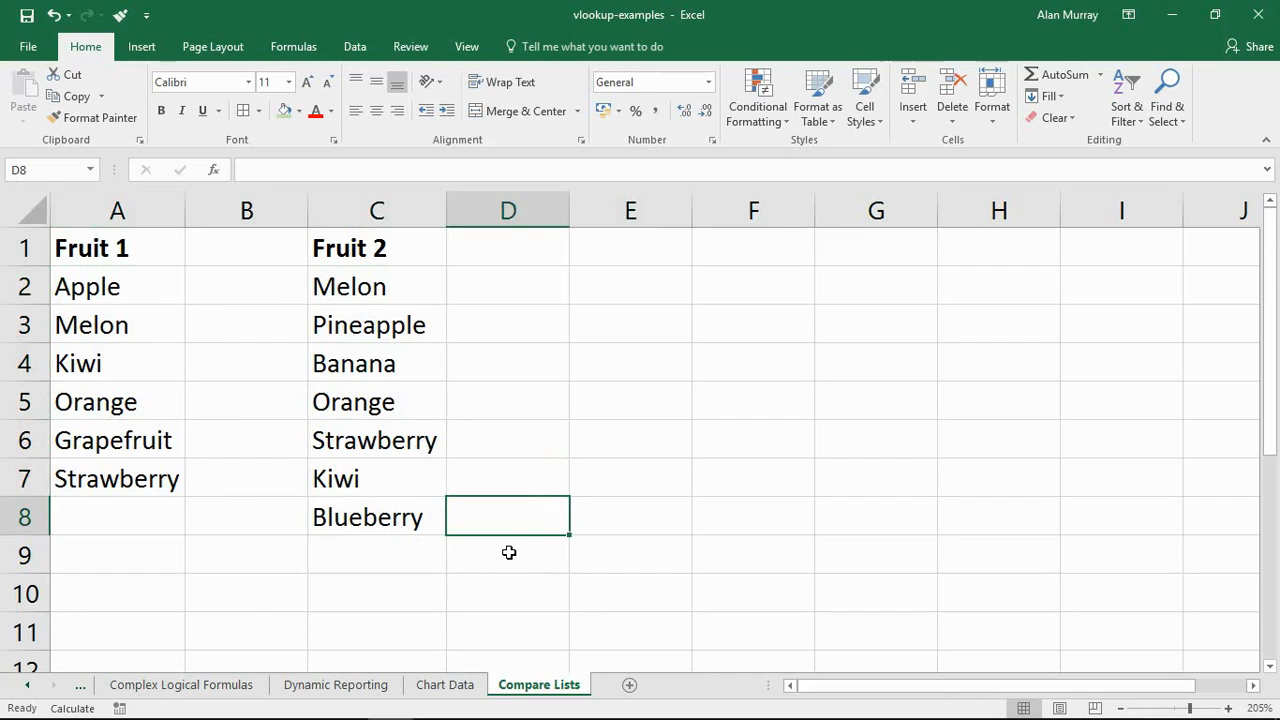
pyautogui.moveTo(155, 358)
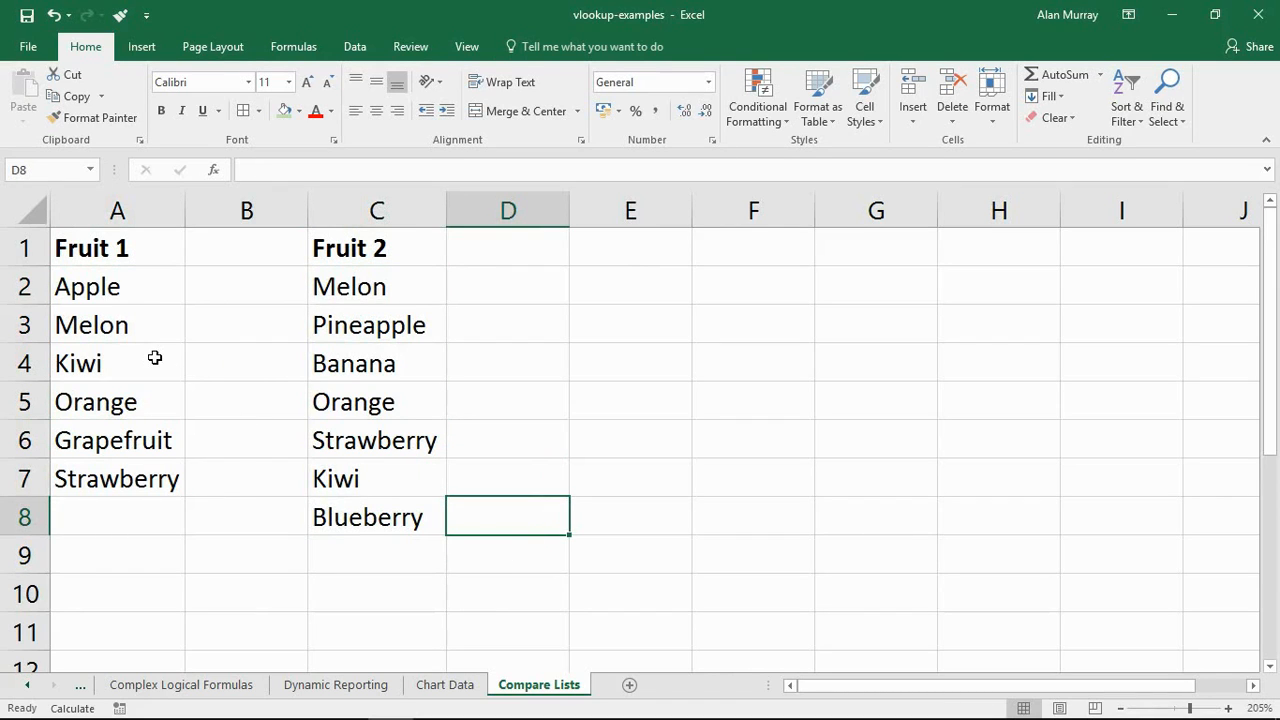
pyautogui.moveTo(87, 286); pyautogui.dragTo(116, 478)
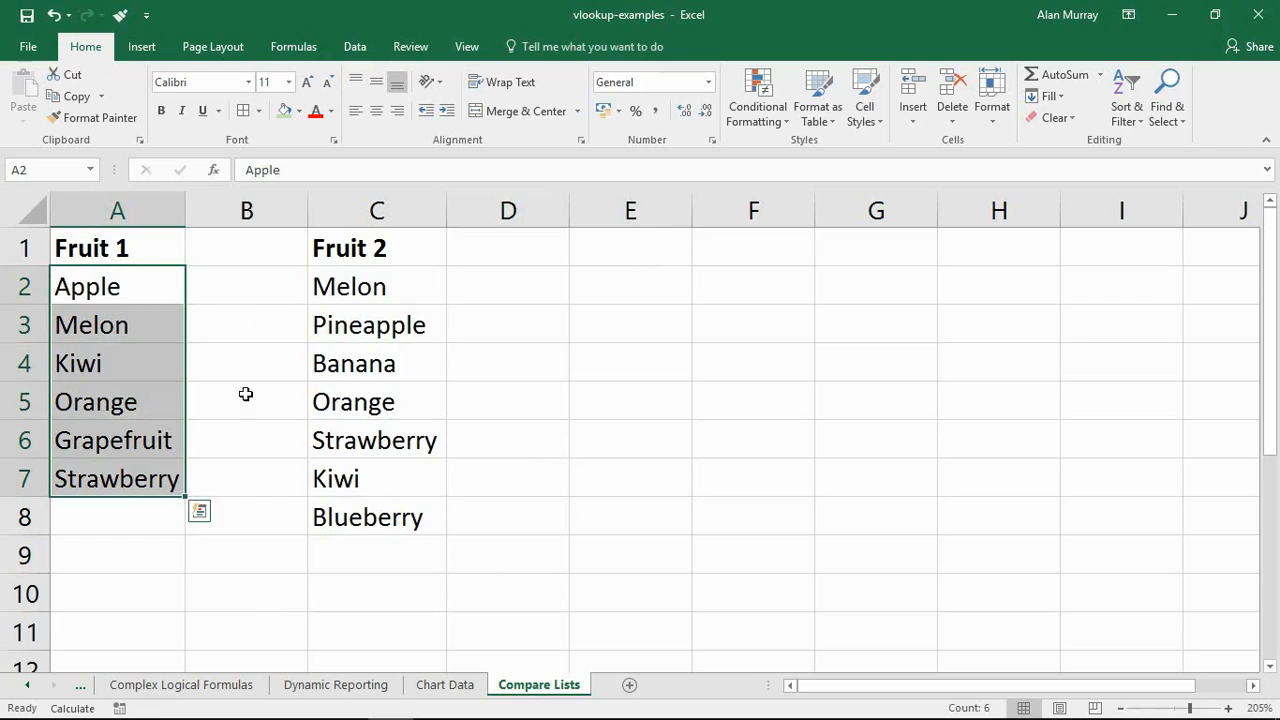
pyautogui.click(377, 286)
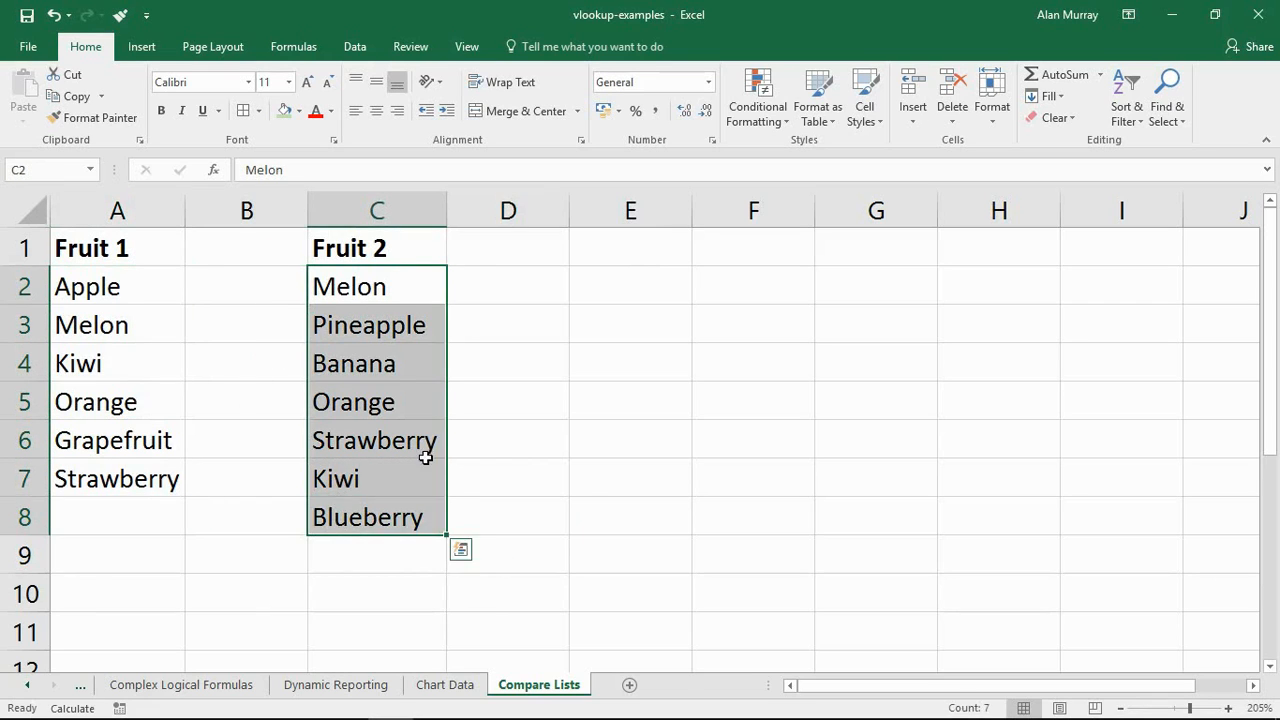
pyautogui.click(507, 440)
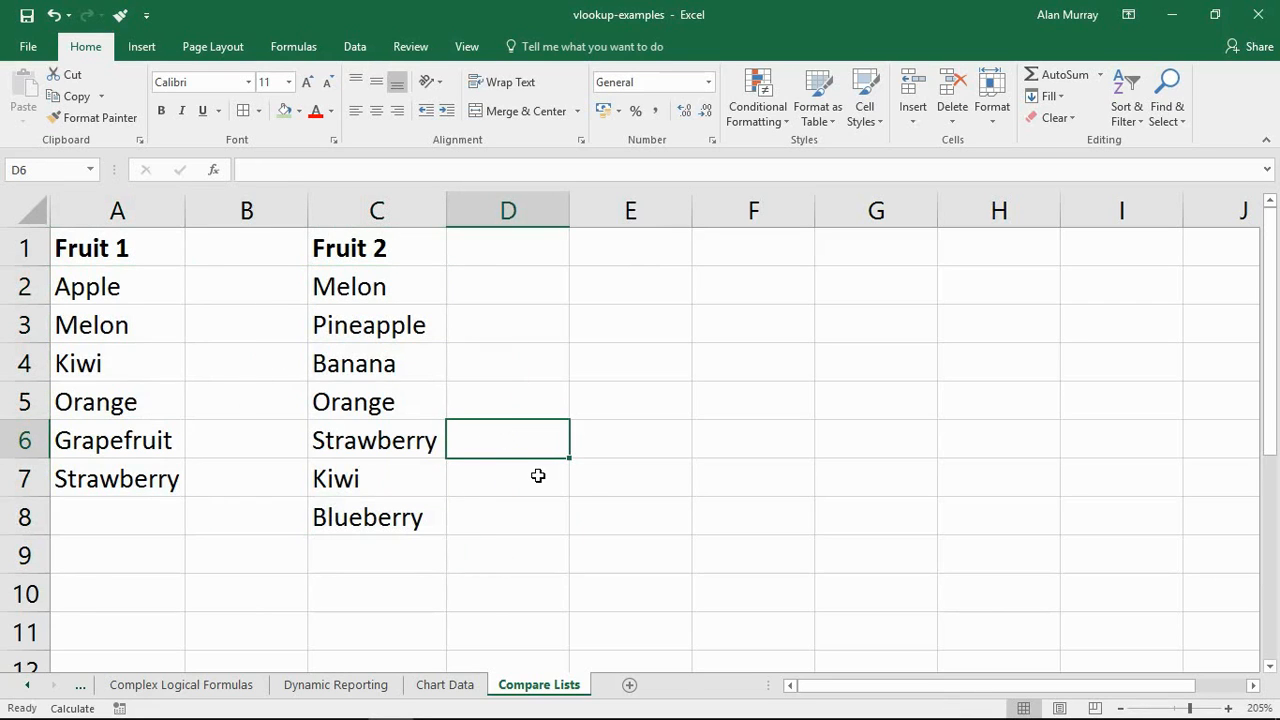
pyautogui.moveTo(693, 610)
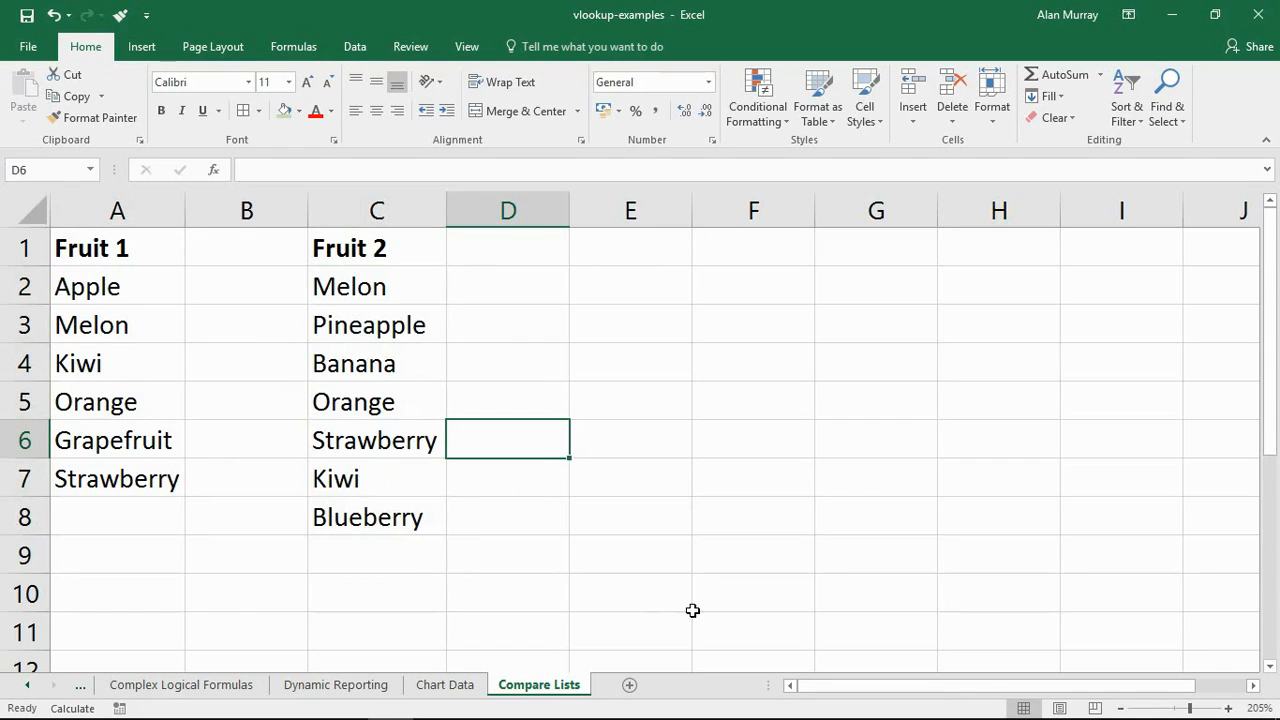
pyautogui.moveTo(704, 606)
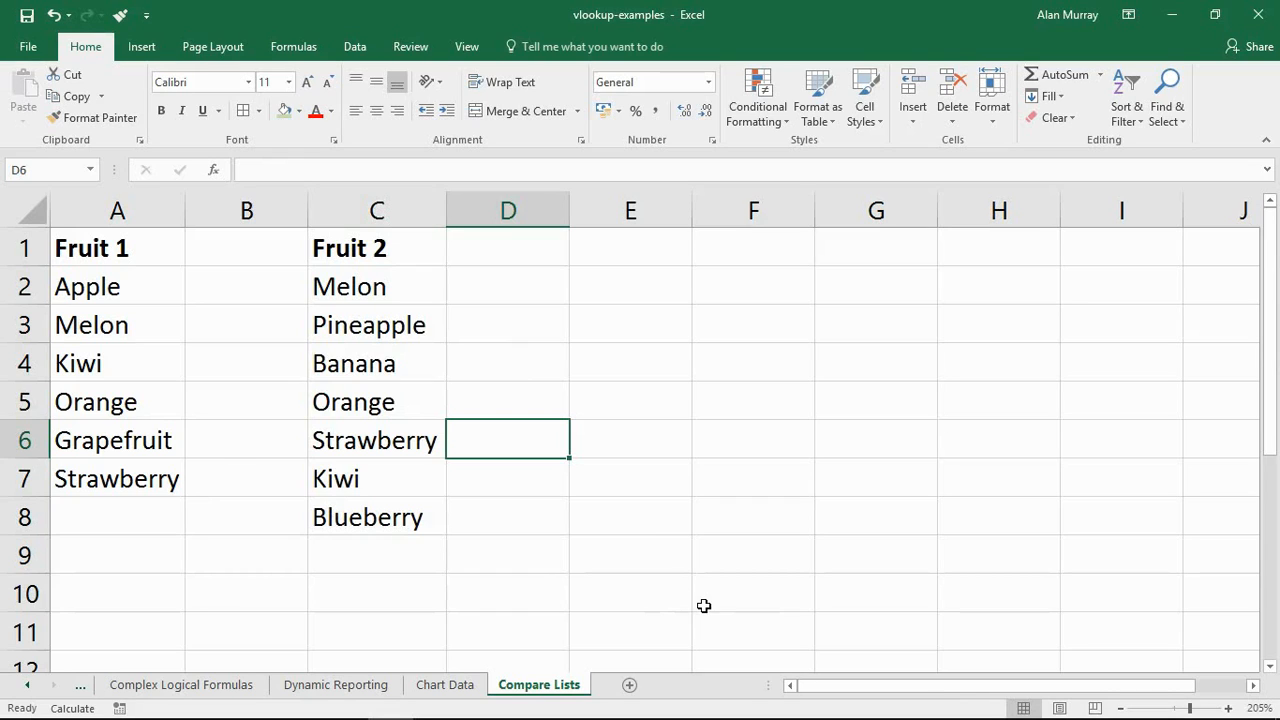
pyautogui.moveTo(655, 515)
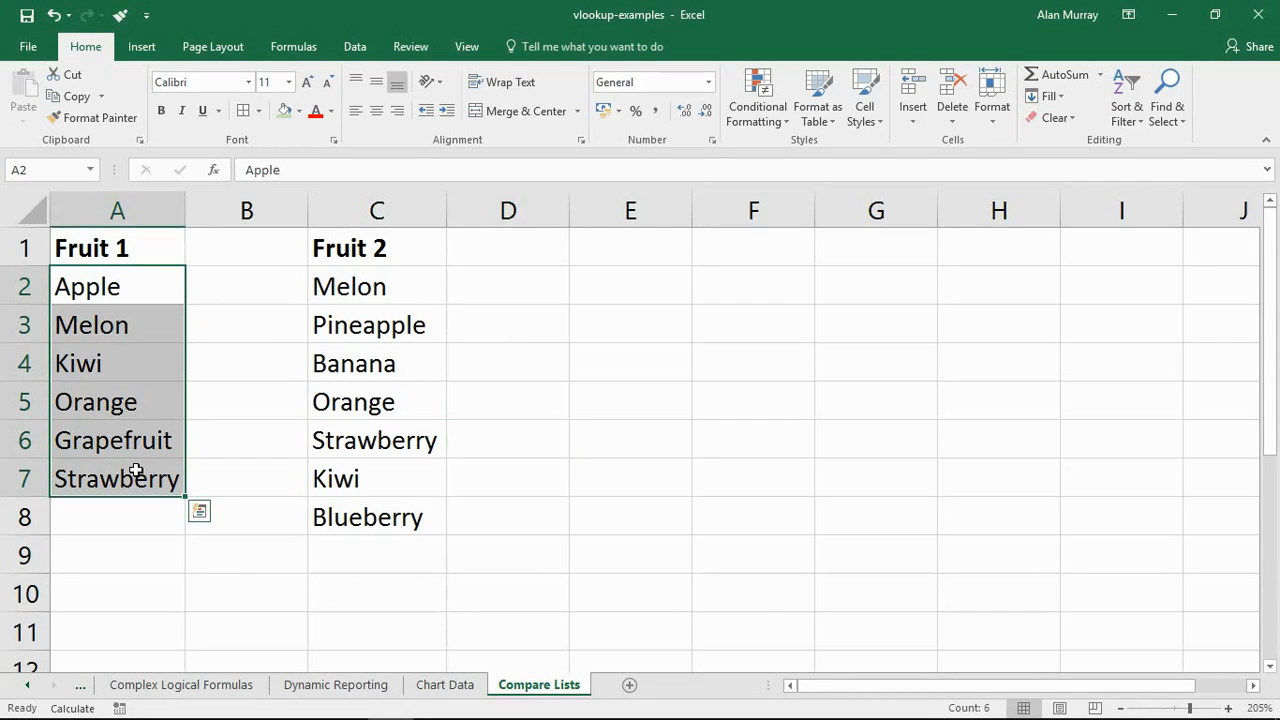
pyautogui.moveTo(144, 318)
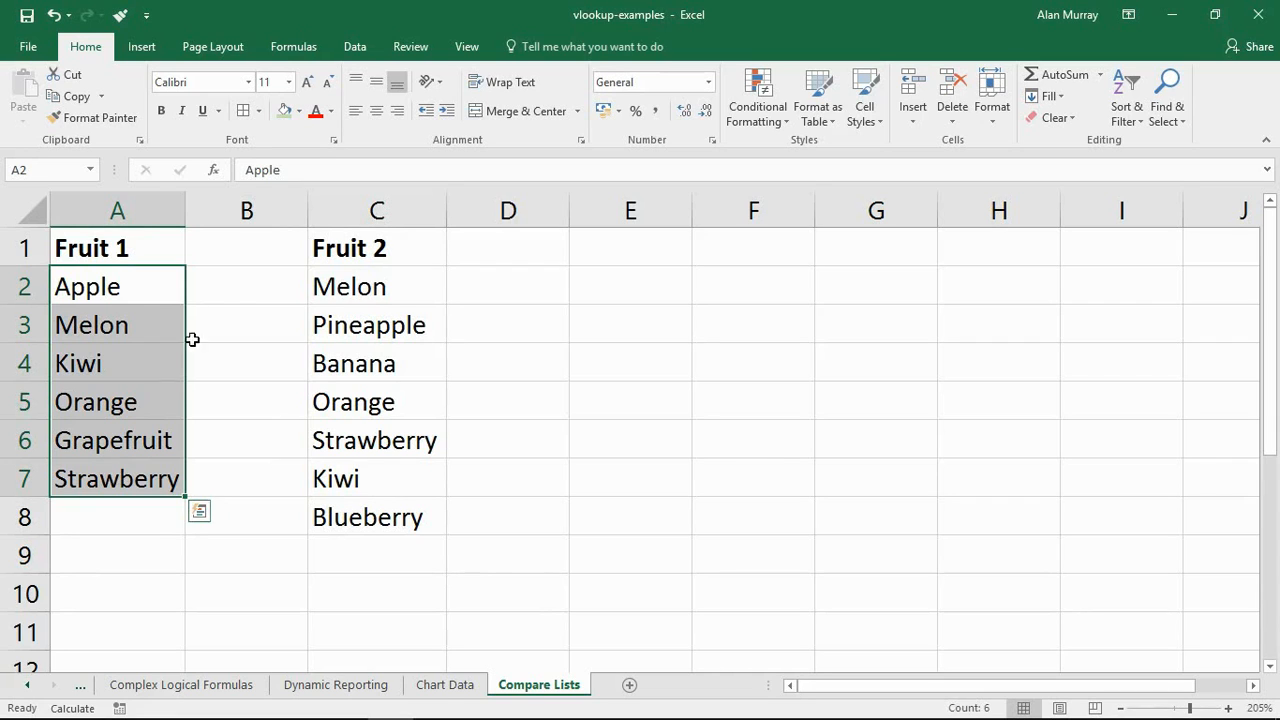
pyautogui.click(246, 286)
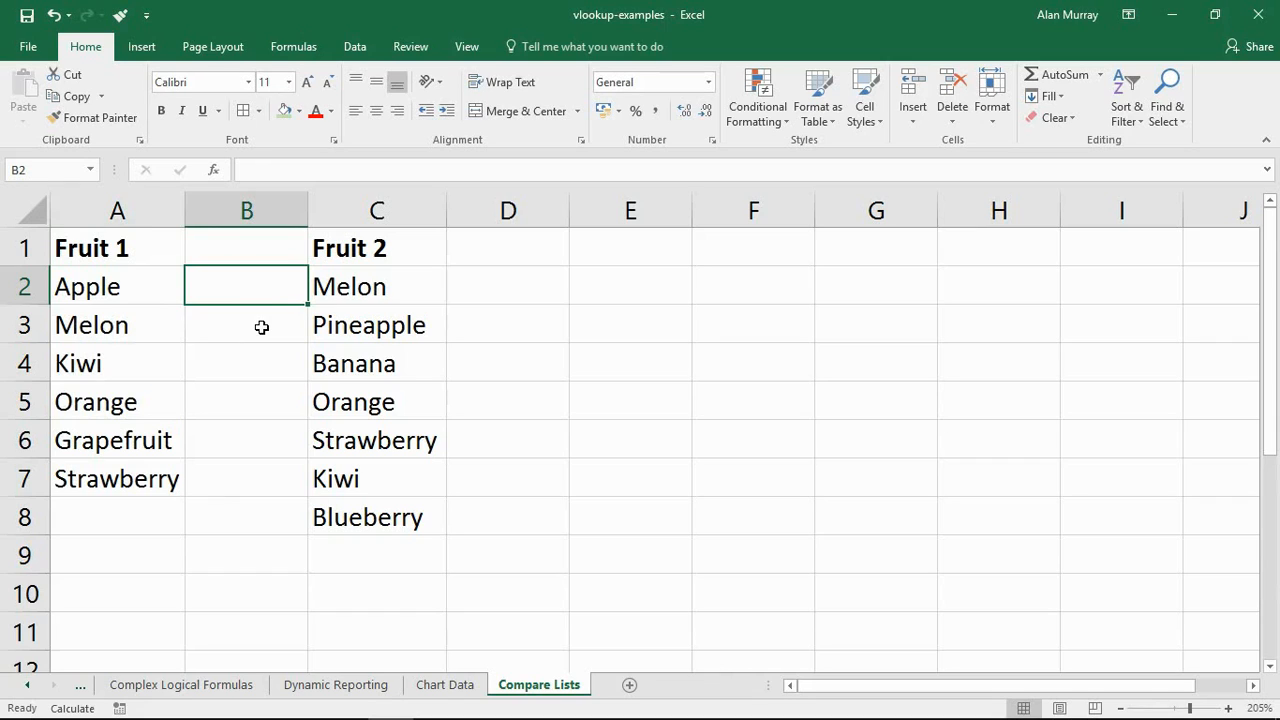
# - Enter an exact-match VLOOKUP of A2 against the absolute Fruit 2 range and check results
pyautogui.write('=vl')
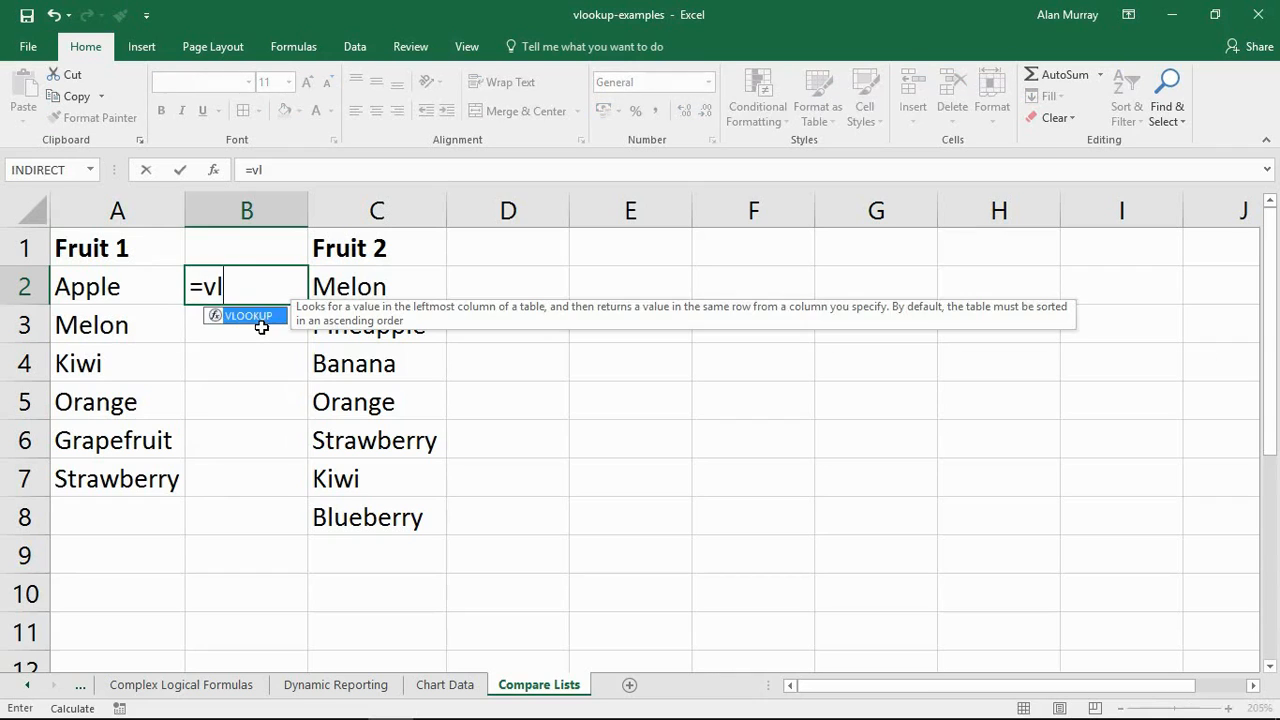
pyautogui.write('VLOOKUP(')
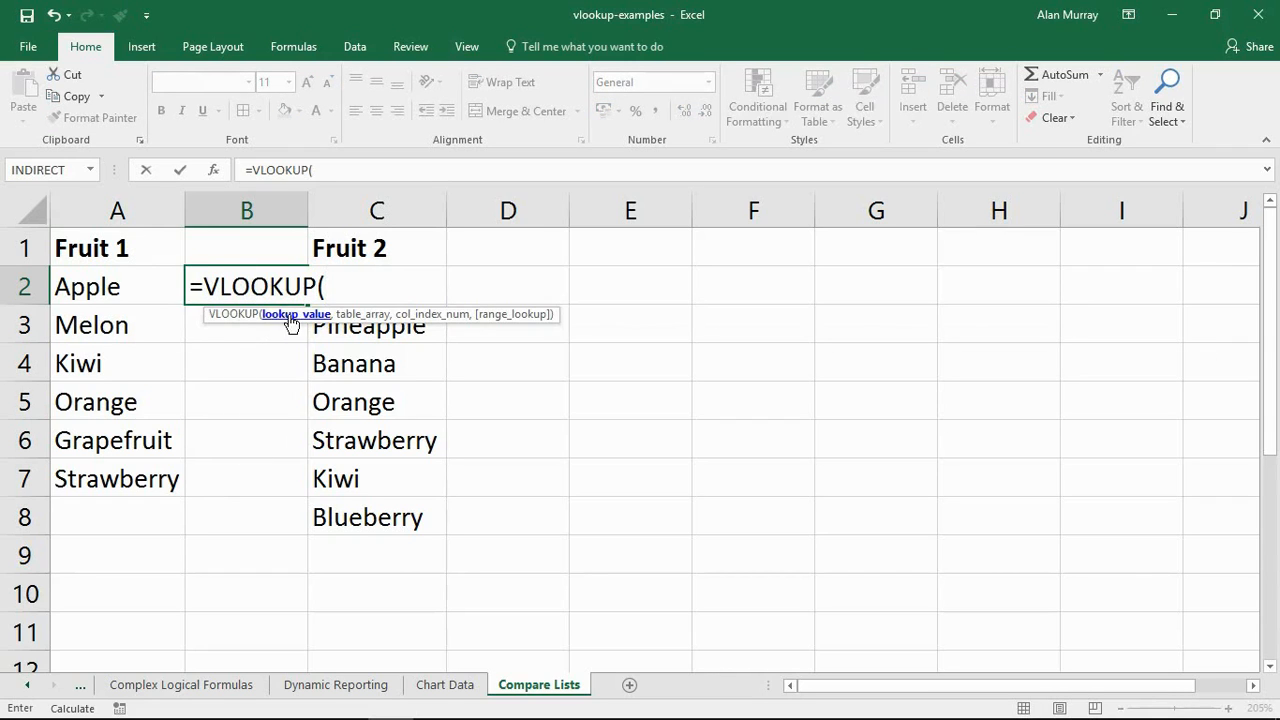
pyautogui.click(117, 287)
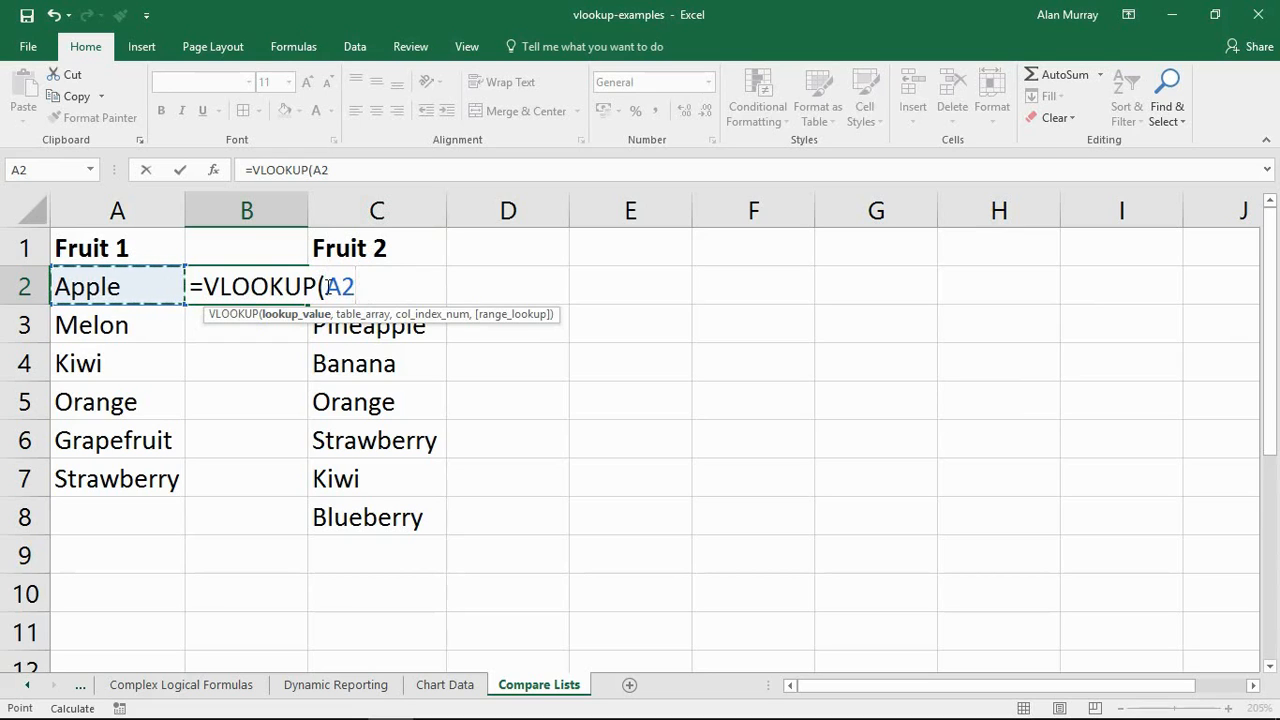
pyautogui.write(',')
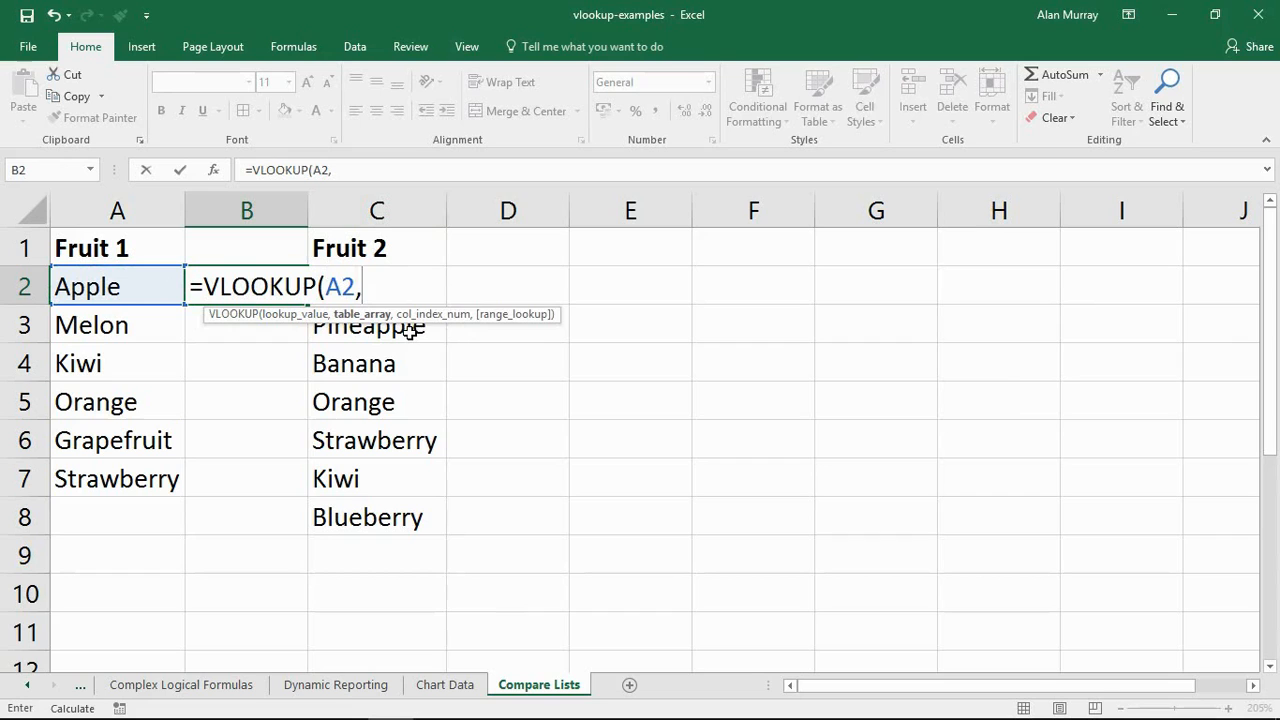
pyautogui.moveTo(404, 493)
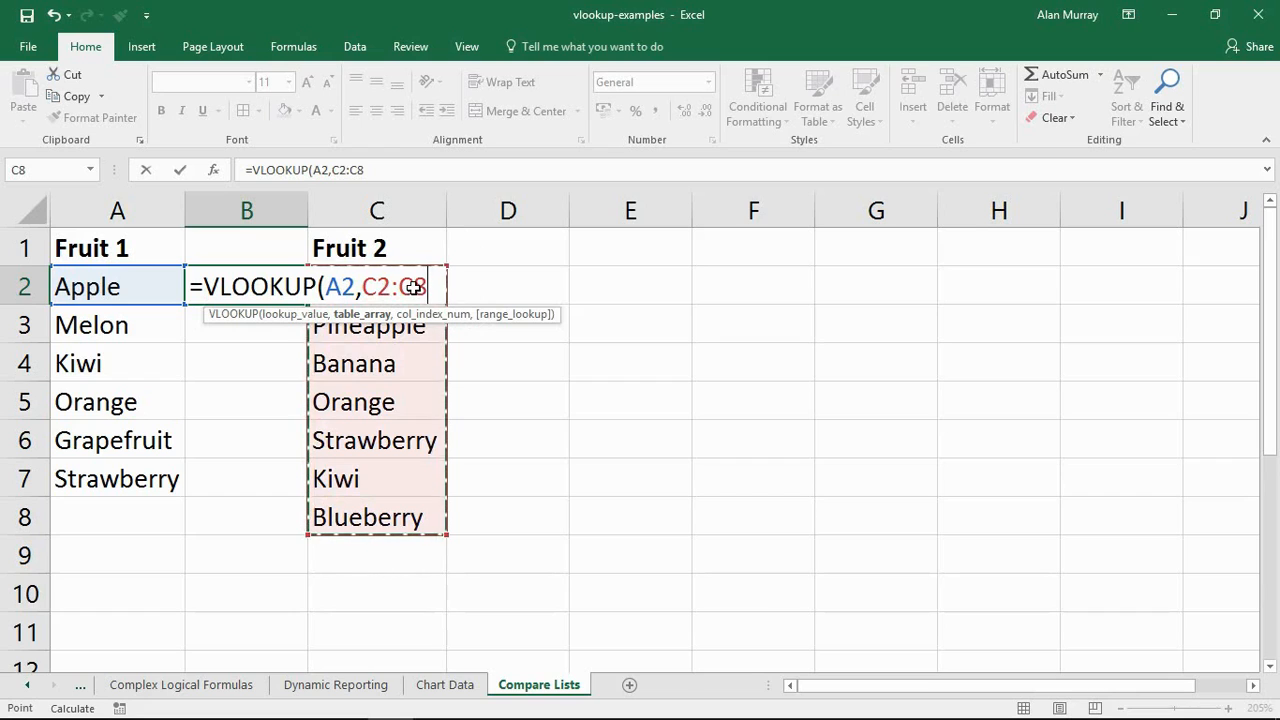
pyautogui.press('f4')
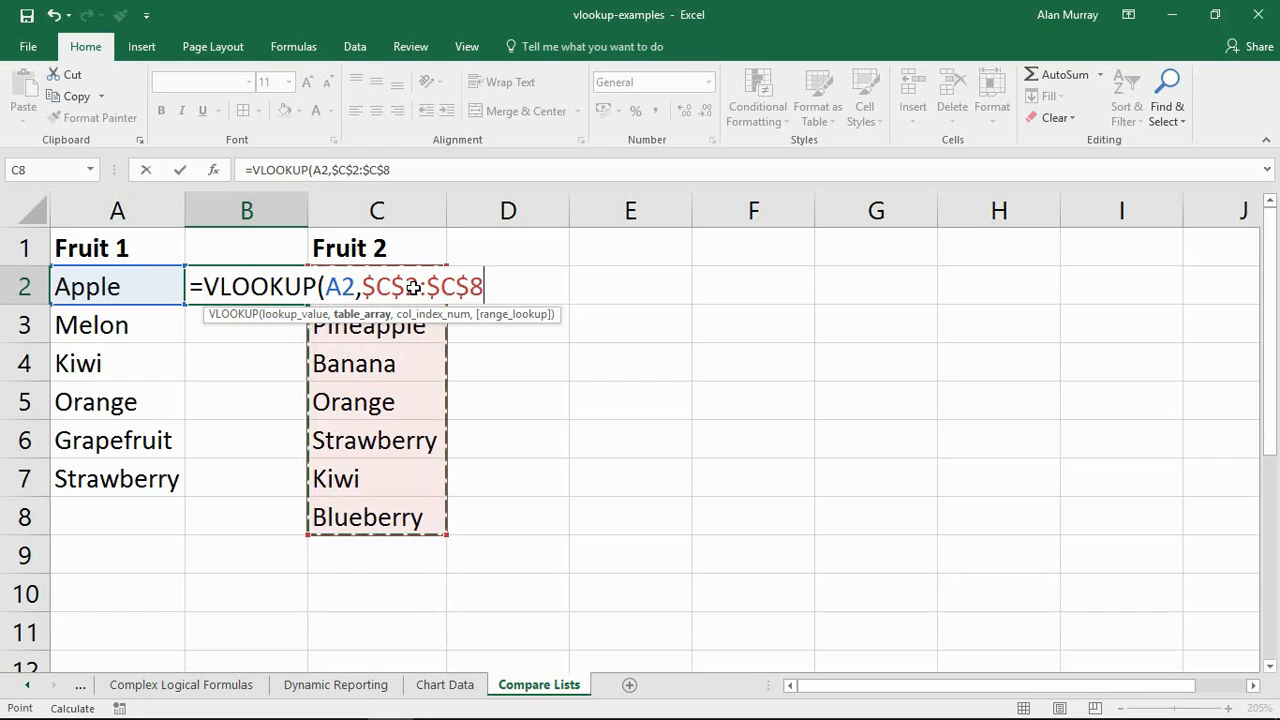
pyautogui.write(',1')
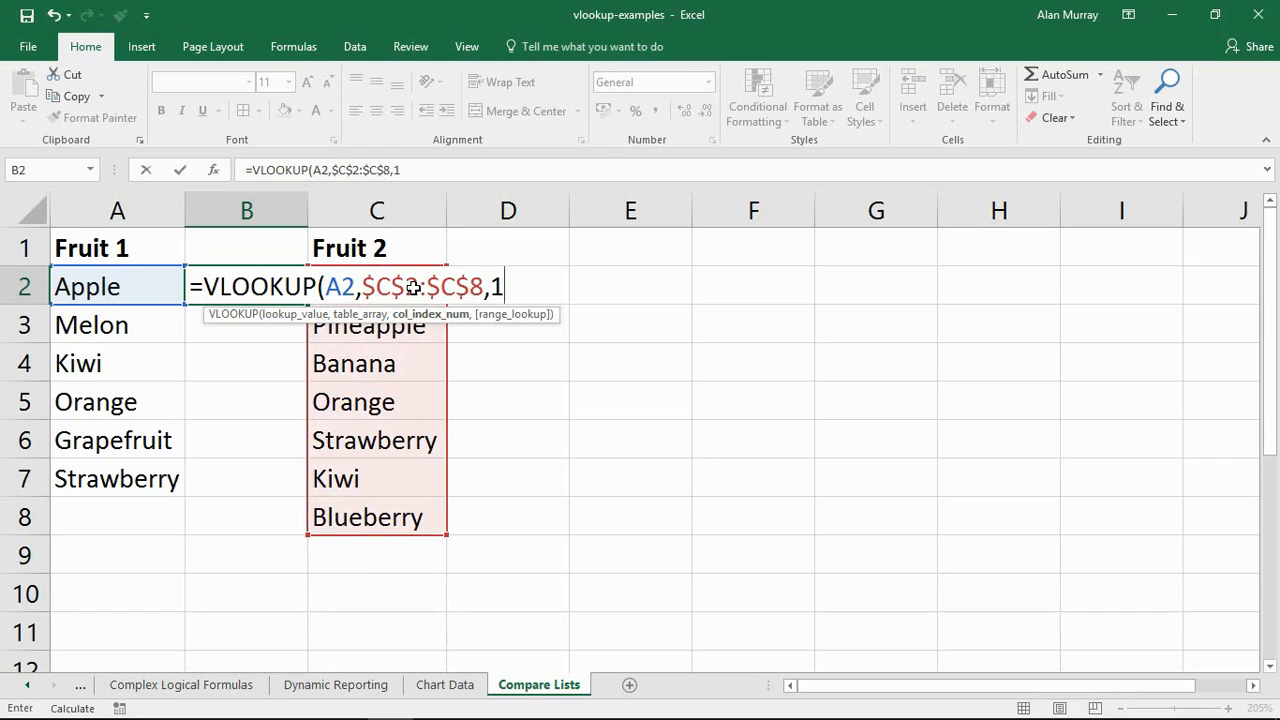
pyautogui.moveTo(383, 478)
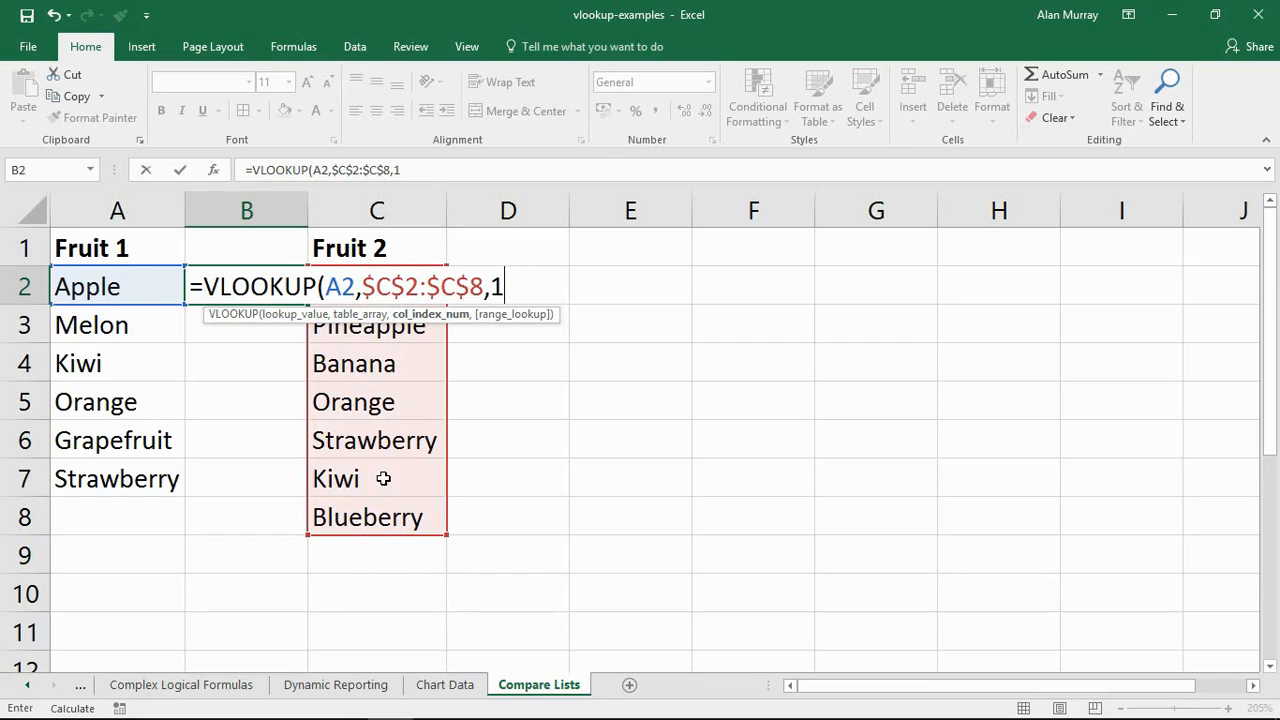
pyautogui.moveTo(378, 402)
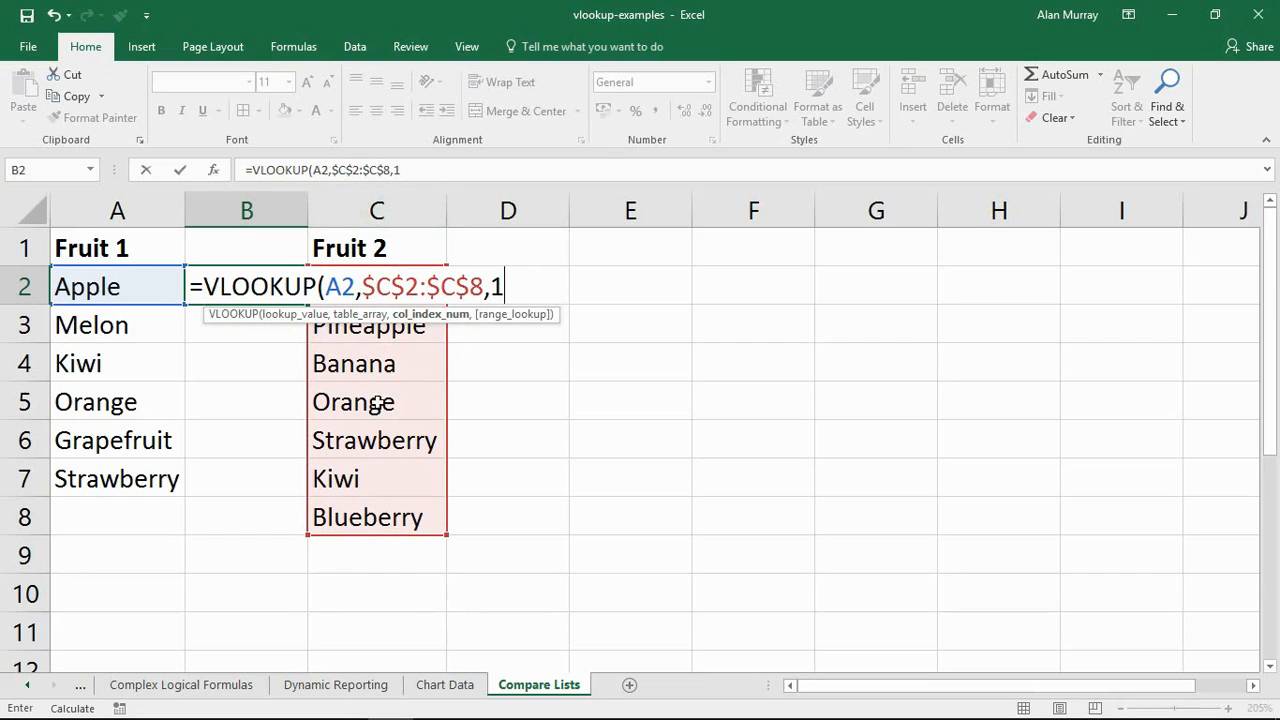
pyautogui.moveTo(632, 451)
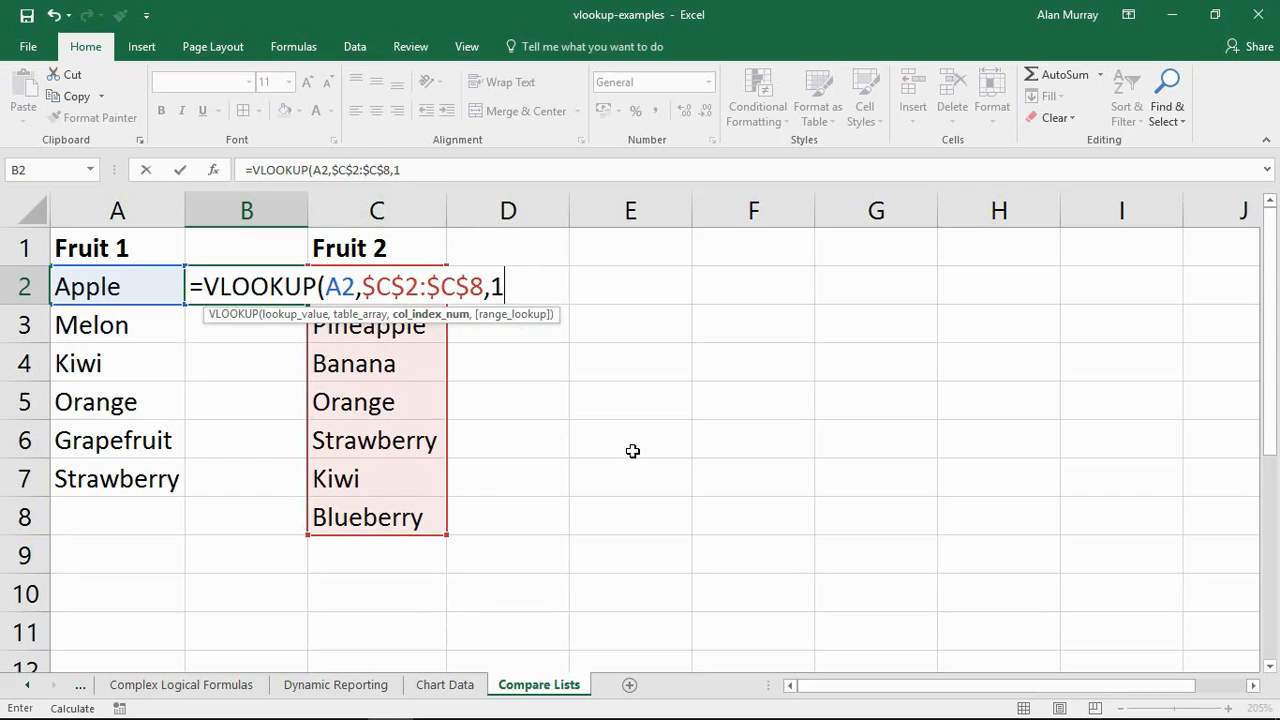
pyautogui.write(',false')
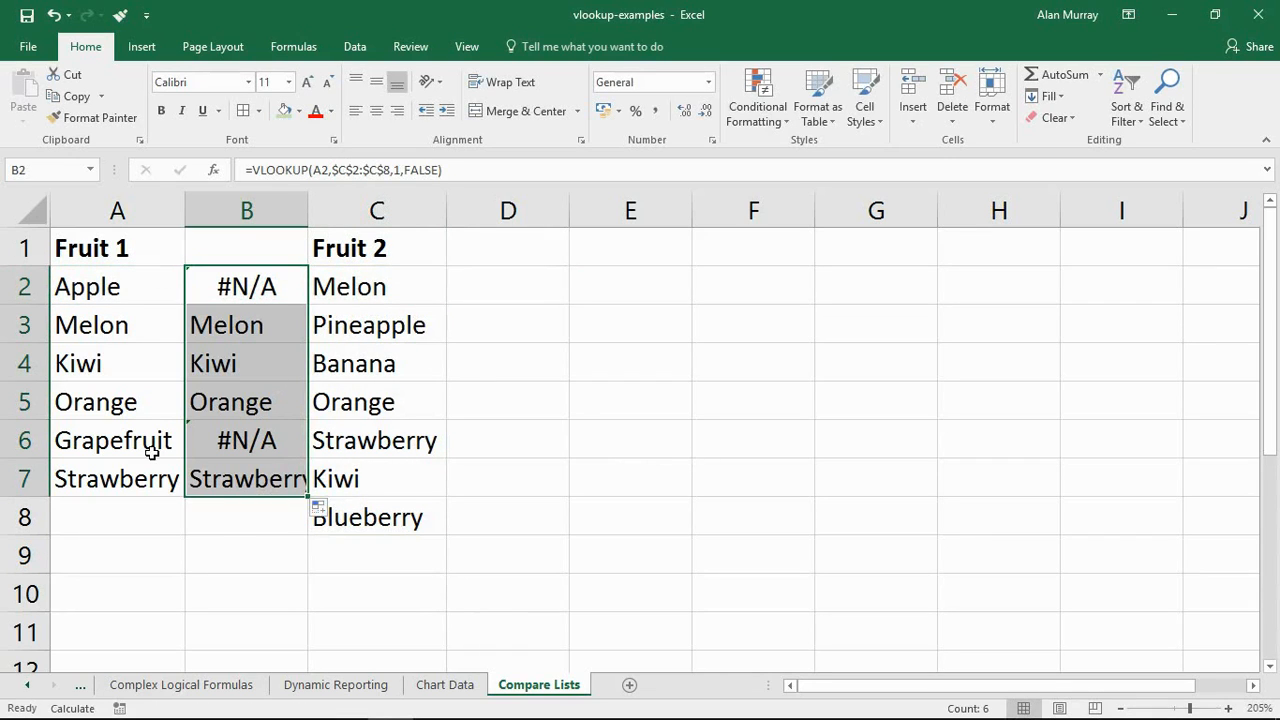
pyautogui.moveTo(135, 324)
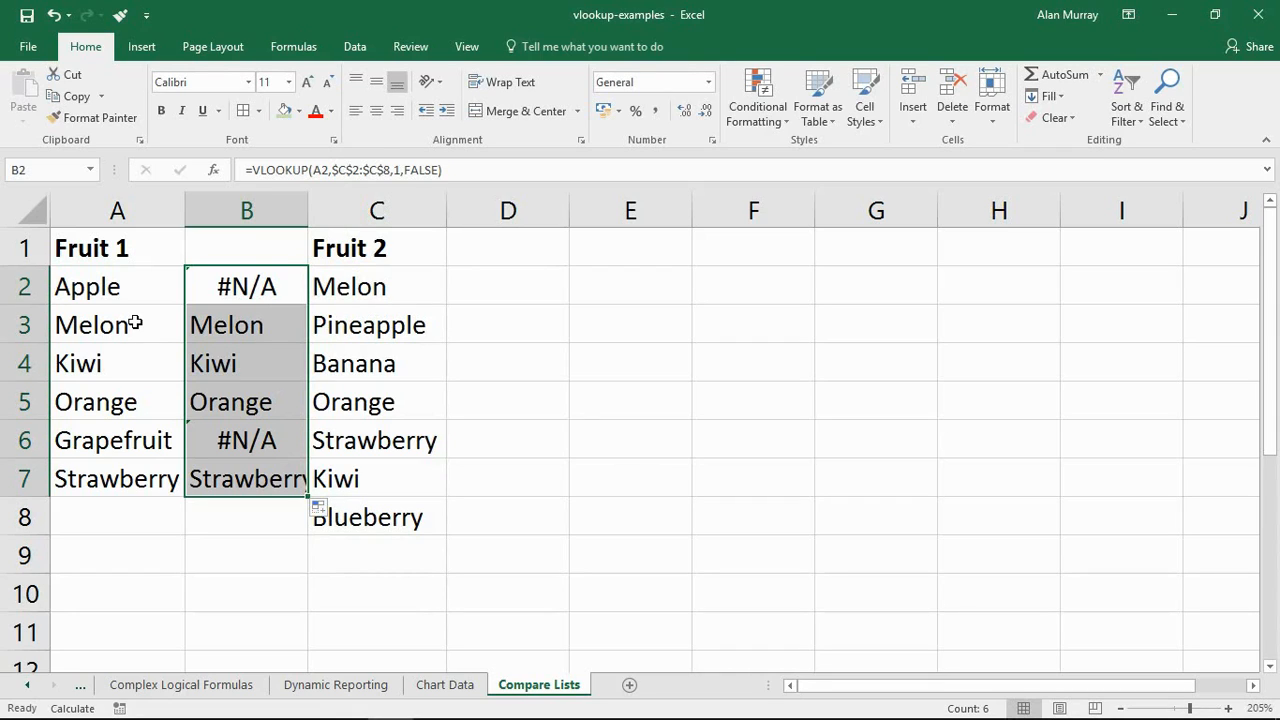
pyautogui.moveTo(158, 361)
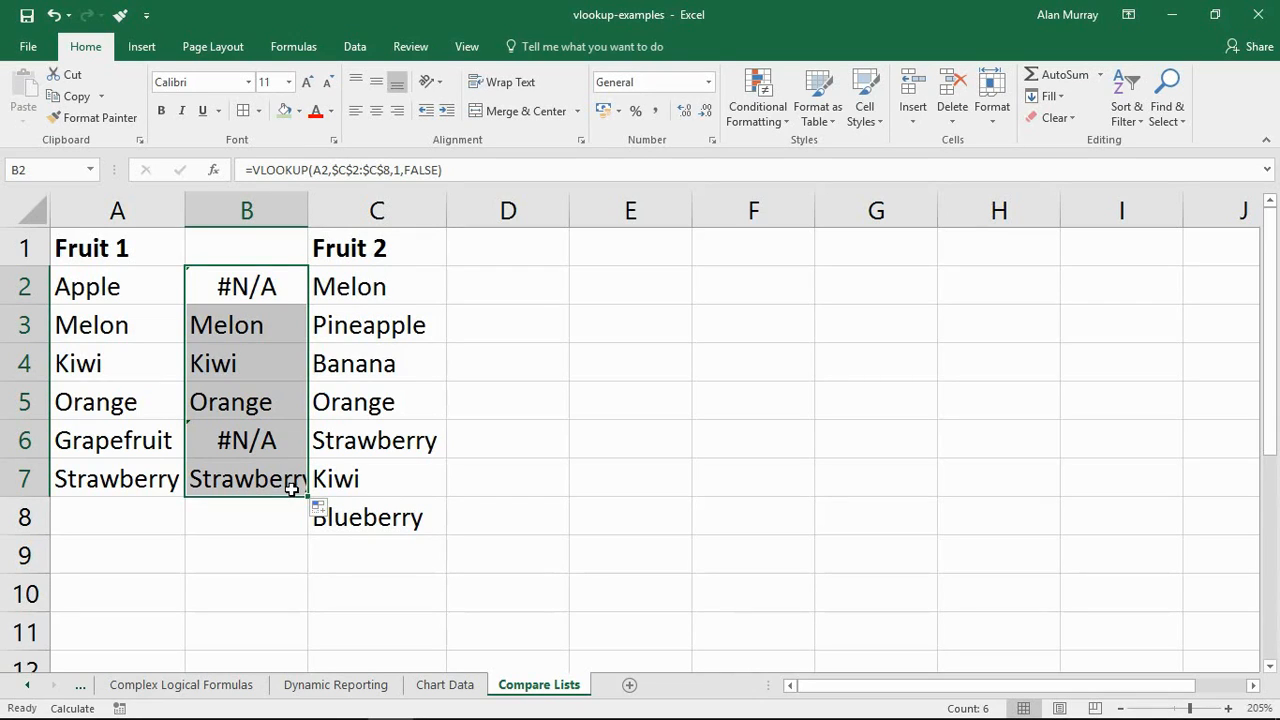
pyautogui.moveTo(308, 472)
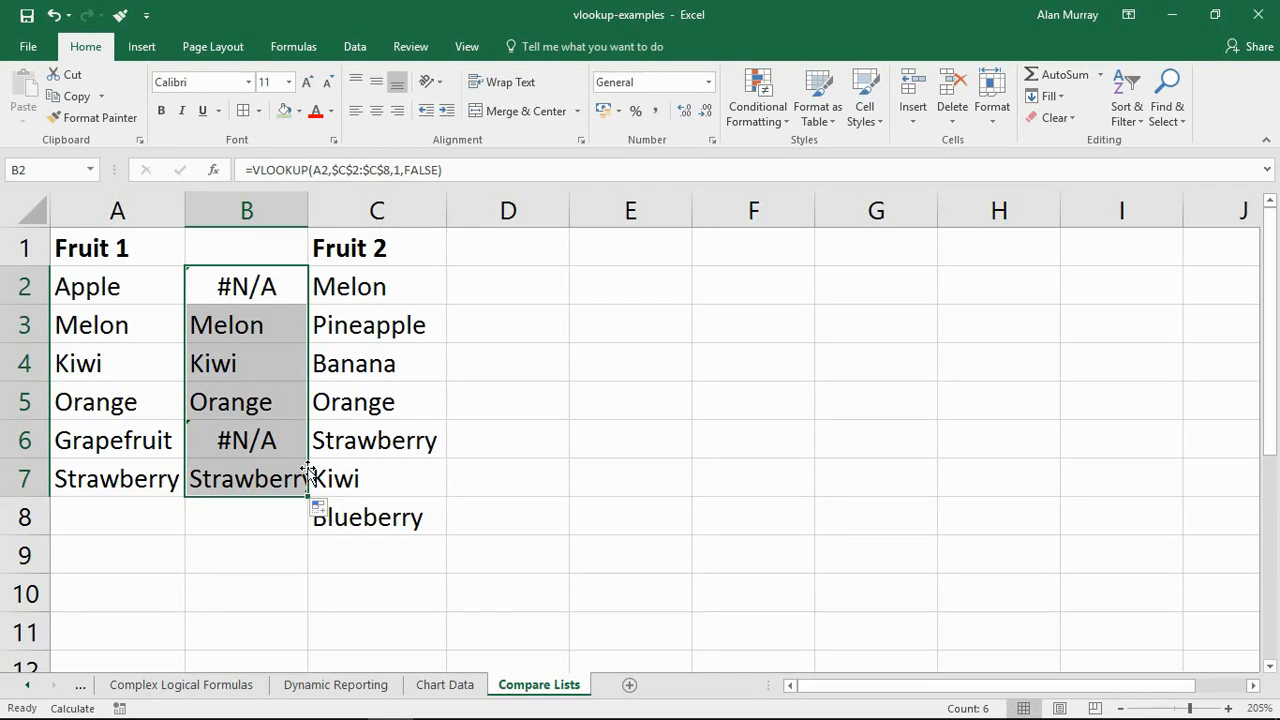
pyautogui.moveTo(208, 339)
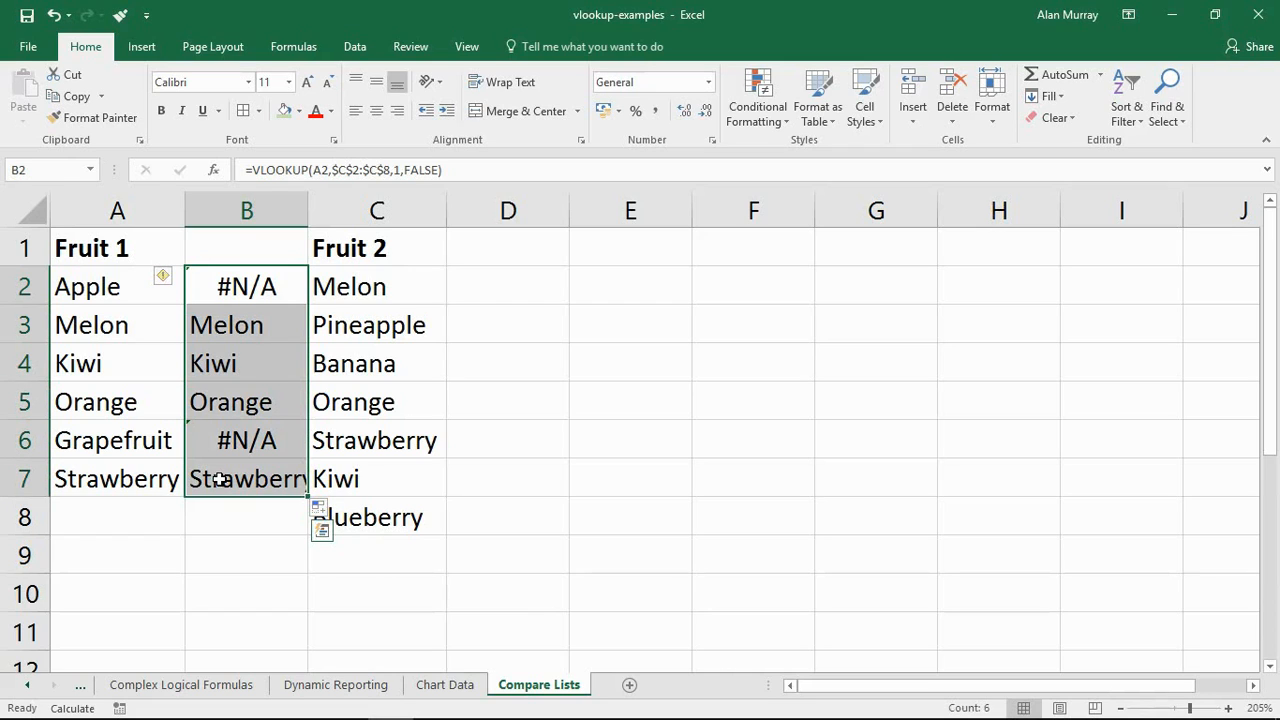
pyautogui.click(246, 324)
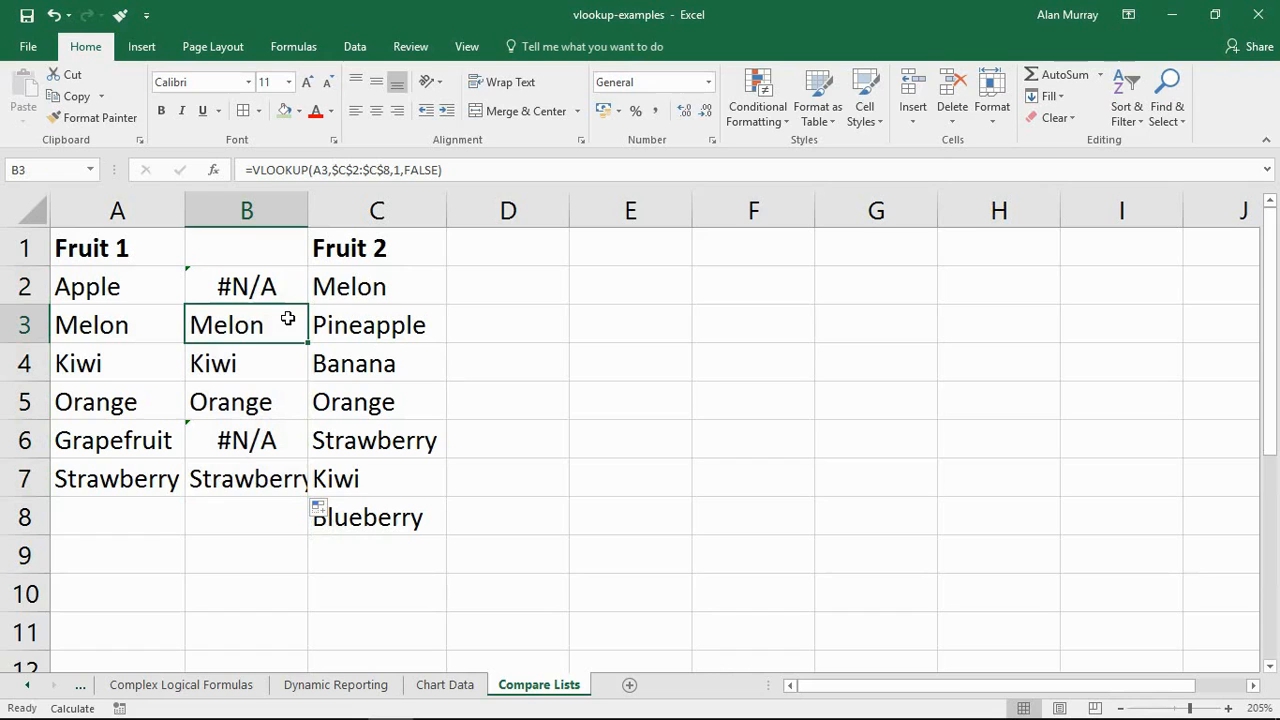
pyautogui.moveTo(250, 289)
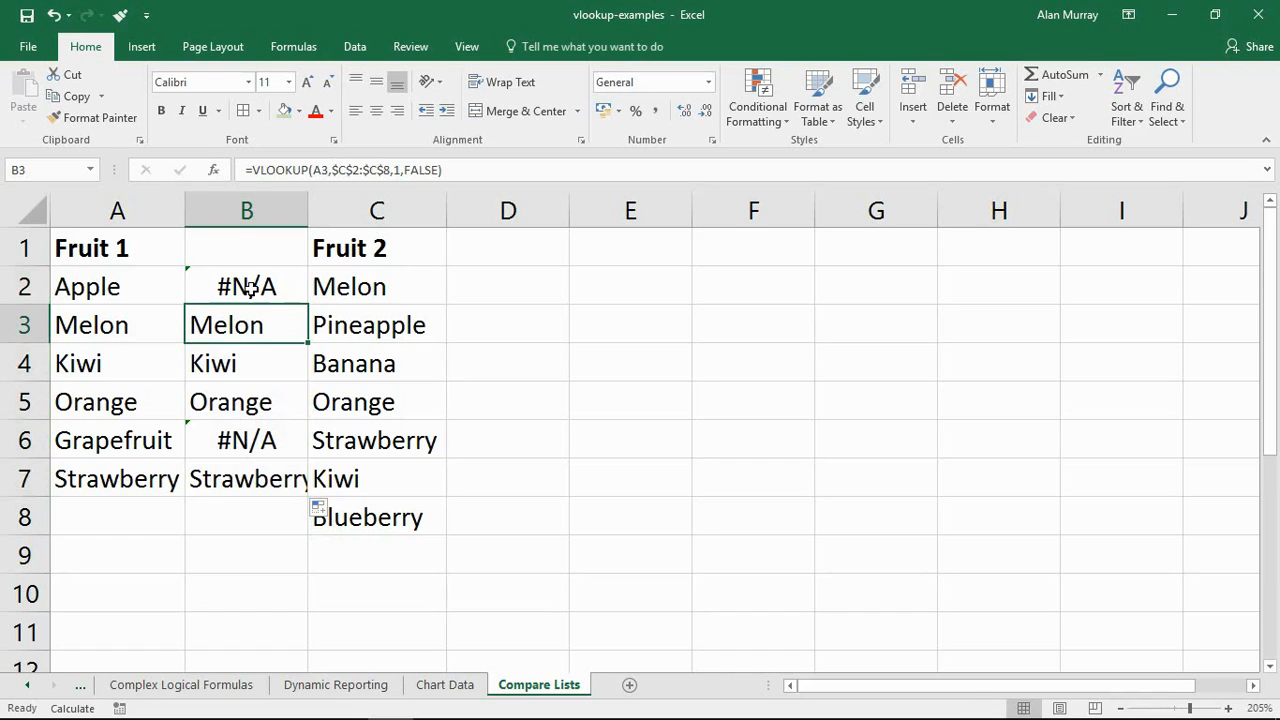
pyautogui.doubleClick(246, 286)
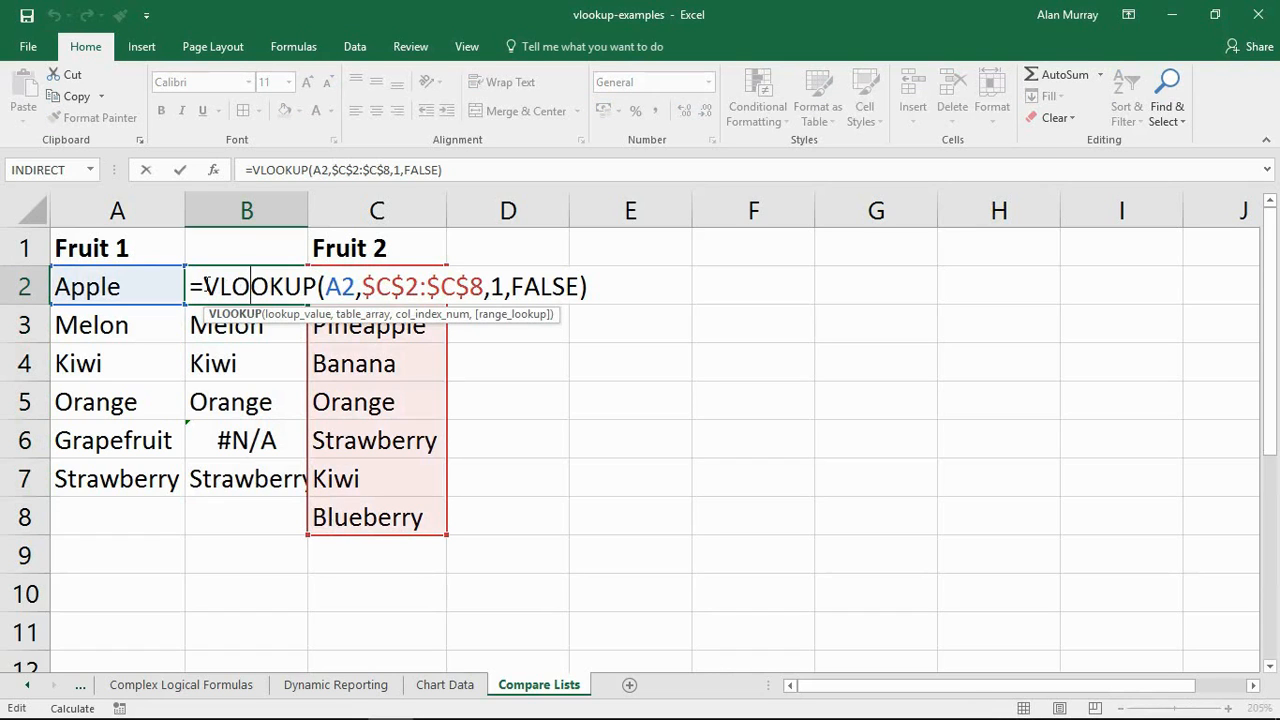
# - Wrap B2's lookup in ISNA to flag missing fruits as TRUE
pyautogui.write('isn')
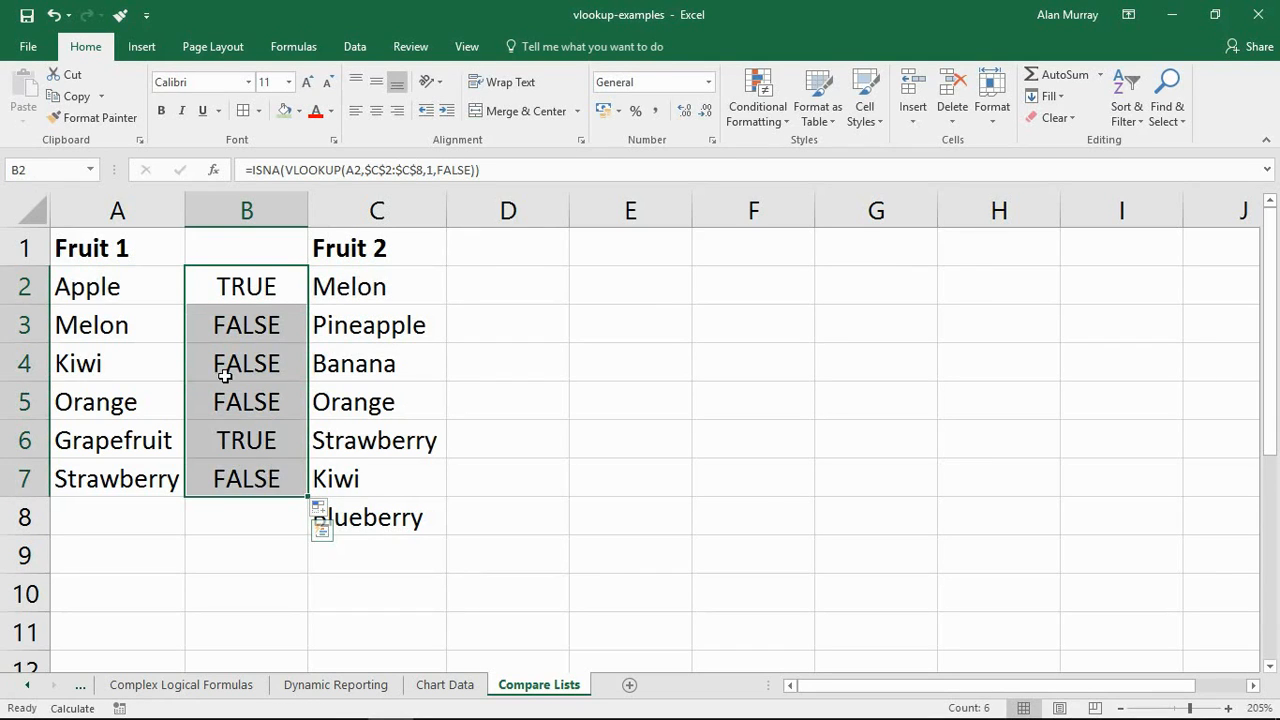
pyautogui.moveTo(247, 440)
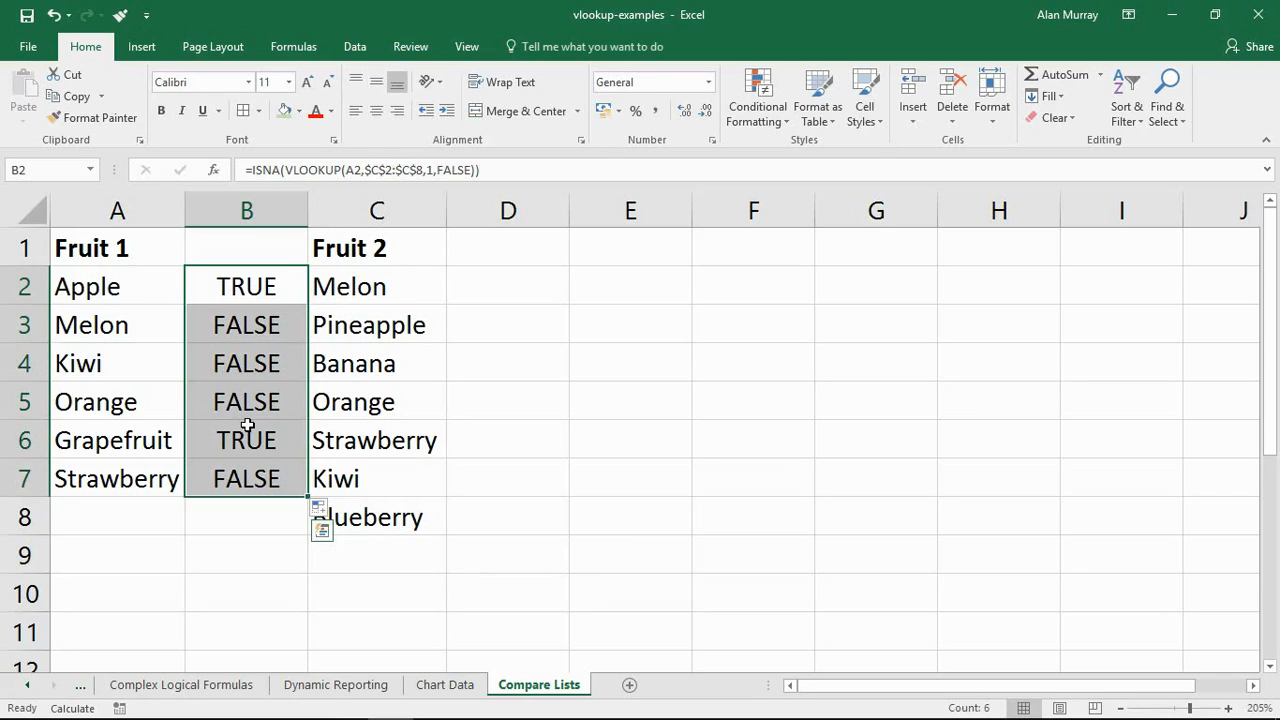
pyautogui.moveTo(435, 573)
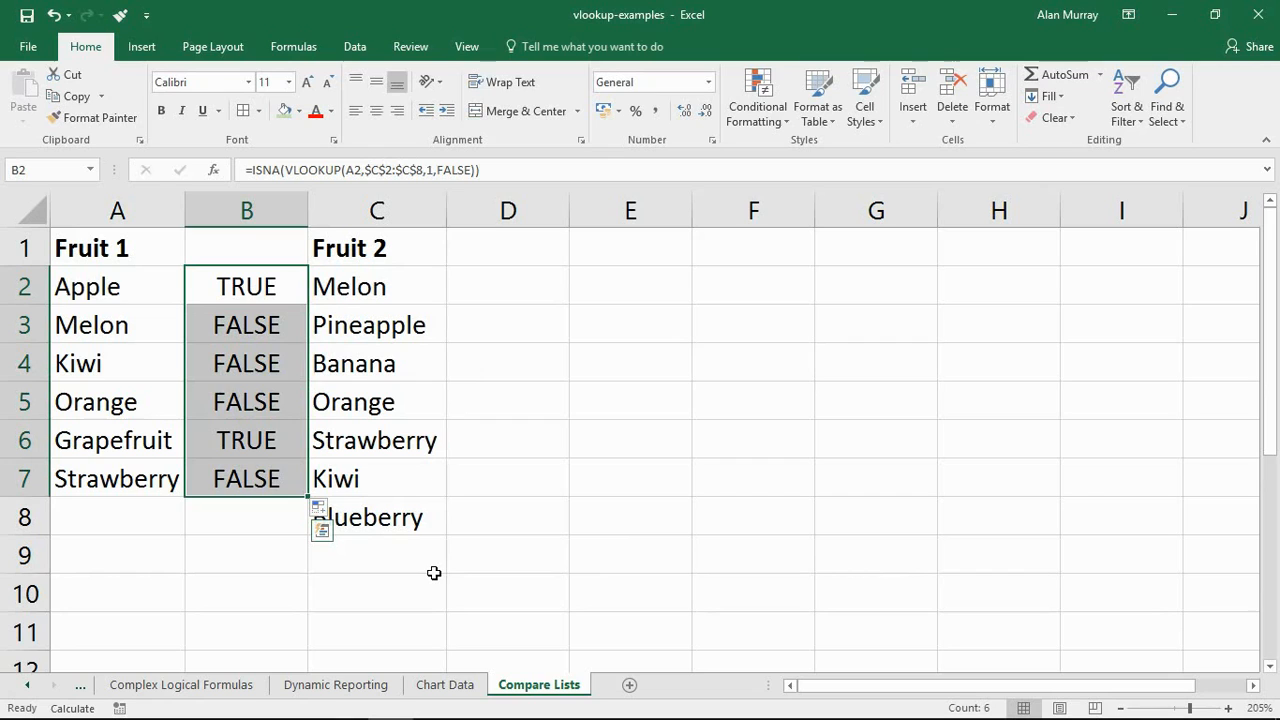
pyautogui.moveTo(227, 343)
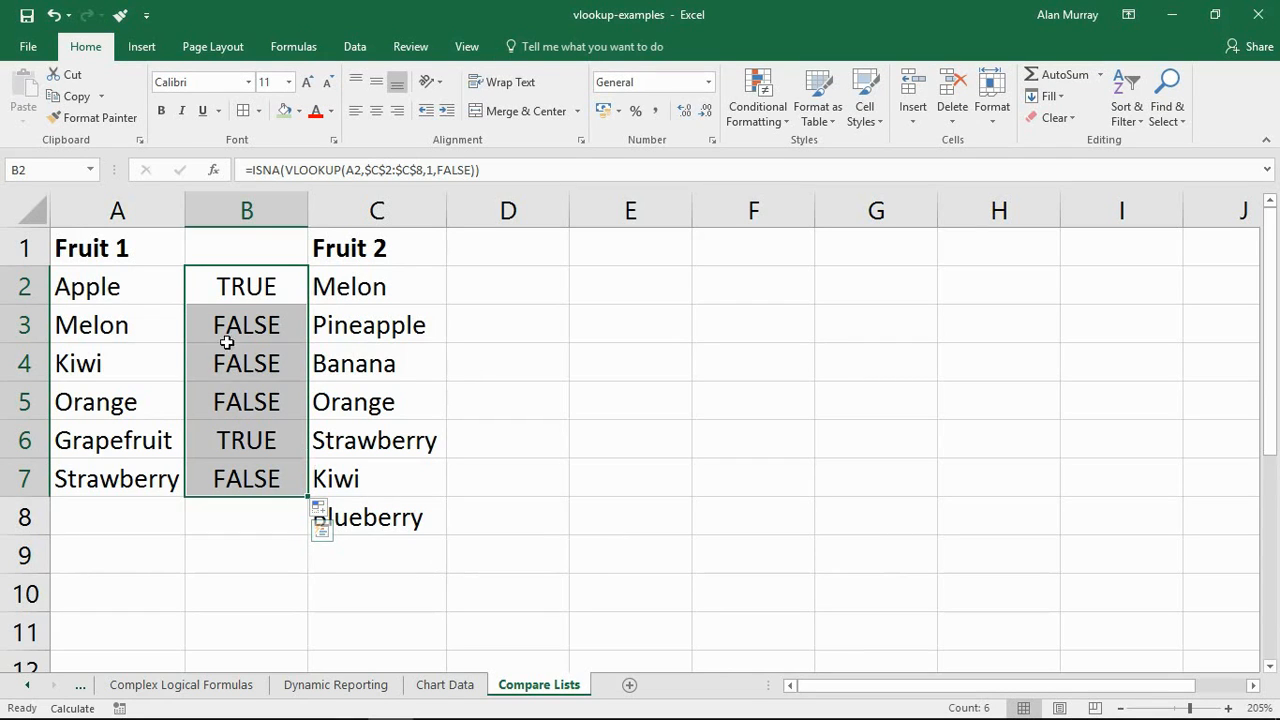
pyautogui.doubleClick(246, 286)
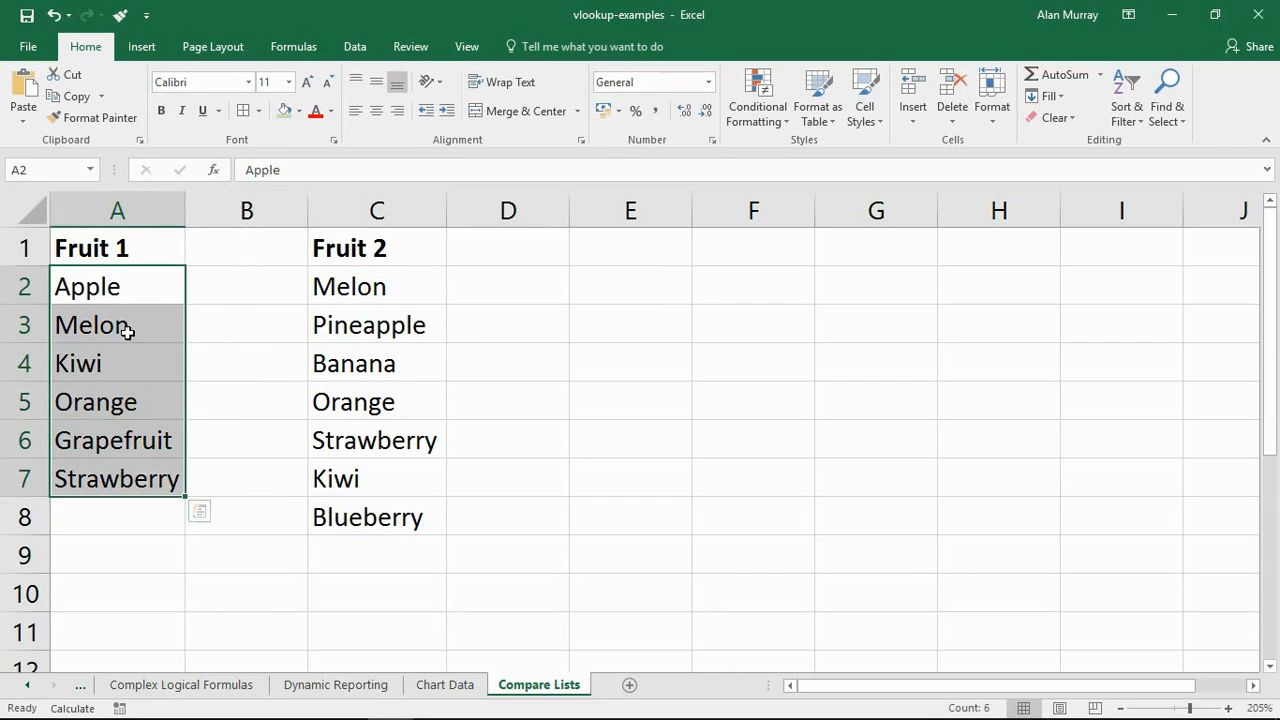
# - Create a formula-based rule using =ISNA(VLOOKUP(A2,$C$2:$C$8,1,FALSE)) and choose its format
pyautogui.click(757, 95)
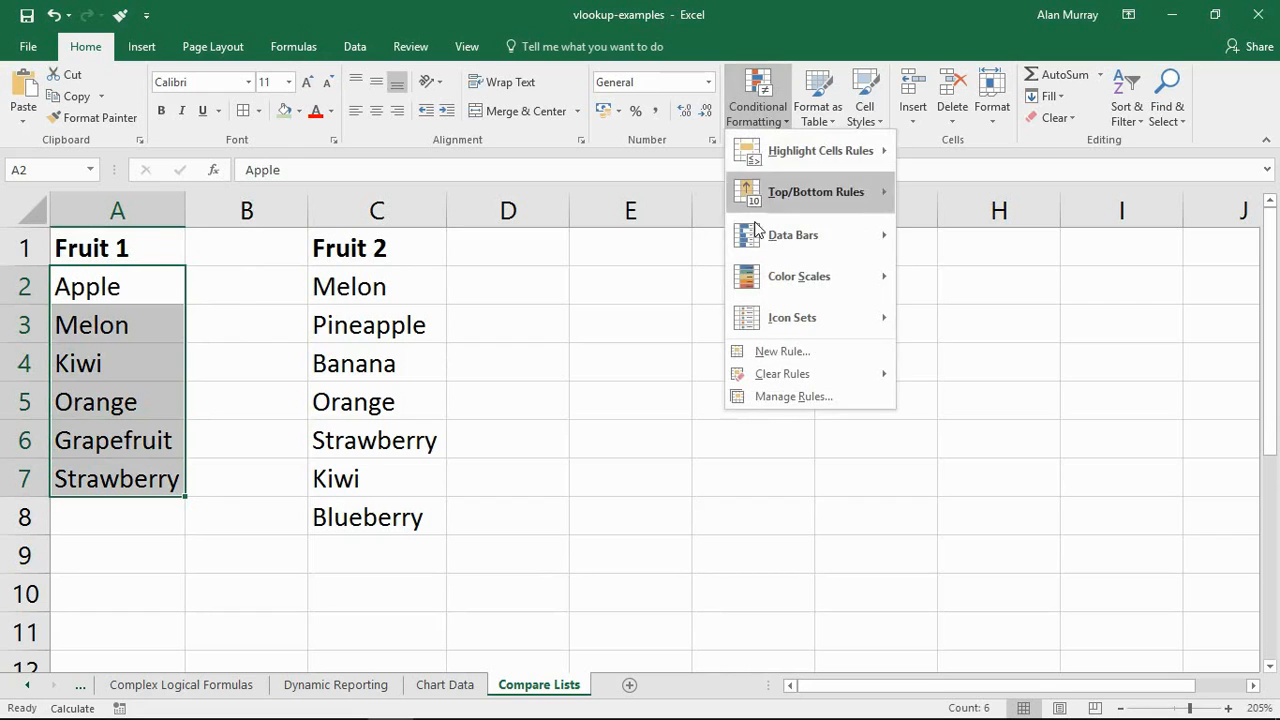
pyautogui.moveTo(795, 351)
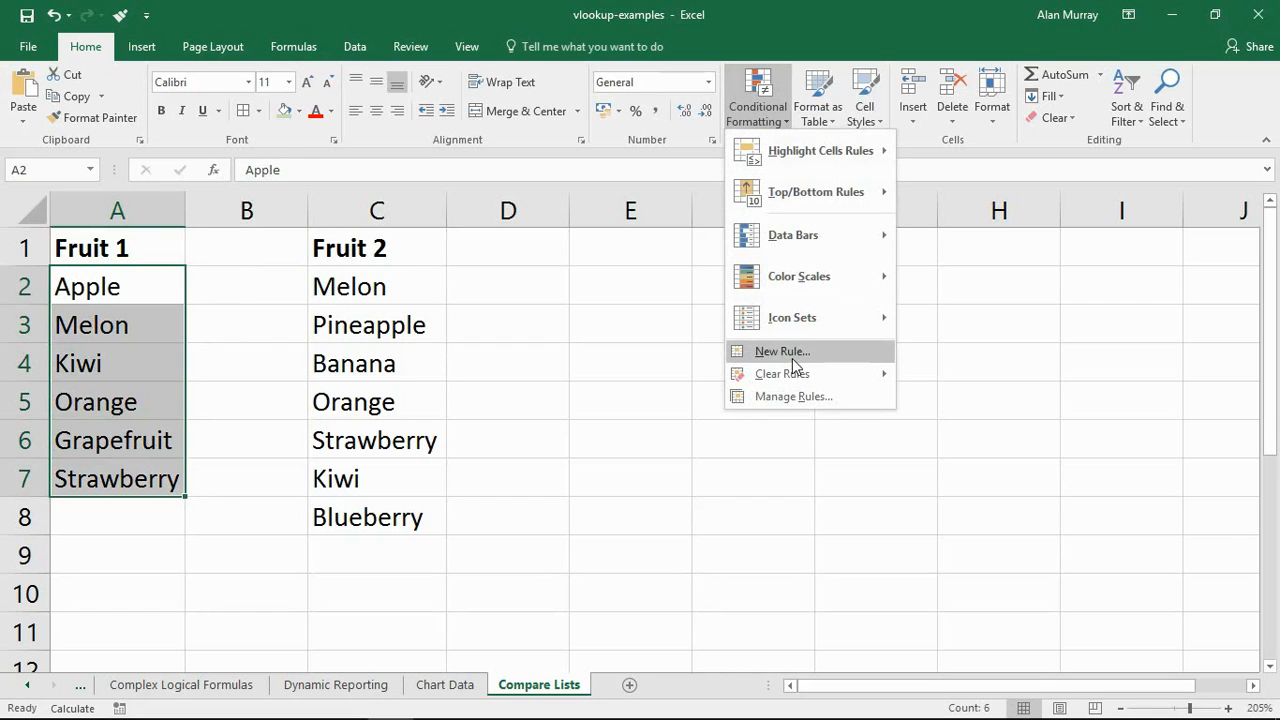
pyautogui.click(782, 351)
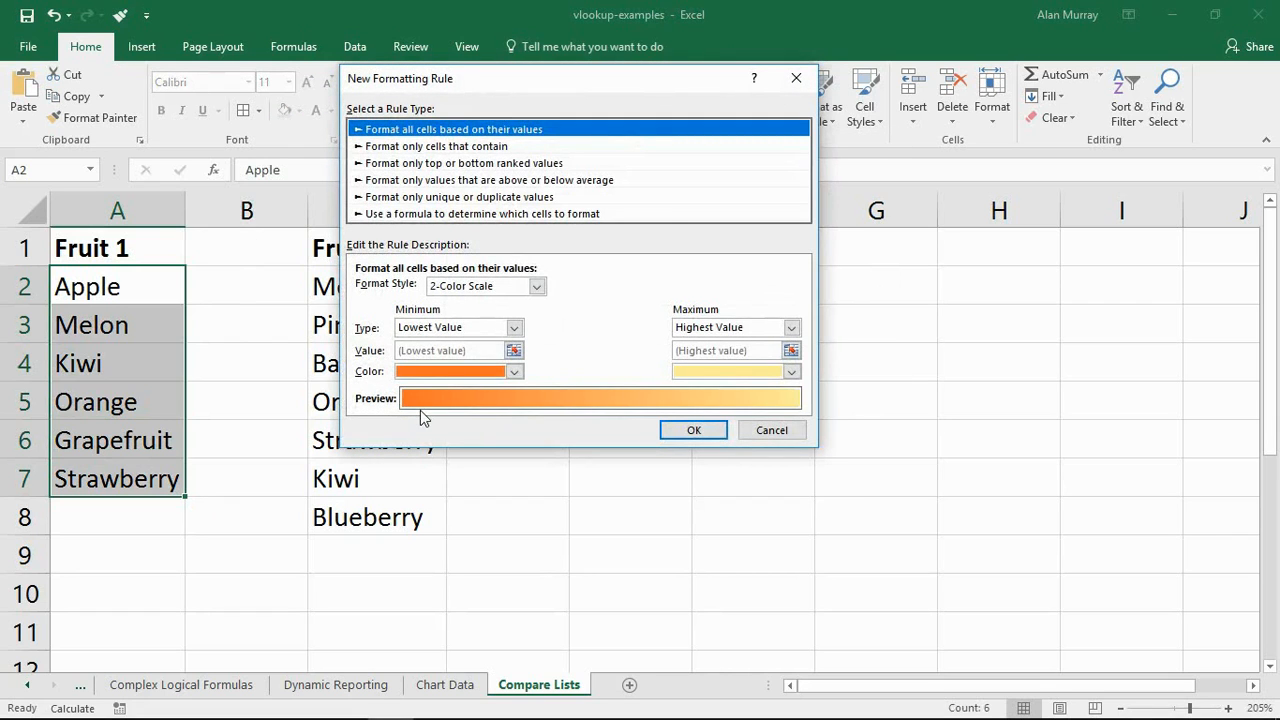
pyautogui.moveTo(505, 223)
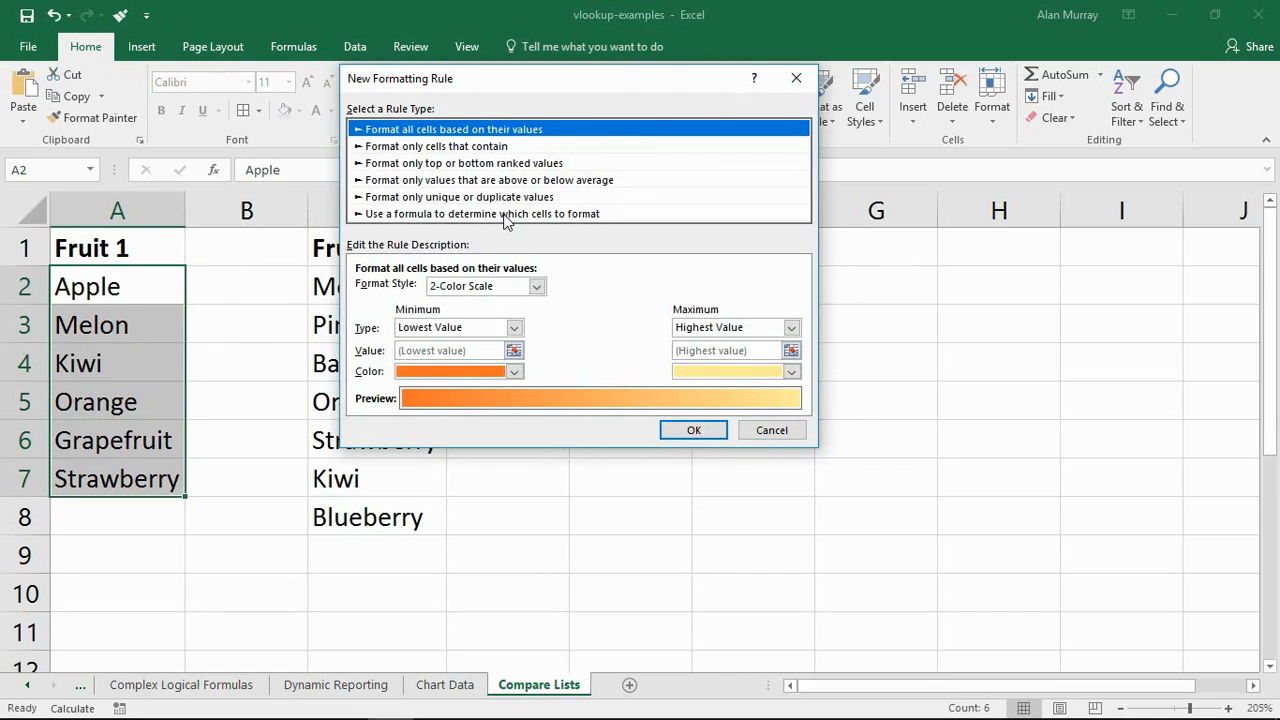
pyautogui.click(482, 213)
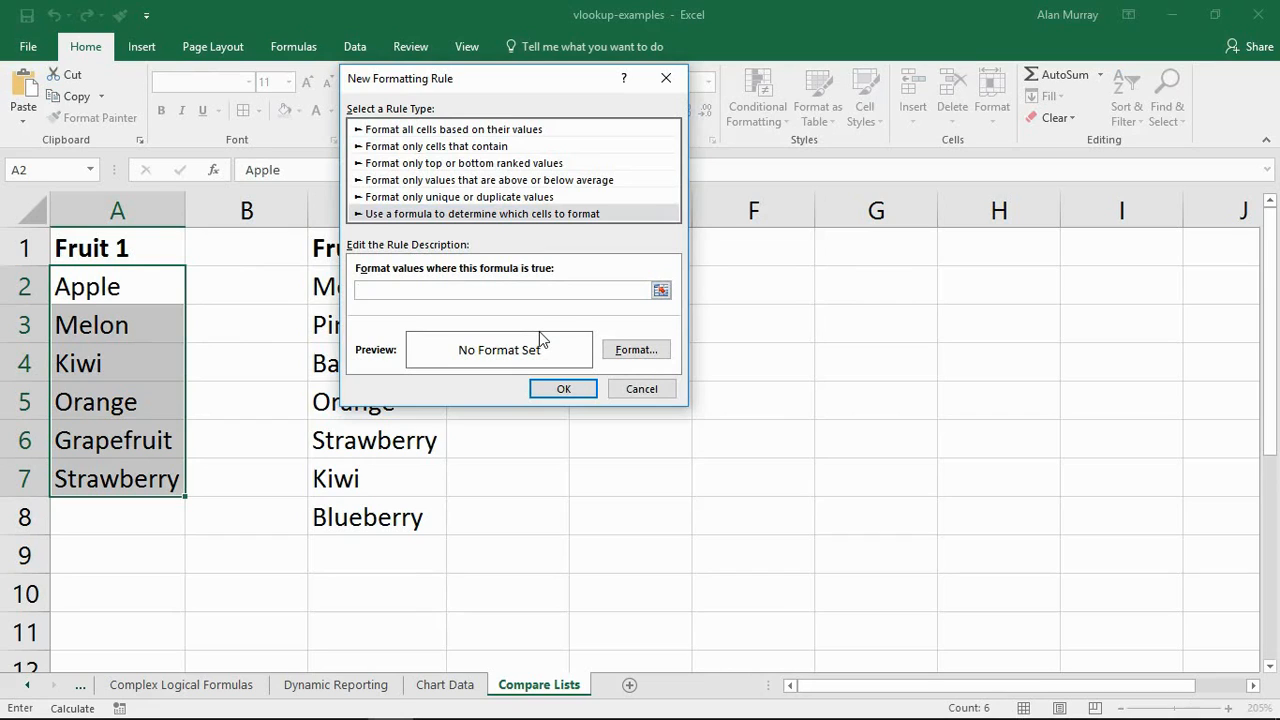
pyautogui.click(500, 290)
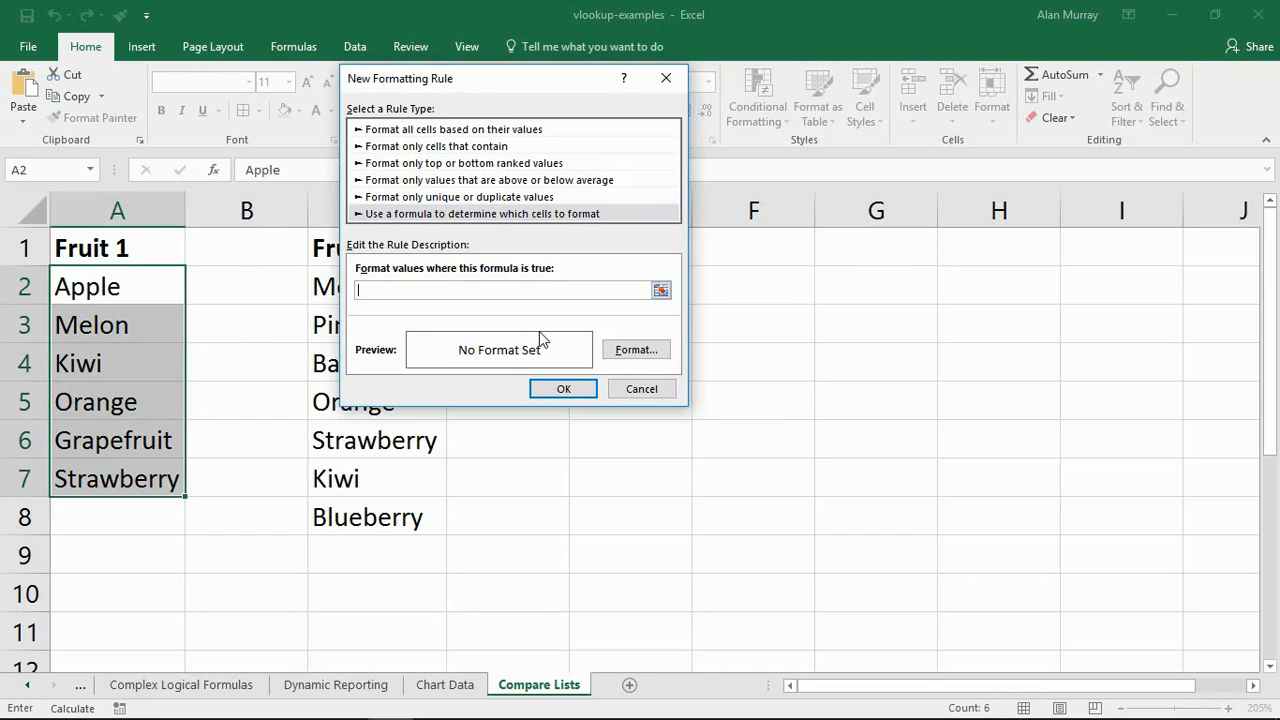
pyautogui.write('=ISNA(VLOOKUP(A2,$C$2:$C$8,1,FALSE))')
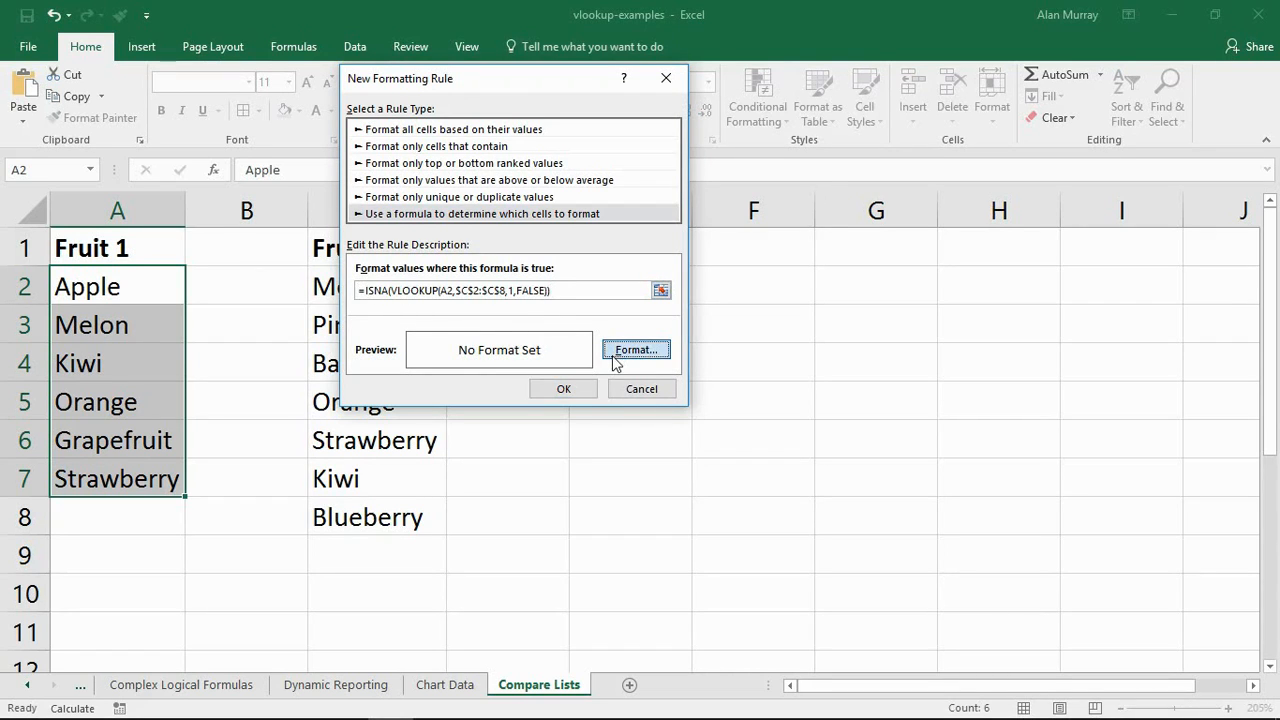
pyautogui.click(634, 349)
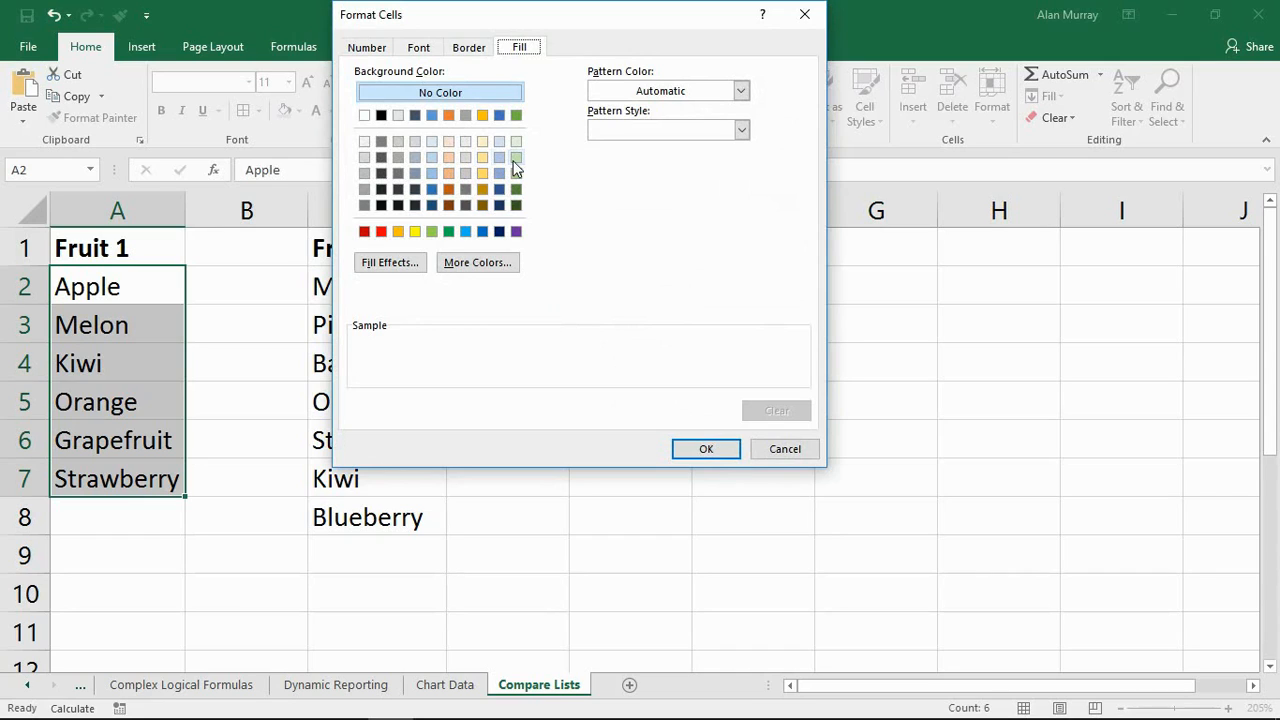
# - Apply a green fill to the rule so Apple and Grapefruit are highlighted
pyautogui.click(516, 157)
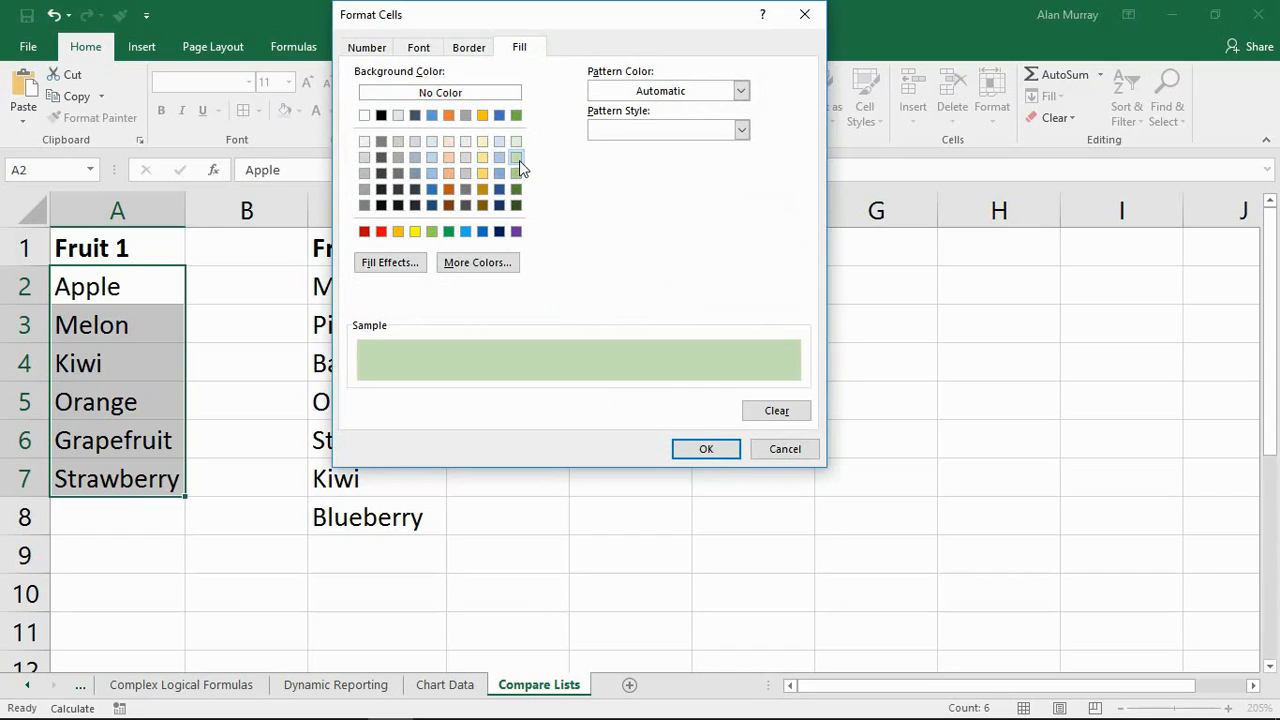
pyautogui.click(515, 158)
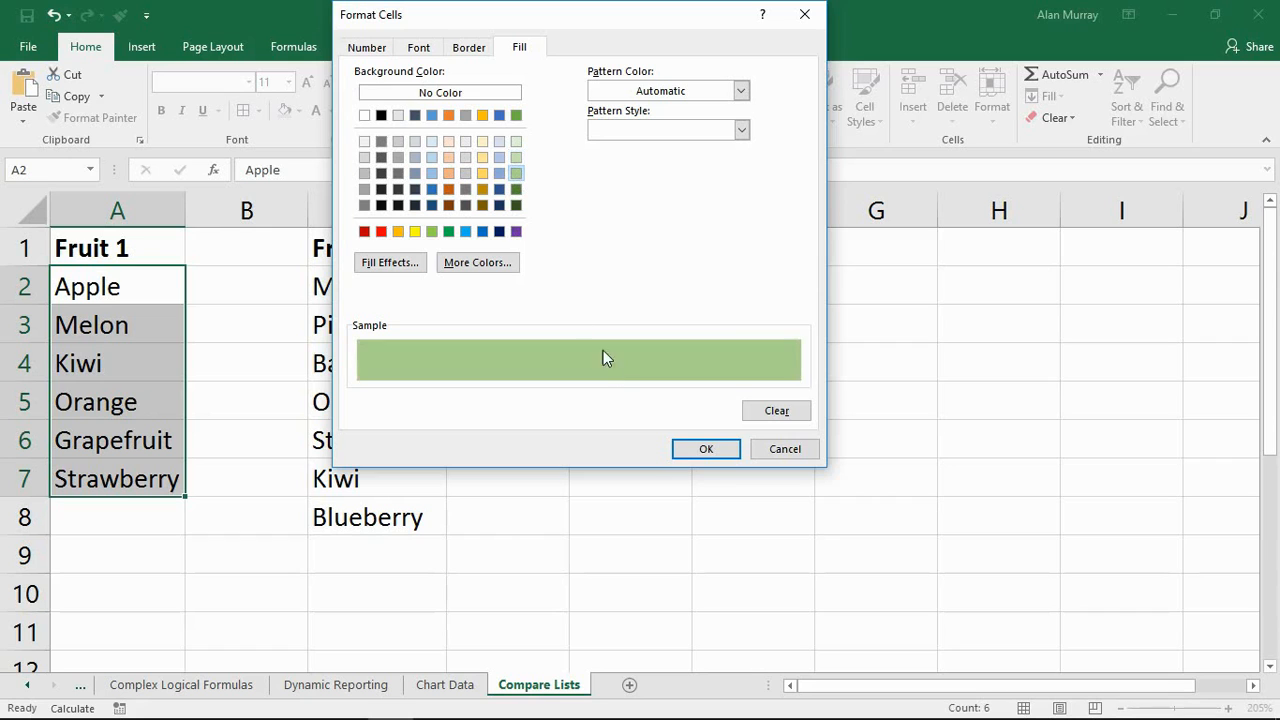
pyautogui.click(705, 448)
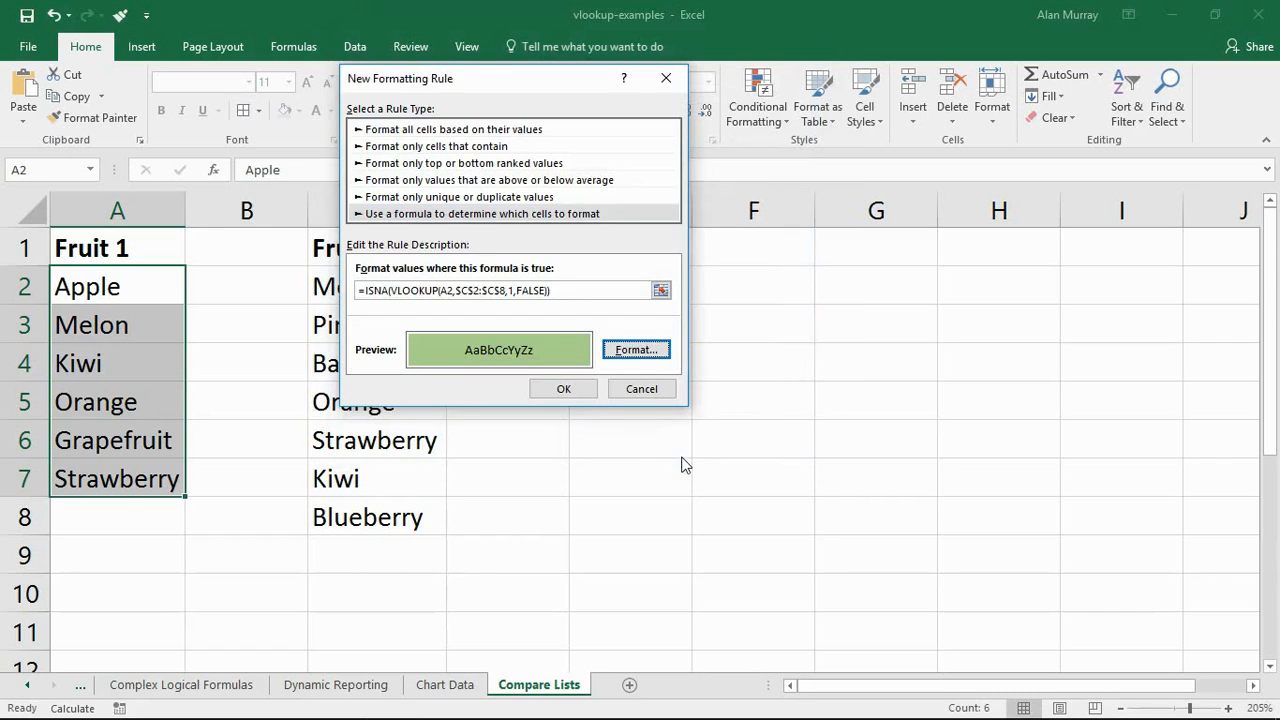
pyautogui.click(563, 388)
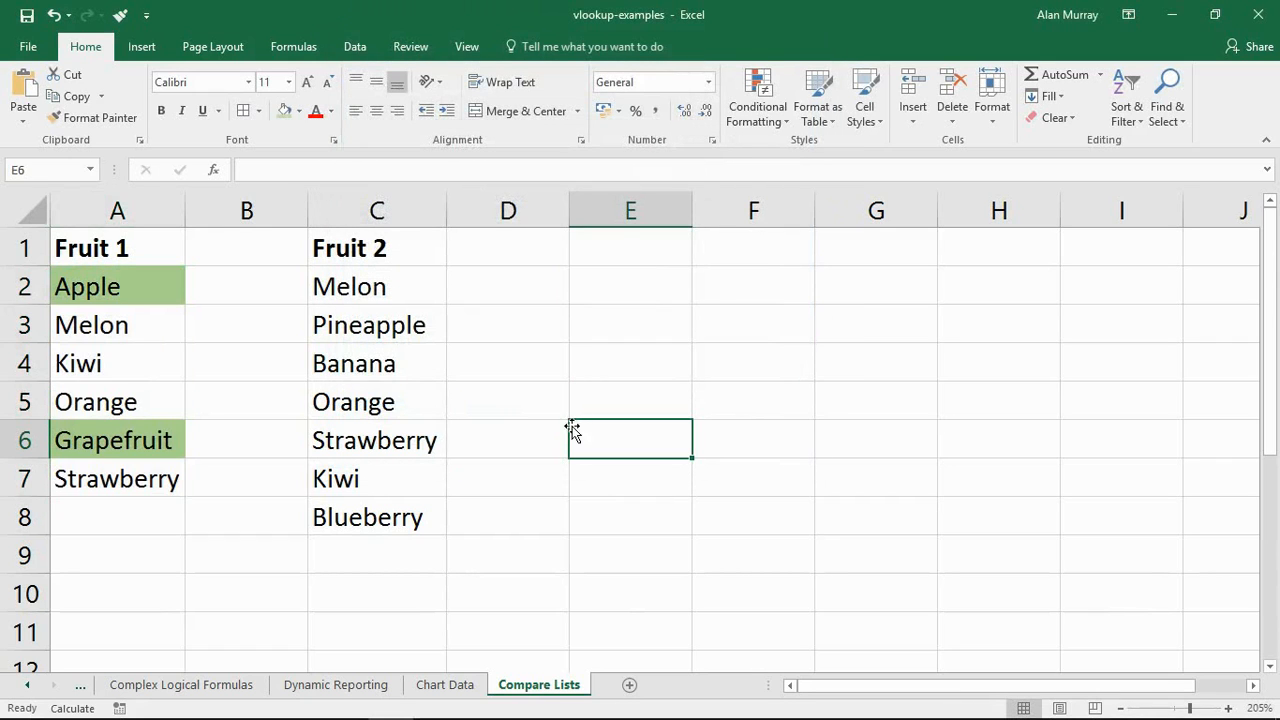
pyautogui.moveTo(473, 454)
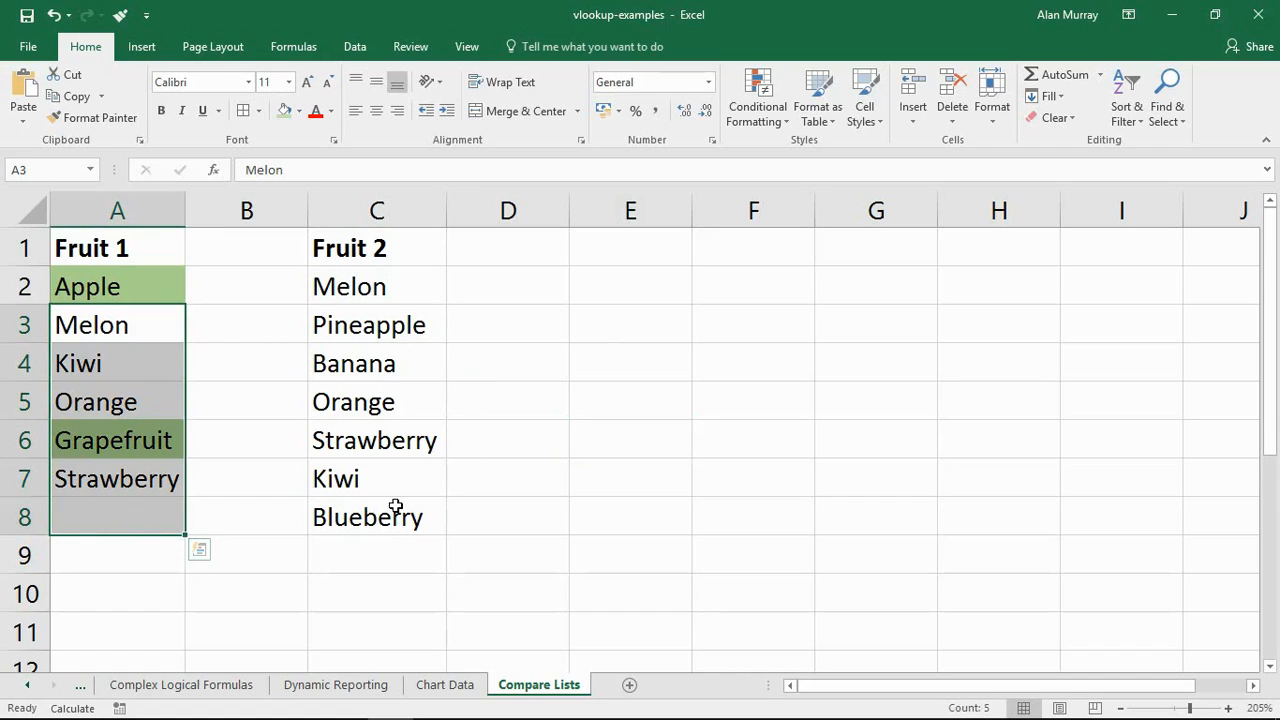
pyautogui.click(377, 517)
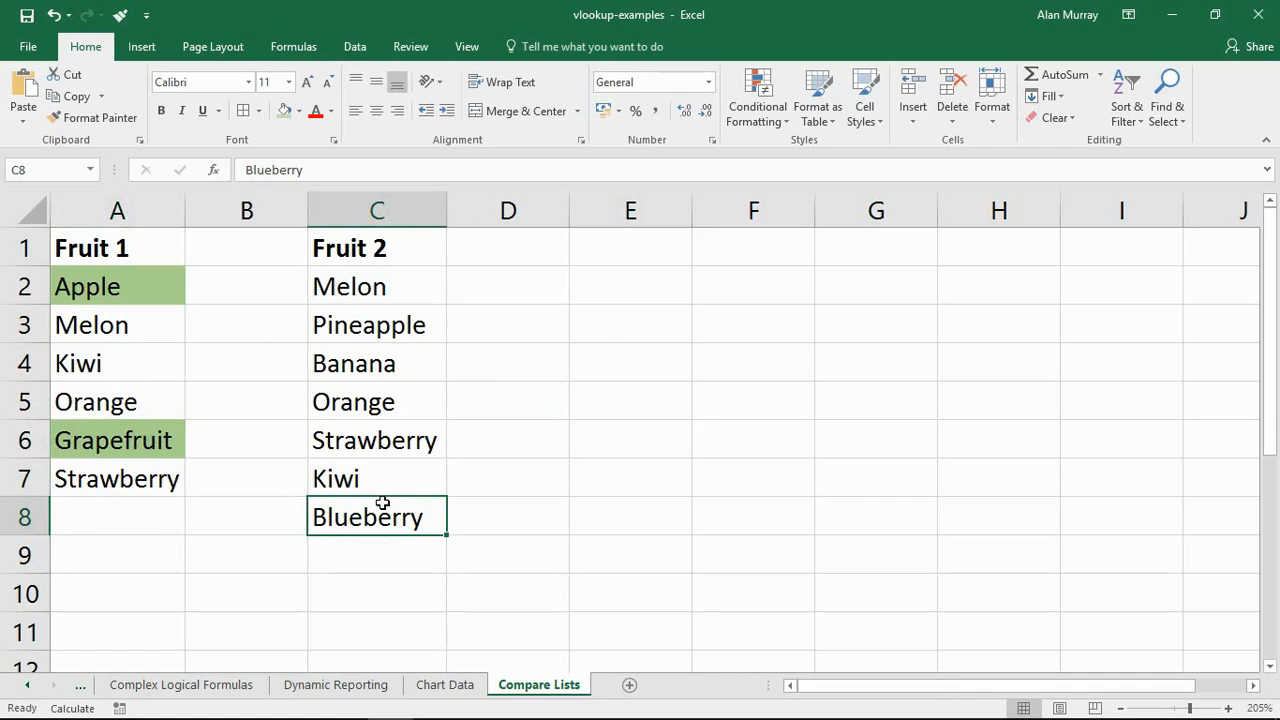